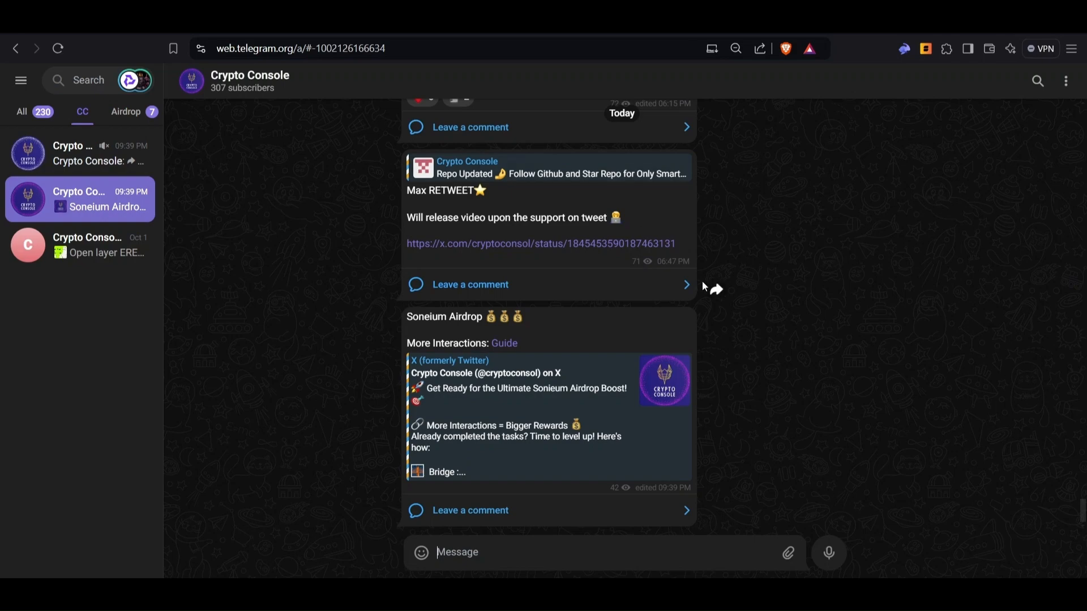
pyautogui.moveTo(730, 257)
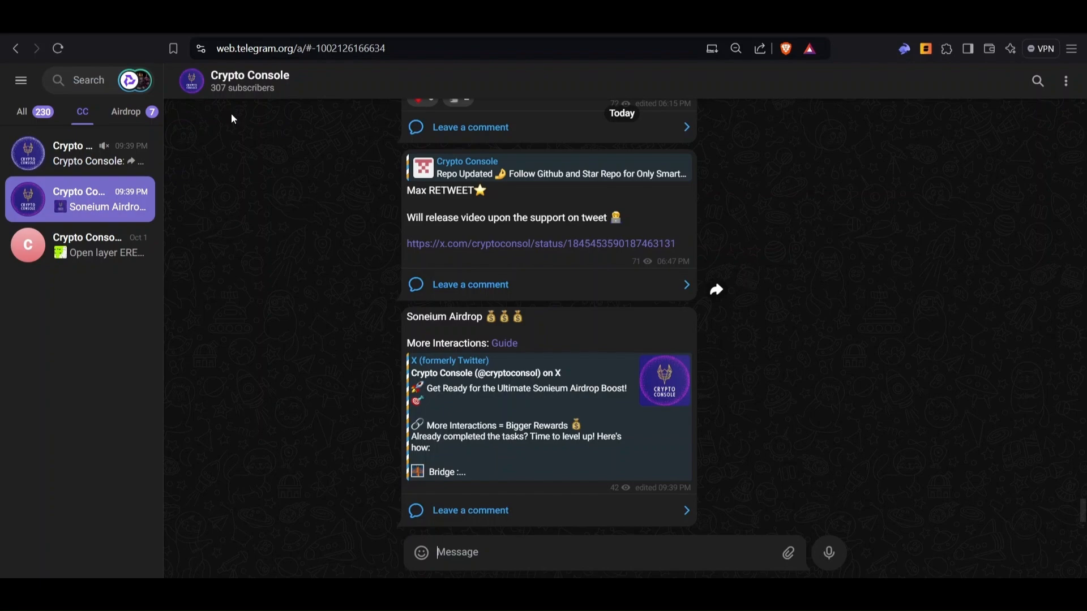
# Step: Bring up the Crypto Console profile on X and skim down its feed
pyautogui.click(541, 243)
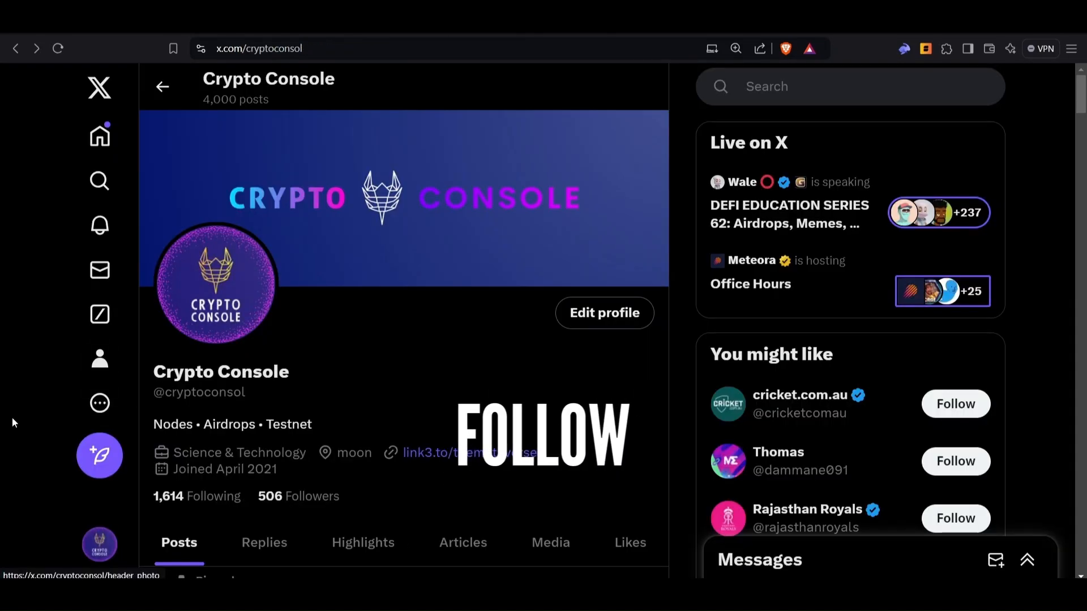
pyautogui.scroll(-3)
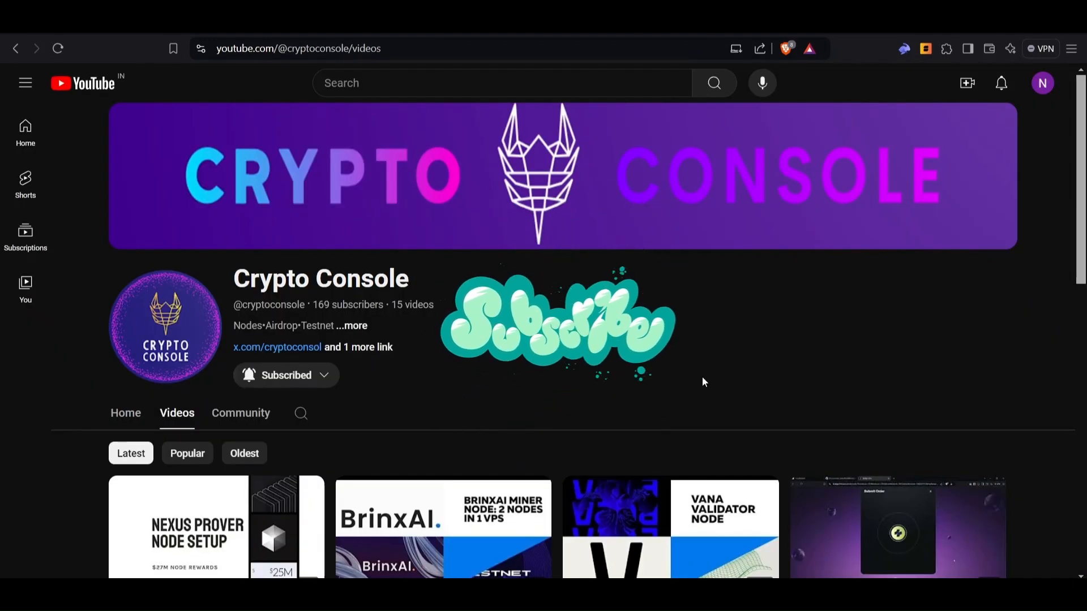
pyautogui.click(285, 375)
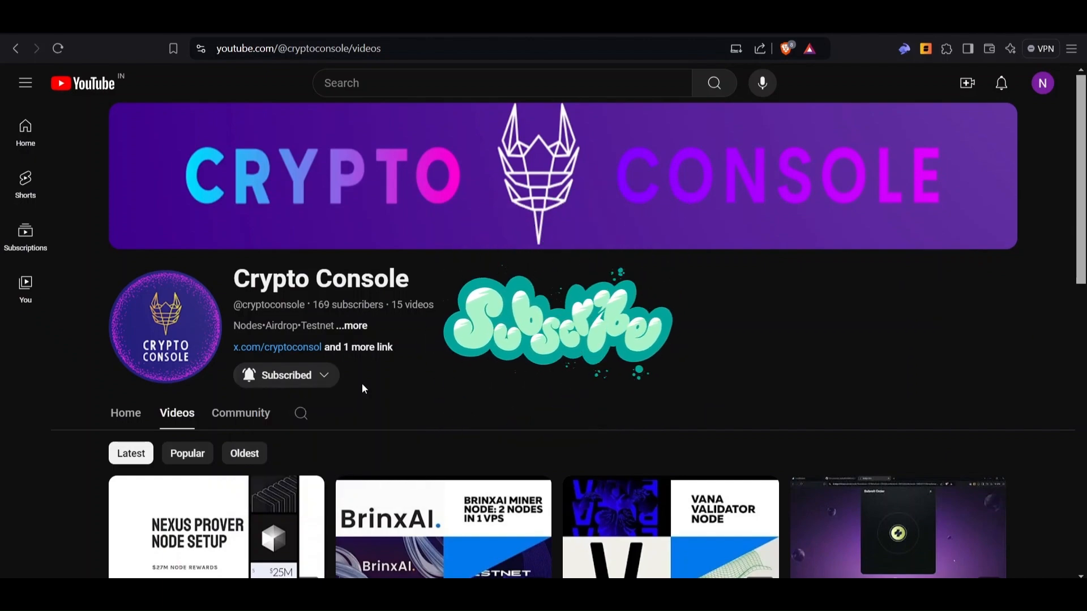
pyautogui.click(248, 375)
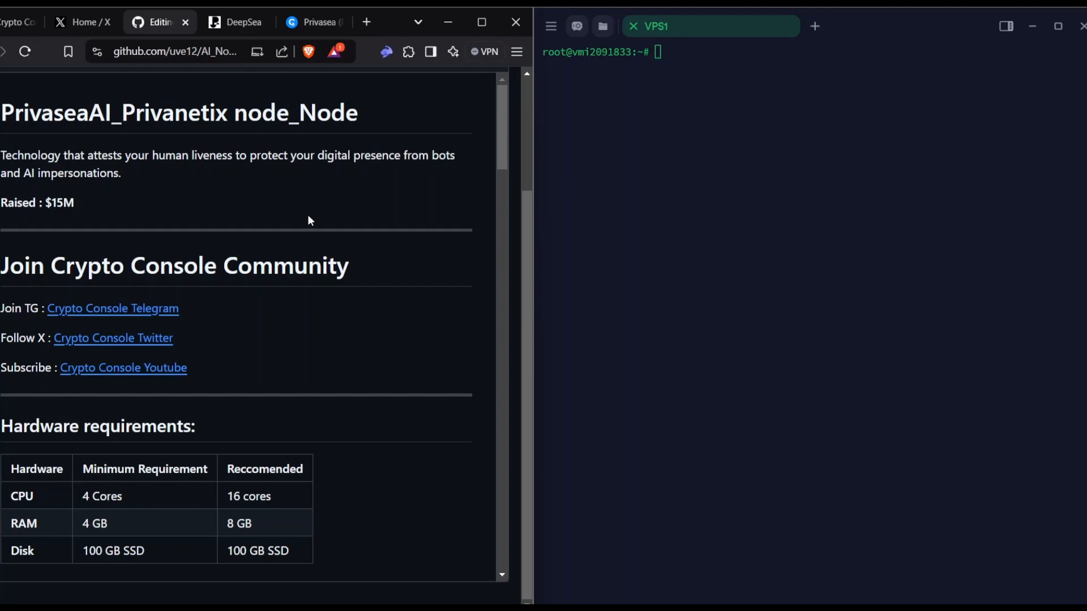
pyautogui.moveTo(44, 151)
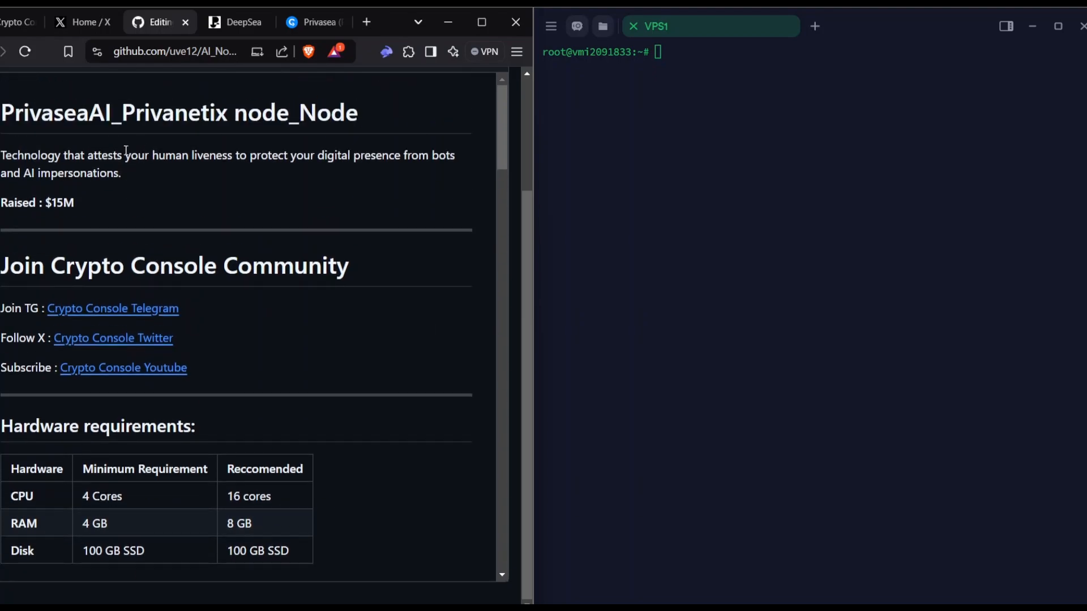
pyautogui.moveTo(205, 118)
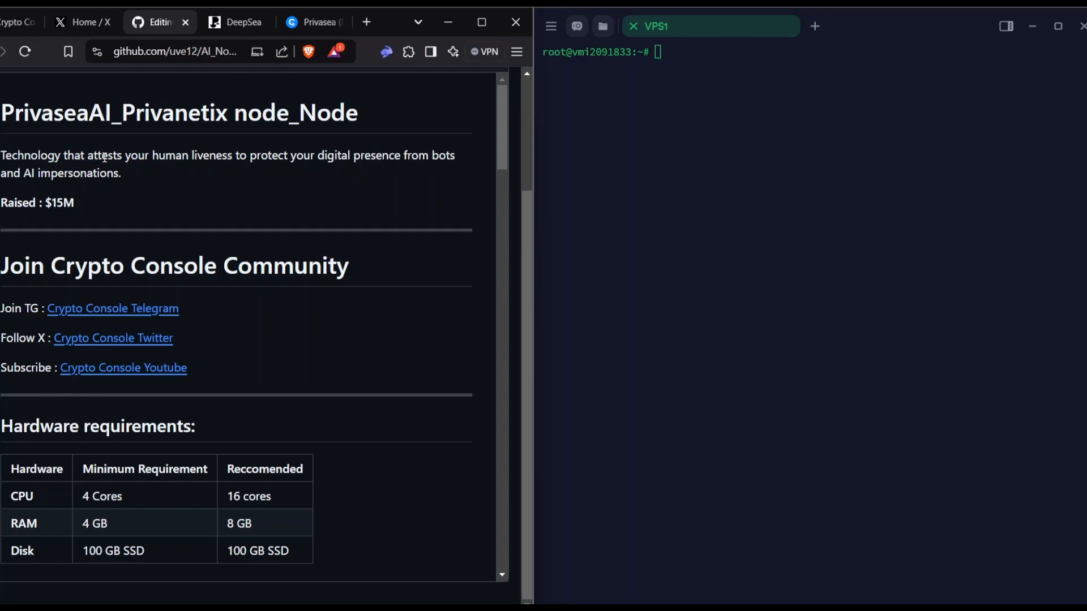
# Step: Highlight words in the Privanetix node guide's project description, then clear the selection
pyautogui.moveTo(215, 155); pyautogui.dragTo(281, 155)
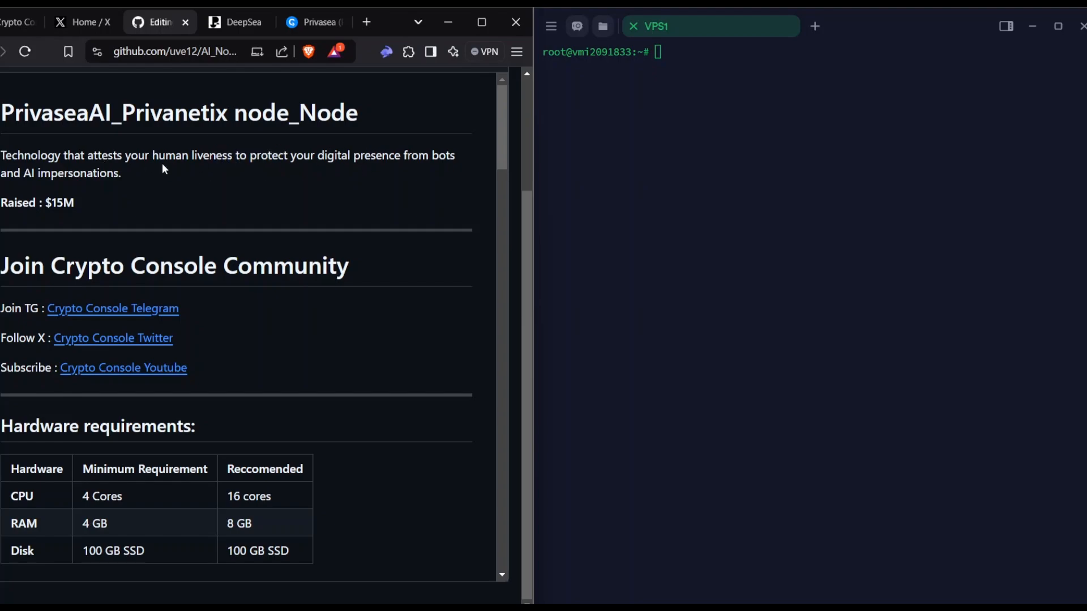
pyautogui.moveTo(296, 150)
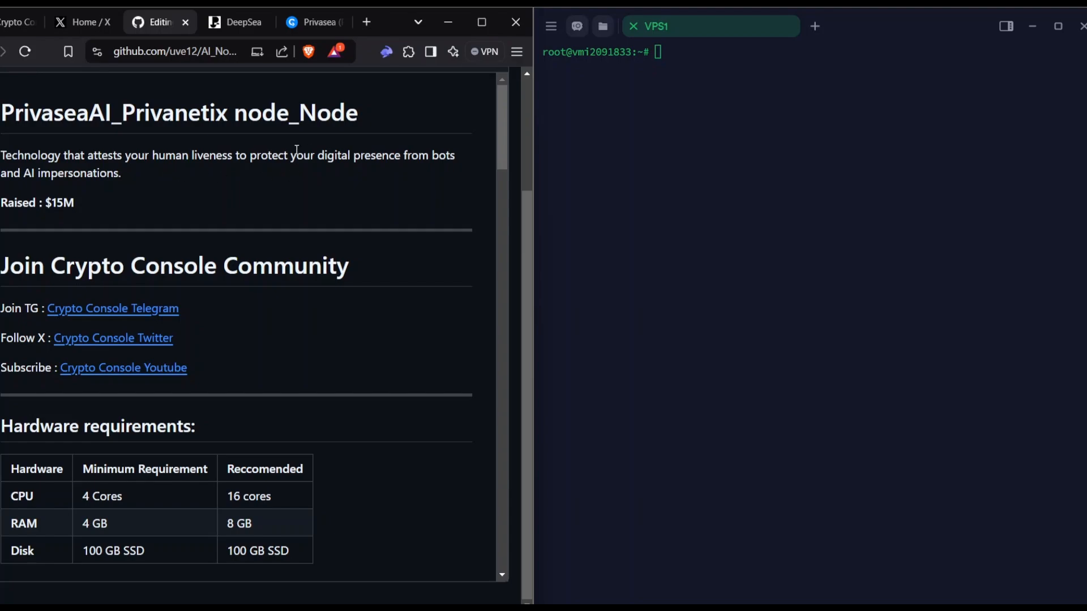
pyautogui.moveTo(443, 160)
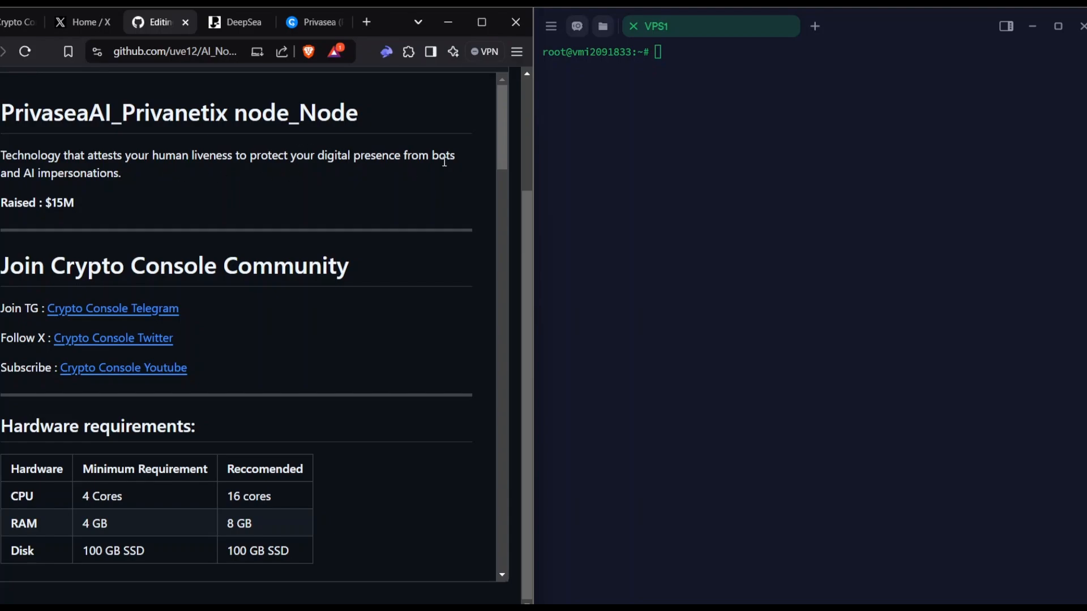
pyautogui.moveTo(307, 150)
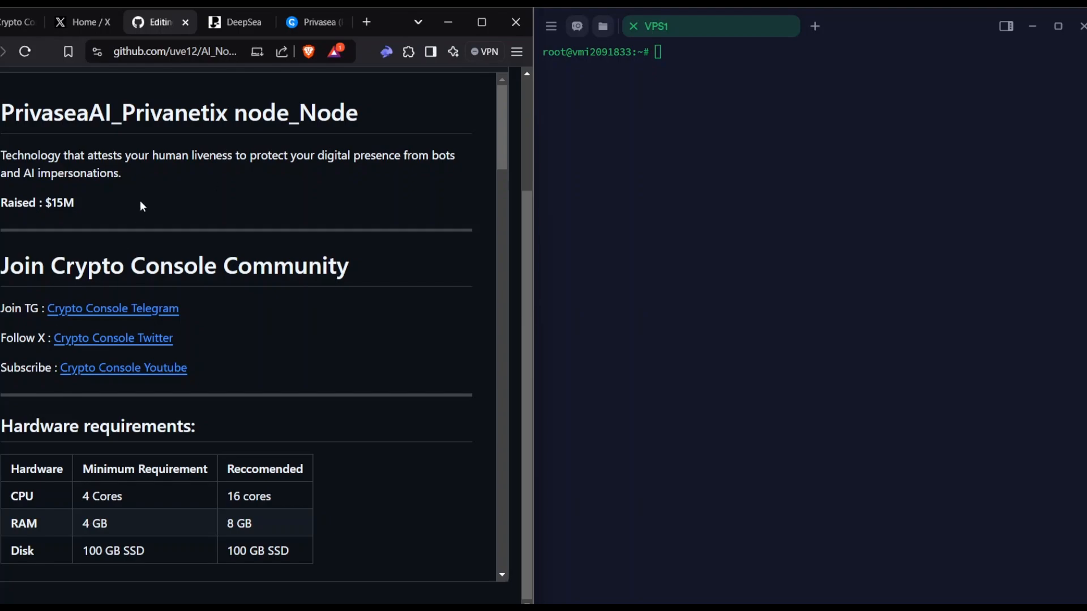
pyautogui.doubleClick(42, 112)
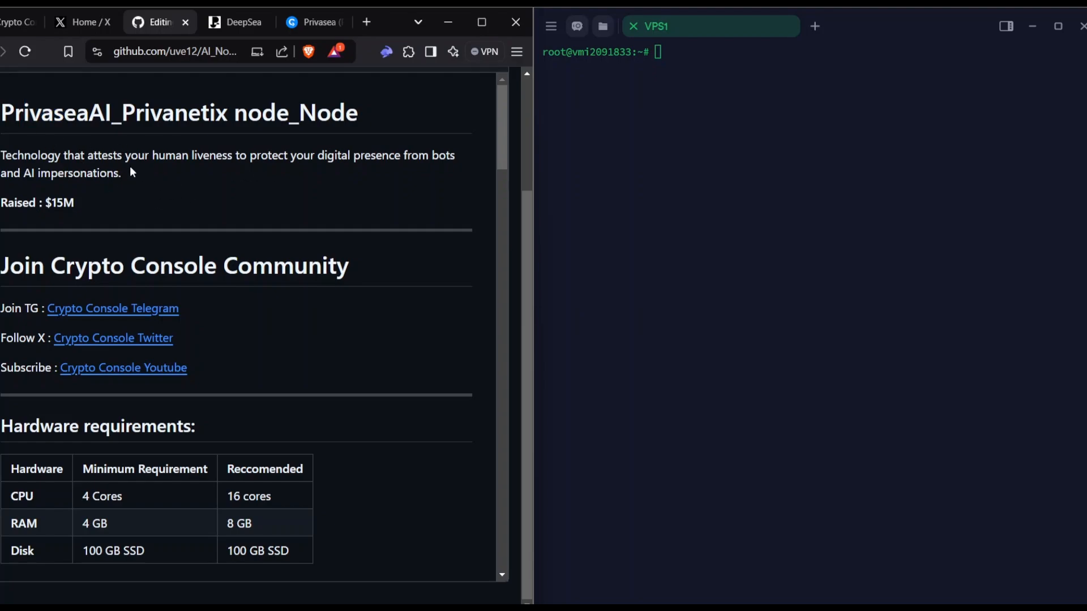
pyautogui.doubleClick(91, 172)
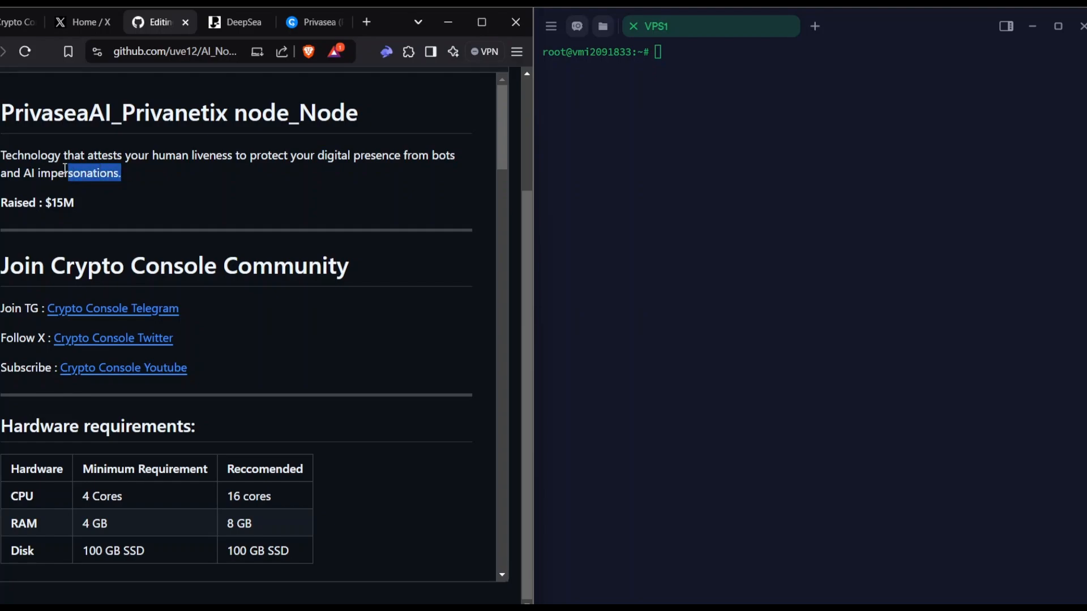
pyautogui.click(76, 172)
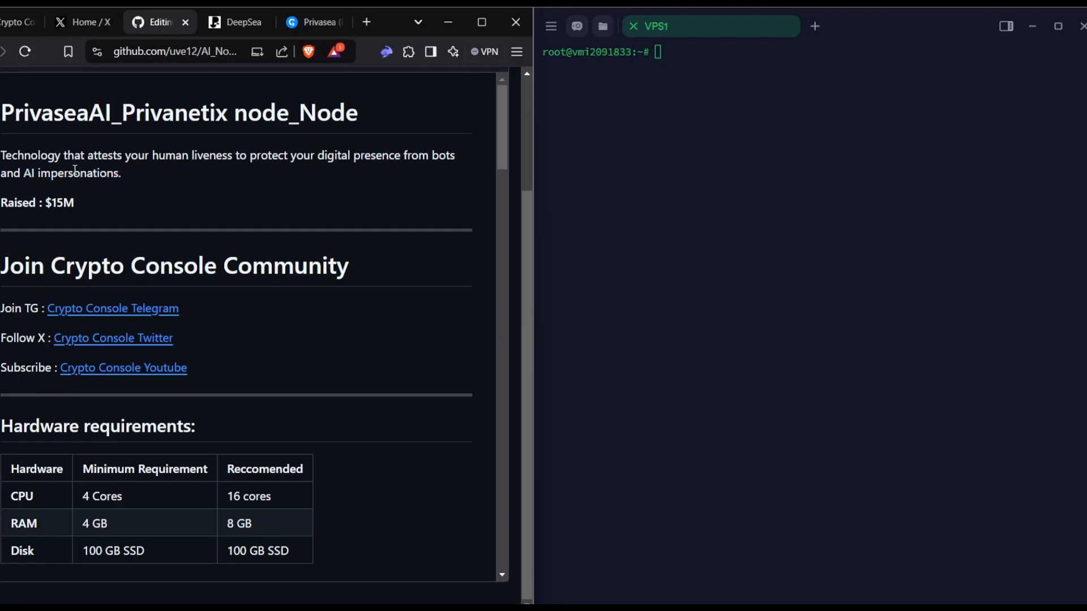
pyautogui.moveTo(201, 144)
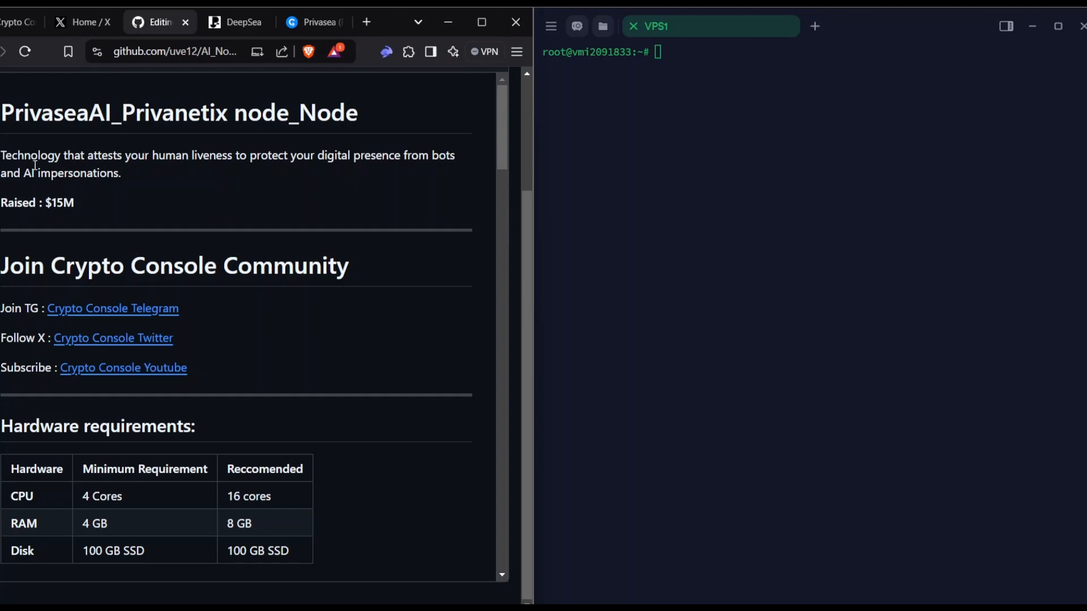
pyautogui.moveTo(104, 144)
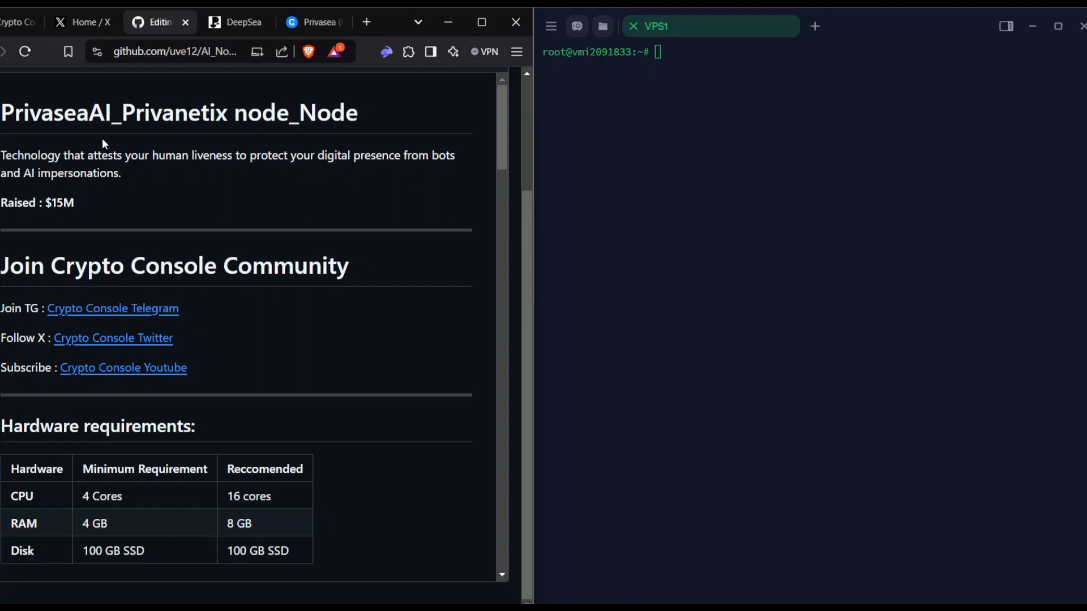
pyautogui.moveTo(153, 175)
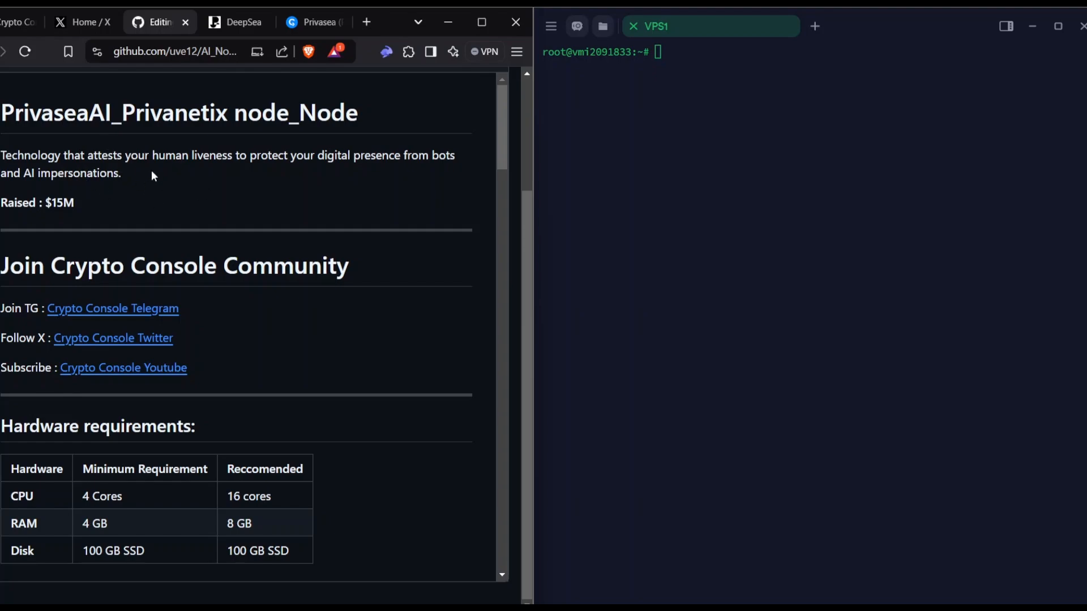
pyautogui.moveTo(94, 171)
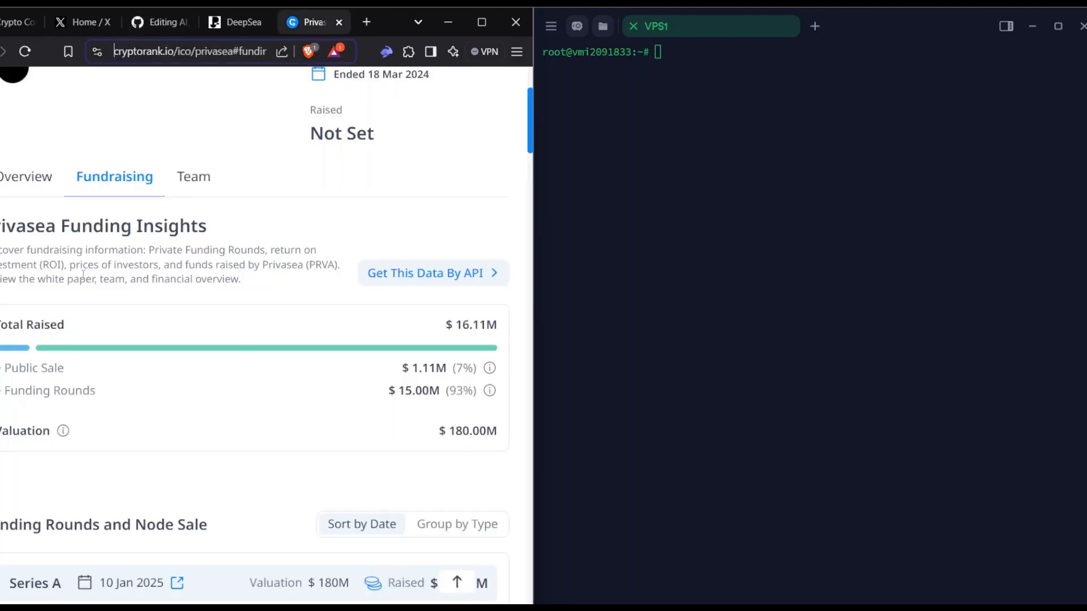
# Step: Review Privasea's fundraising rounds on CryptoRank down to the Seed Round
pyautogui.scroll(-3)
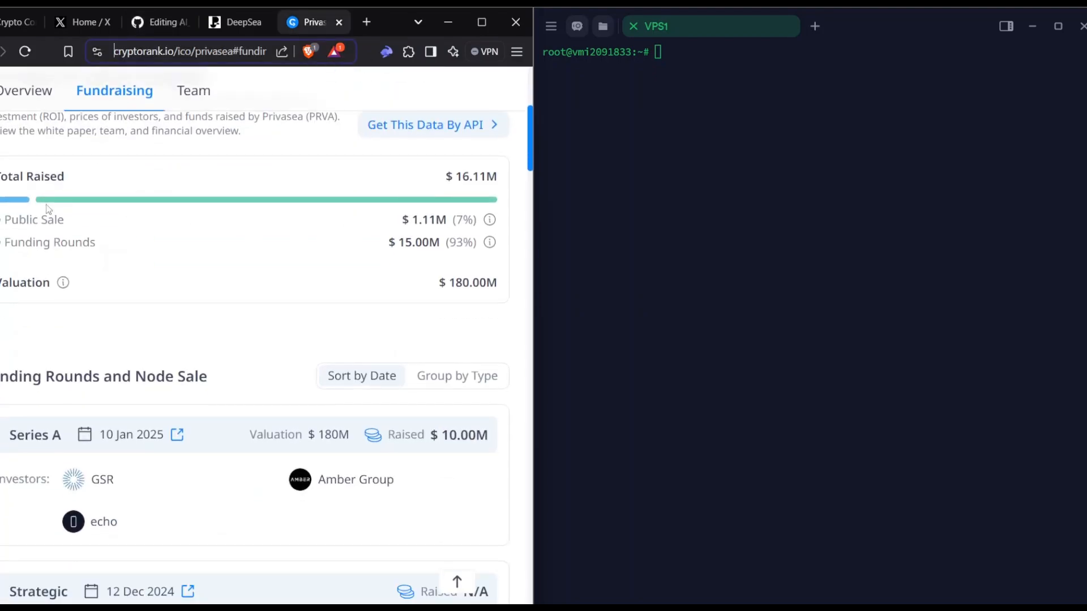
pyautogui.moveTo(211, 249)
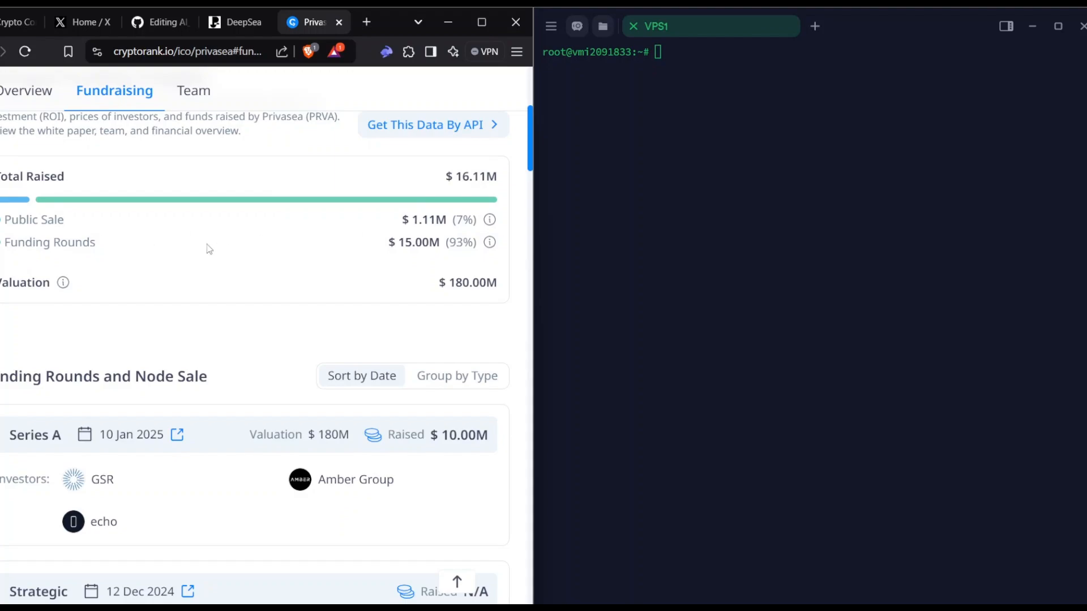
pyautogui.scroll(-3)
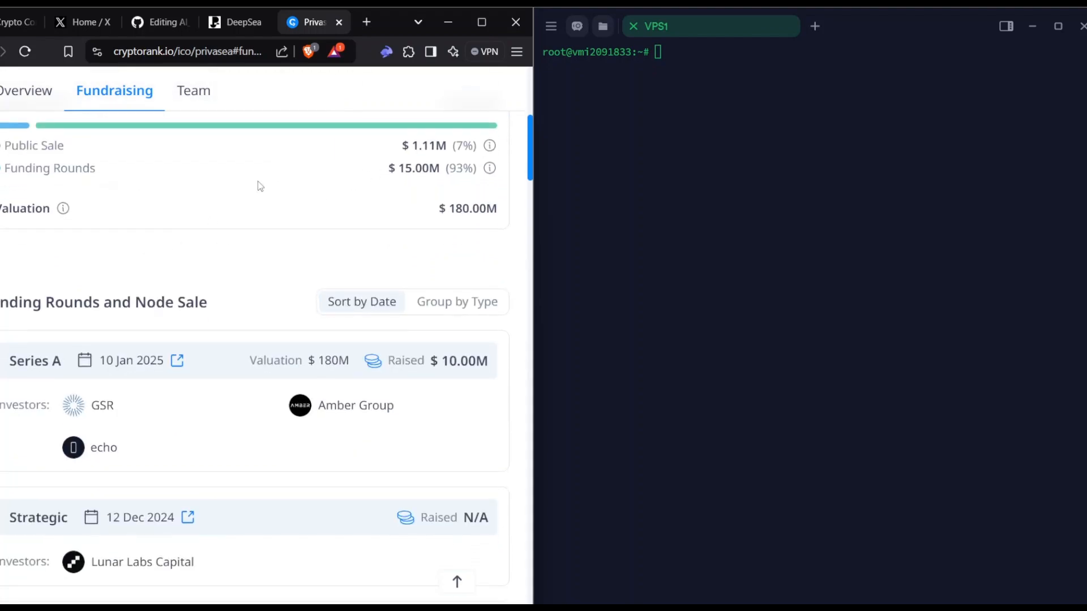
pyautogui.scroll(-3)
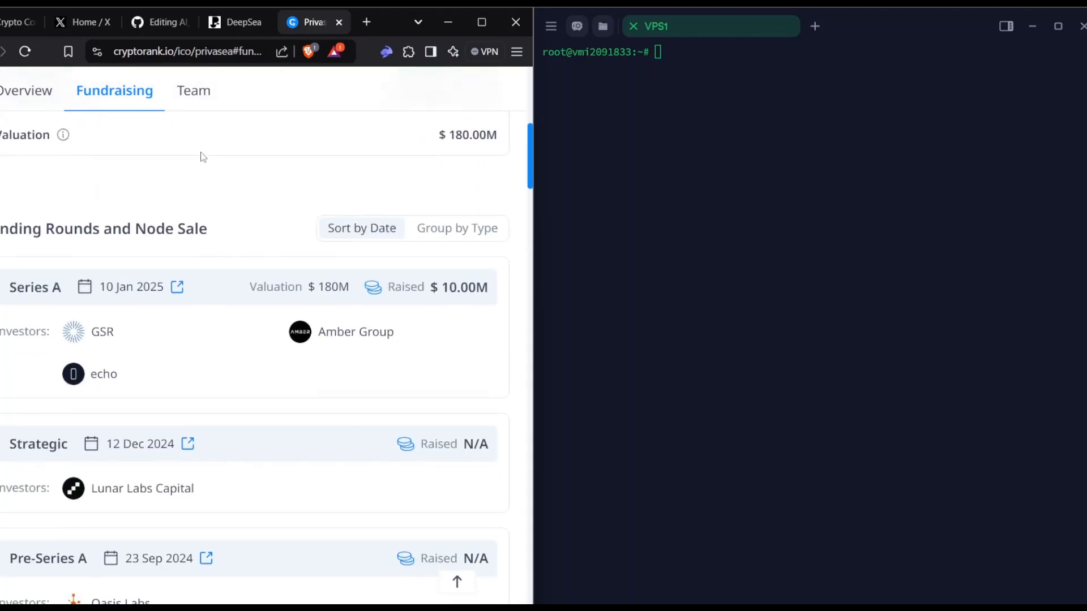
pyautogui.scroll(3)
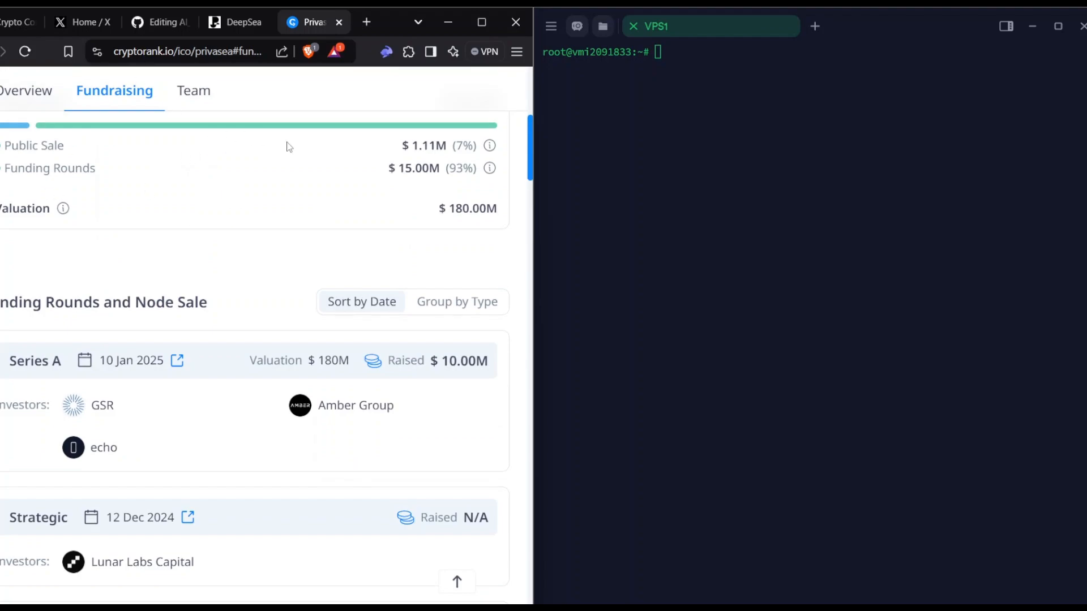
pyautogui.moveTo(453, 161)
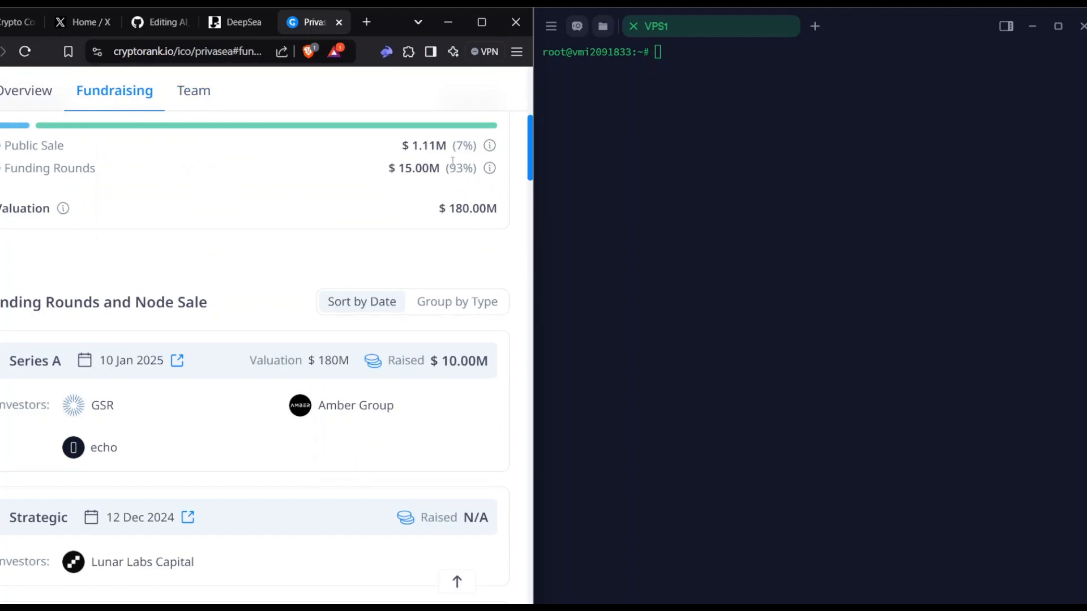
pyautogui.moveTo(369, 70)
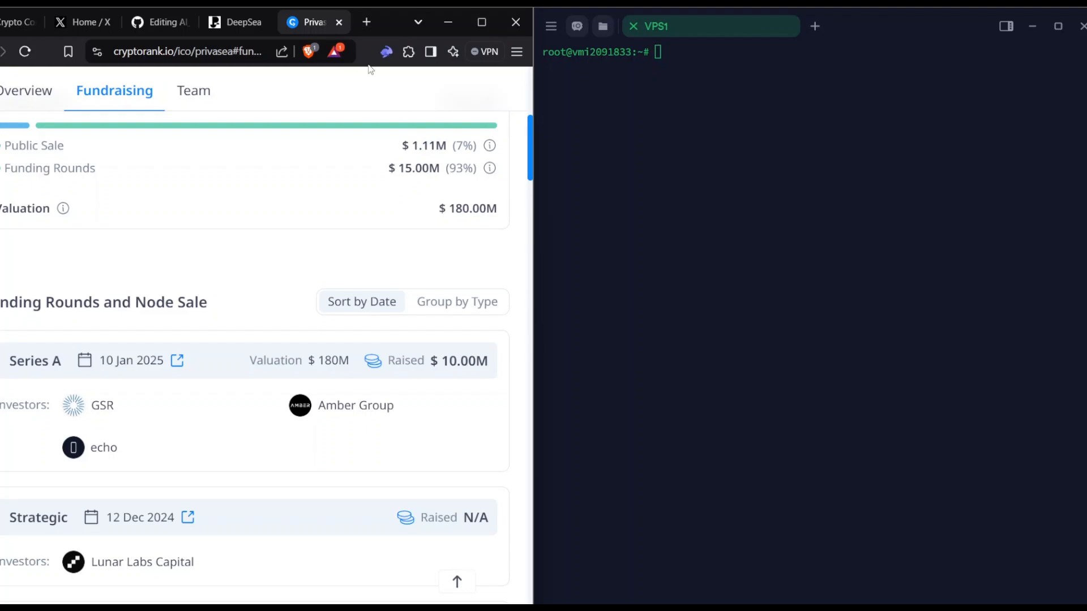
pyautogui.moveTo(333, 155)
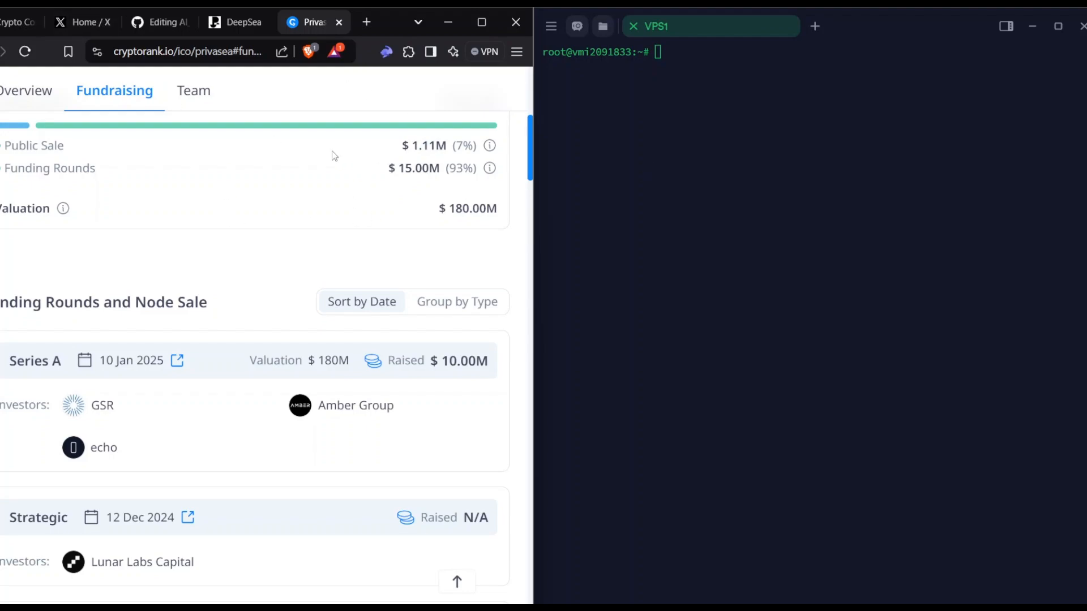
pyautogui.scroll(-3)
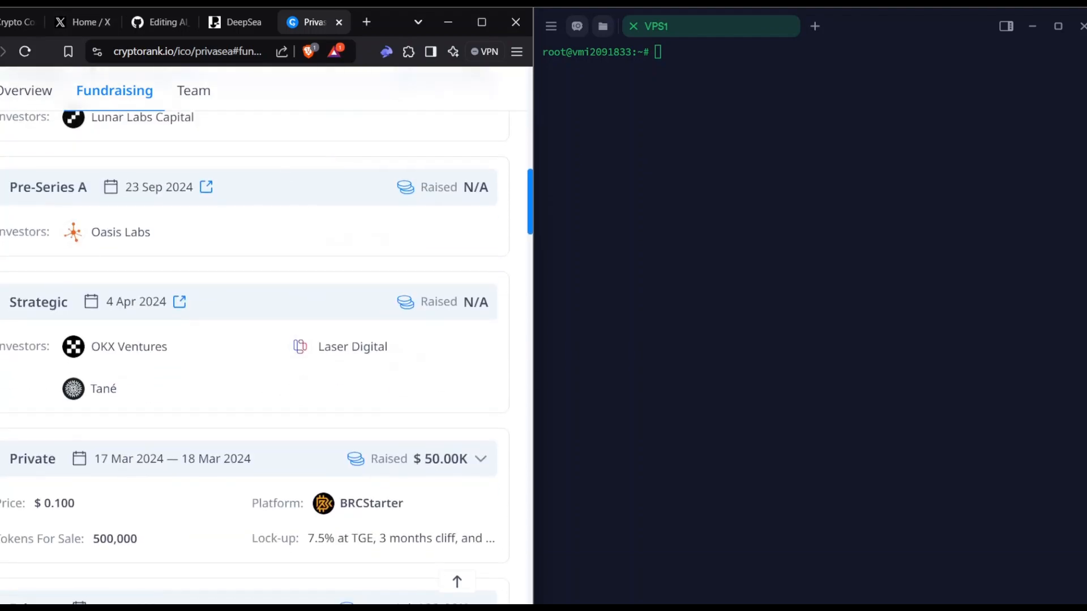
pyautogui.scroll(-3)
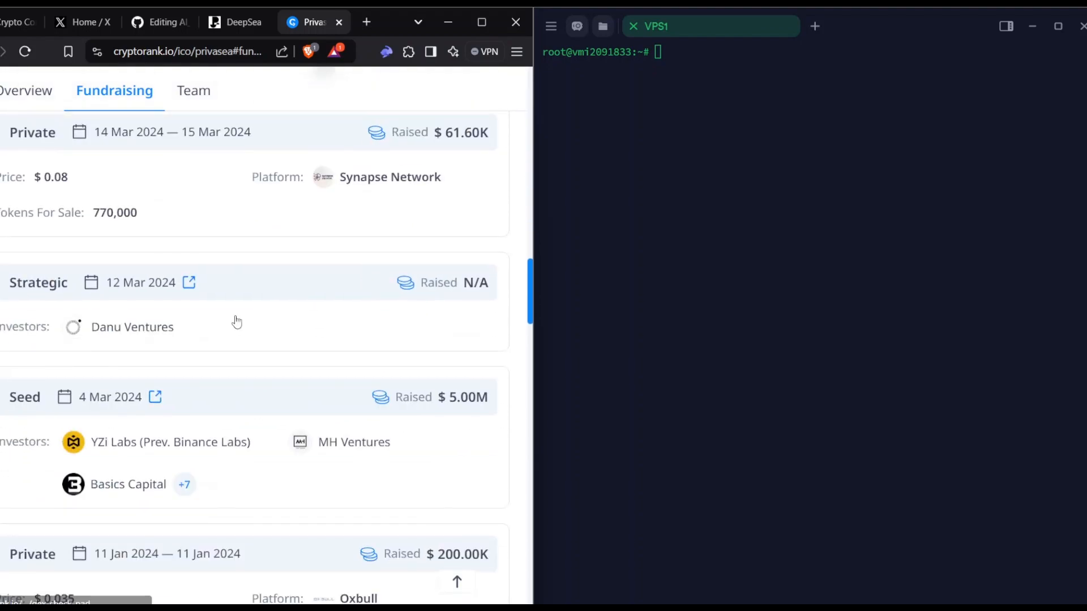
# Step: Expand the full Seed Round investor list, close it, and return to the top
pyautogui.click(185, 485)
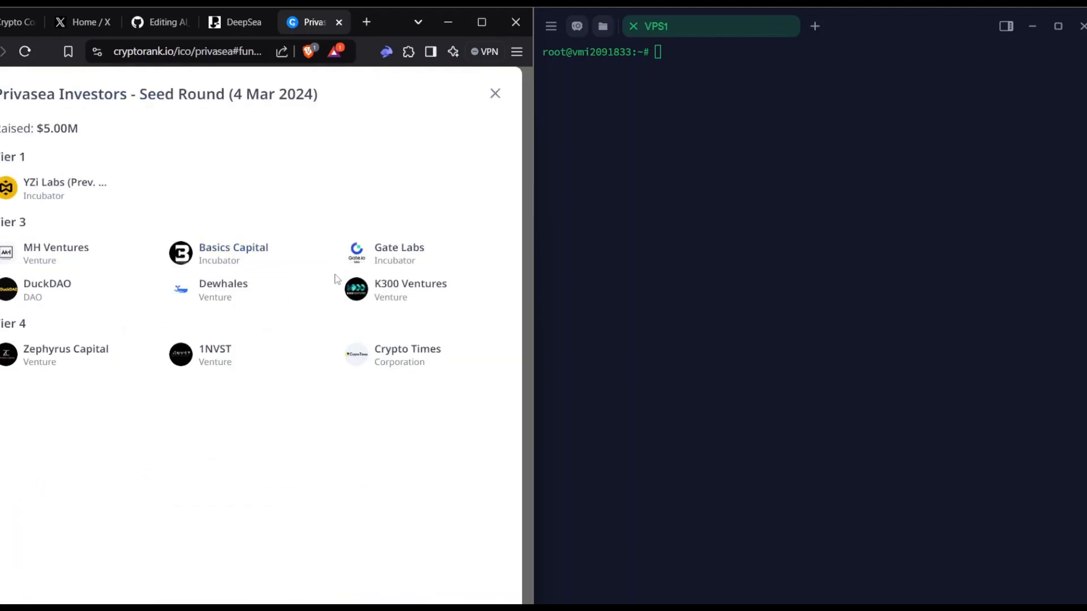
pyautogui.click(495, 94)
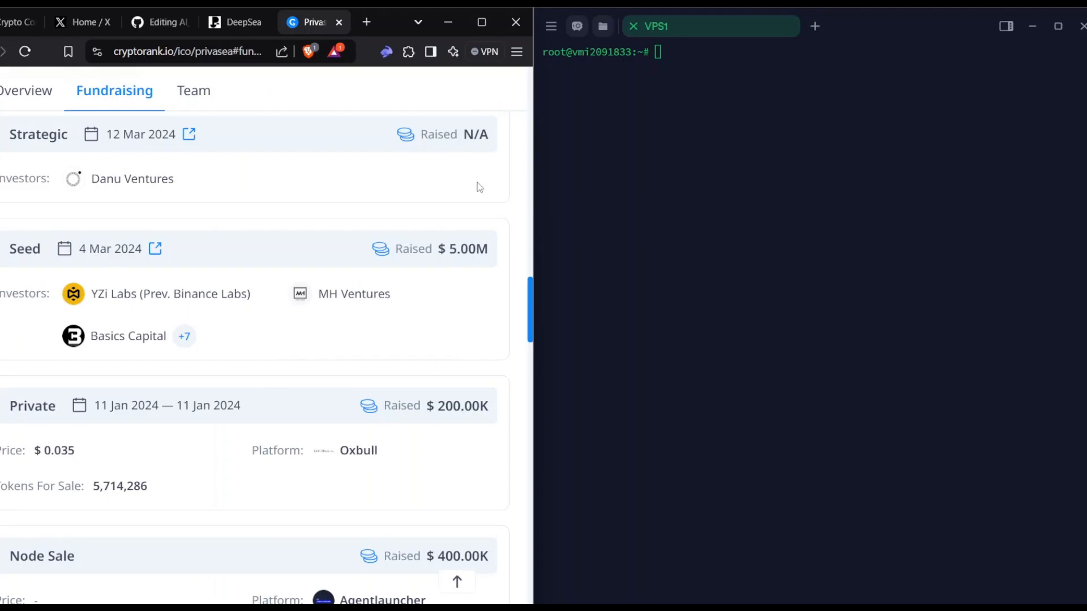
pyautogui.scroll(3)
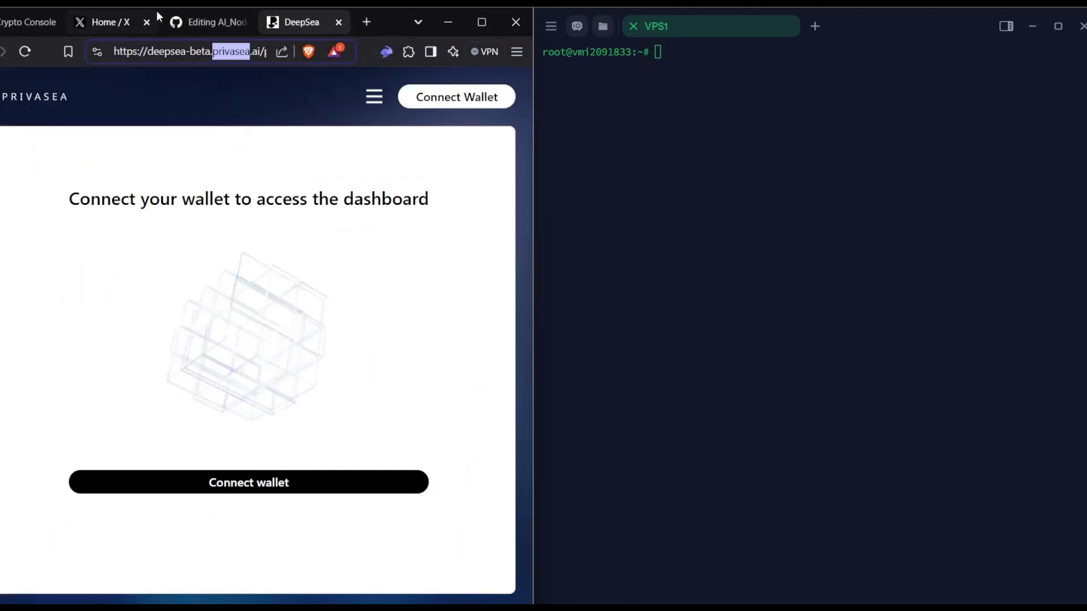
# Step: Return to the AI_Node guide and read through the hardware requirements table
pyautogui.click(208, 22)
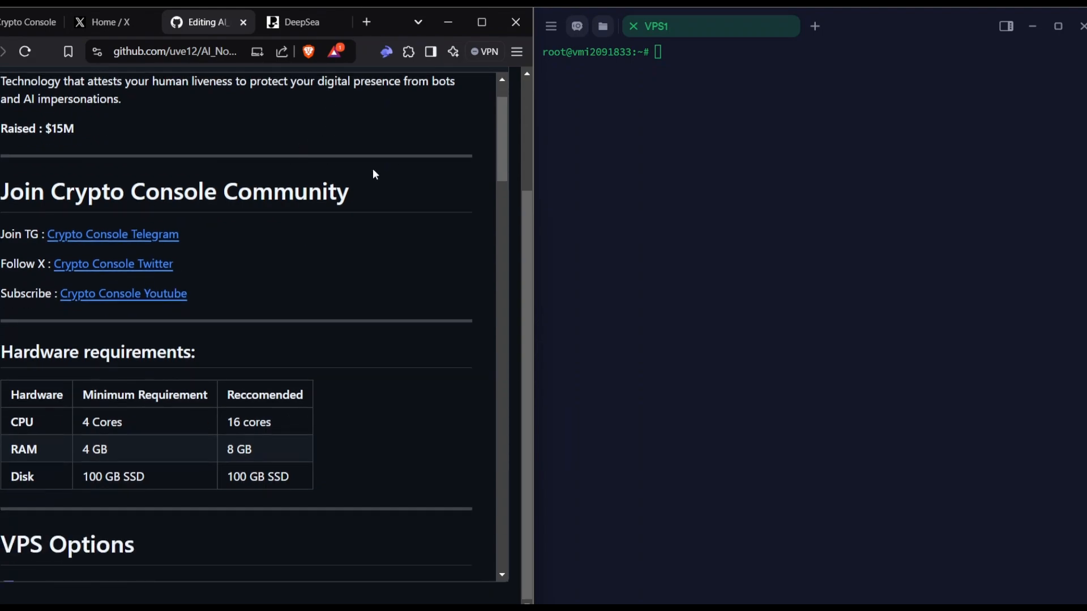
pyautogui.moveTo(444, 178)
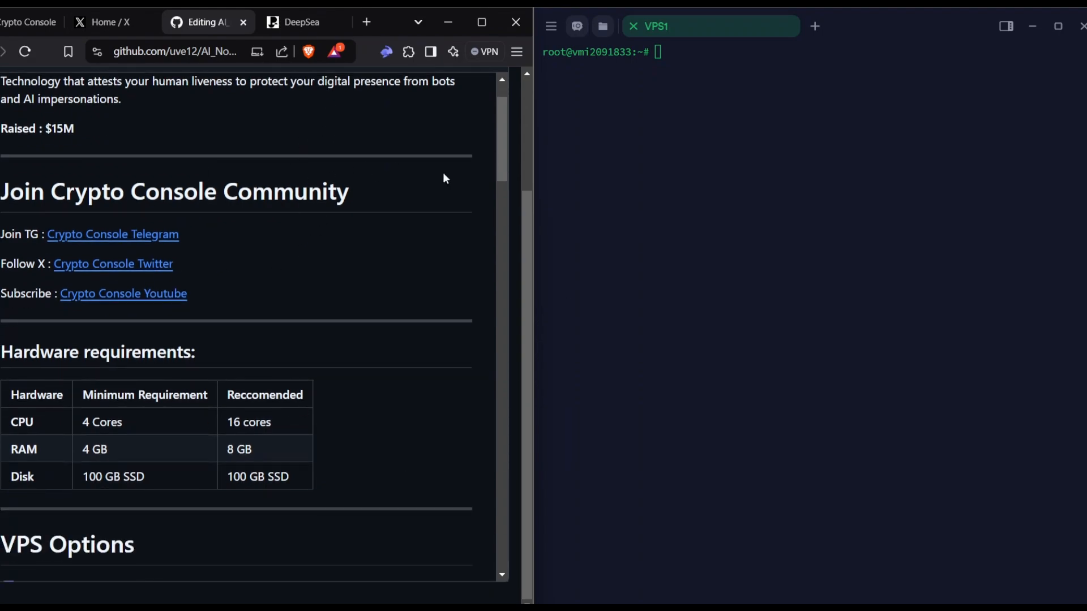
pyautogui.scroll(-3)
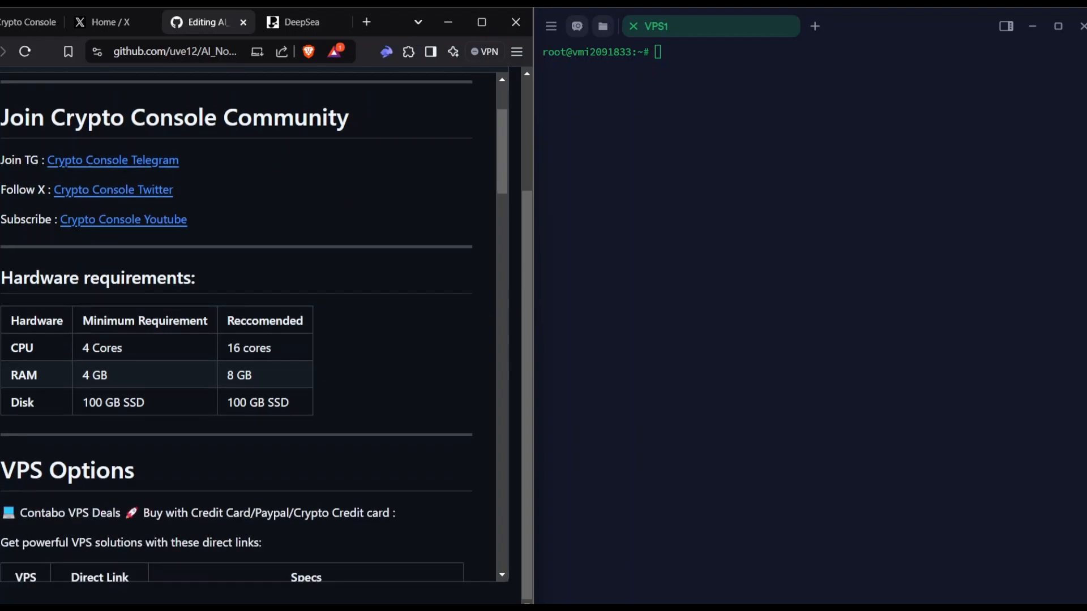
pyautogui.moveTo(128, 253)
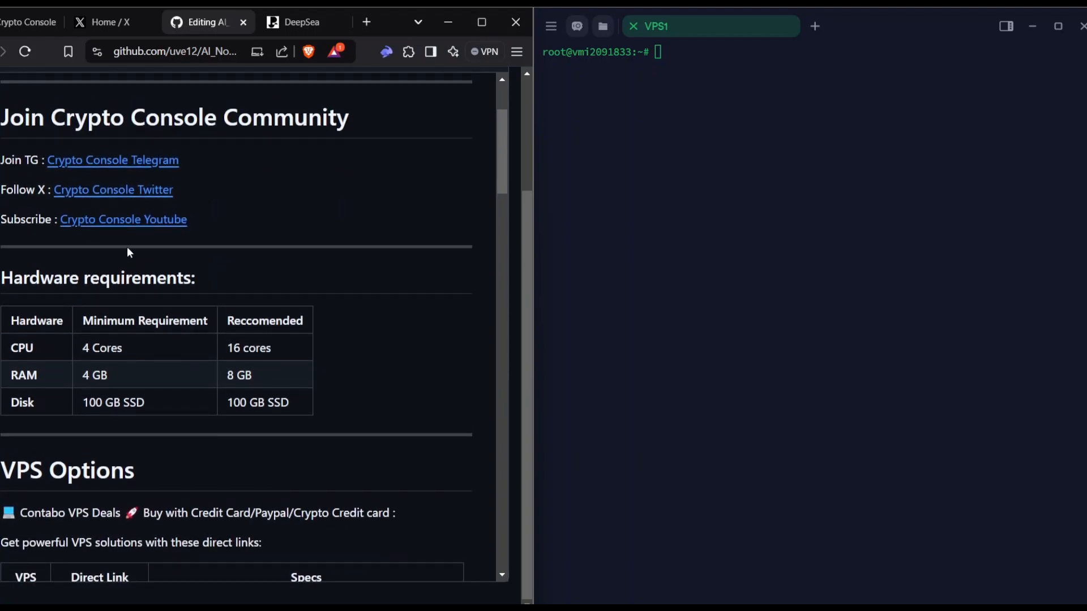
pyautogui.scroll(-3)
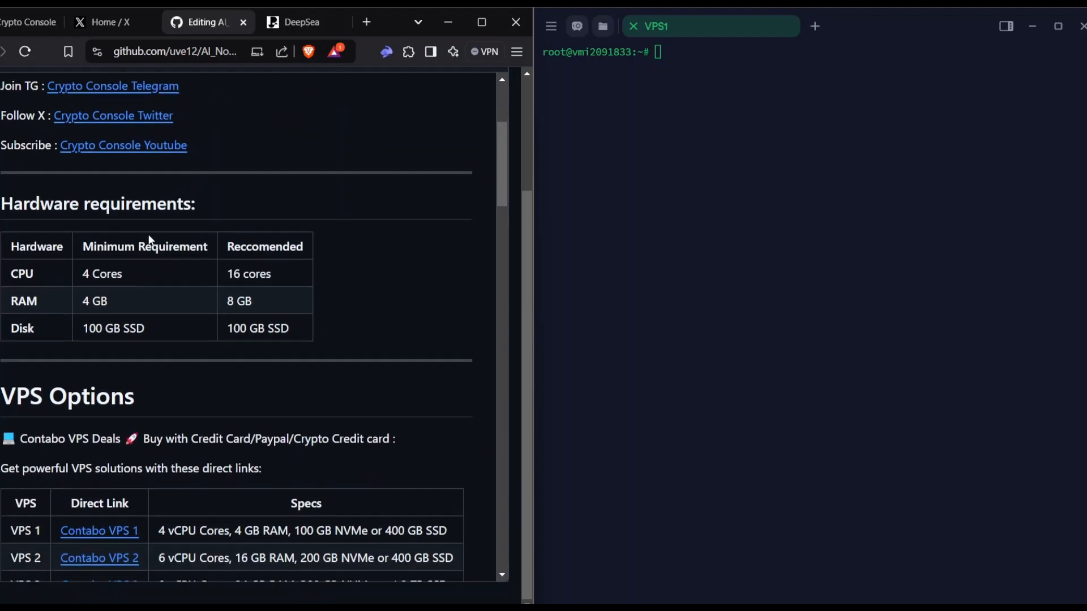
pyautogui.scroll(-3)
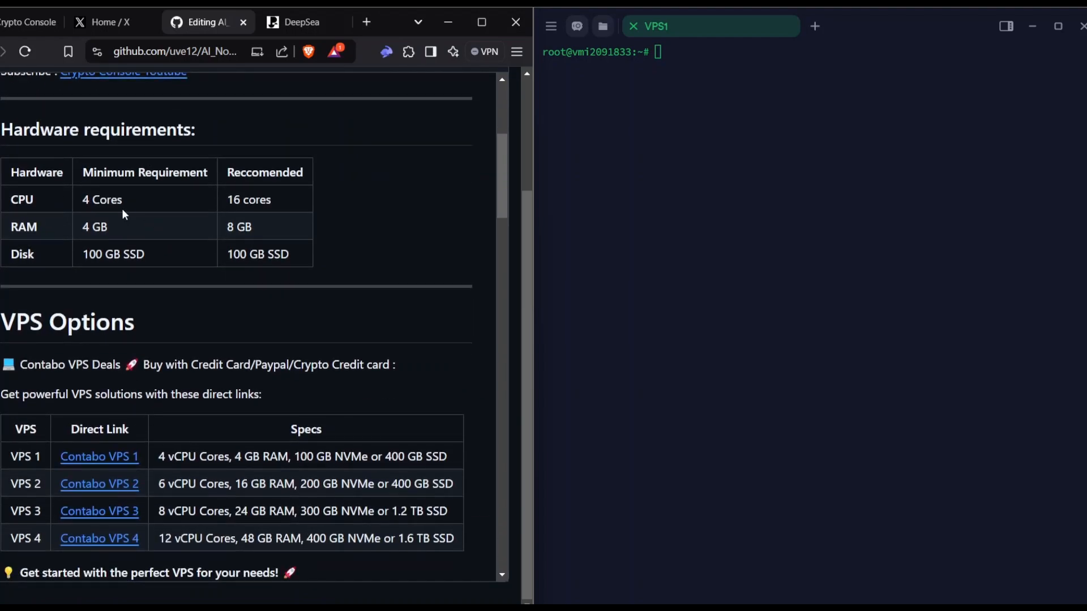
pyautogui.moveTo(124, 227)
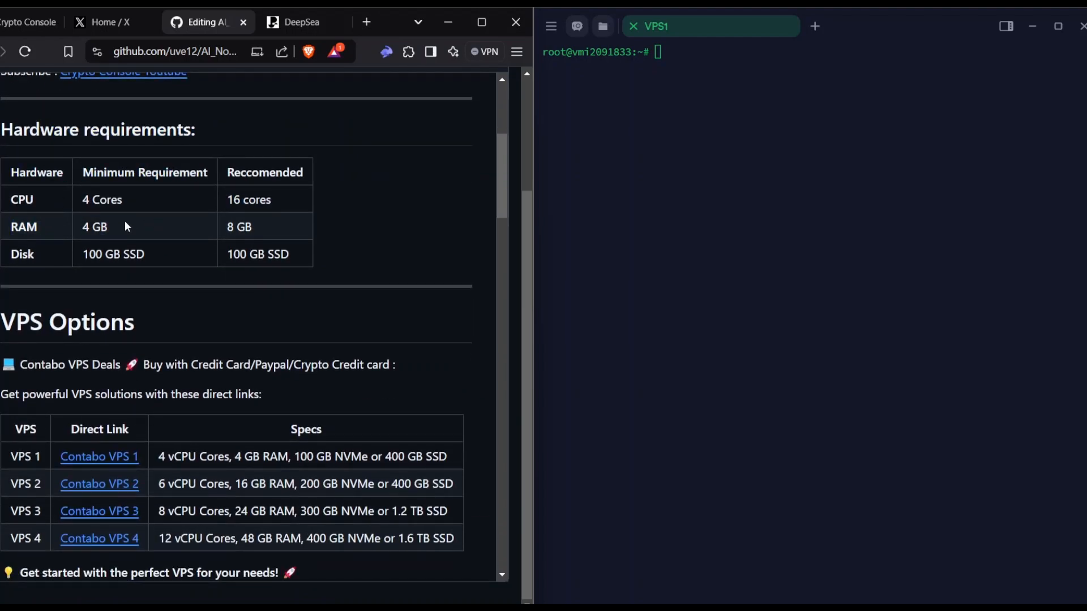
pyautogui.moveTo(226, 190)
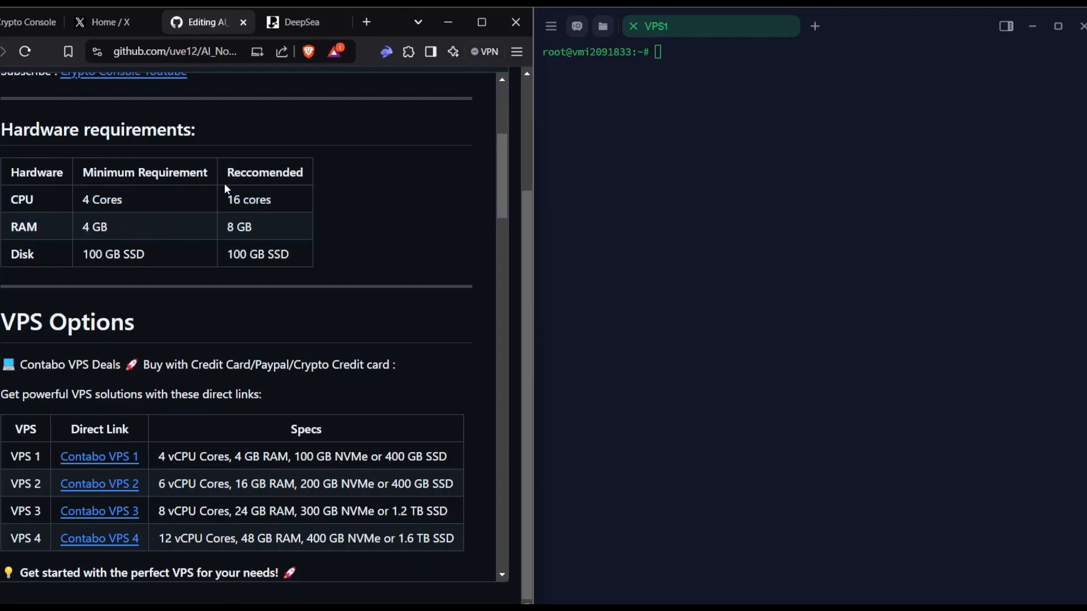
pyautogui.scroll(-3)
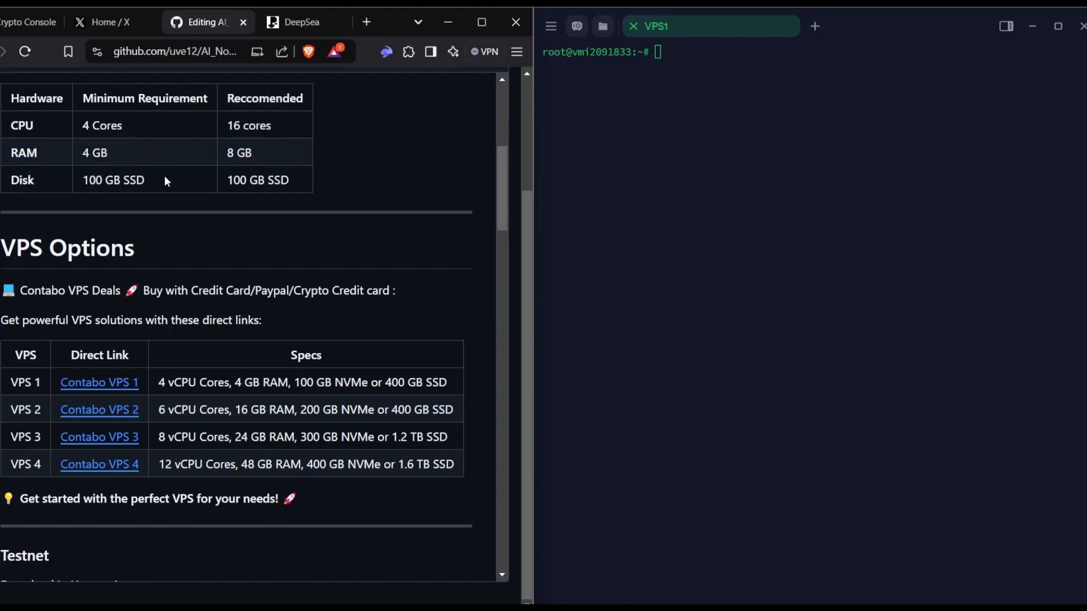
pyautogui.moveTo(128, 152)
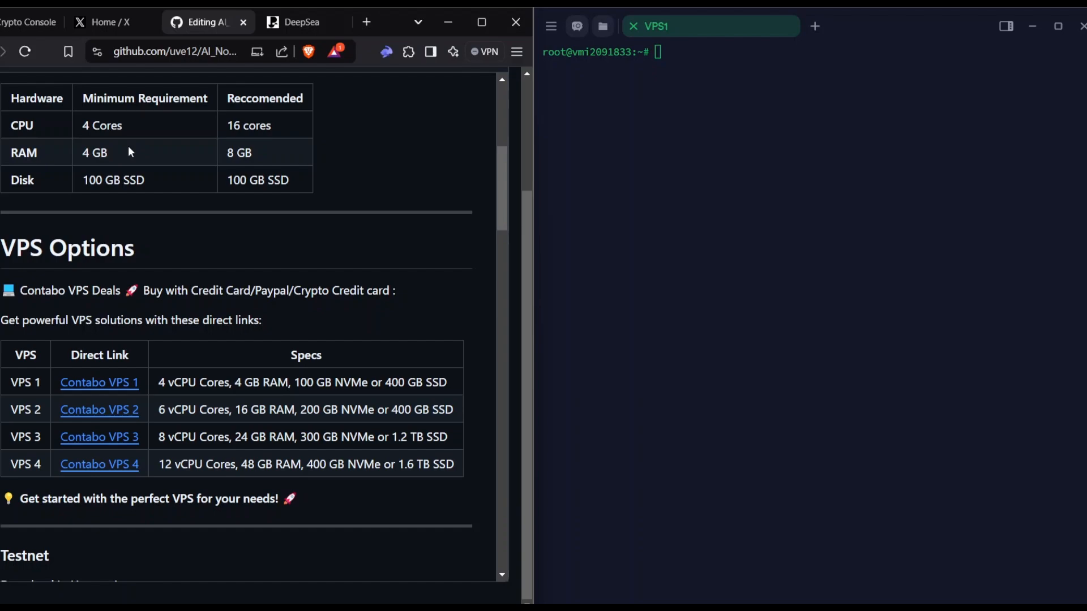
pyautogui.moveTo(153, 155)
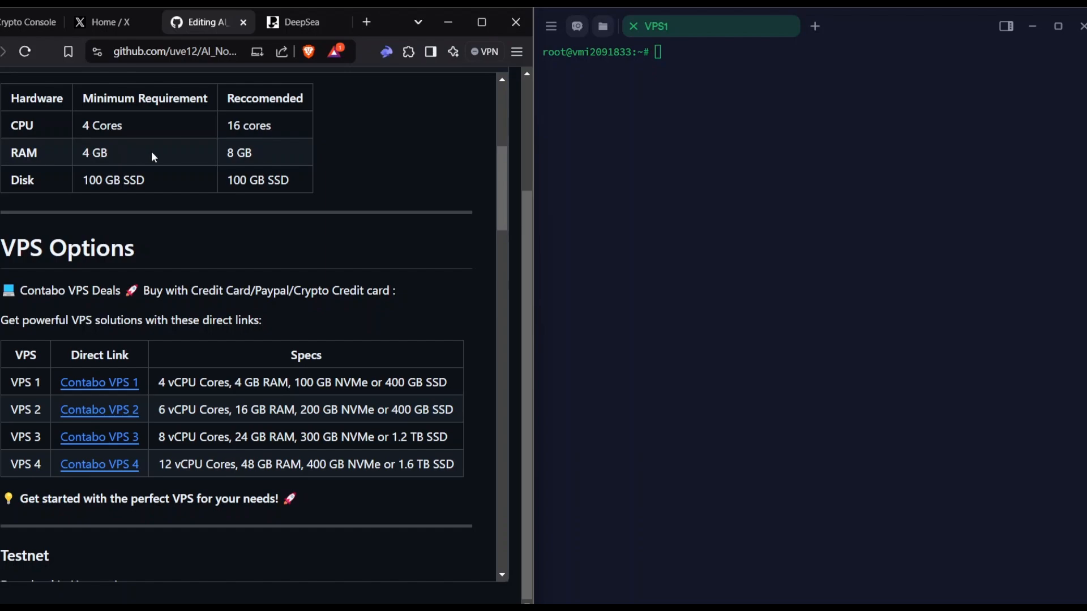
pyautogui.moveTo(243, 123)
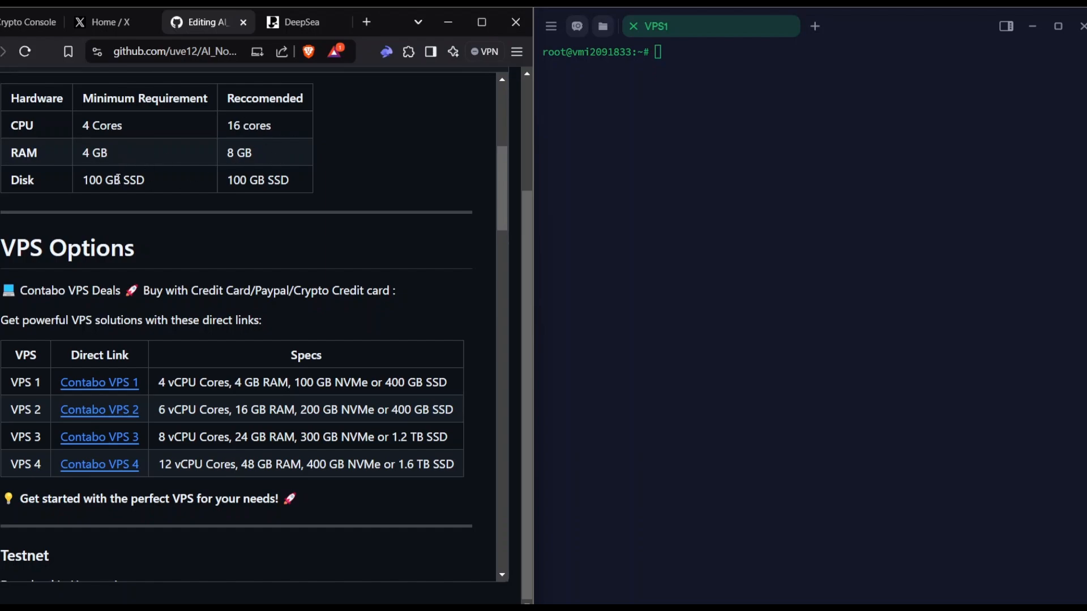
pyautogui.moveTo(118, 113)
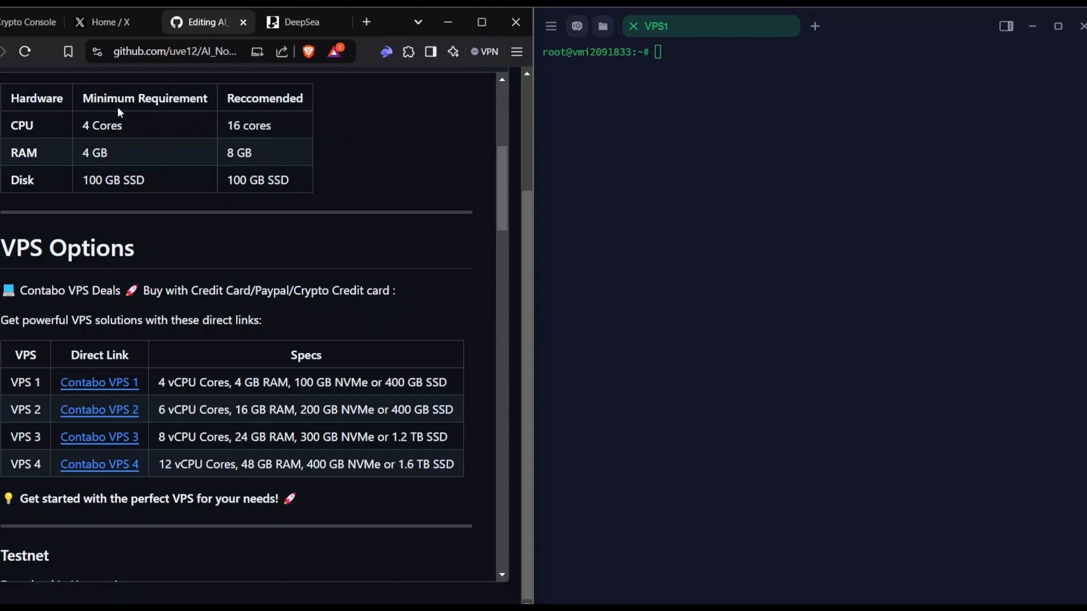
pyautogui.moveTo(173, 119)
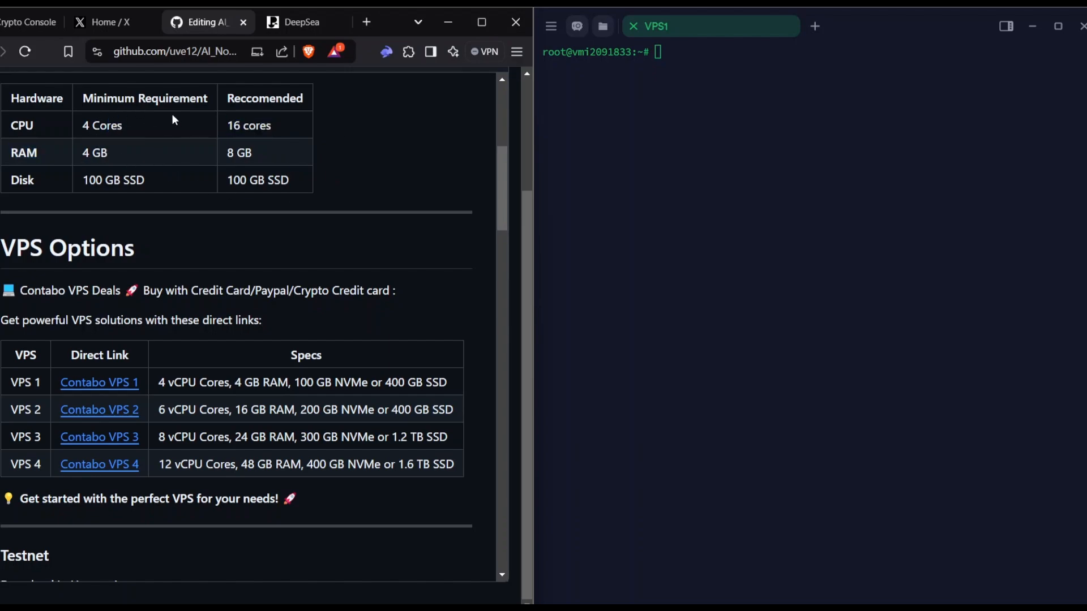
pyautogui.moveTo(277, 172)
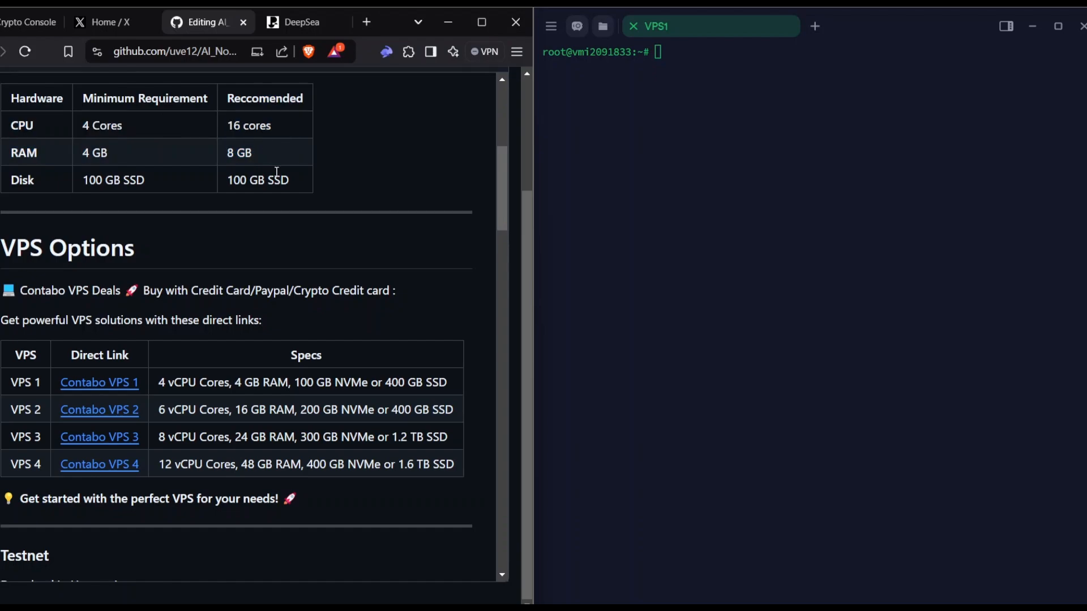
# Step: Continue past the VPS options down to the Testnet section
pyautogui.scroll(-3)
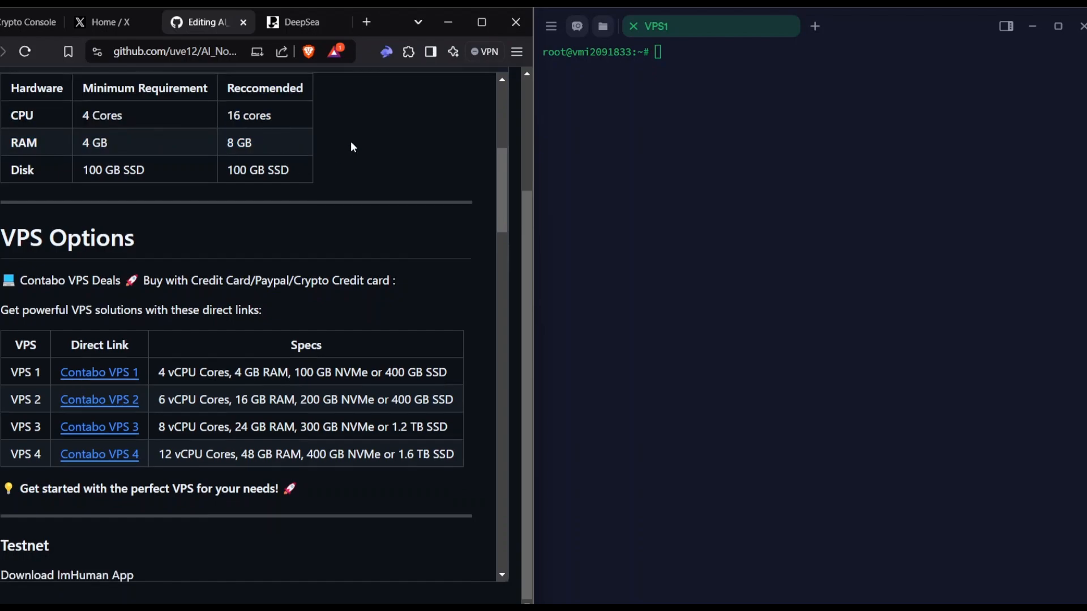
pyautogui.scroll(-3)
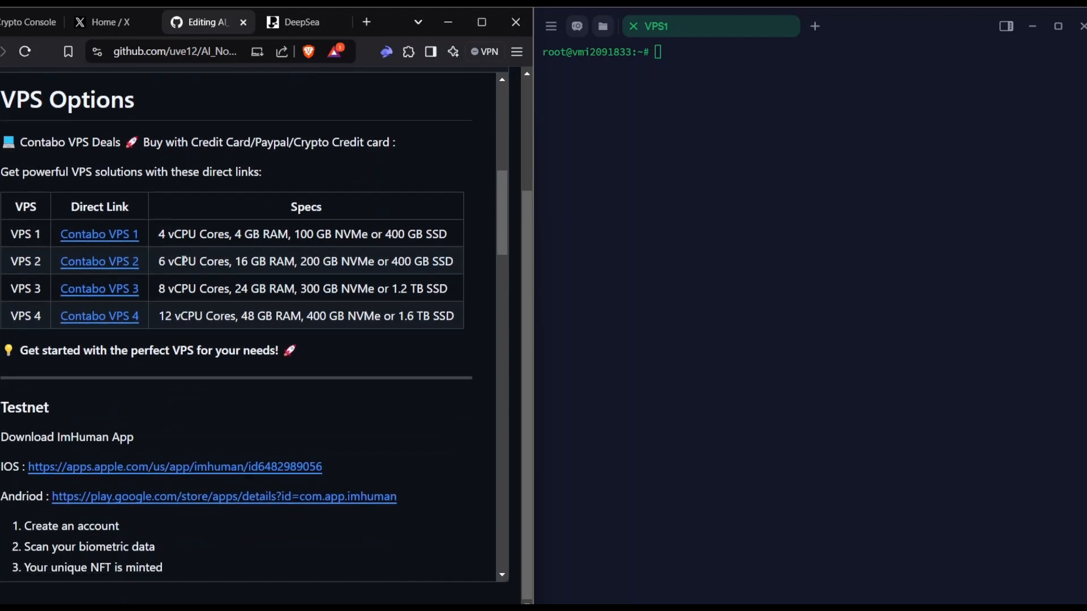
pyautogui.moveTo(263, 214)
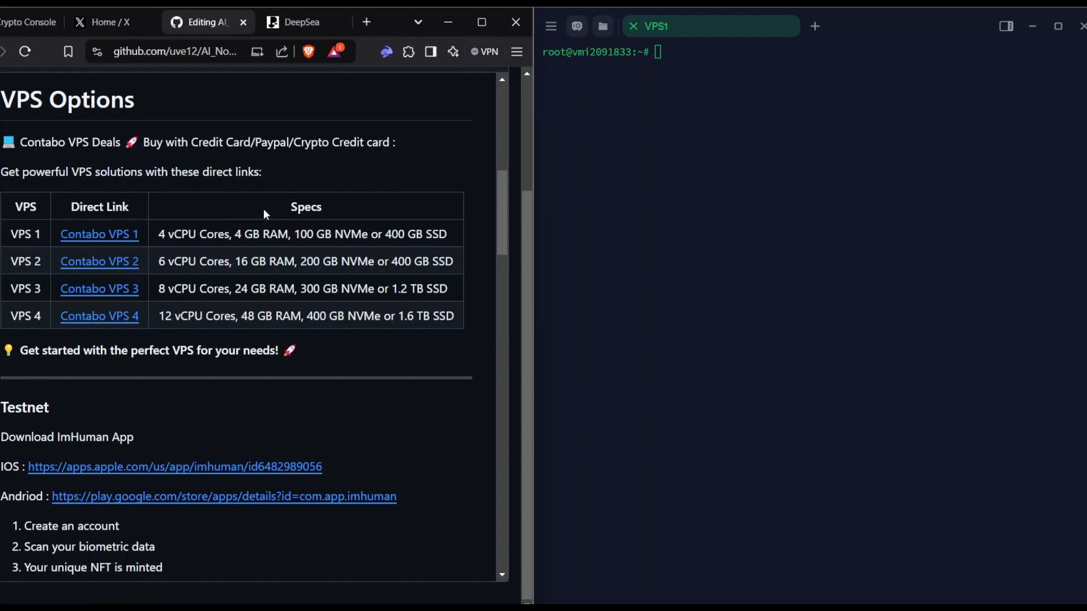
pyautogui.scroll(-3)
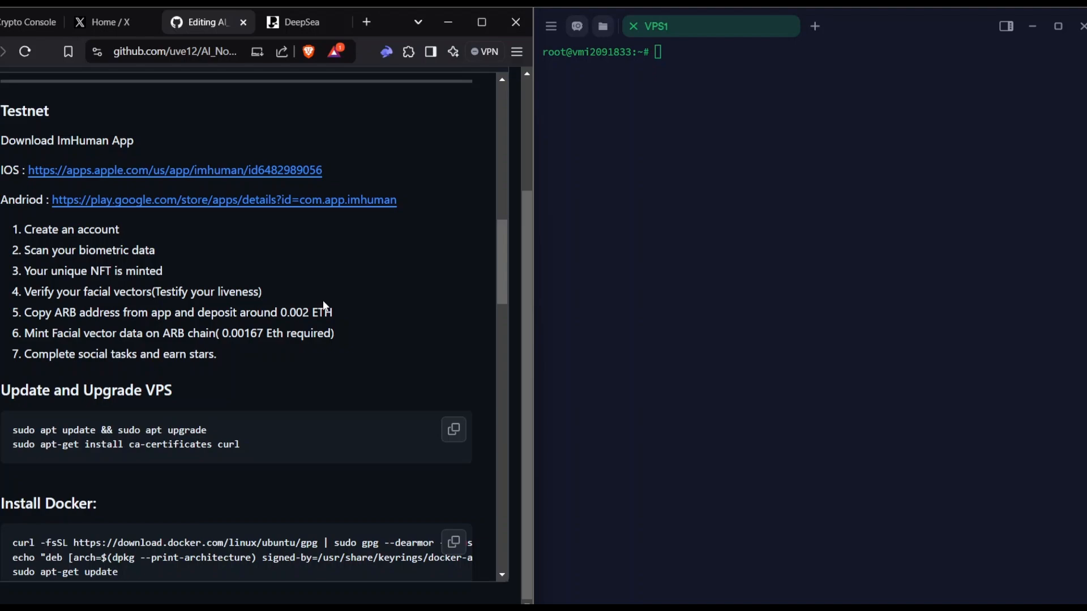
pyautogui.moveTo(184, 312)
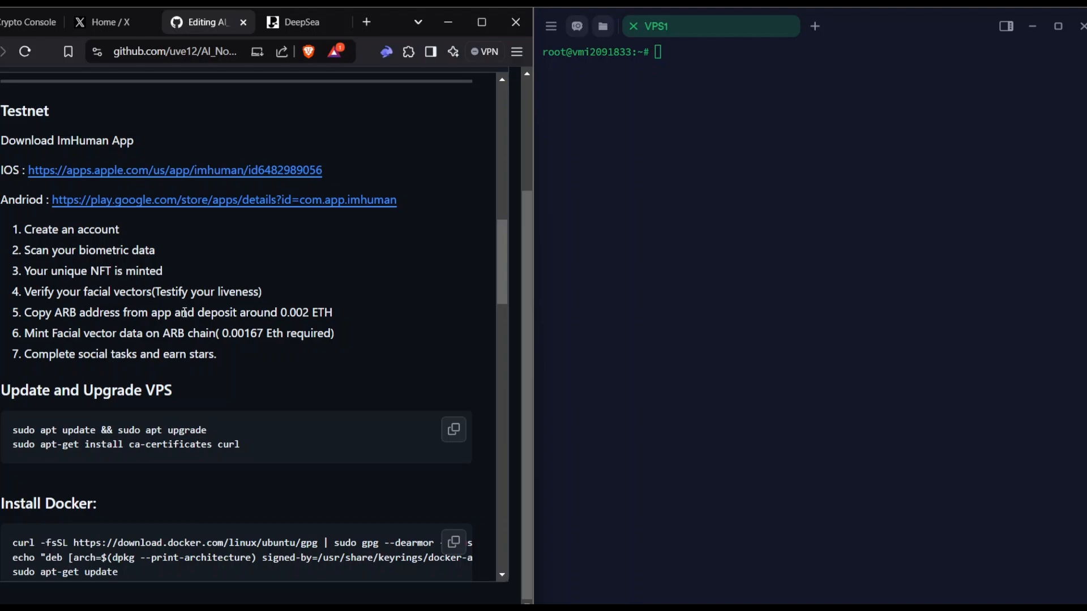
pyautogui.moveTo(107, 242)
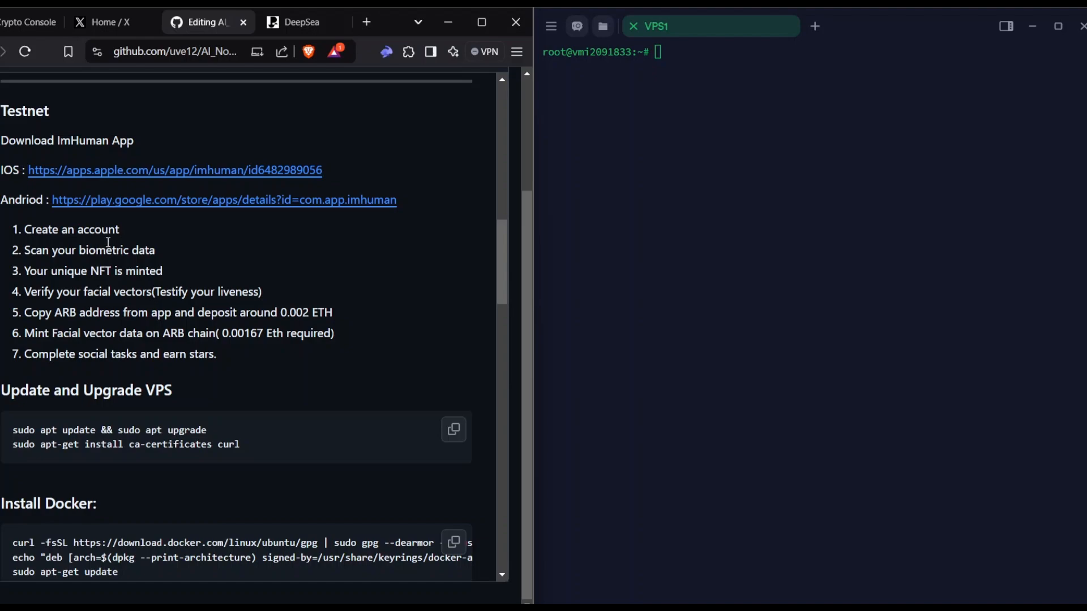
pyautogui.moveTo(157, 257)
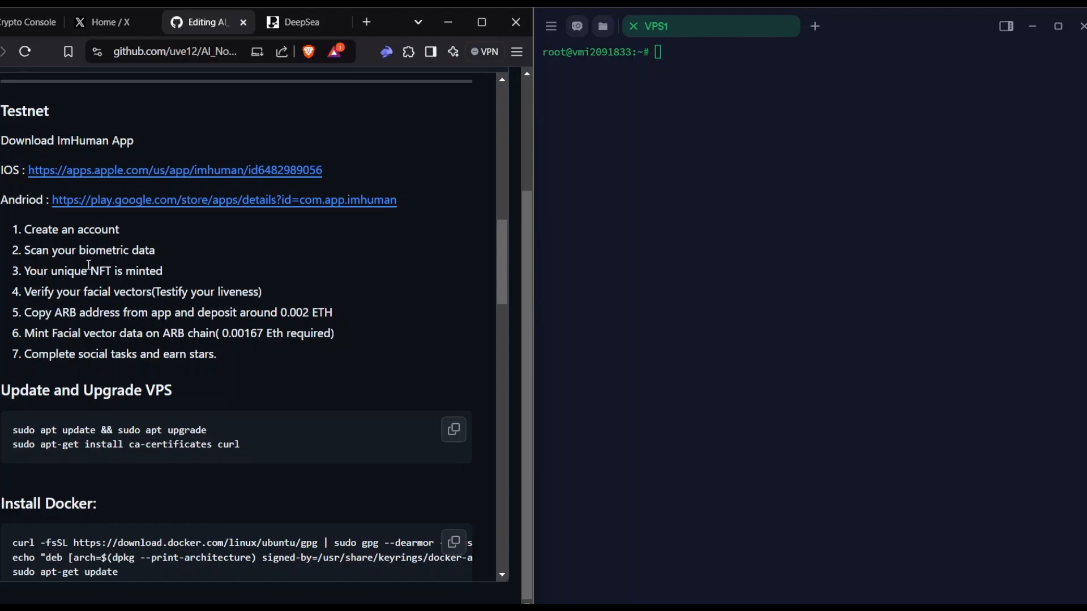
pyautogui.moveTo(101, 265)
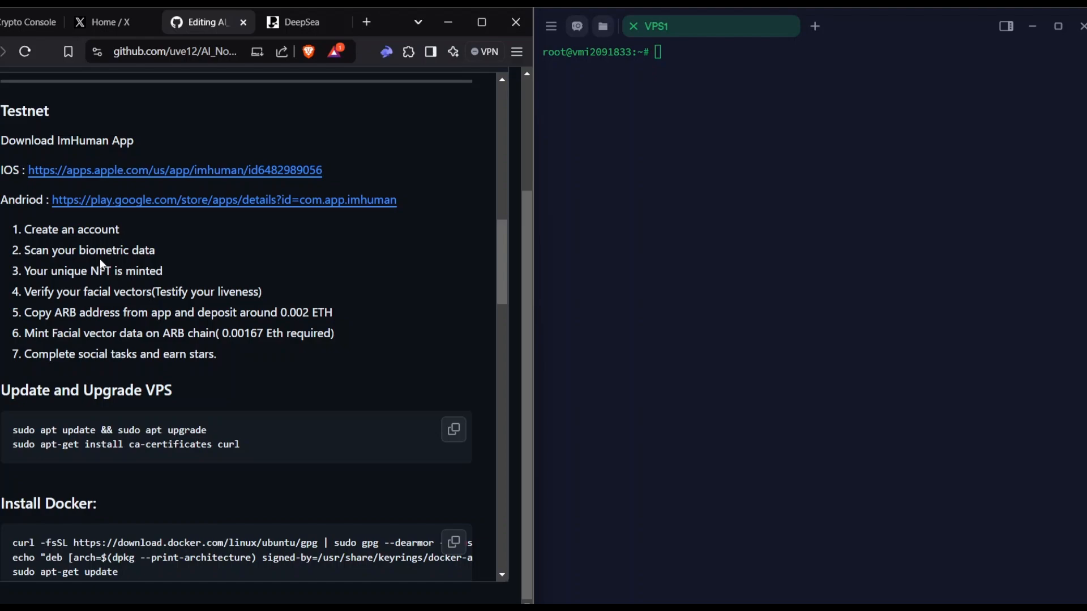
pyautogui.moveTo(108, 307)
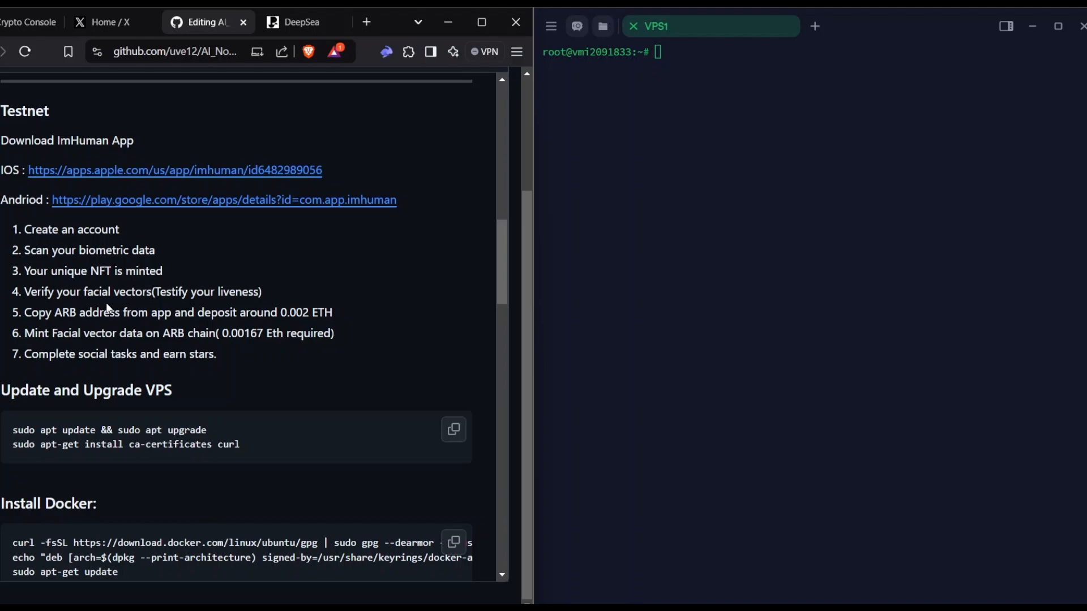
# Step: Move the guide down to the Update and Upgrade VPS command block
pyautogui.scroll(-3)
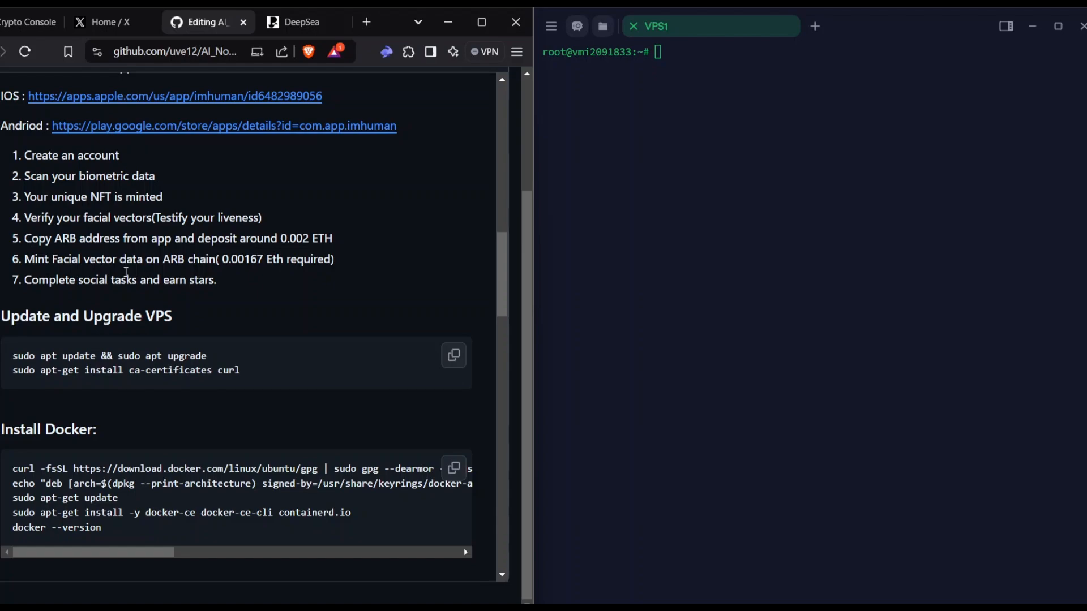
pyautogui.moveTo(251, 275)
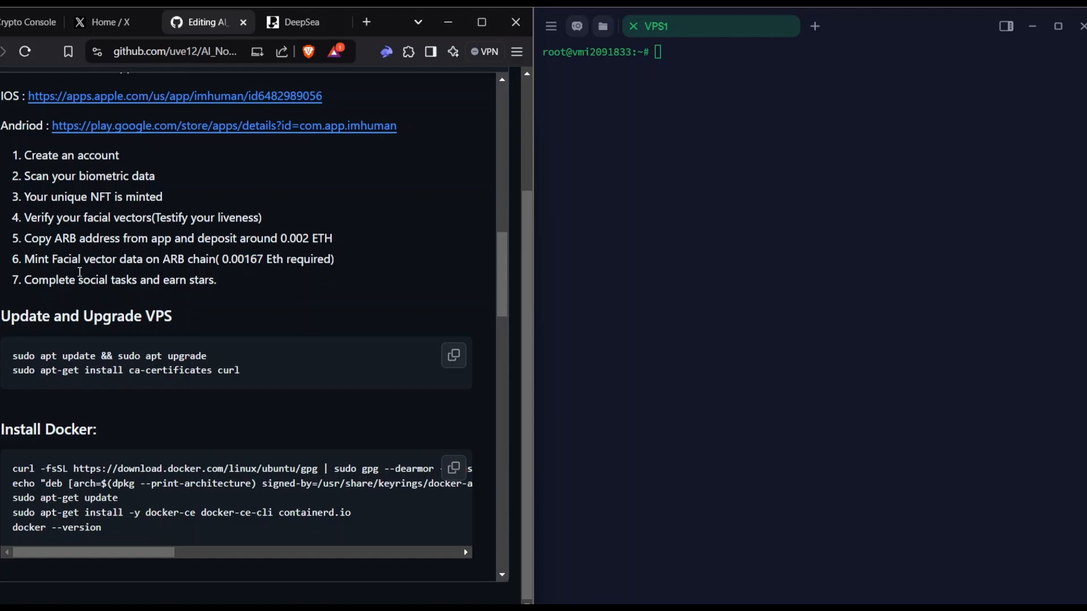
pyautogui.moveTo(159, 301)
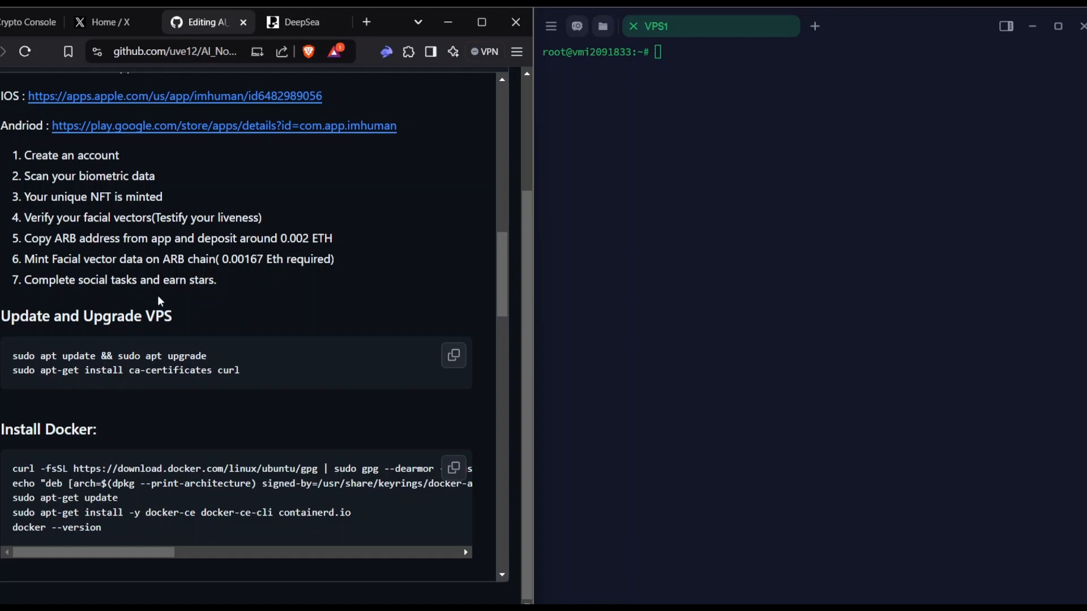
pyautogui.moveTo(75, 296)
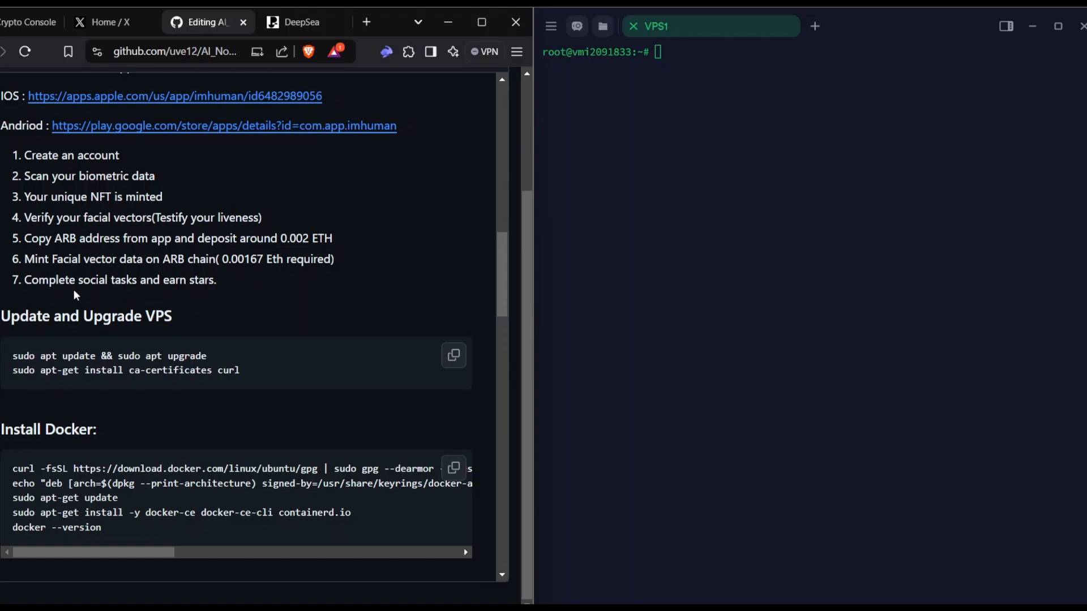
pyautogui.scroll(-3)
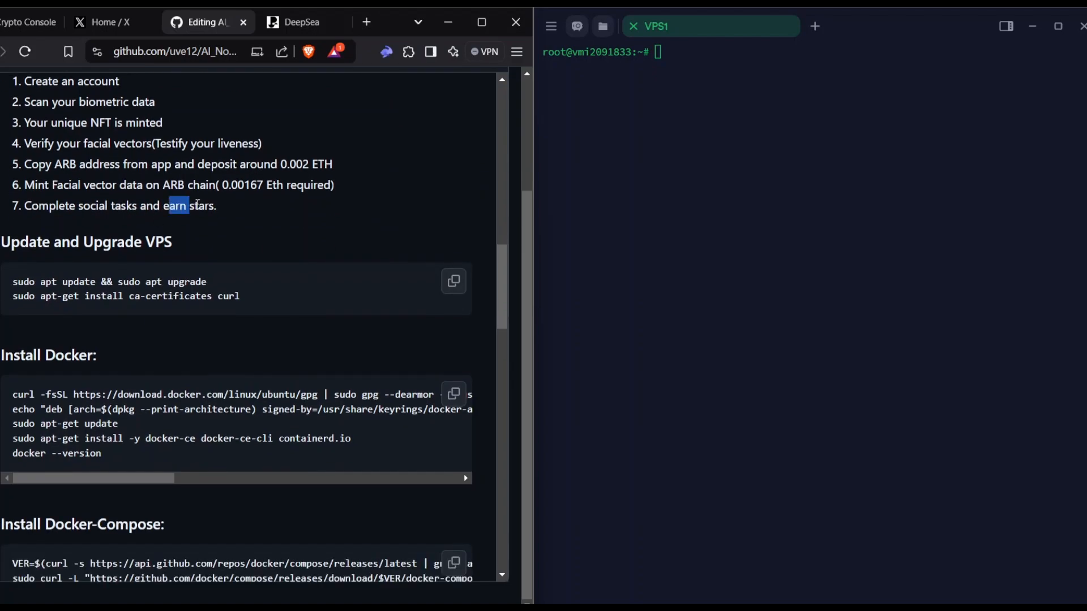
pyautogui.scroll(-3)
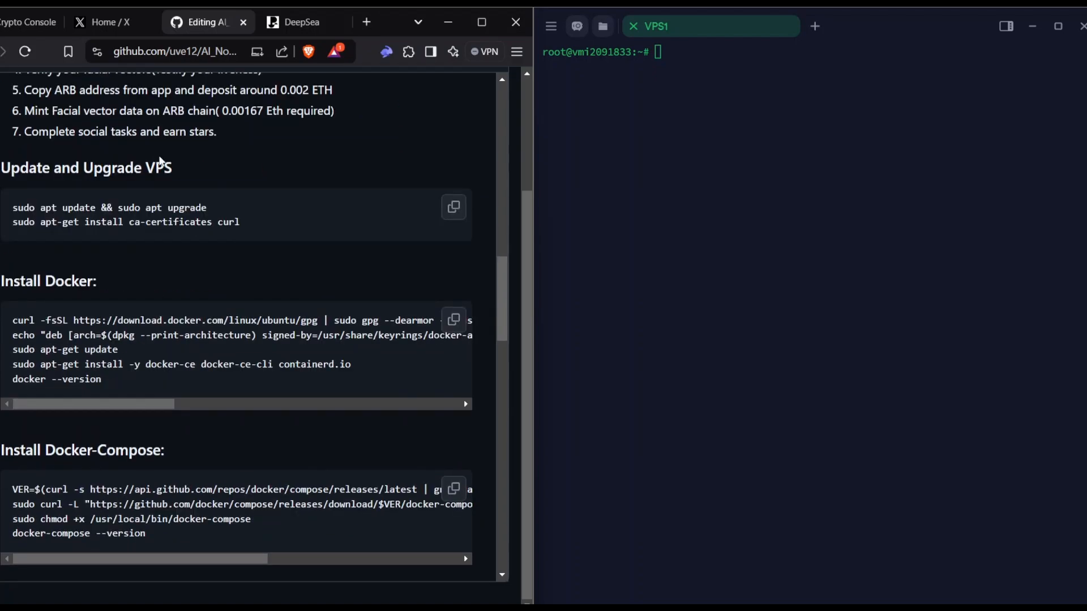
pyautogui.scroll(-3)
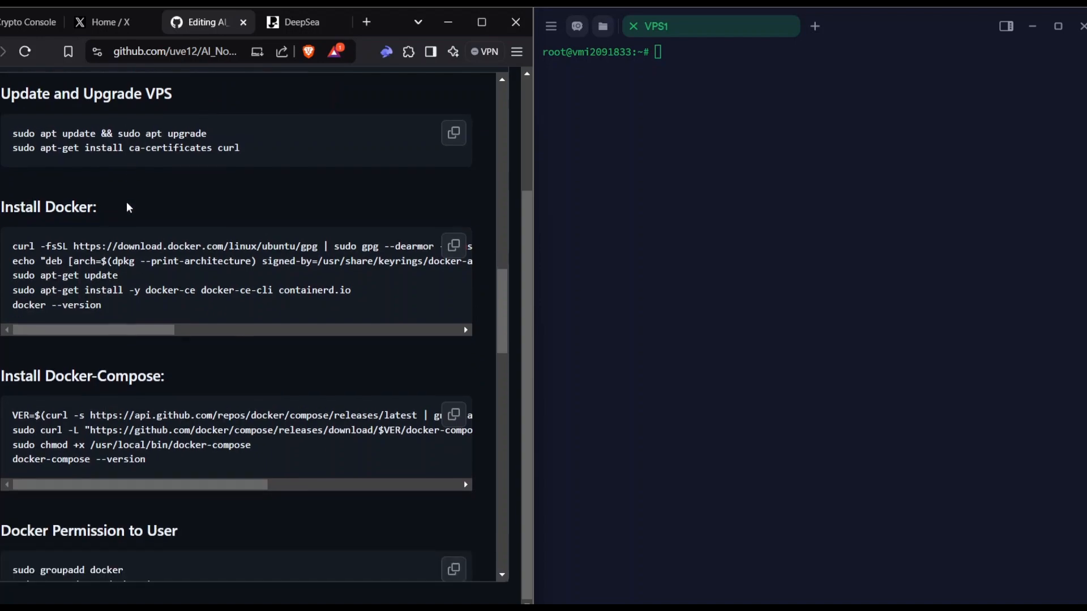
pyautogui.moveTo(126, 134)
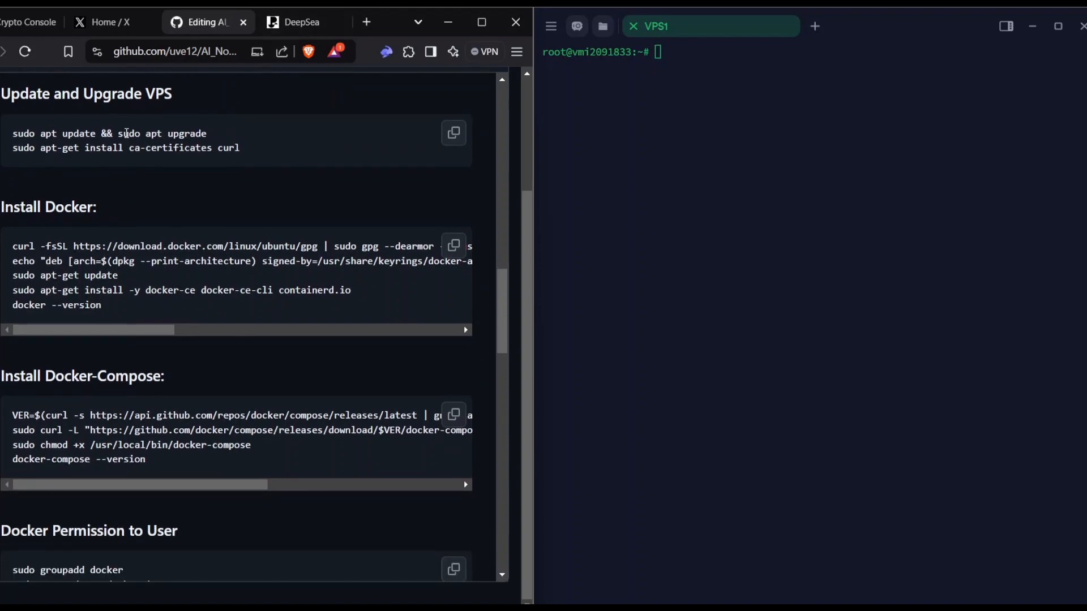
pyautogui.moveTo(223, 122)
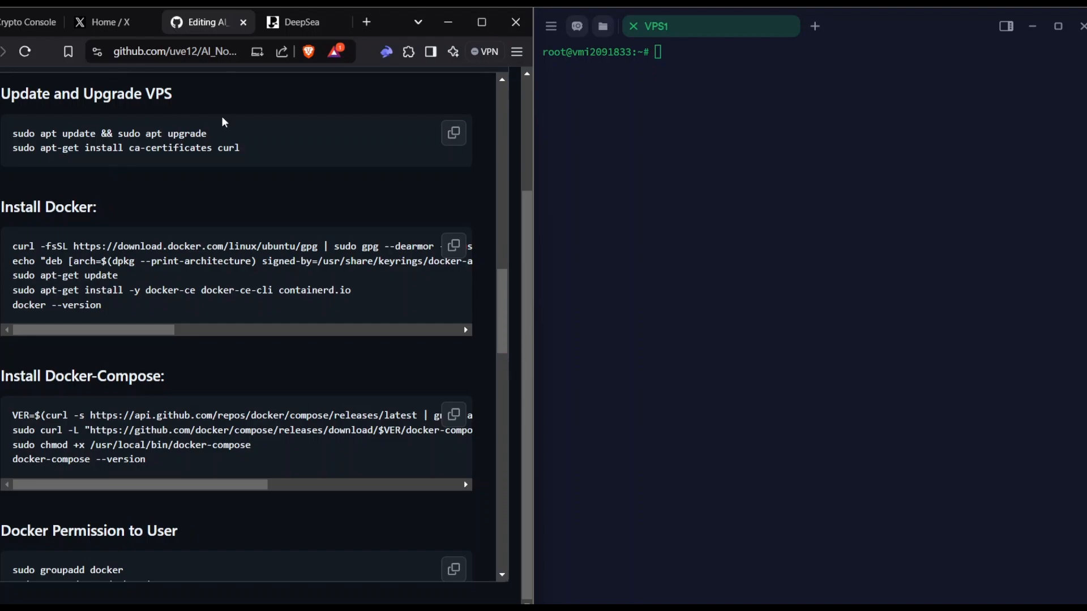
pyautogui.moveTo(301, 22)
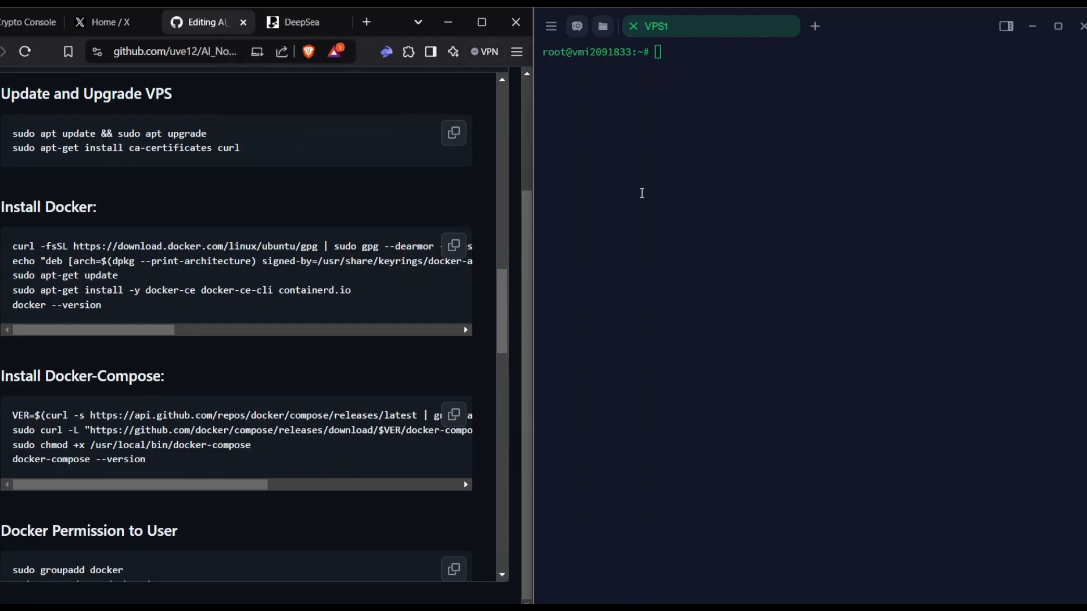
pyautogui.moveTo(316, 76)
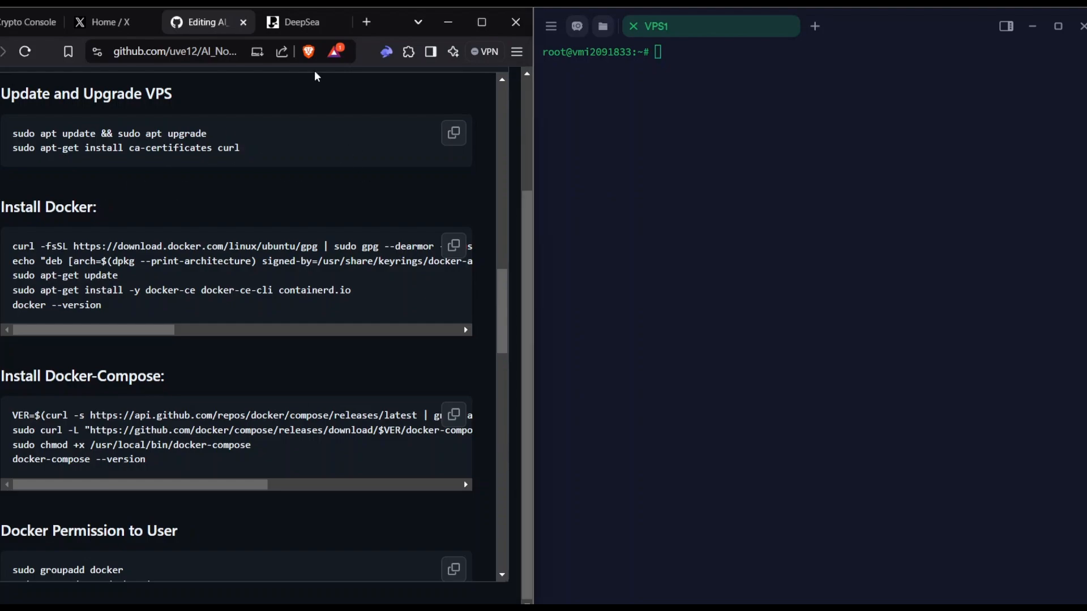
pyautogui.moveTo(301, 193)
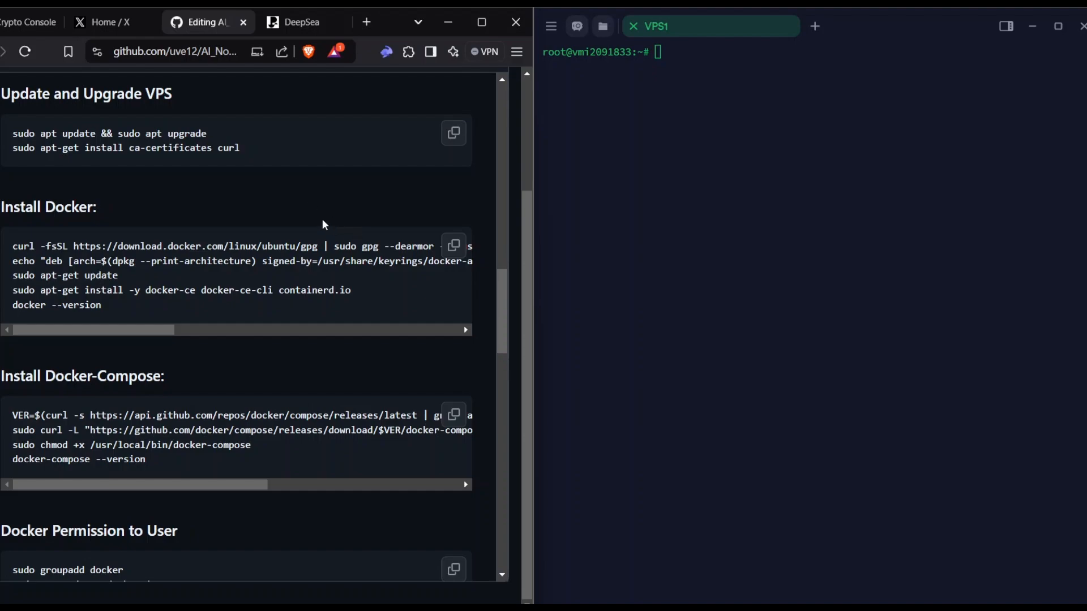
pyautogui.moveTo(122, 188)
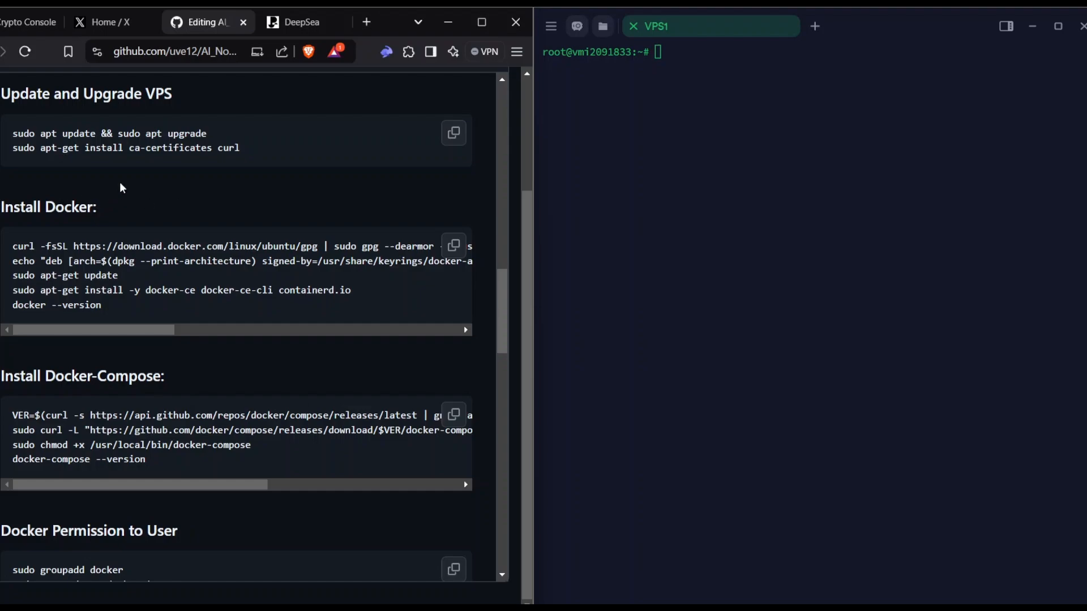
pyautogui.moveTo(203, 214)
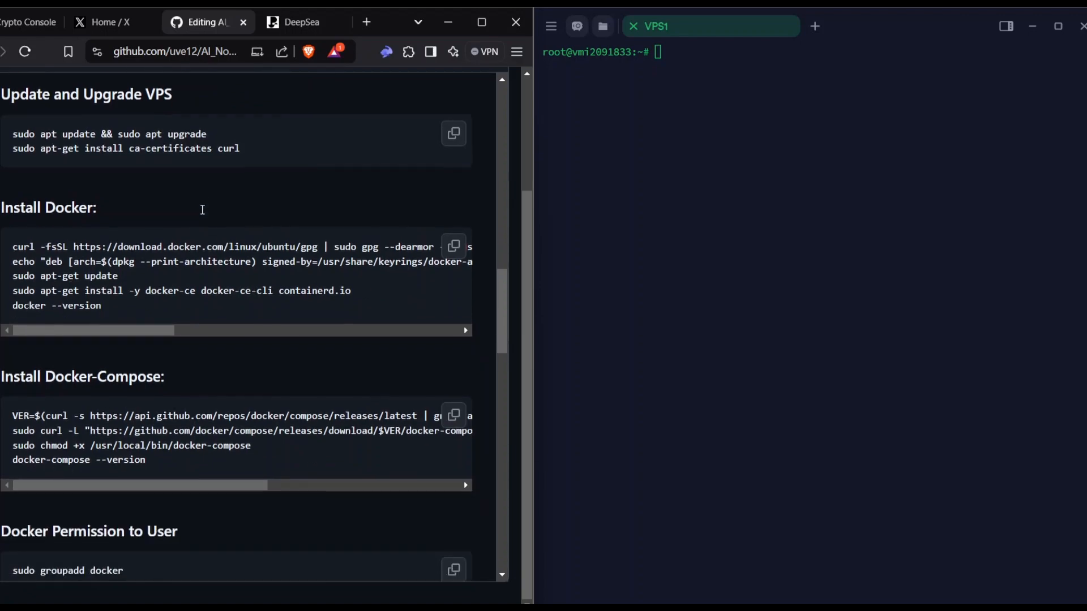
pyautogui.moveTo(254, 195)
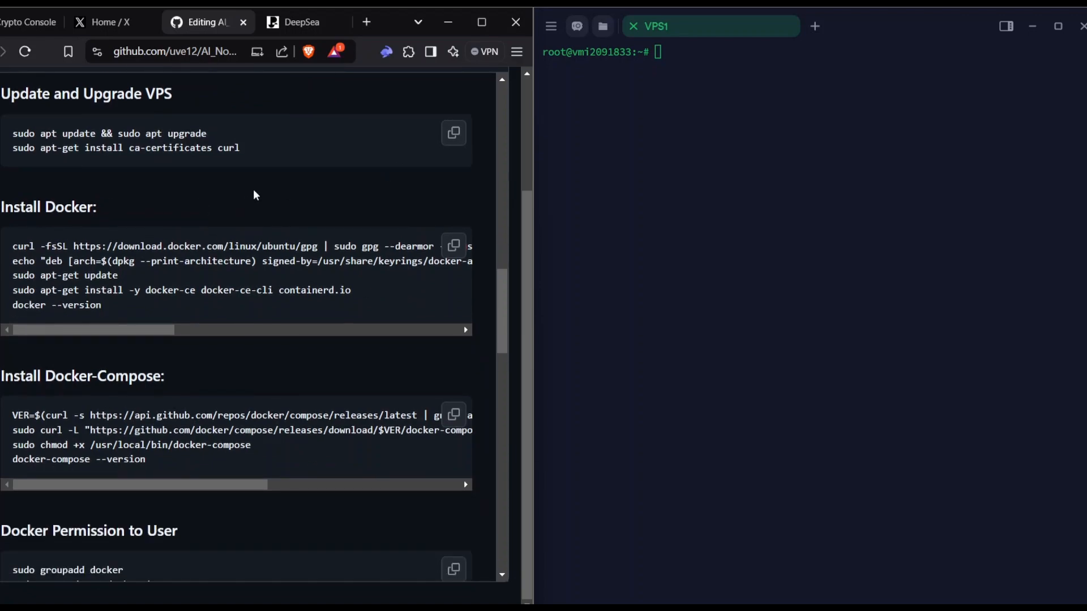
# Step: Copy the update/upgrade and ca-certificates/curl install commands and run them in the VPS1 terminal
pyautogui.click(453, 132)
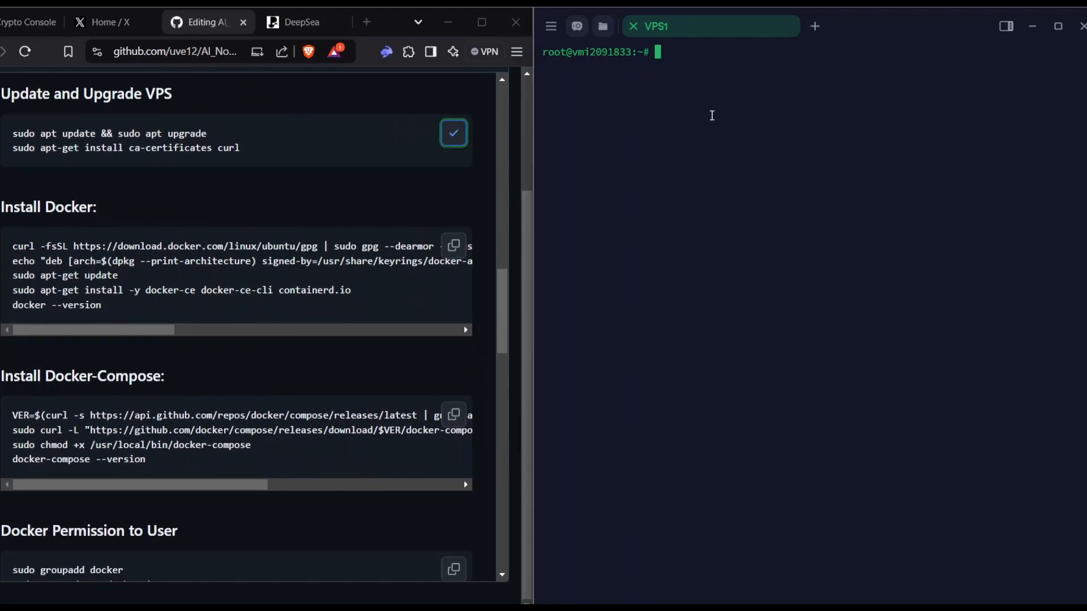
pyautogui.click(453, 133)
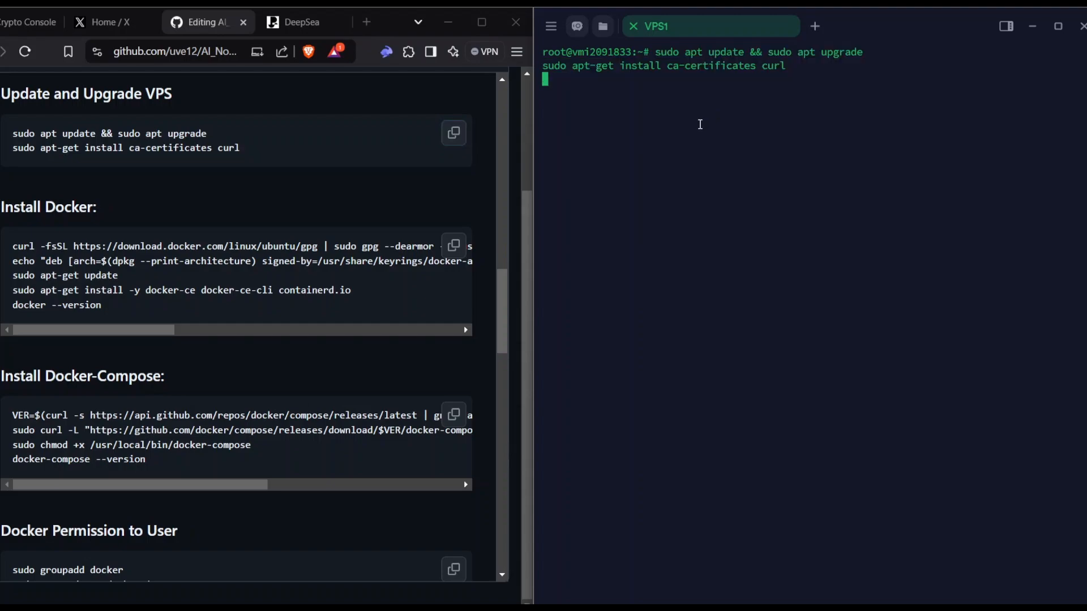
pyautogui.press('Return')
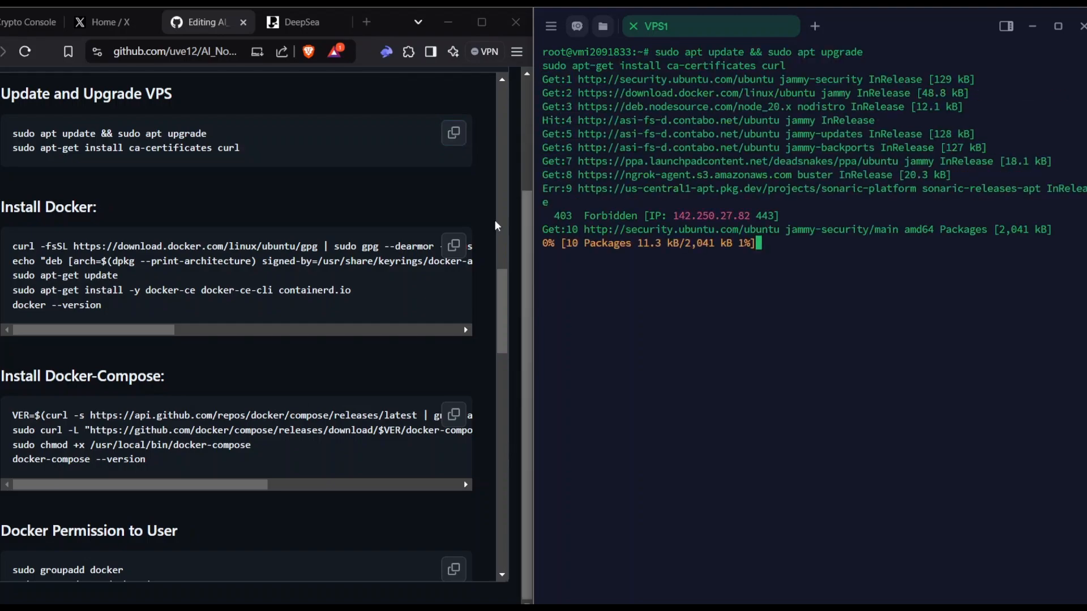
# Step: Watch the apt update and package installation output until it finishes
pyautogui.scroll(-3)
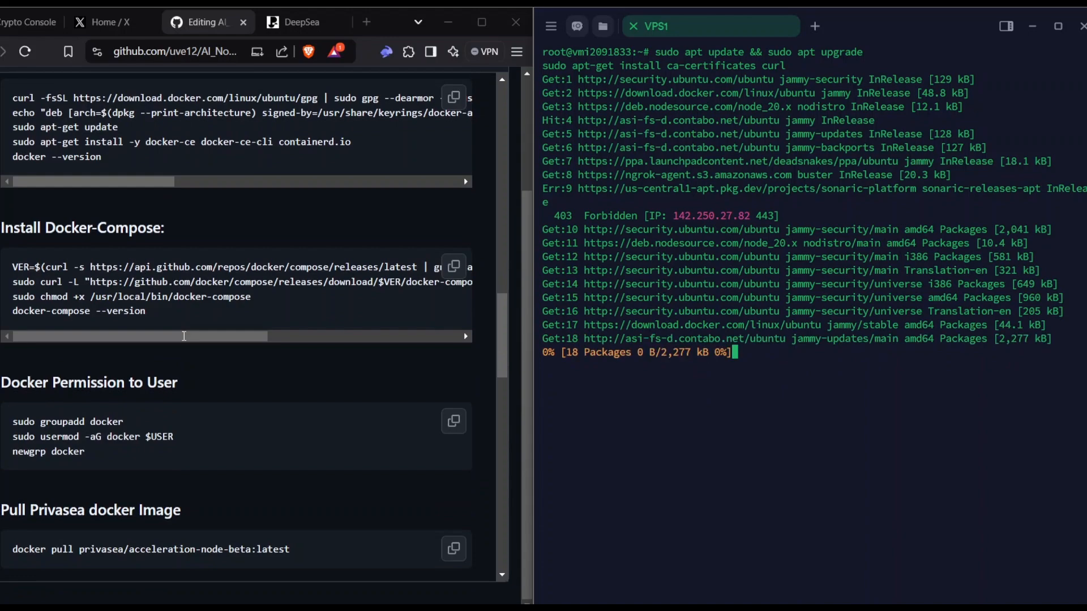
pyautogui.scroll(3)
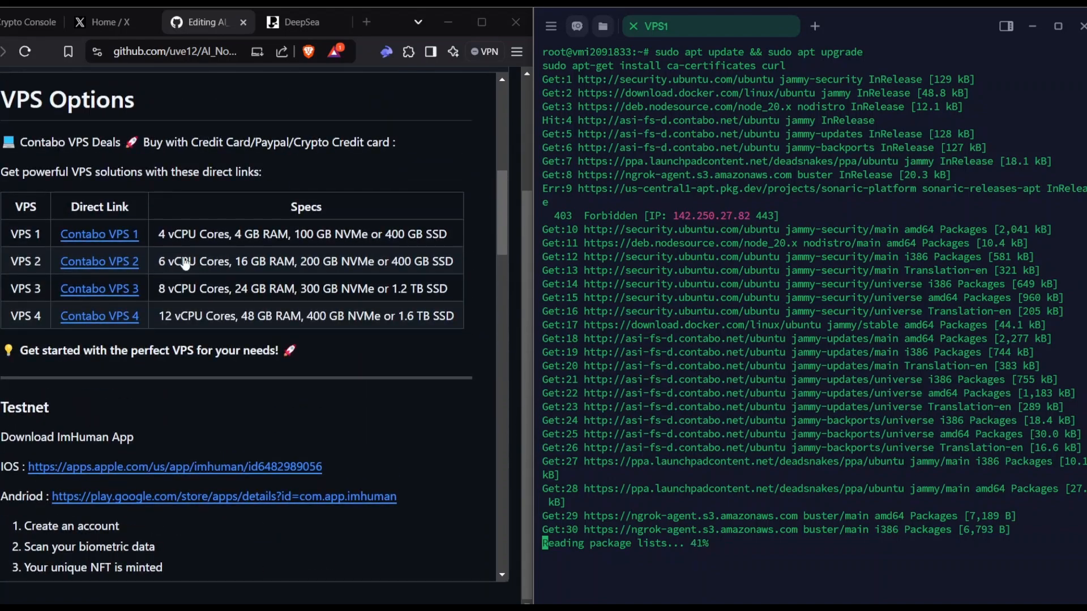
pyautogui.scroll(-3)
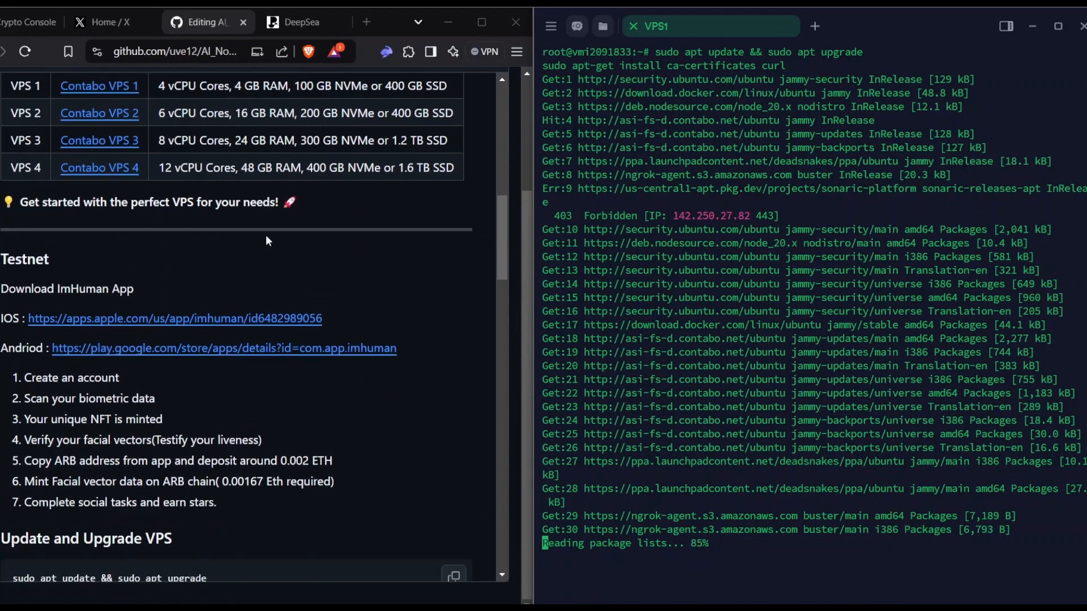
pyautogui.scroll(3)
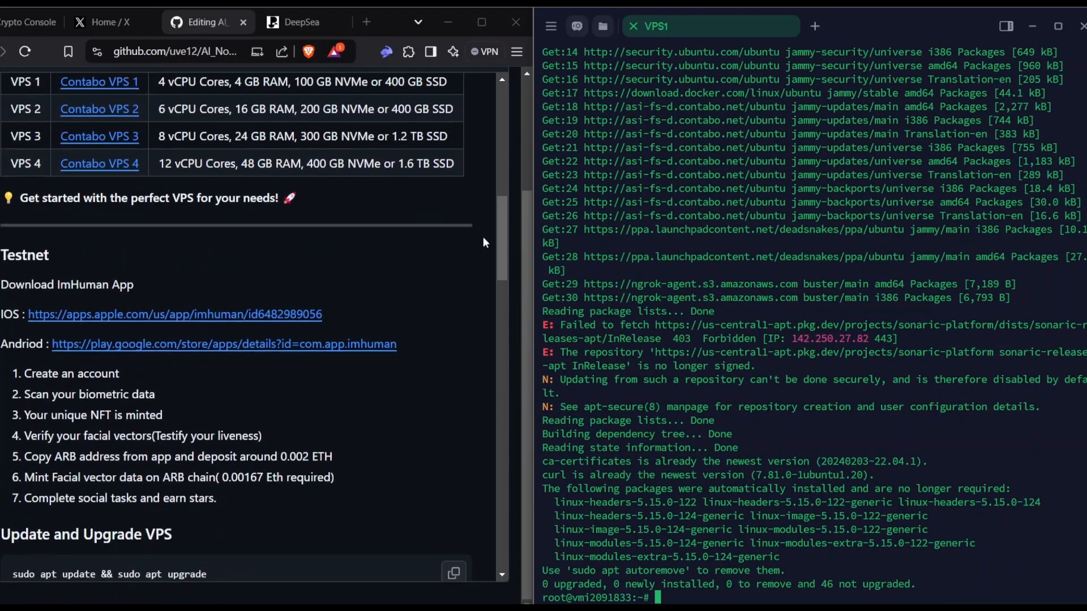
pyautogui.scroll(3)
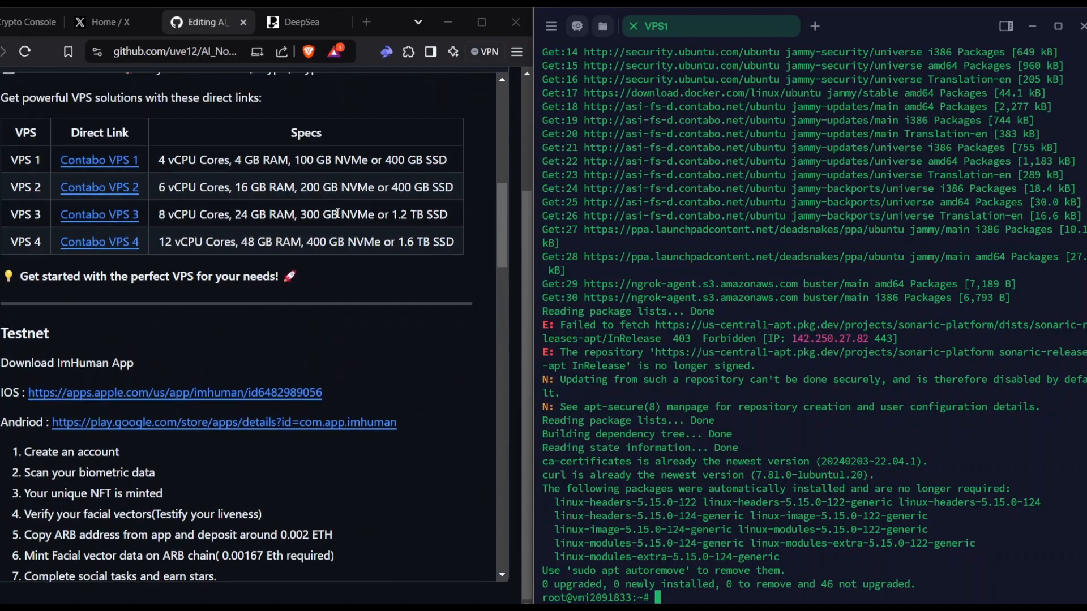
pyautogui.scroll(-3)
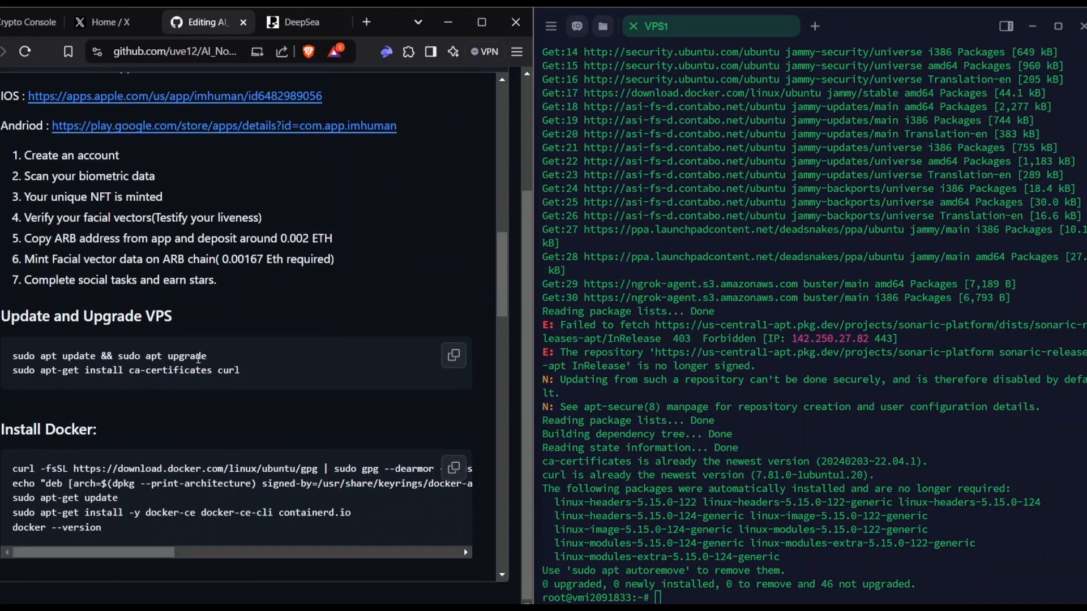
pyautogui.scroll(3)
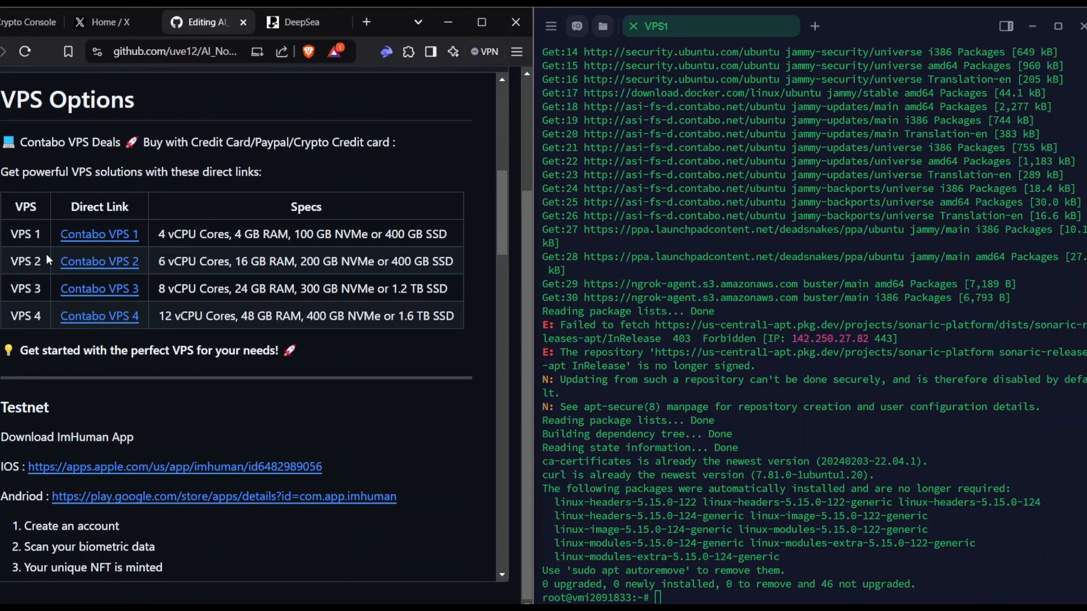
pyautogui.scroll(-3)
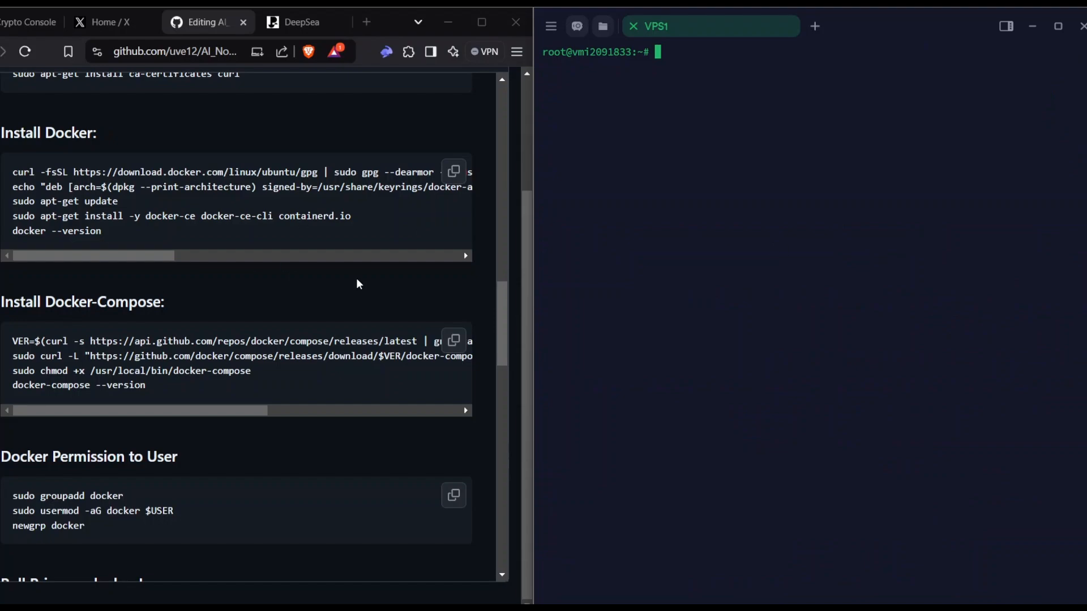
# Step: Locate the Install Docker-Compose code block in the guide ready to copy
pyautogui.scroll(-3)
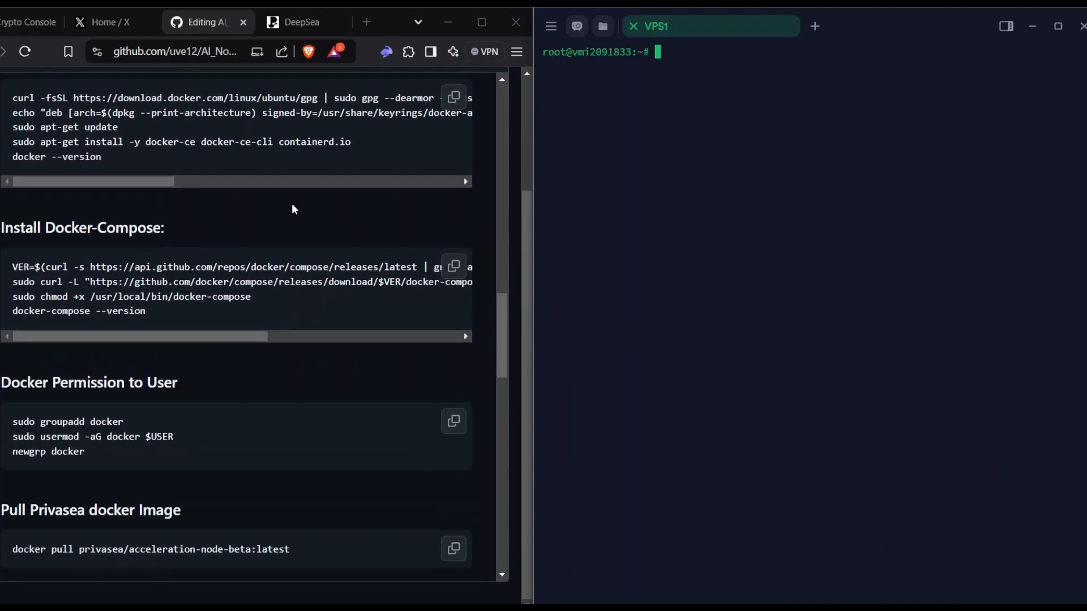
pyautogui.scroll(3)
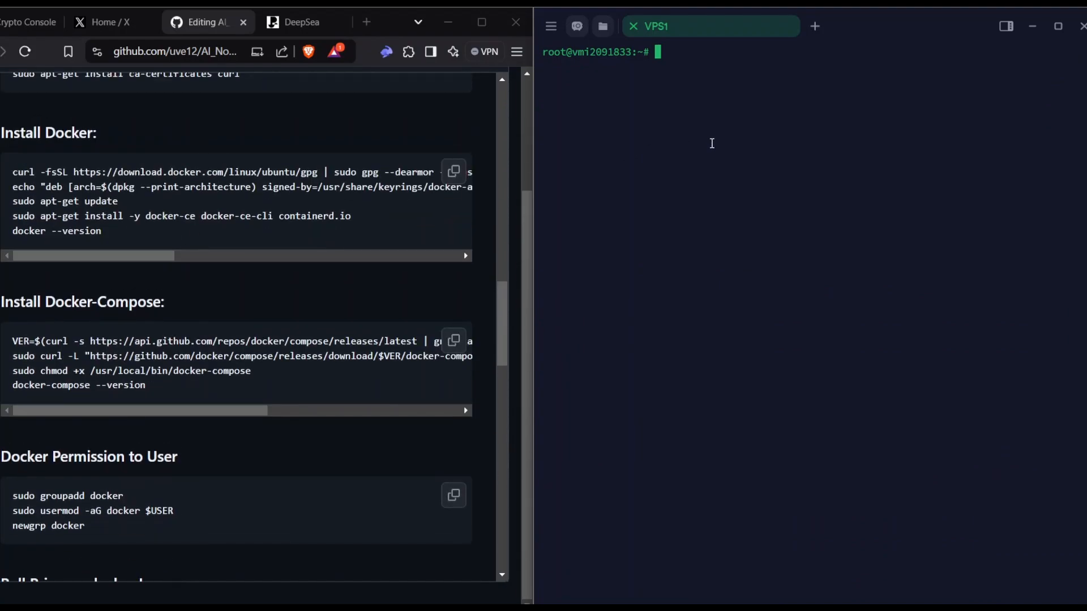
pyautogui.scroll(3)
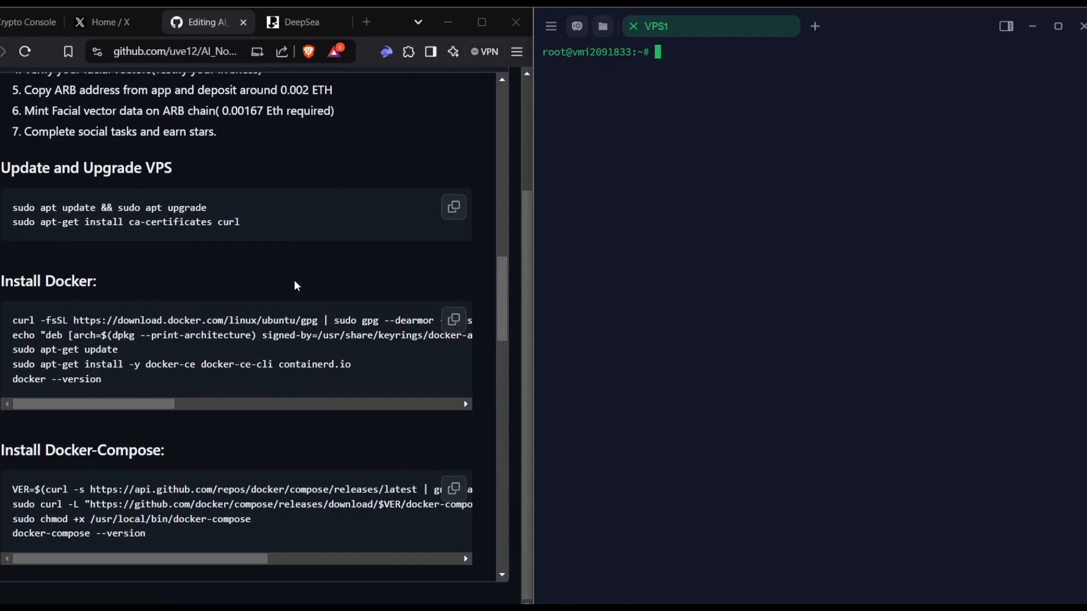
pyautogui.scroll(3)
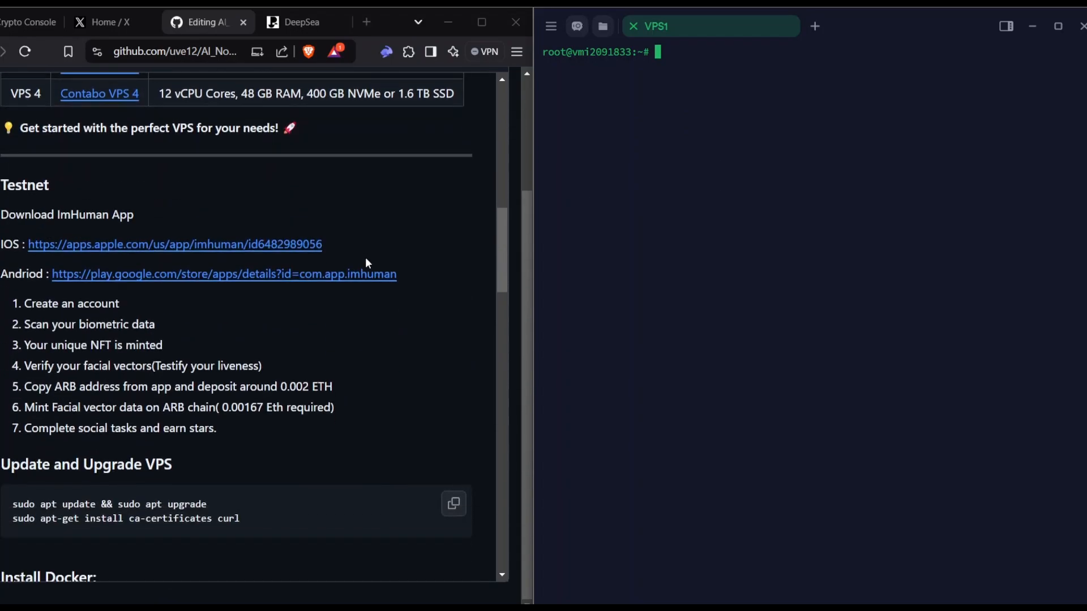
pyautogui.scroll(-3)
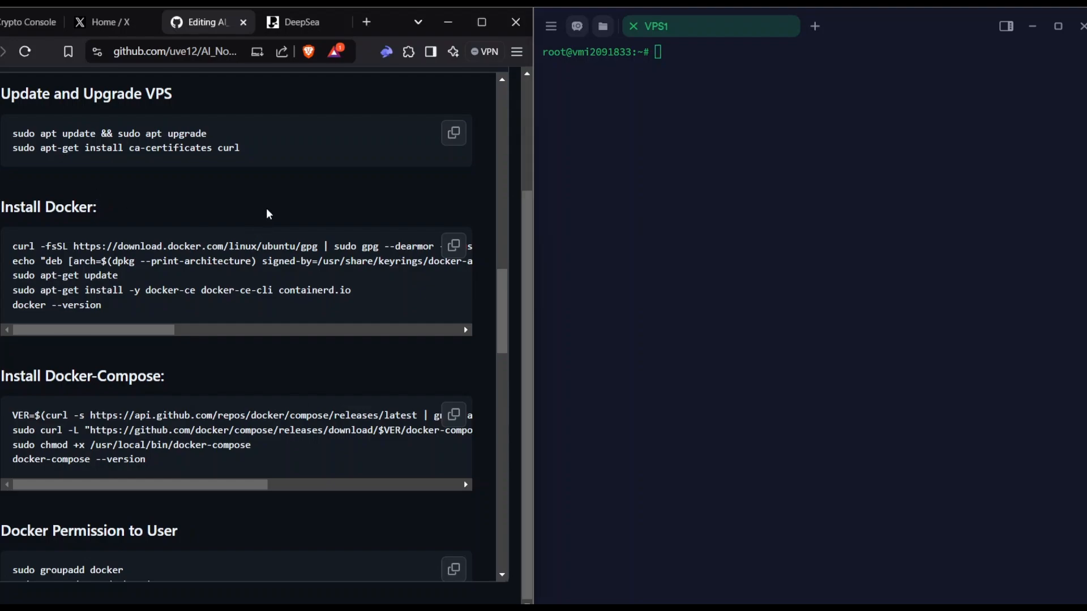
pyautogui.moveTo(360, 320)
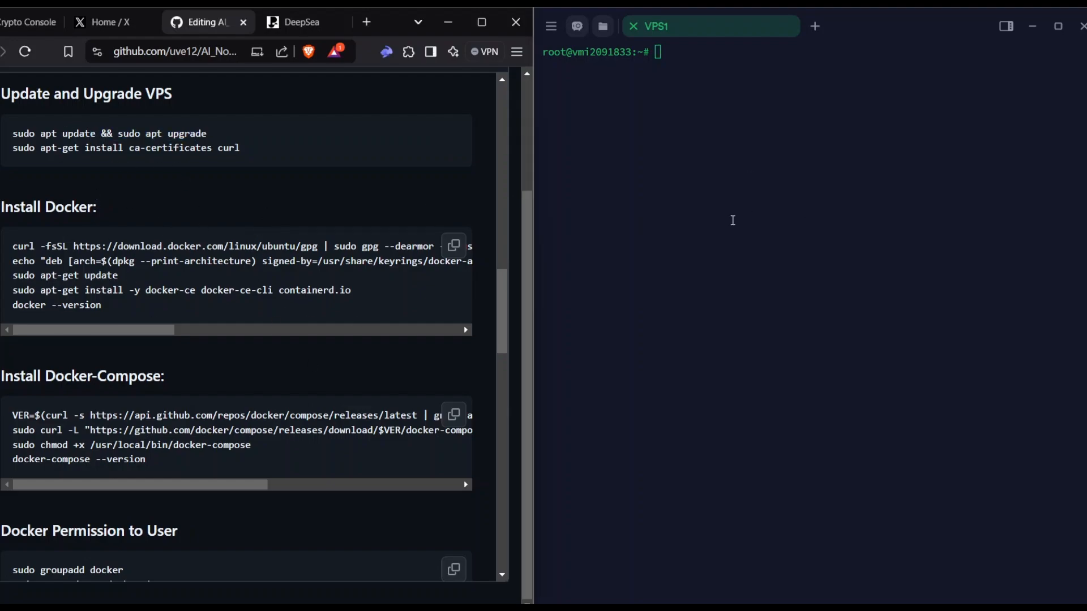
pyautogui.moveTo(121, 206)
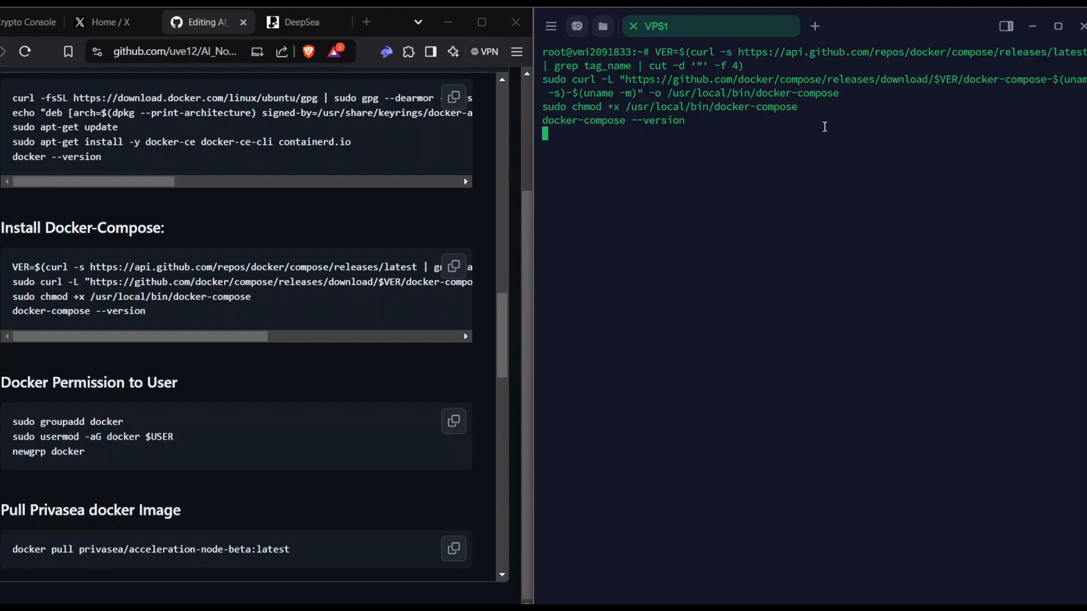
# Step: Install Docker Compose v2.32.4, then run the docker group permission commands from the guide
pyautogui.press('Return')
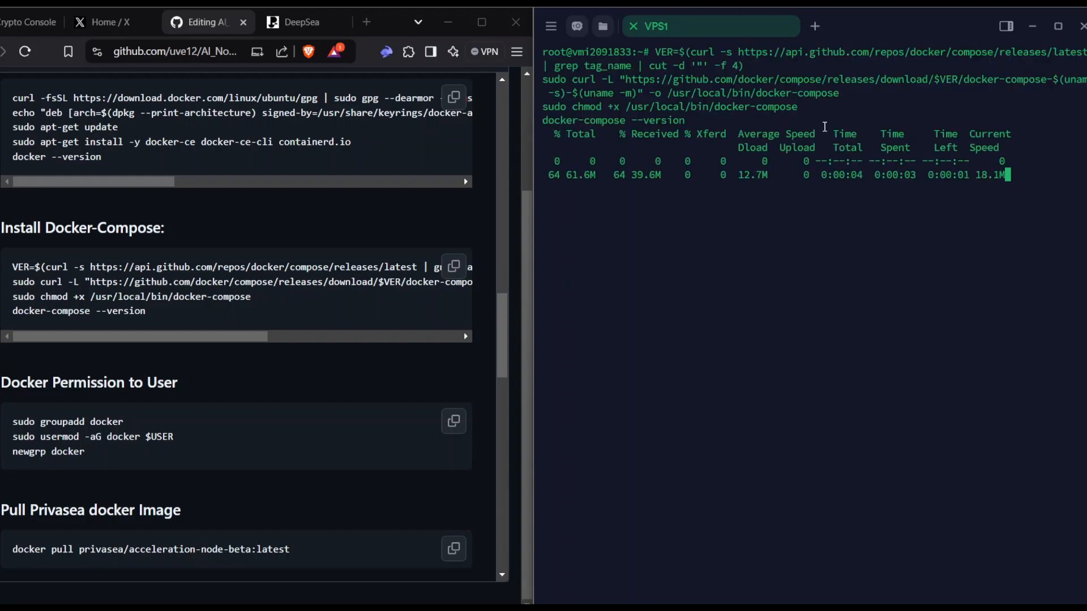
pyautogui.click(453, 273)
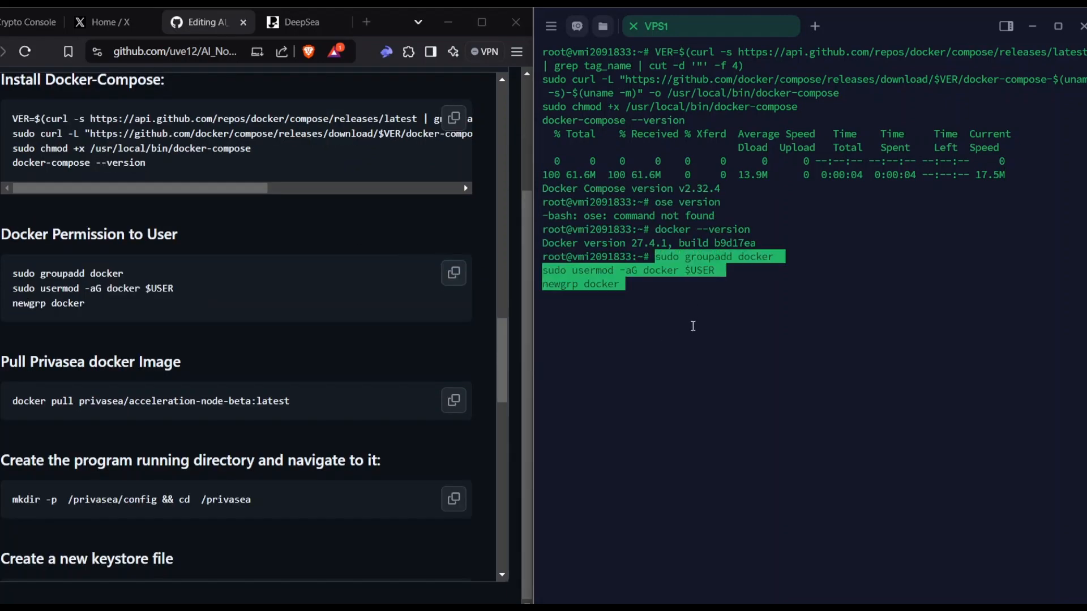
pyautogui.press('Return')
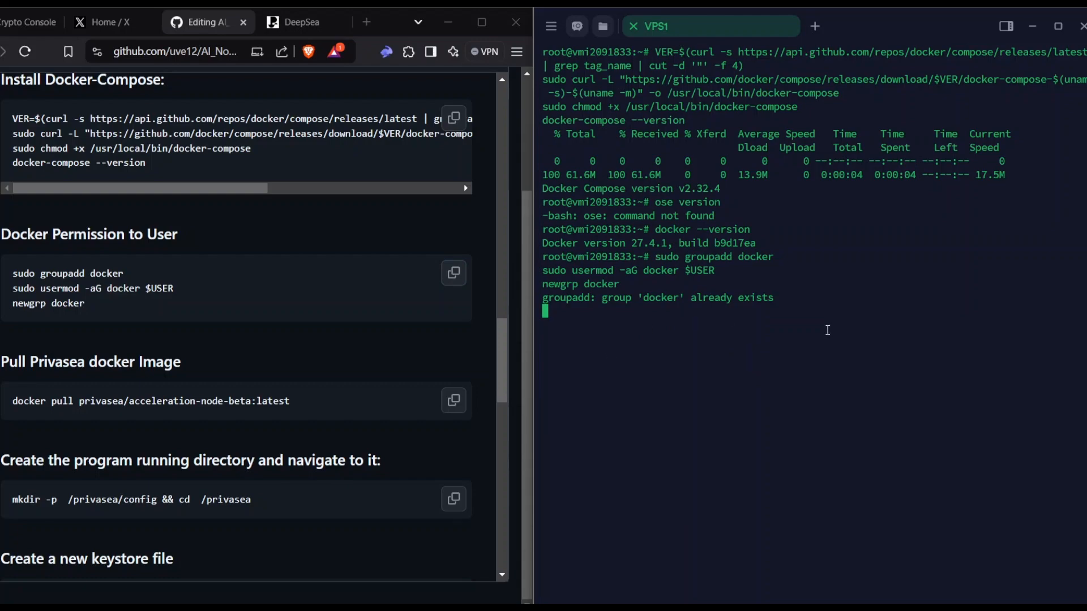
# Step: Copy and run the pull of privasea/acceleration-node-beta:latest onto the VPS
pyautogui.scroll(-3)
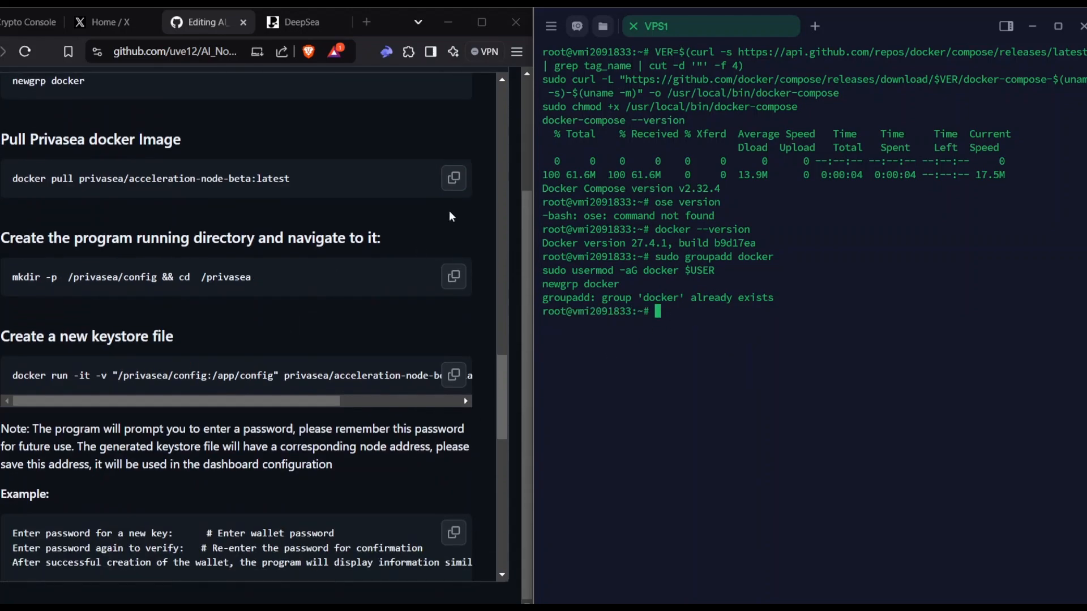
pyautogui.click(453, 178)
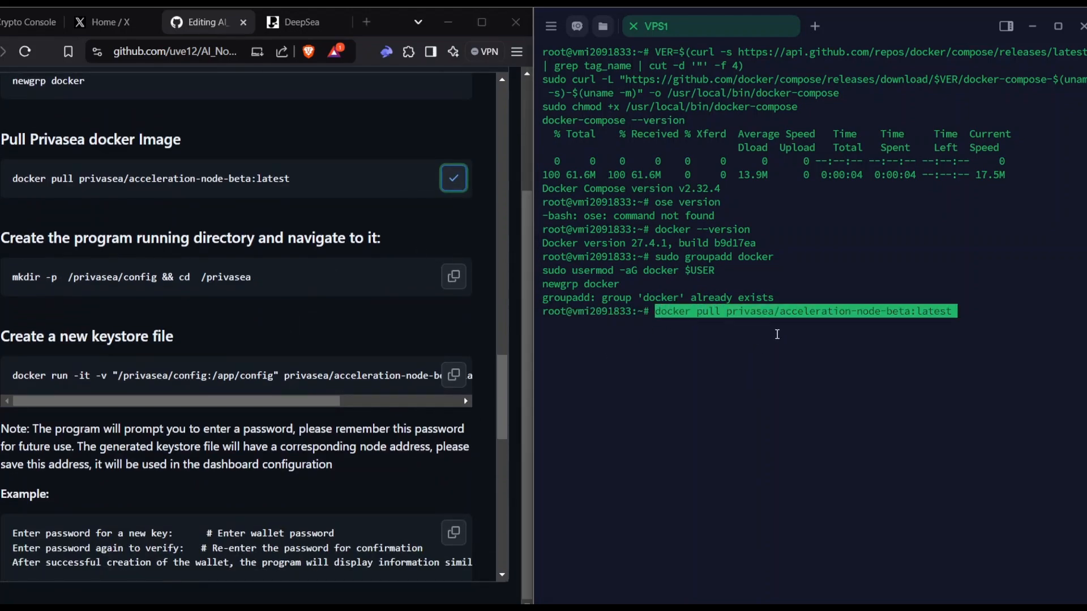
pyautogui.press('Return')
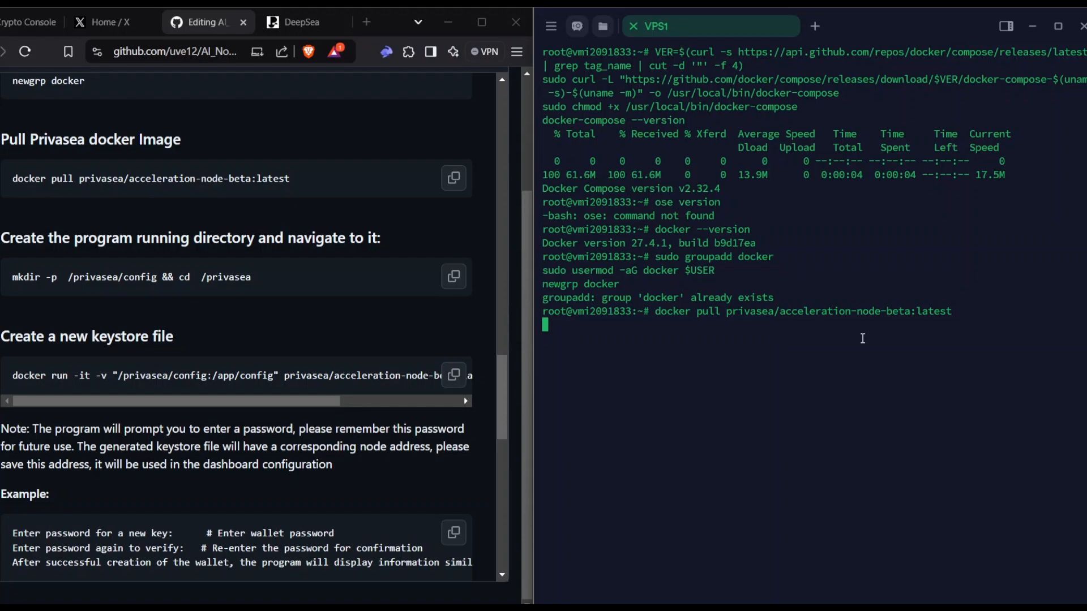
pyautogui.press('Return')
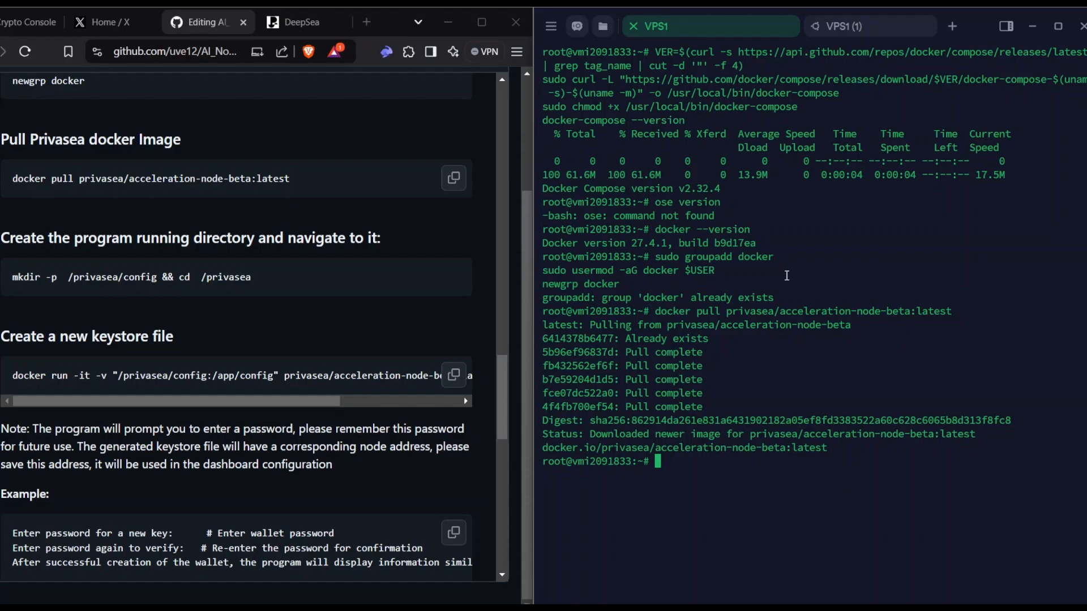
pyautogui.moveTo(798, 374)
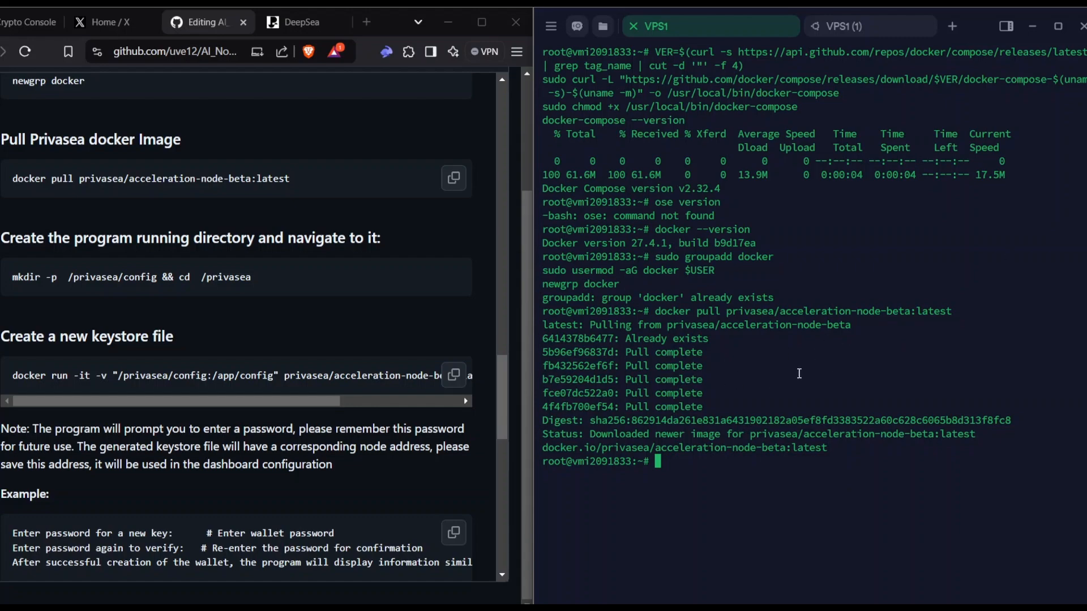
pyautogui.moveTo(330, 264)
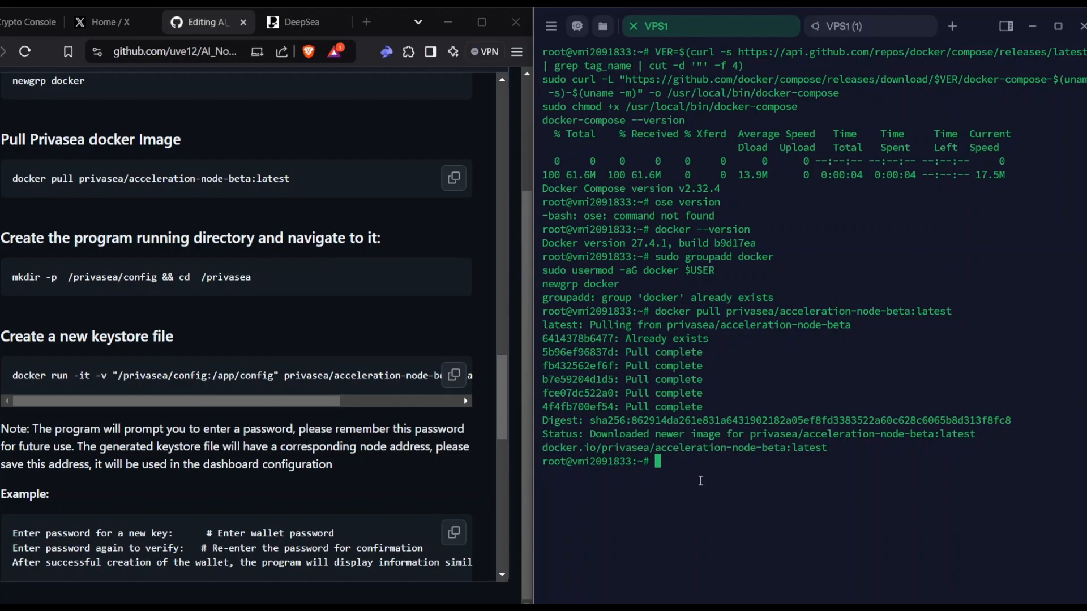
pyautogui.moveTo(727, 409)
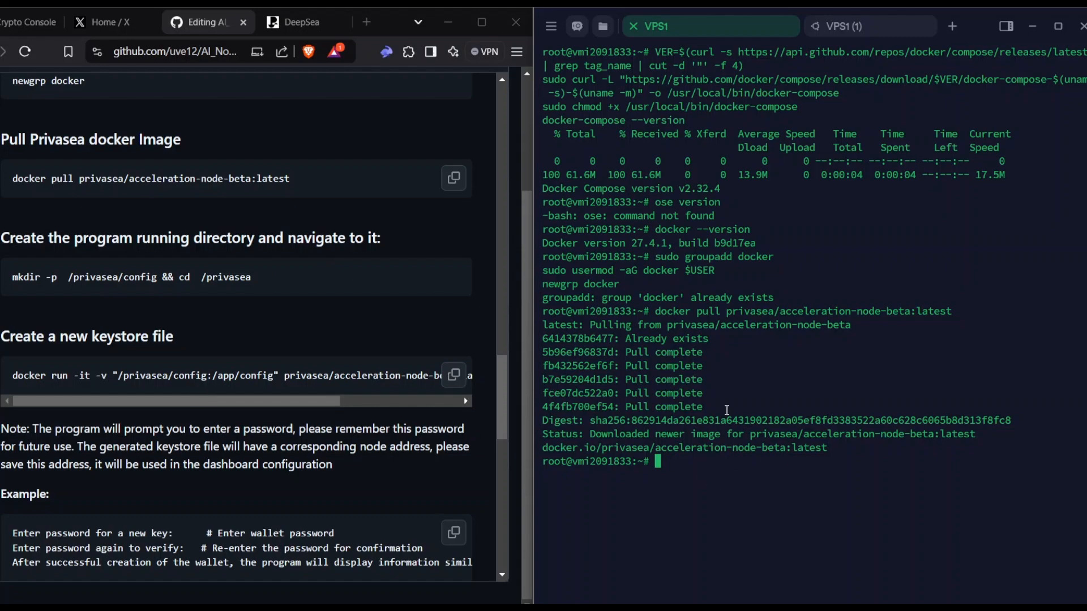
pyautogui.scroll(-3)
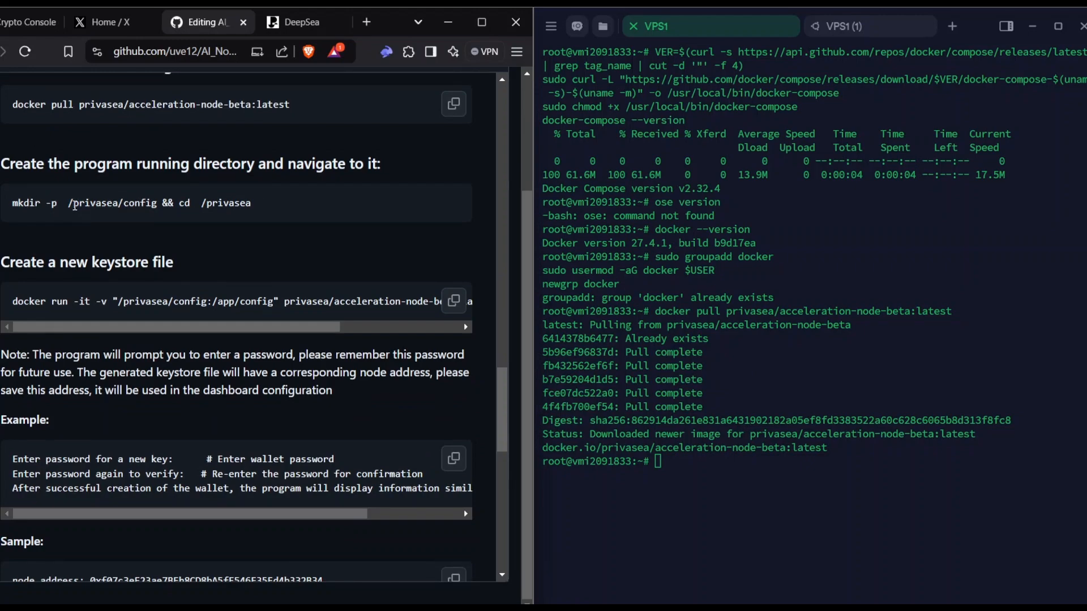
# Step: Highlight the /privasea/config path, then copy and run the mkdir command creating it
pyautogui.doubleClick(85, 203)
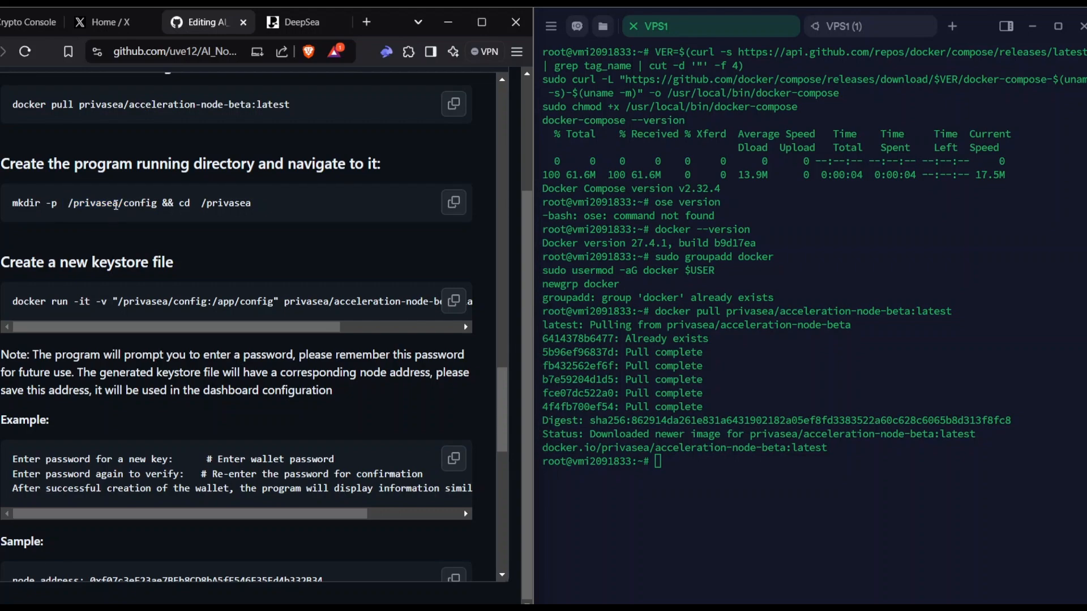
pyautogui.doubleClick(131, 203)
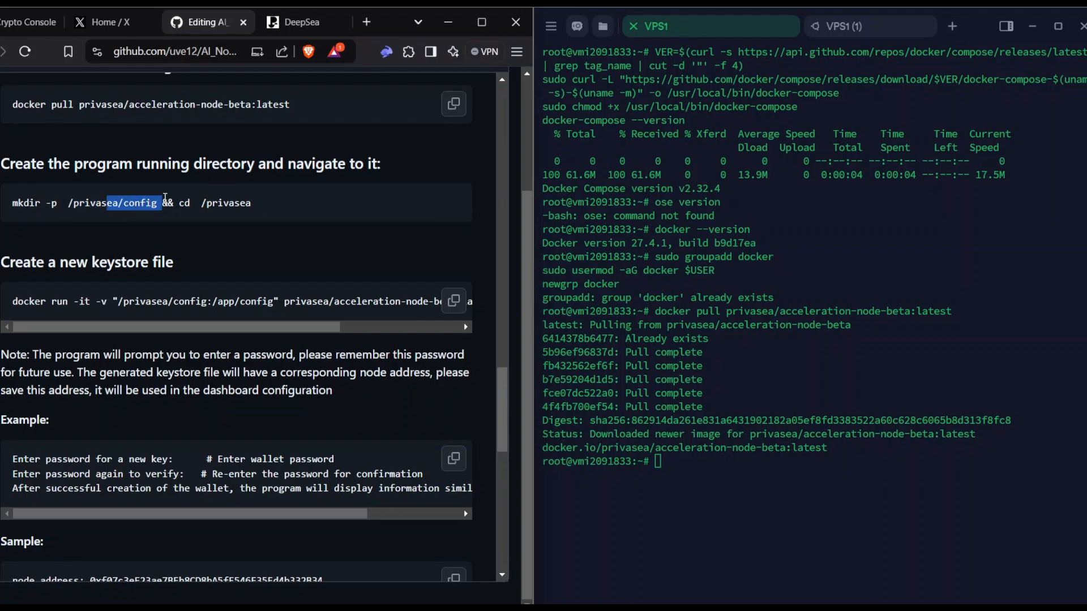
pyautogui.moveTo(160, 203); pyautogui.dragTo(12, 203)
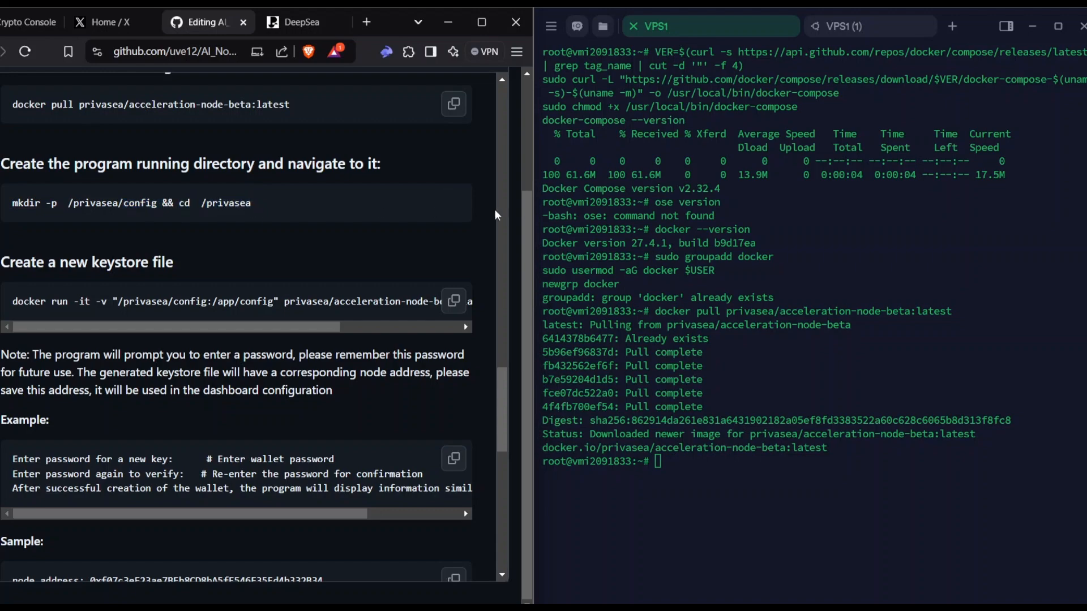
pyautogui.click(453, 203)
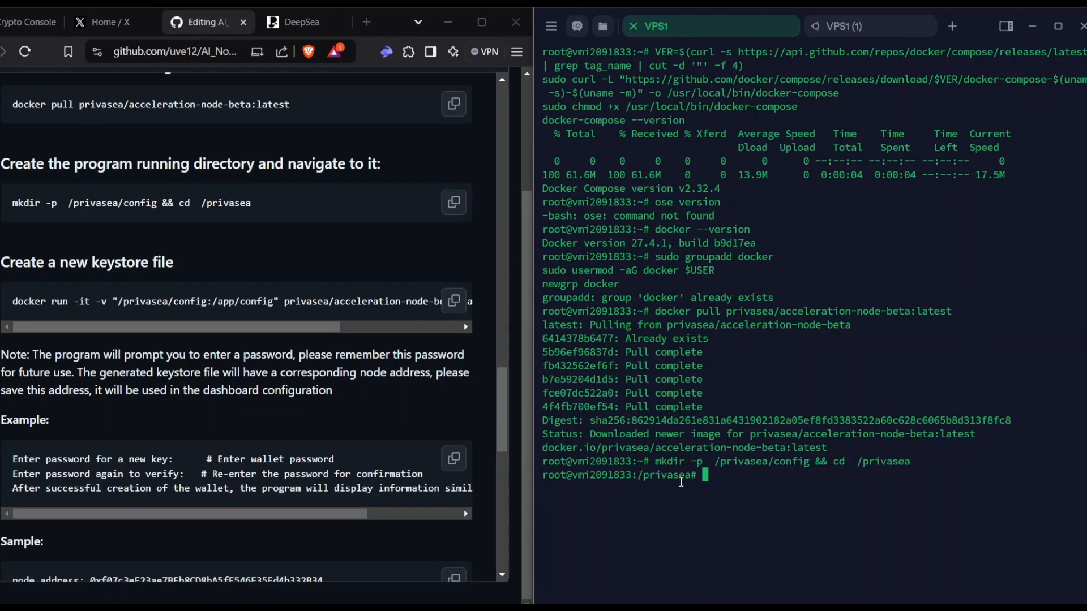
# Step: Run ls inside /privasea to confirm the config folder exists
pyautogui.write('ls')
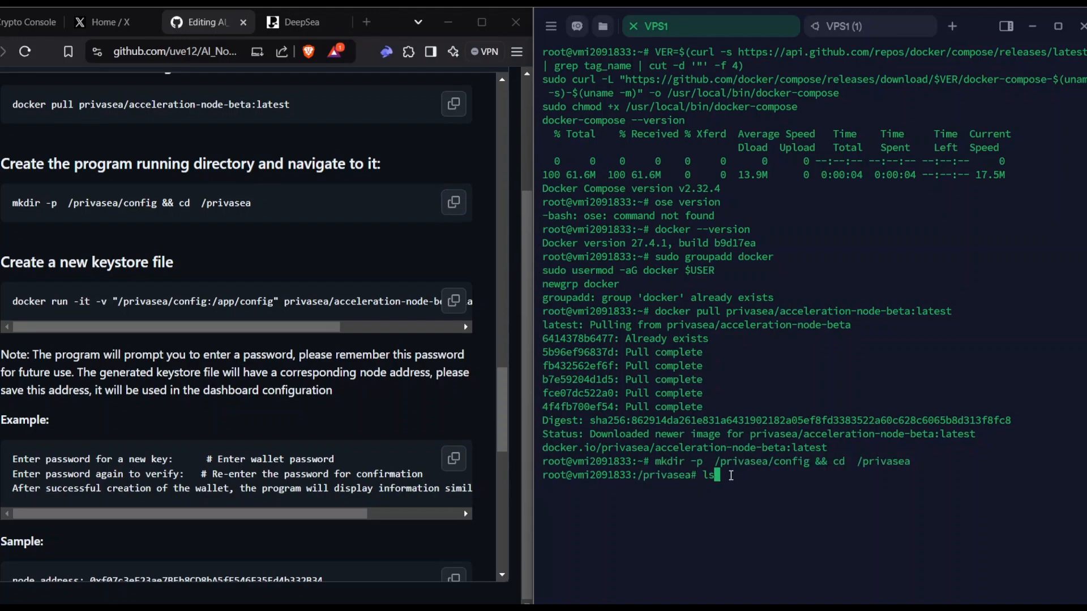
pyautogui.press('Return')
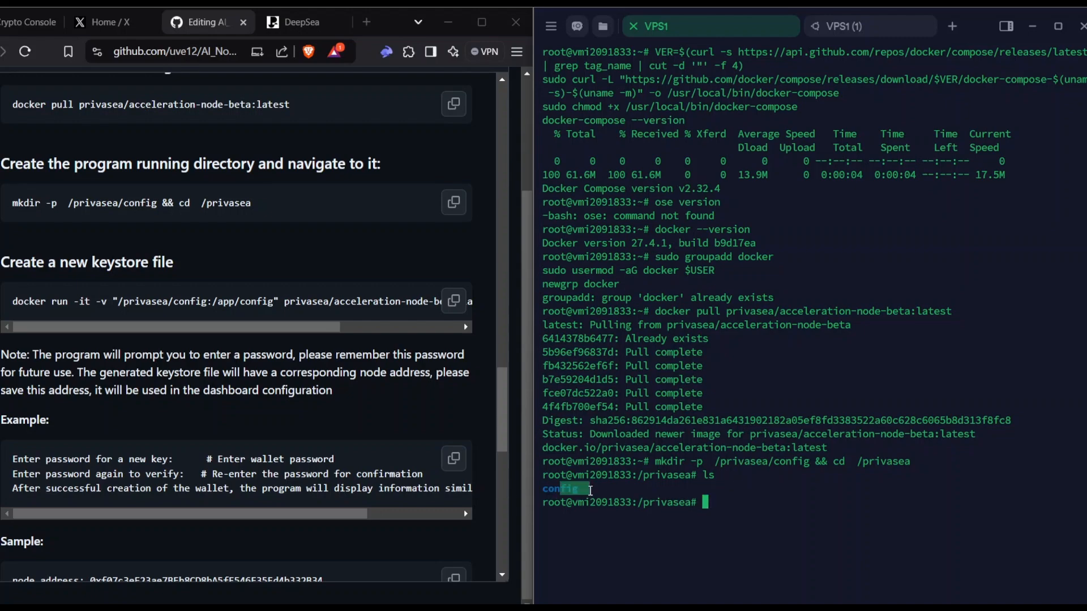
pyautogui.scroll(-3)
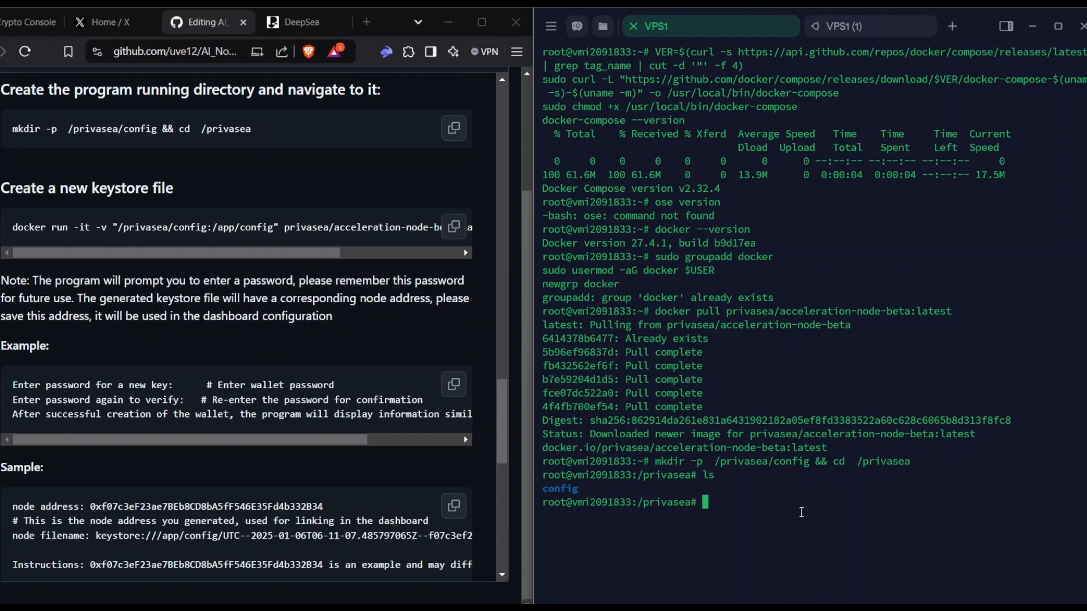
# Step: Generate a new node keystore with the docker new_keystore command, setting and confirming its password
pyautogui.write('docker run -it -v "/privasea/config:/app/config" privasea/acceleration-node-beta:latest ./node-calc new_keystore')
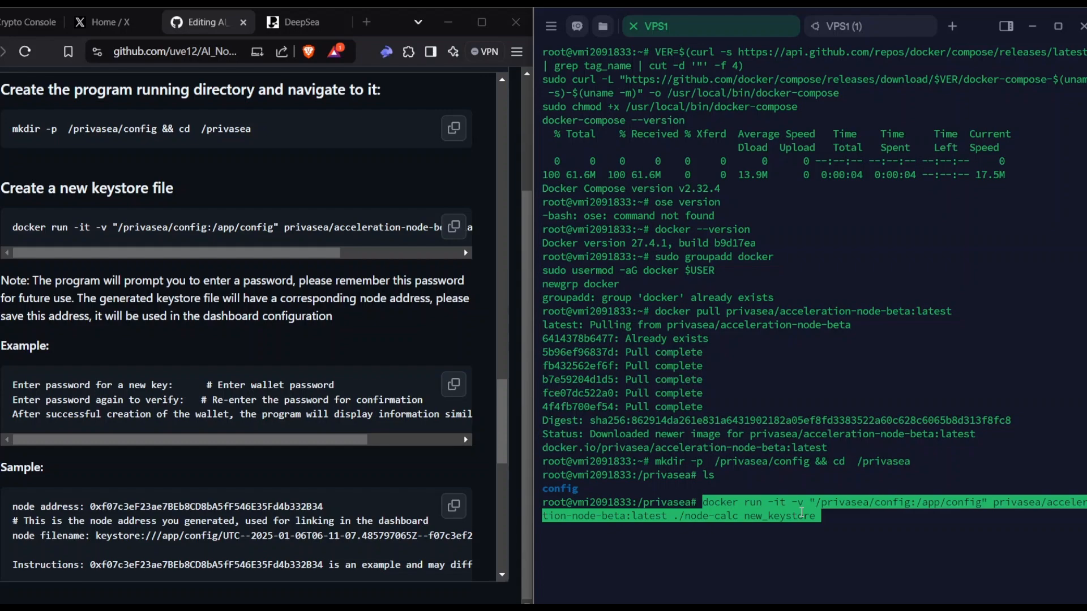
pyautogui.press('Return')
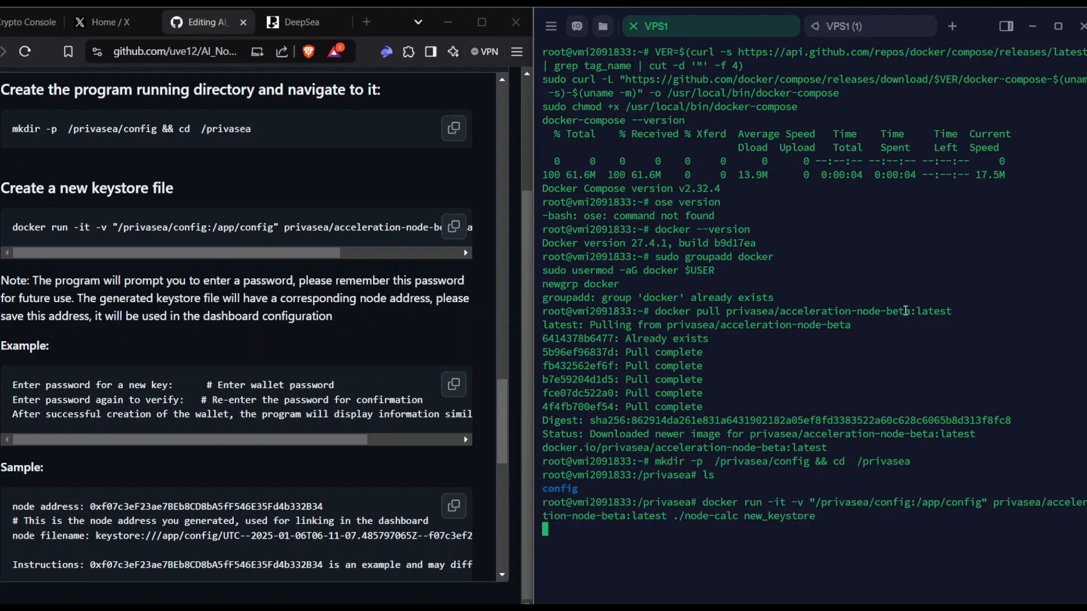
pyautogui.moveTo(603, 26)
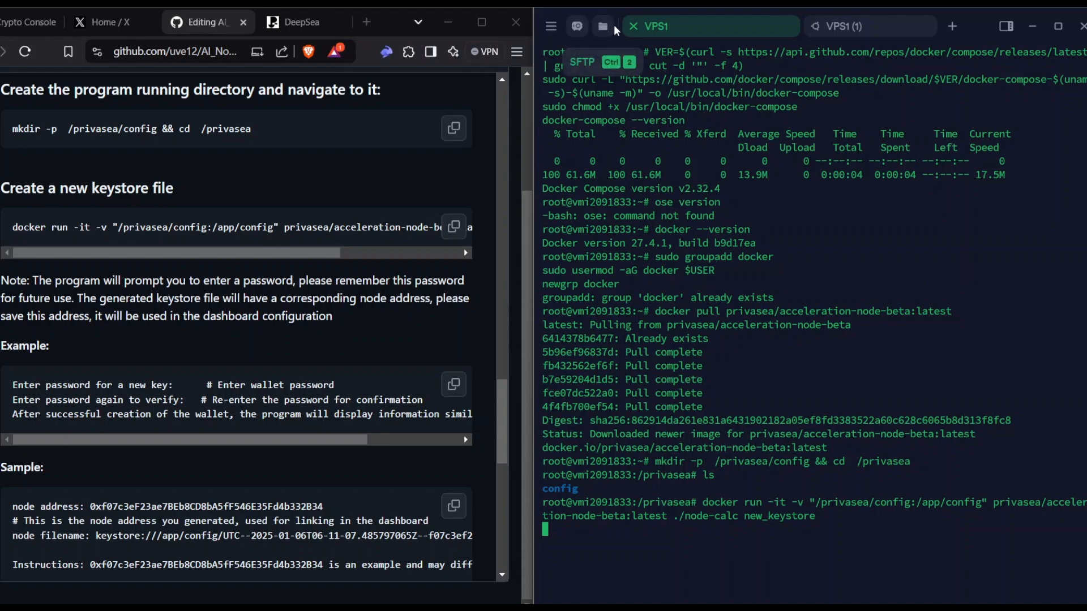
pyautogui.moveTo(675, 206)
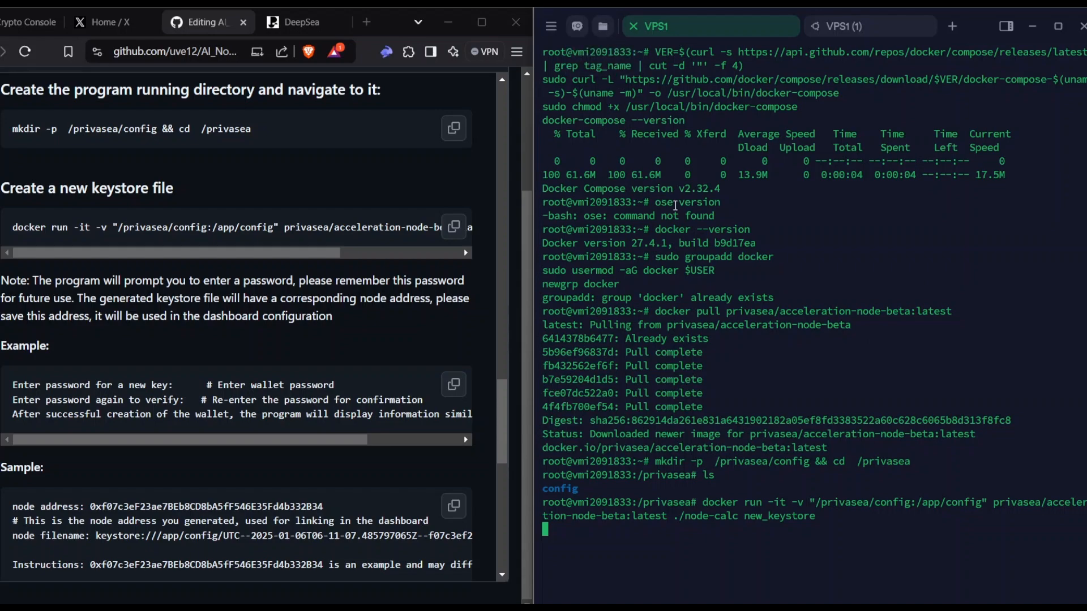
pyautogui.press('Return')
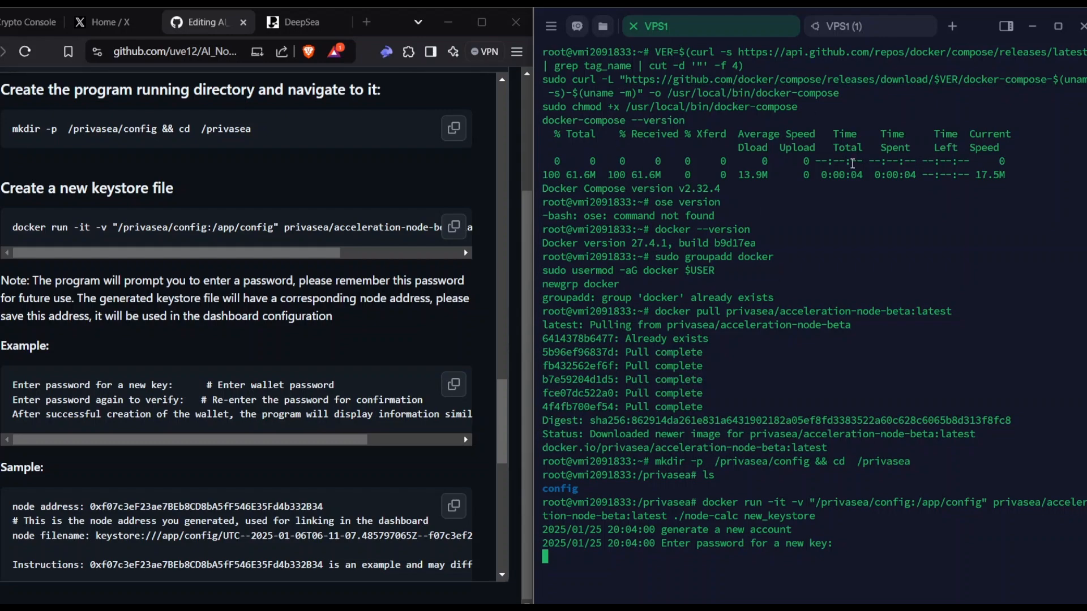
pyautogui.moveTo(659, 147)
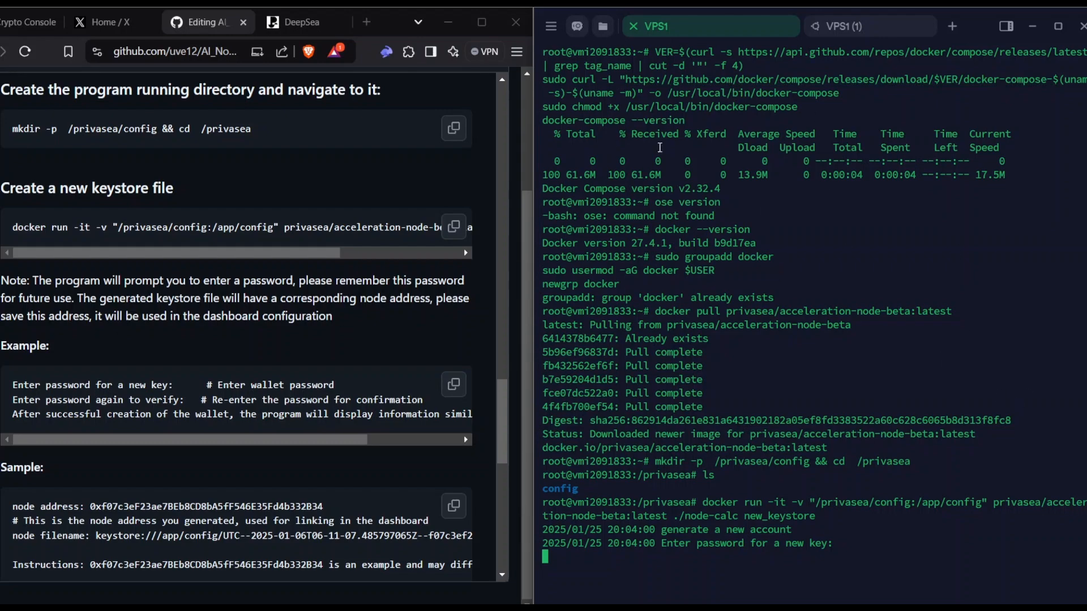
pyautogui.moveTo(878, 413)
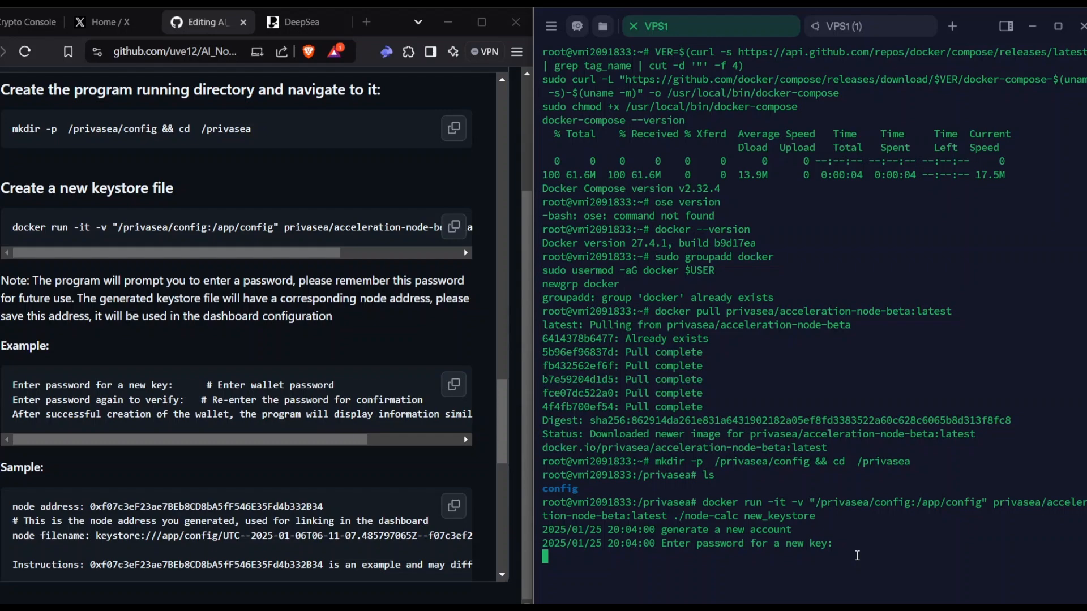
pyautogui.press('Return')
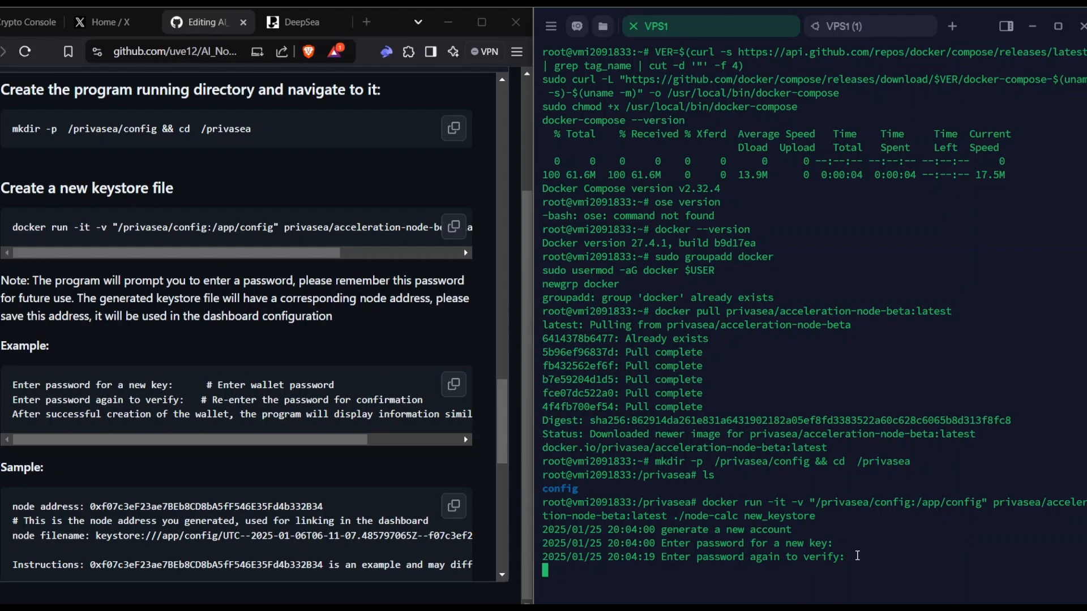
pyautogui.press('Return')
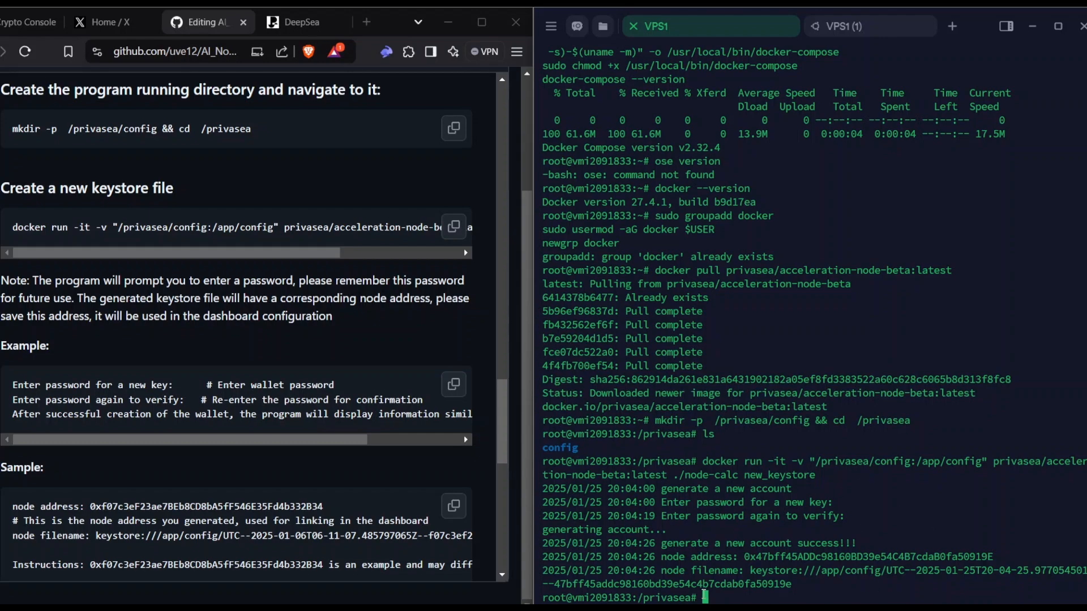
pyautogui.moveTo(869, 576)
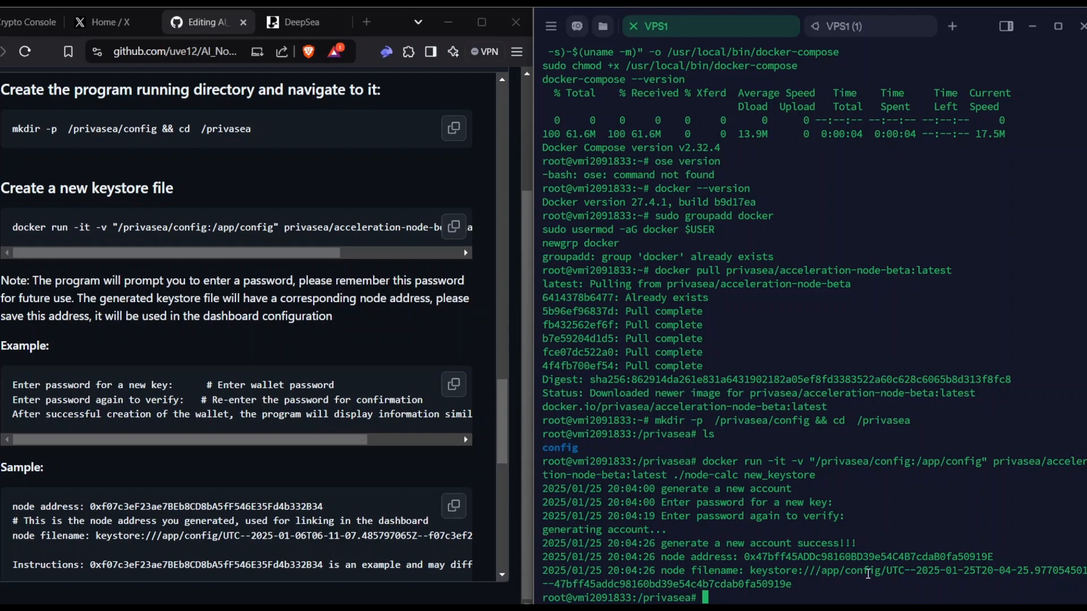
# Step: List the privasea directory contents with ls
pyautogui.write('ls')
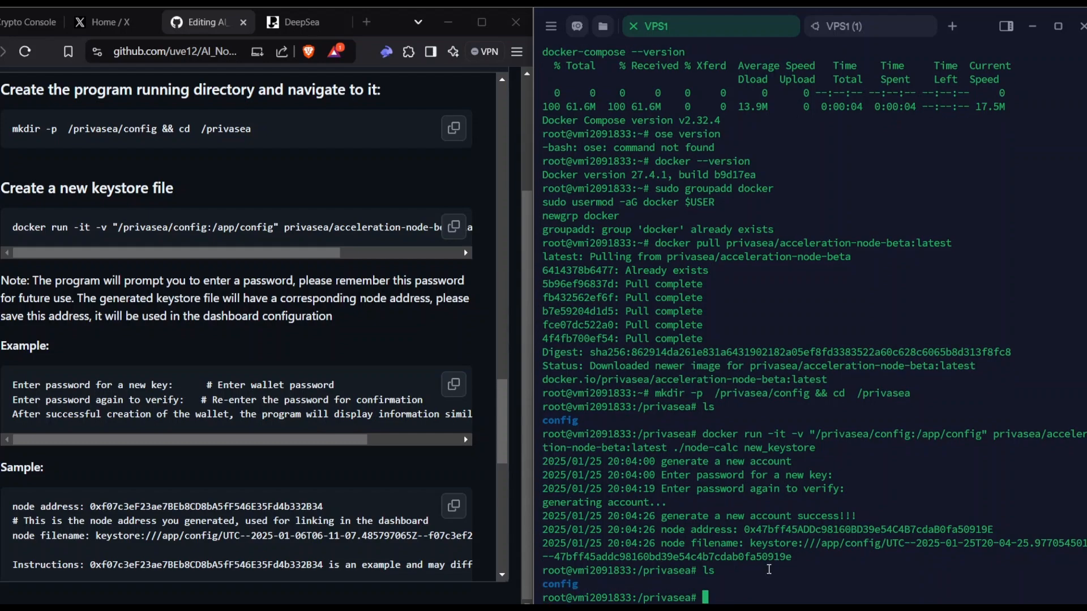
# Step: Move into /privasea/config, start a nano command on the UTC-- keystore file, then cancel it
pyautogui.scroll(-3)
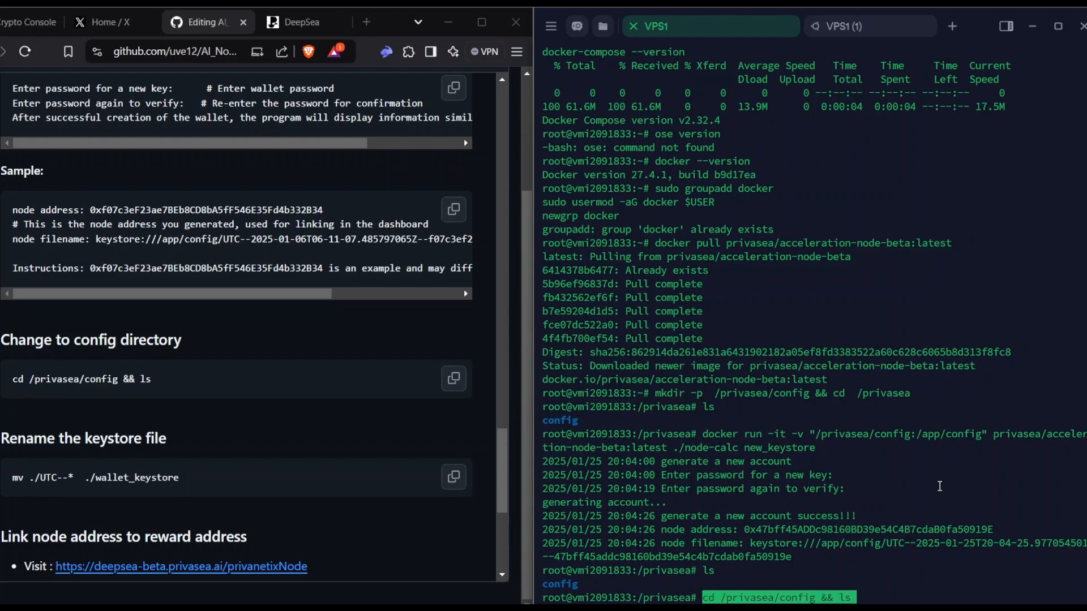
pyautogui.press('Return')
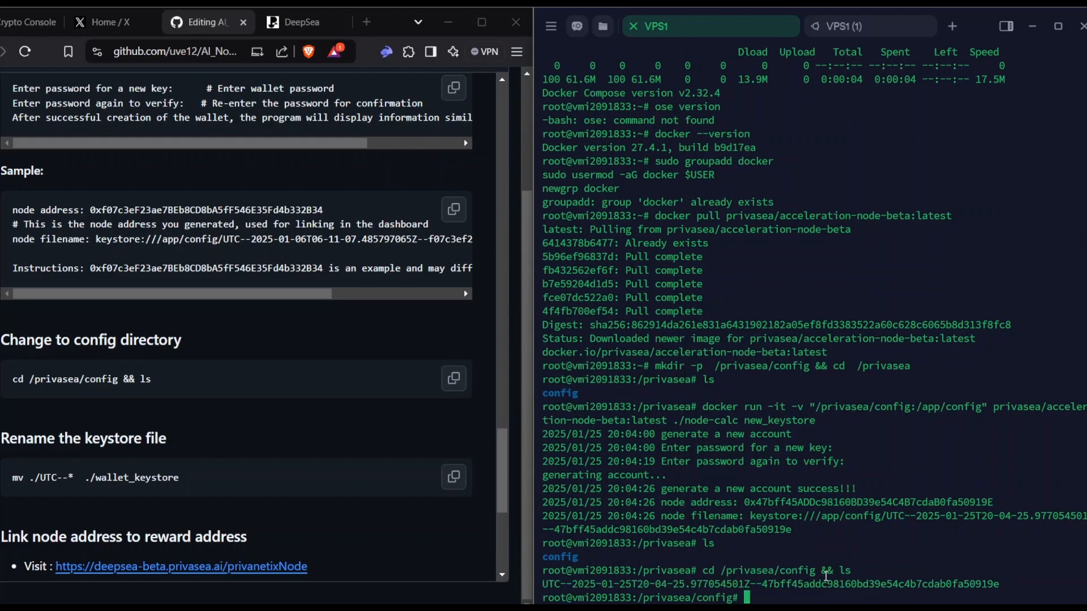
pyautogui.write('nano')
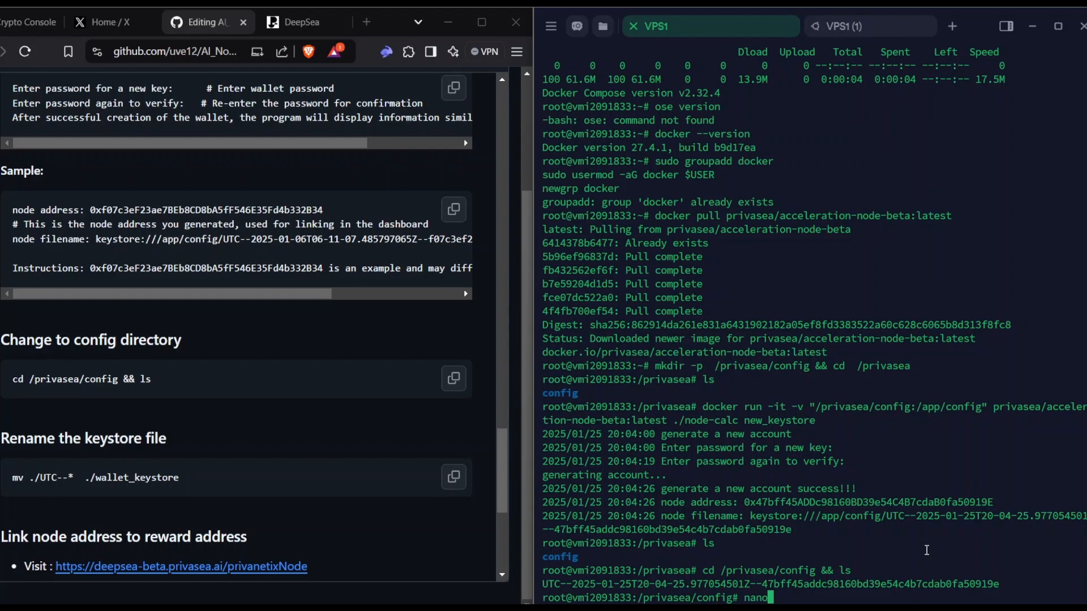
pyautogui.write('UTC--2025-01-25T20-04-25.977054501Z--47bff45addc98160bd39e54c4b7cdab0fa50919e')
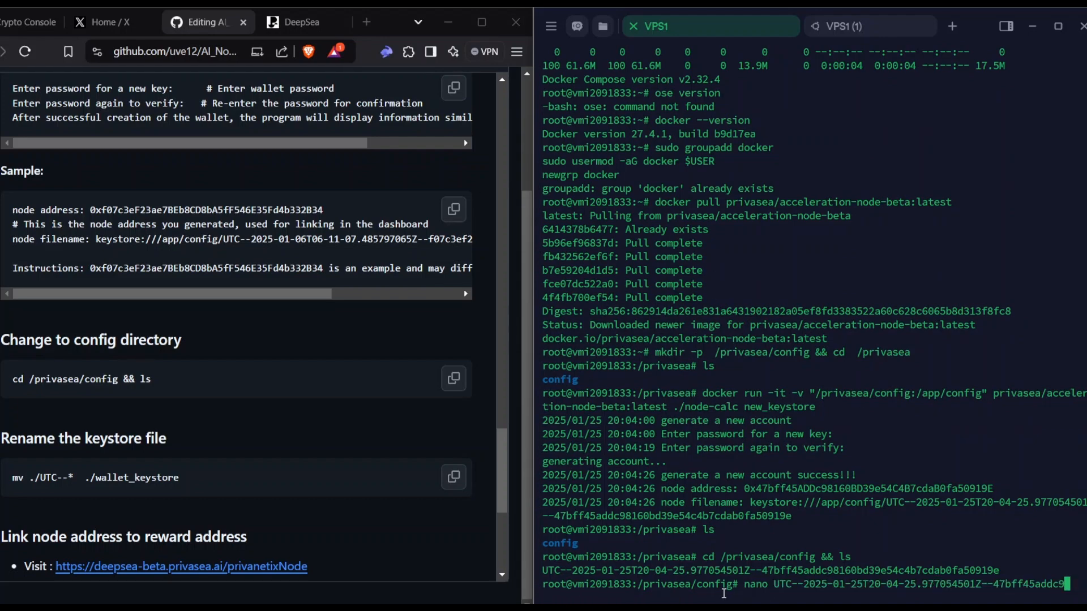
pyautogui.press('ctrl+c')
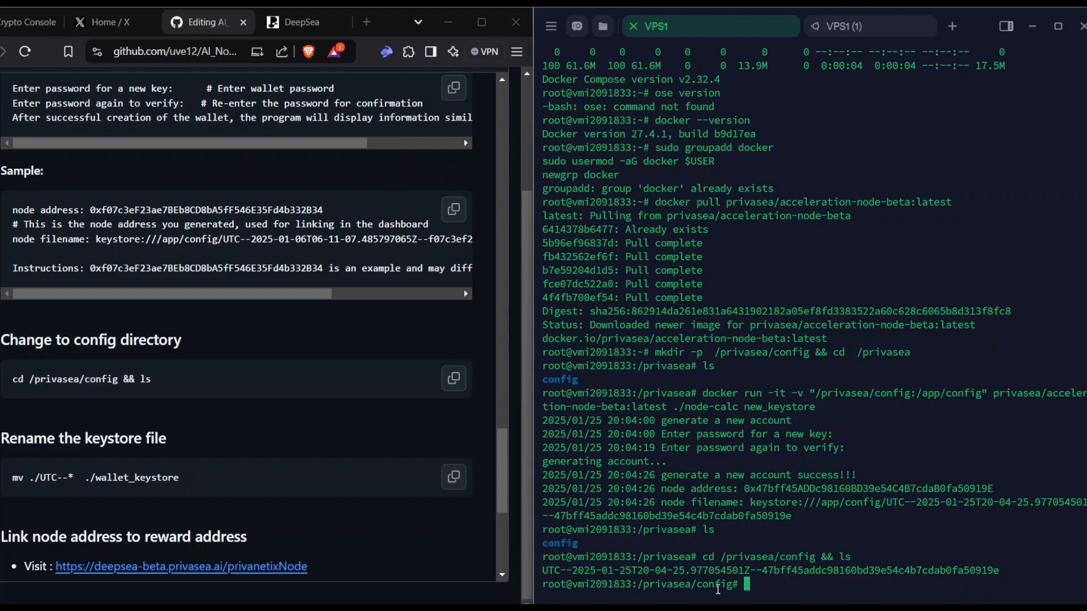
pyautogui.moveTo(751, 479)
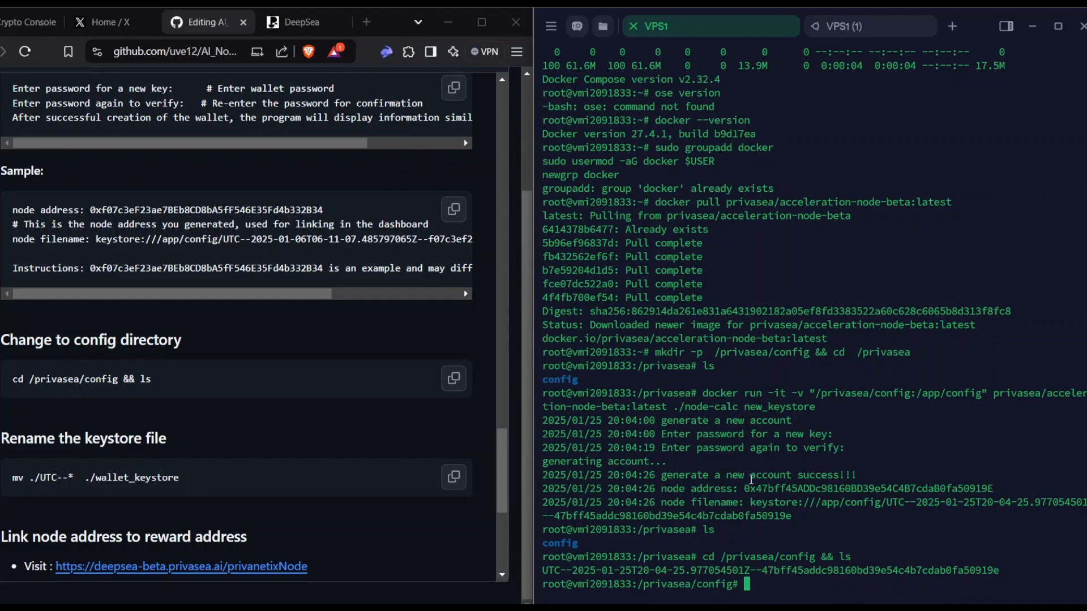
pyautogui.doubleClick(867, 489)
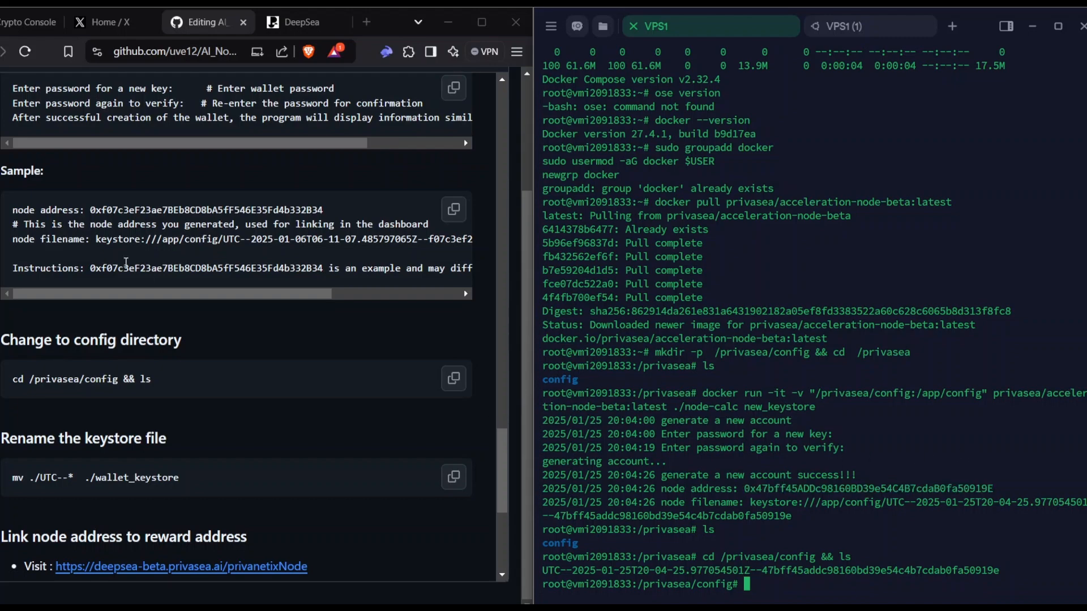
# Step: Scroll the README to the keystore rename, node-linking and start-node steps
pyautogui.scroll(3)
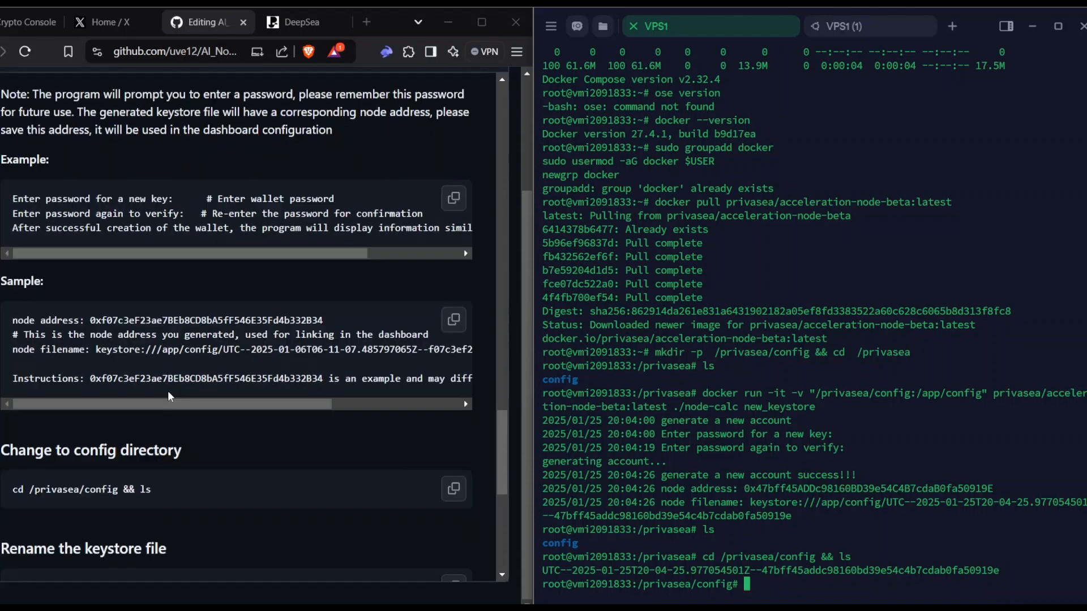
pyautogui.scroll(-3)
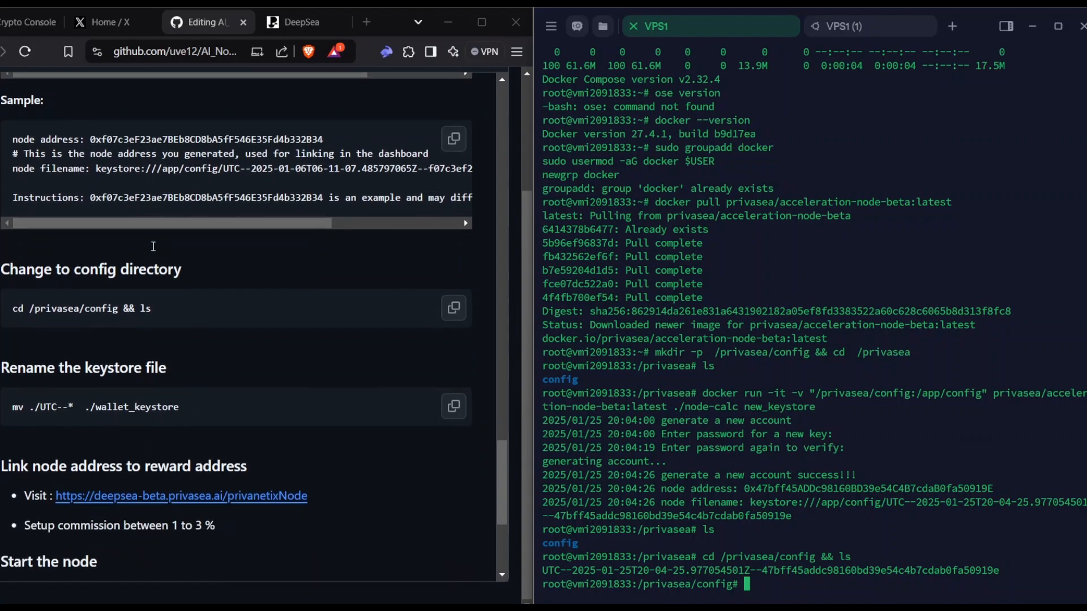
pyautogui.scroll(-3)
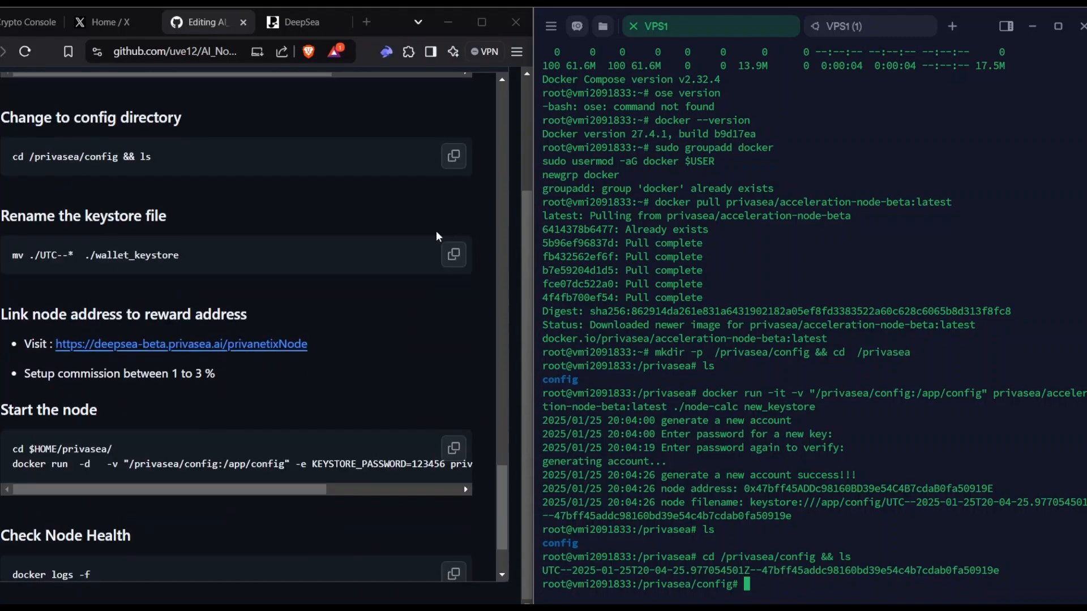
pyautogui.moveTo(174, 240)
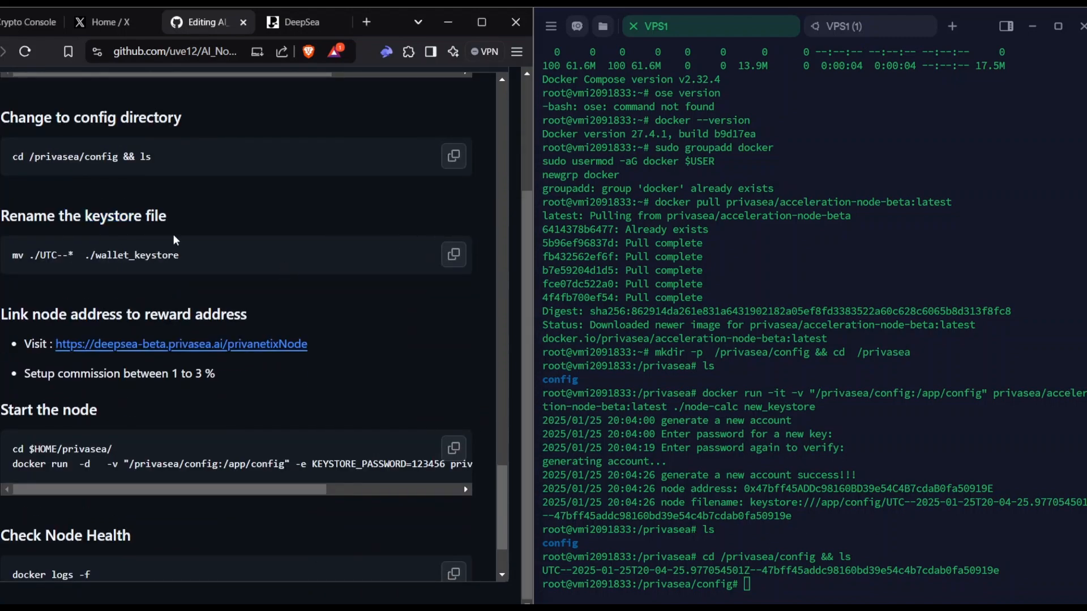
pyautogui.moveTo(252, 268)
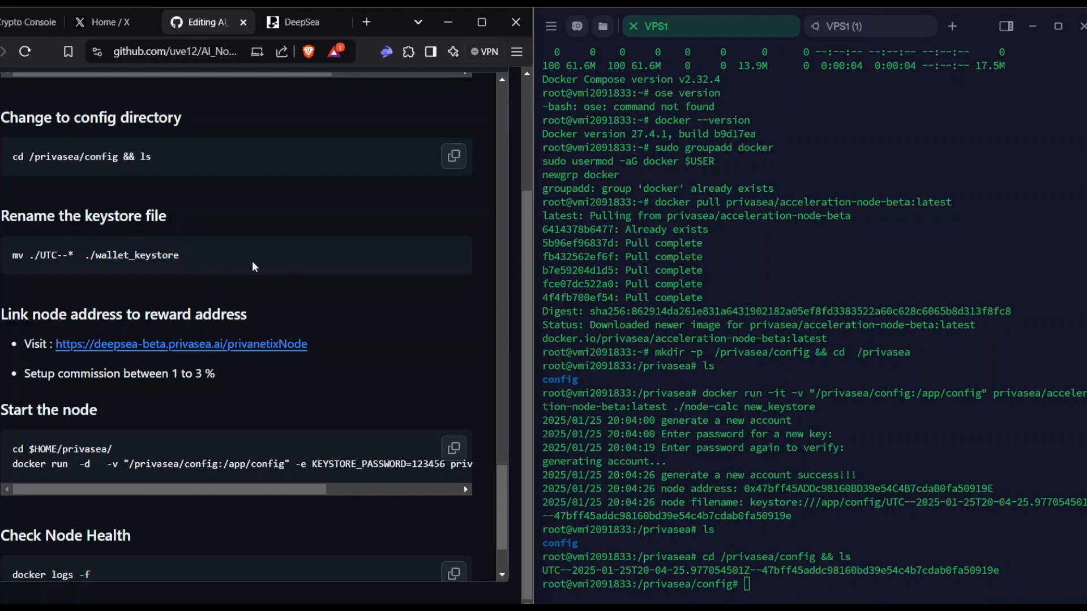
pyautogui.moveTo(548, 343)
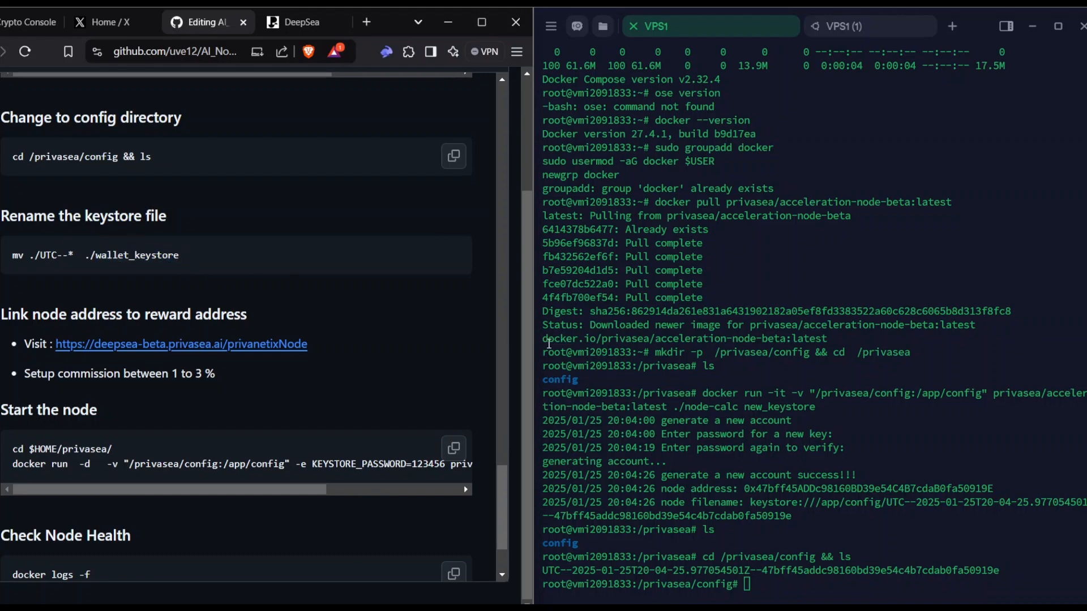
pyautogui.moveTo(650, 396)
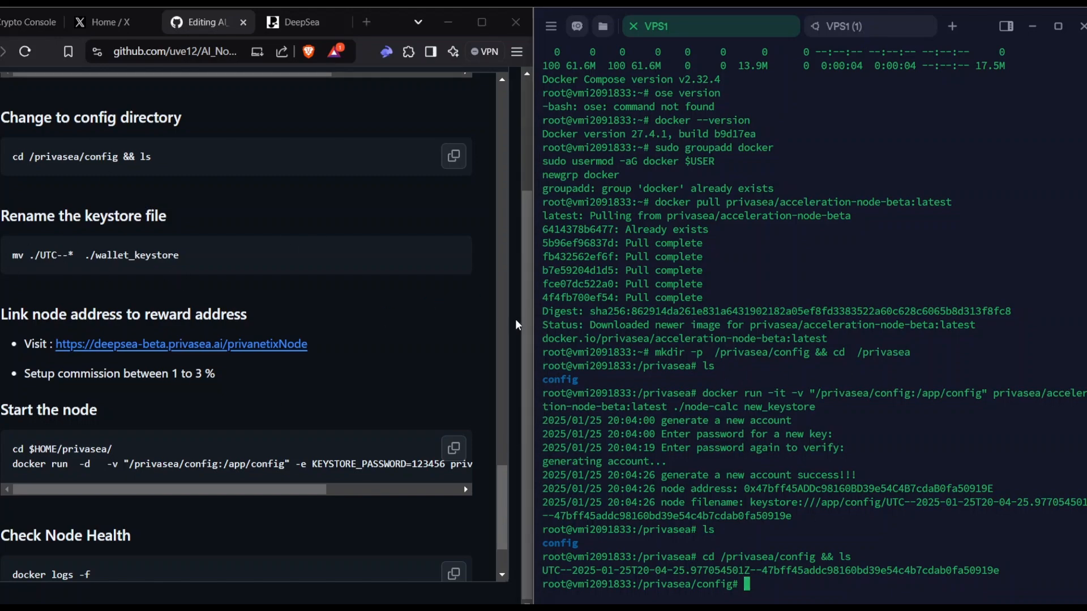
pyautogui.moveTo(339, 306)
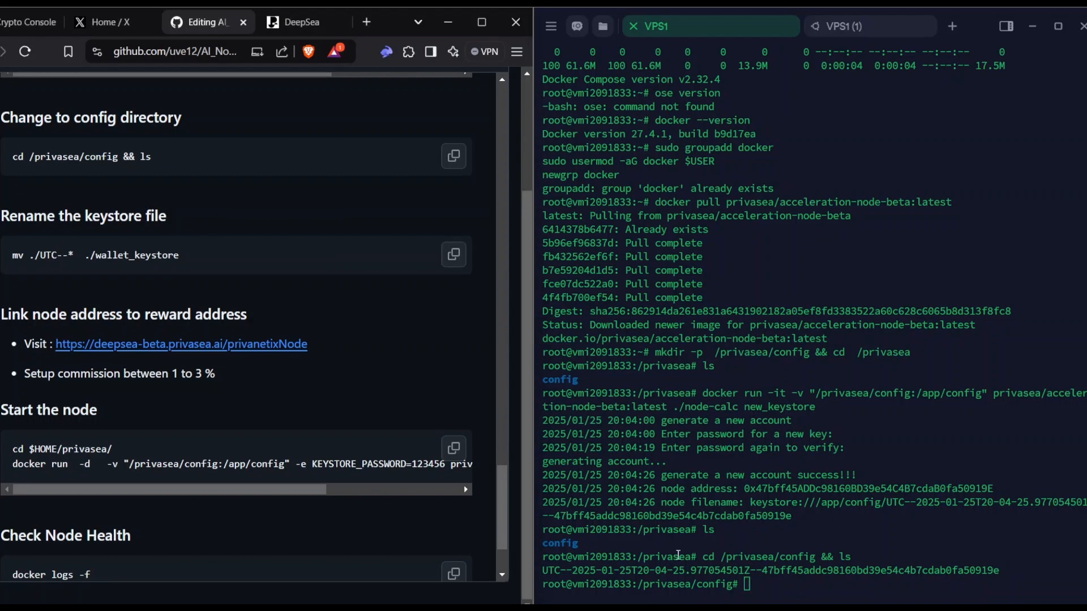
pyautogui.moveTo(548, 569)
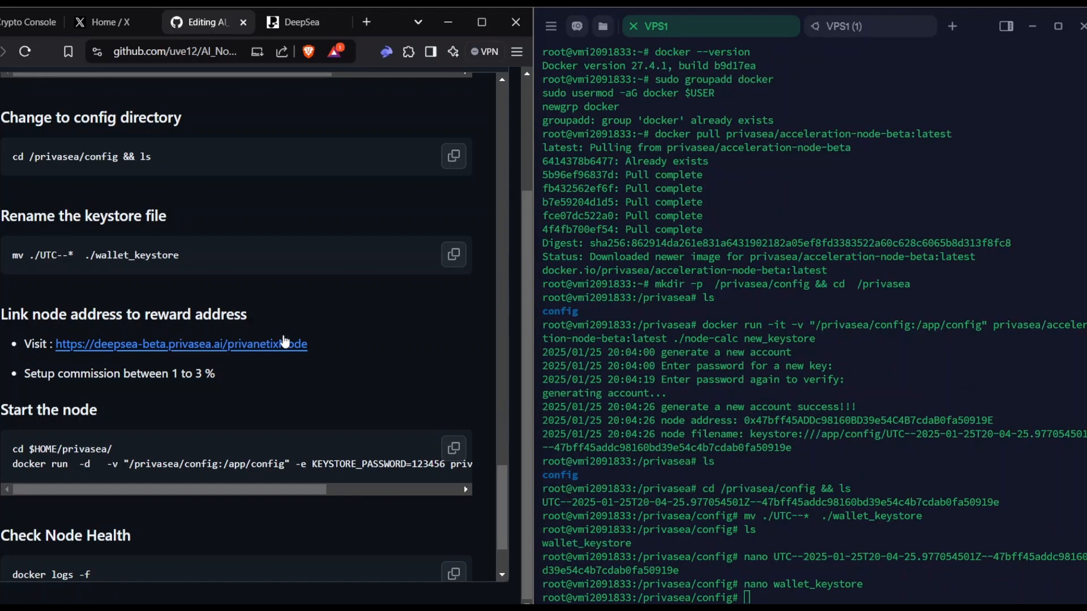
pyautogui.moveTo(179, 299)
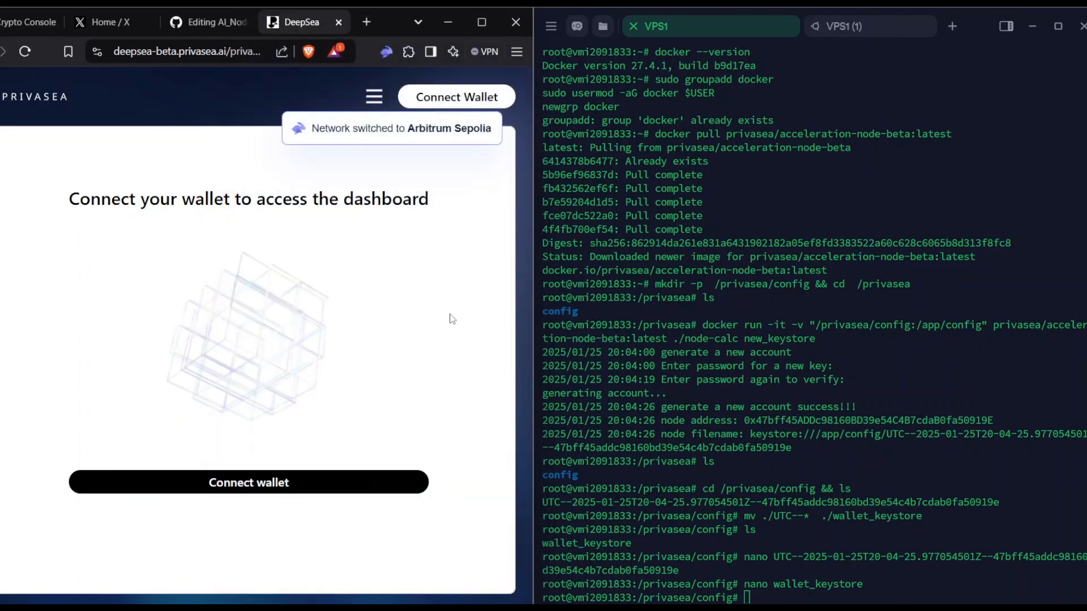
# Step: Connect the wallet and enter address 0x8D2413...685aae on the DeepSea Beta Faucet page
pyautogui.click(248, 483)
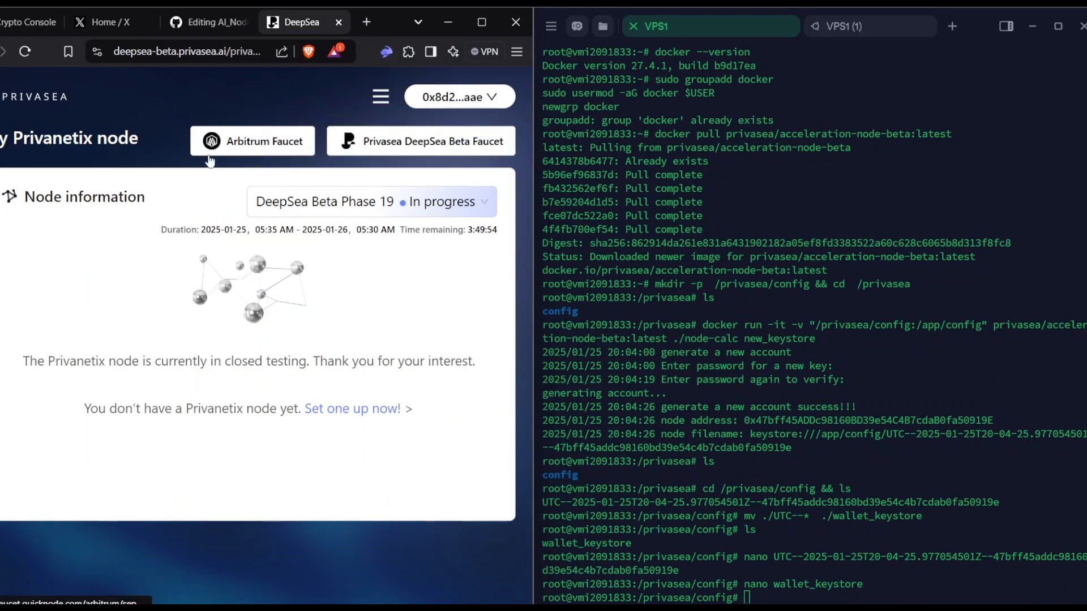
pyautogui.moveTo(271, 157)
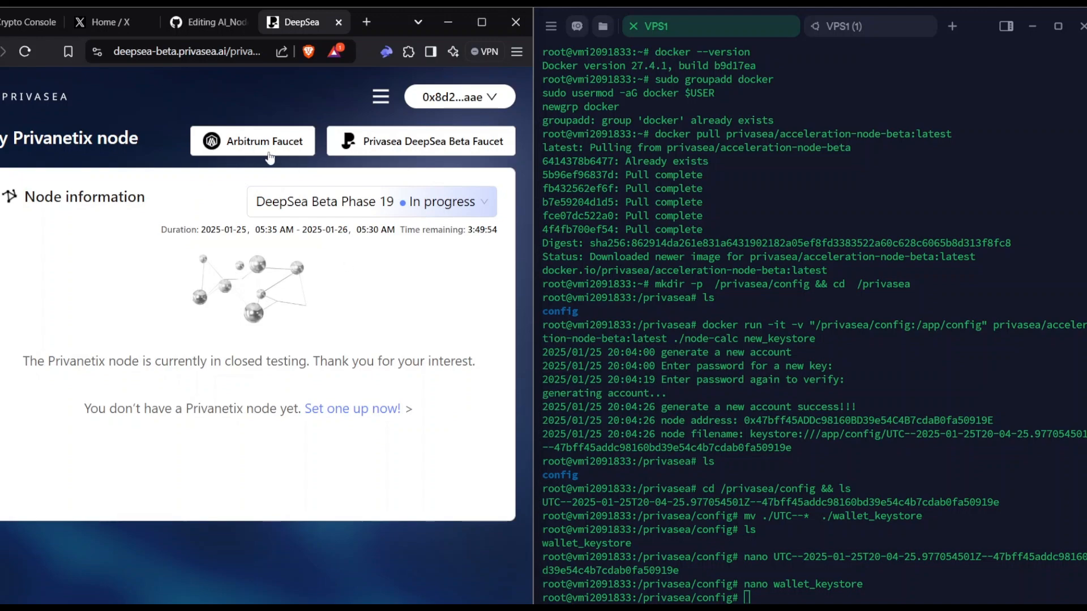
pyautogui.moveTo(417, 148)
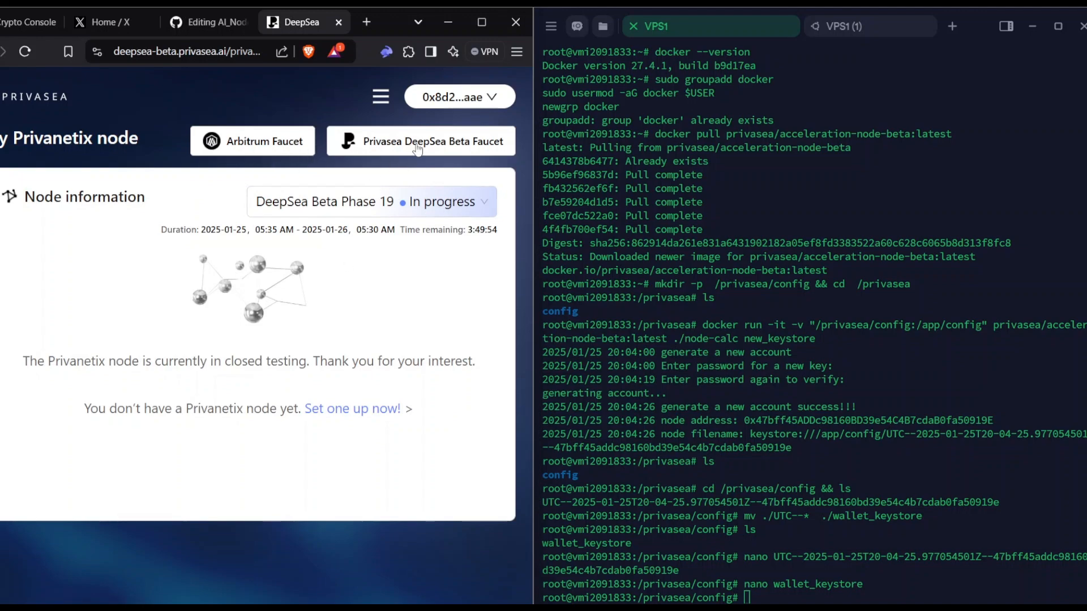
pyautogui.click(420, 142)
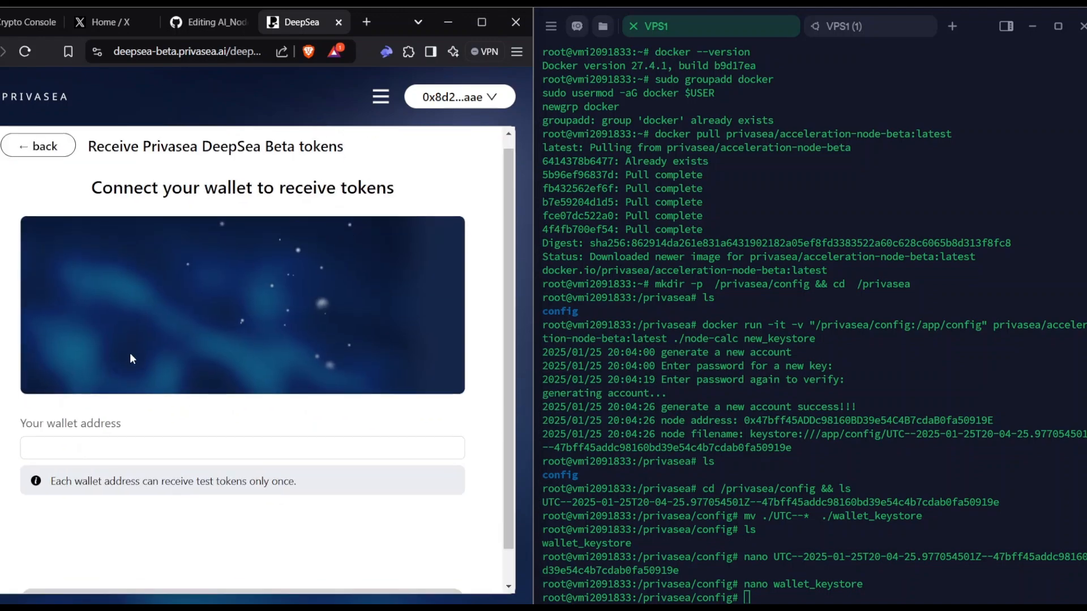
pyautogui.scroll(-3)
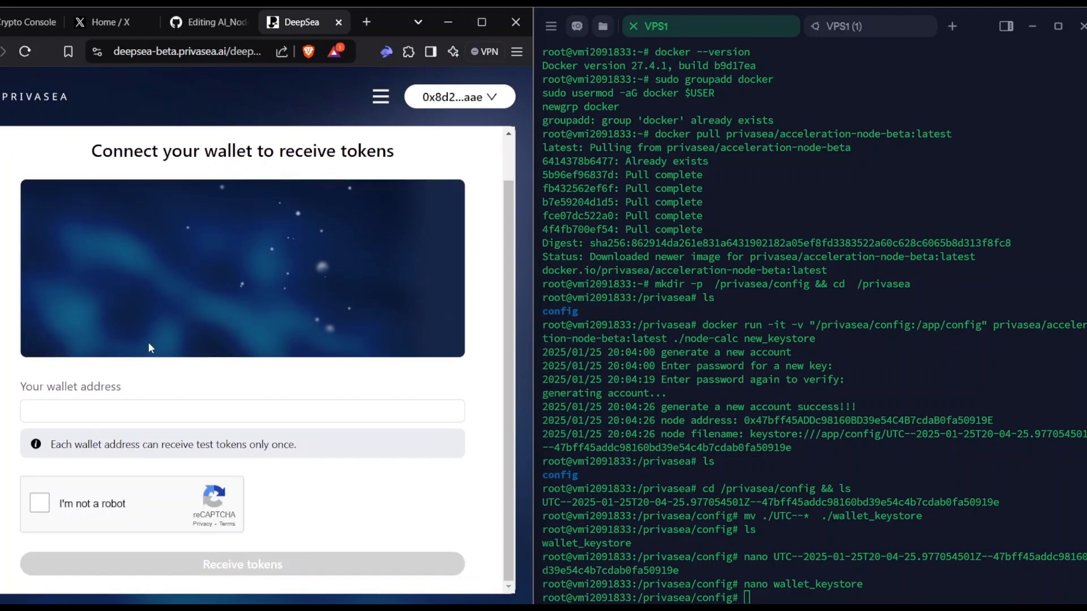
pyautogui.write('0x8D2413447FF297d30BdC475F6D5cb00254685aae')
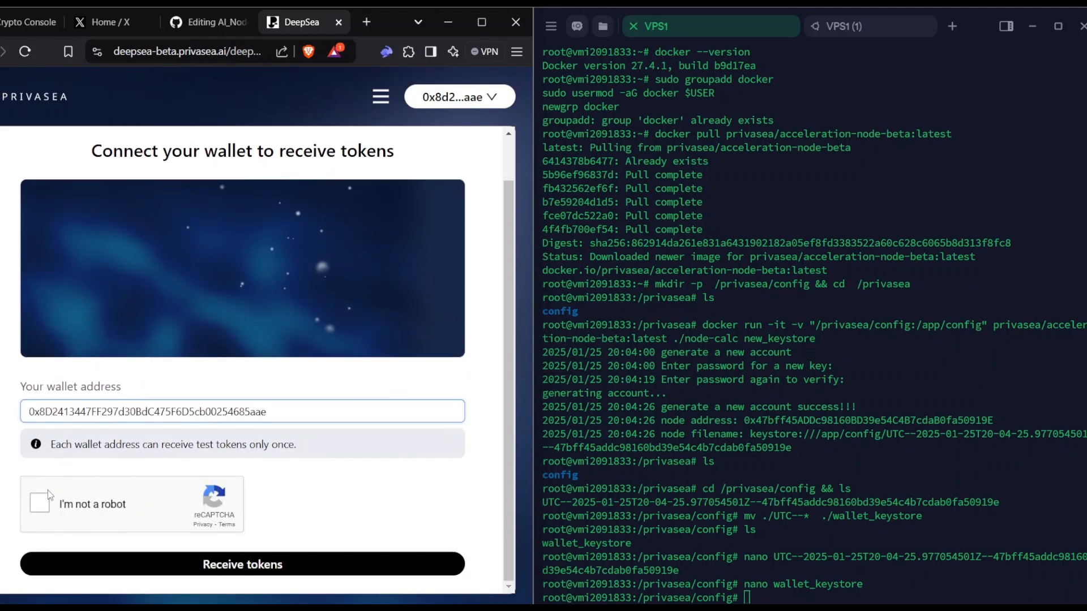
# Step: Solve the reCAPTCHA image challenge and request the test tokens for the wallet
pyautogui.click(39, 501)
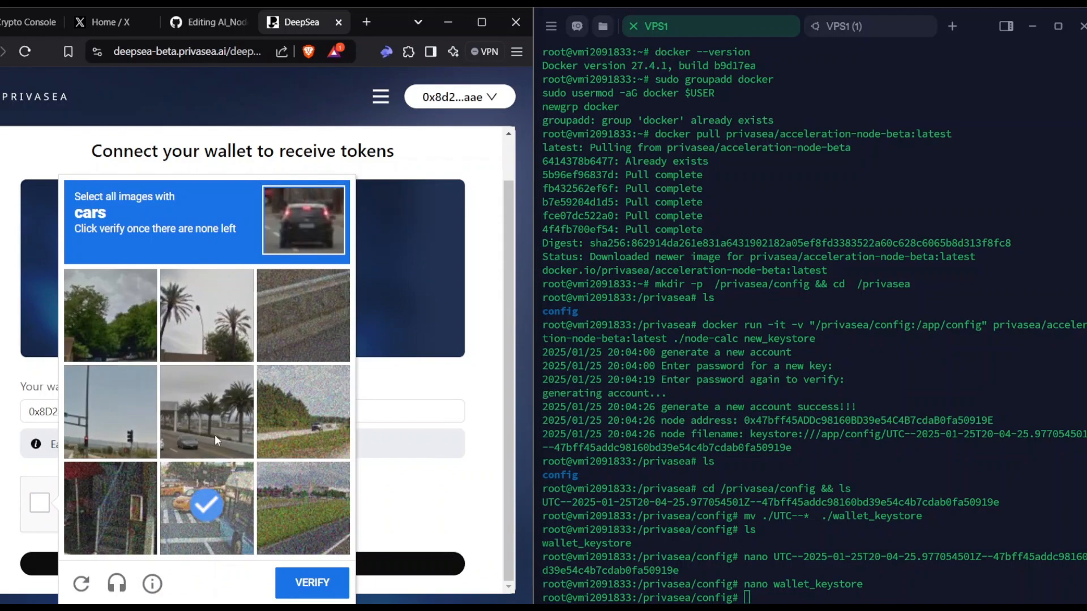
pyautogui.click(312, 584)
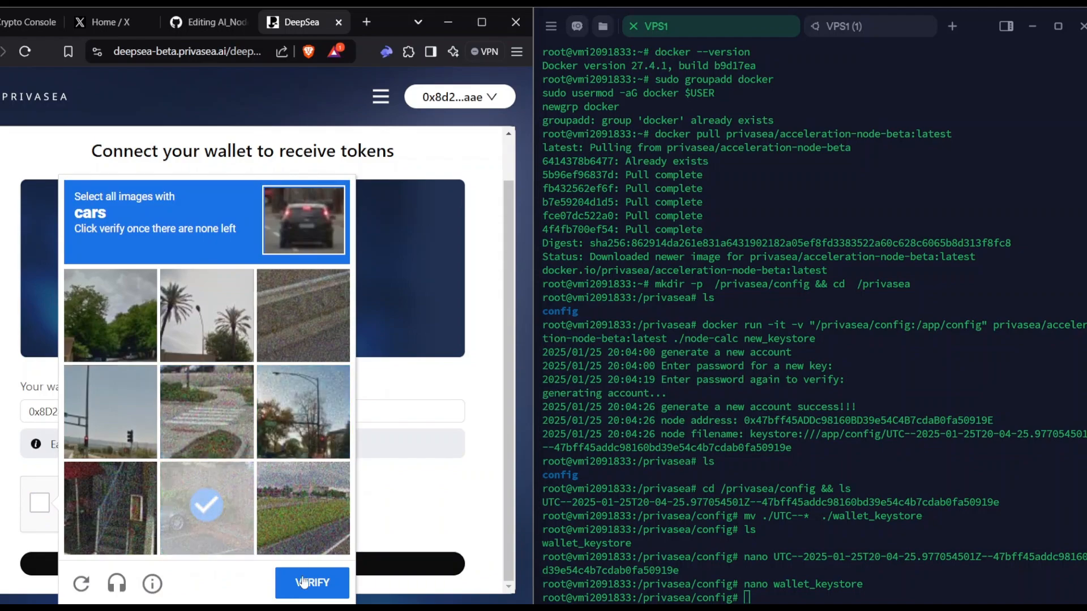
pyautogui.click(310, 582)
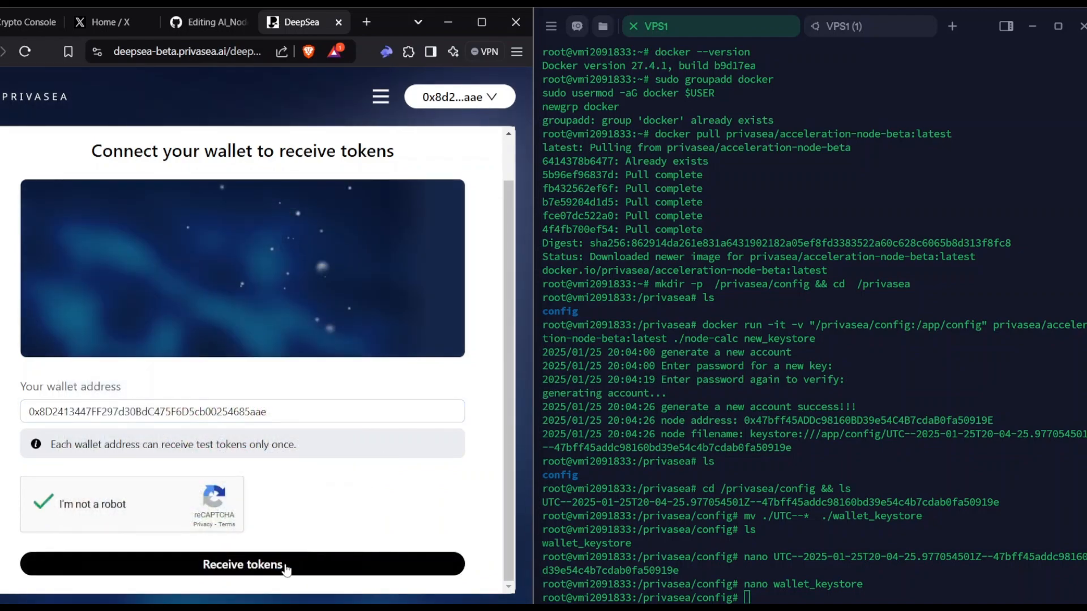
pyautogui.click(243, 564)
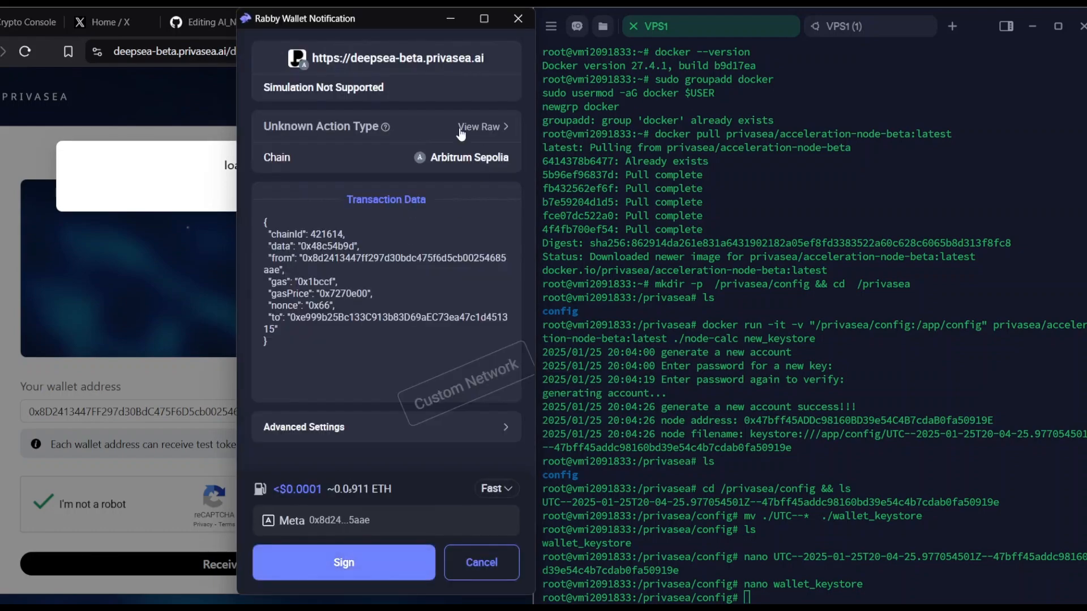
pyautogui.click(343, 562)
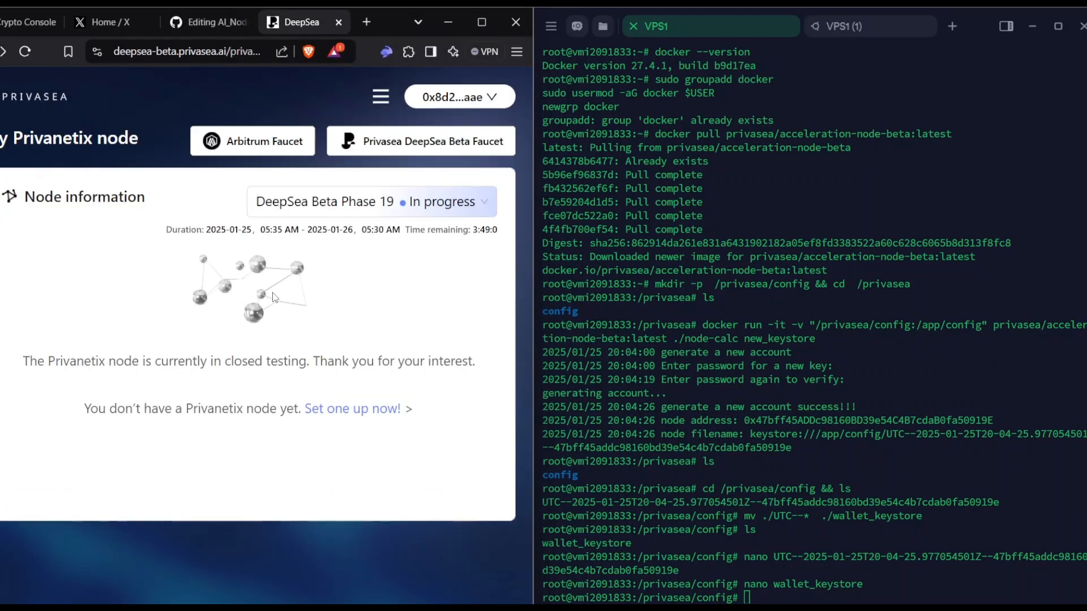
pyautogui.moveTo(257, 287)
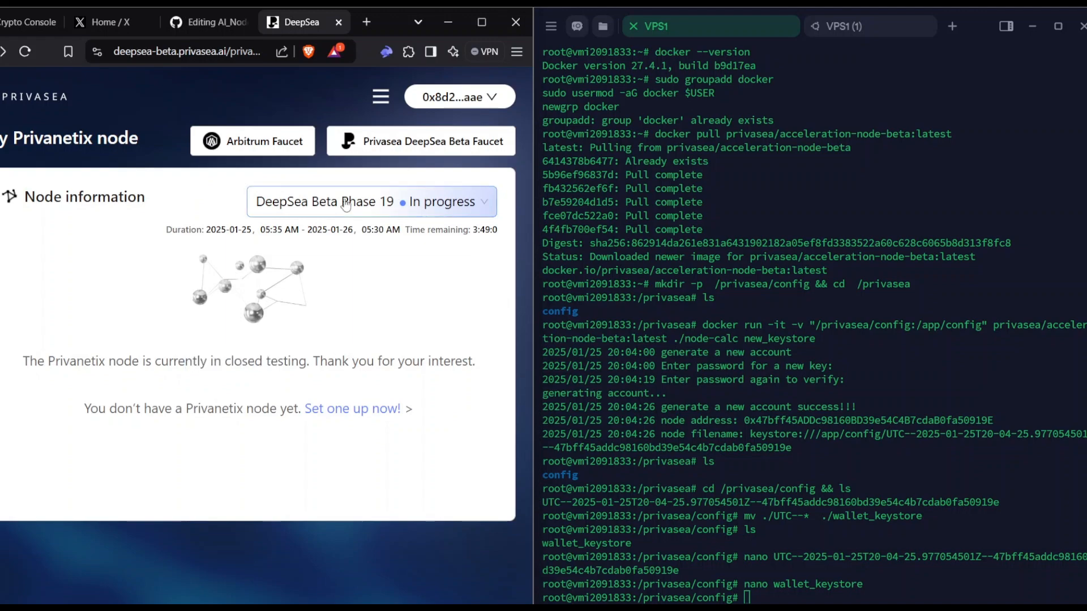
pyautogui.moveTo(423, 76)
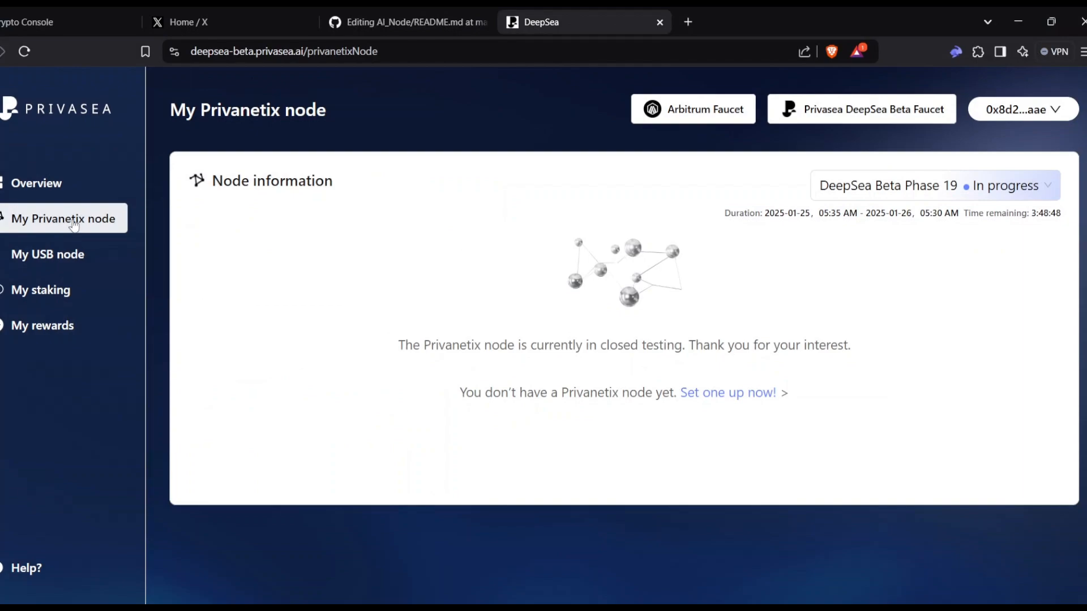
# Step: Fill the new node form with name Crypto Console, the node address and the no-termination acknowledgement
pyautogui.click(727, 393)
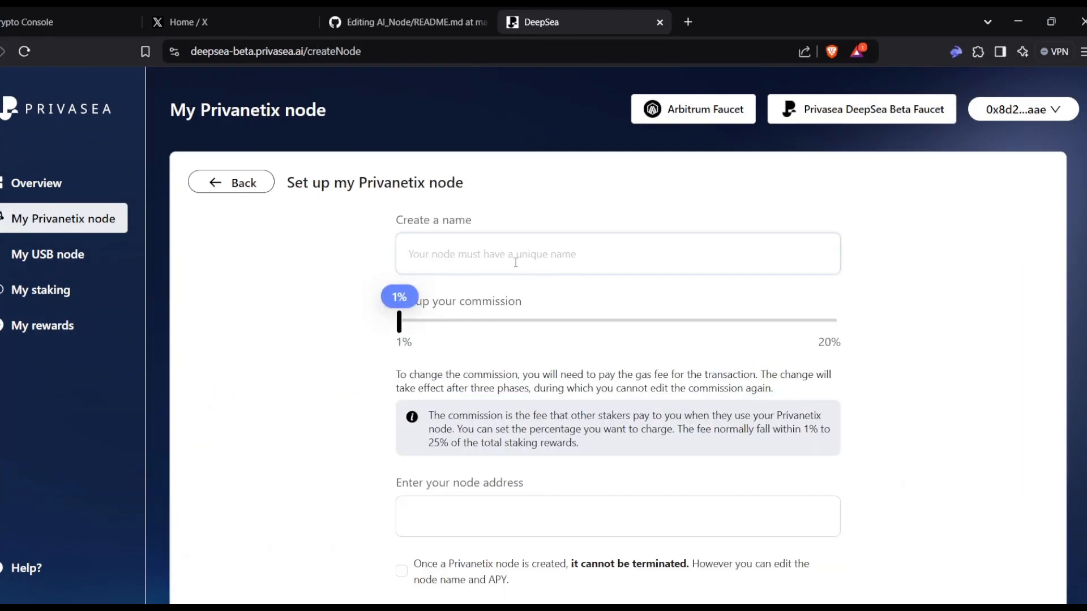
pyautogui.write('Crypto Console')
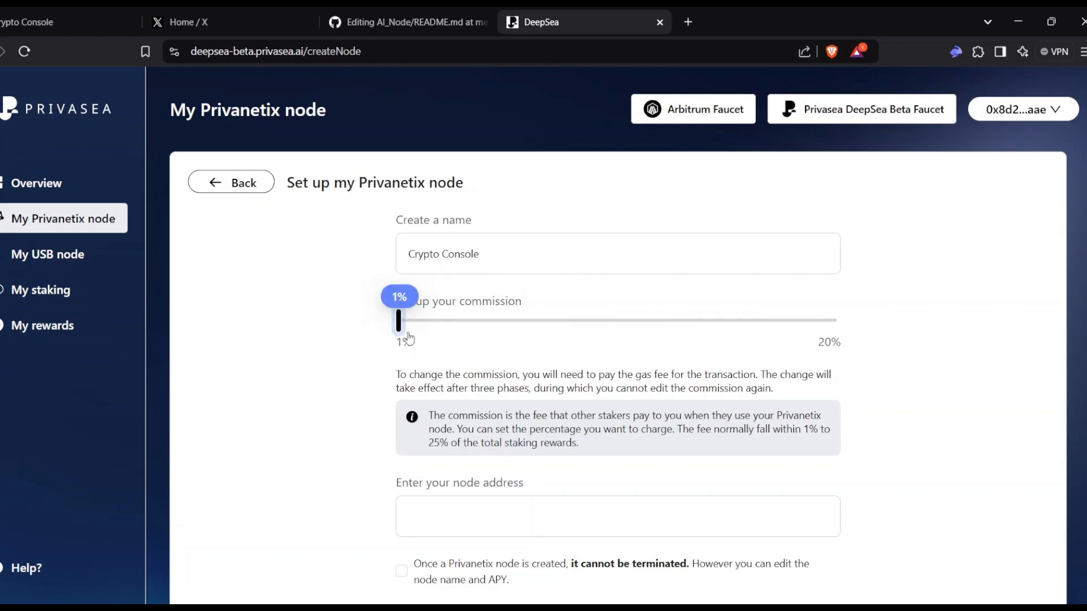
pyautogui.scroll(-3)
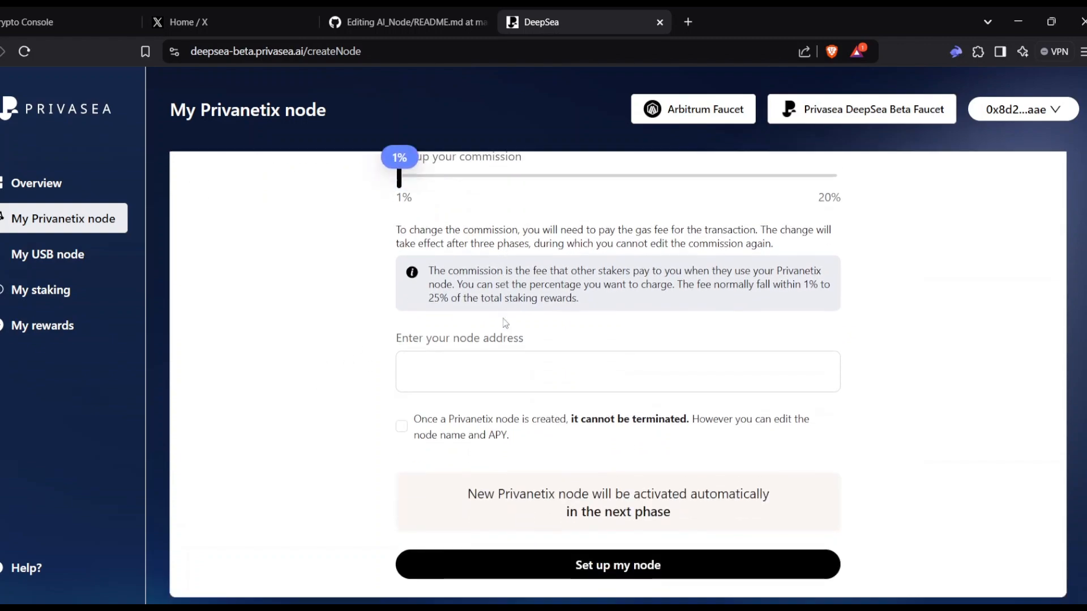
pyautogui.click(618, 366)
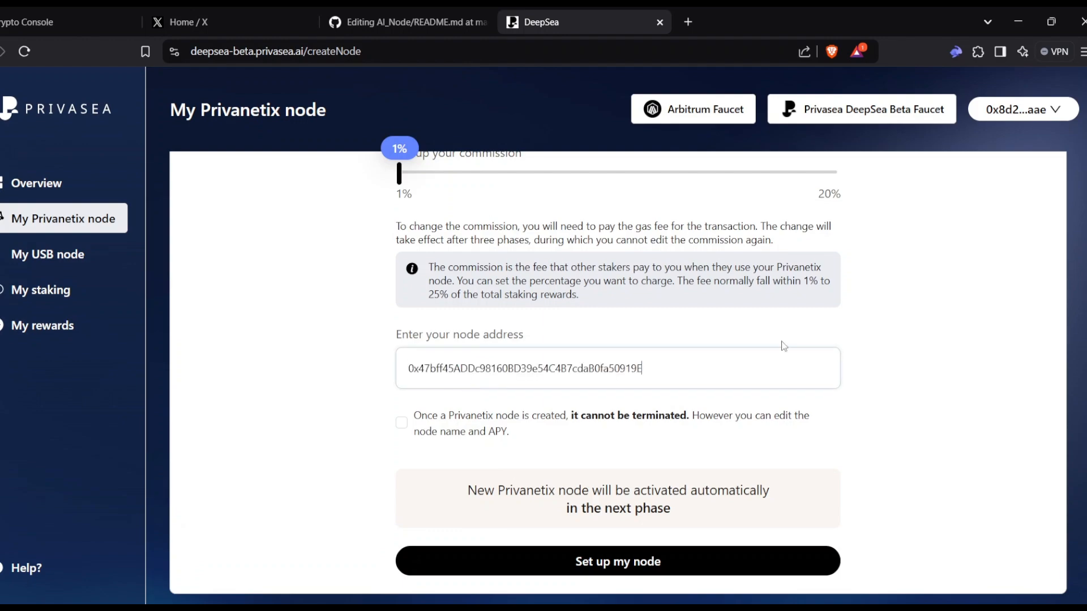
pyautogui.click(401, 418)
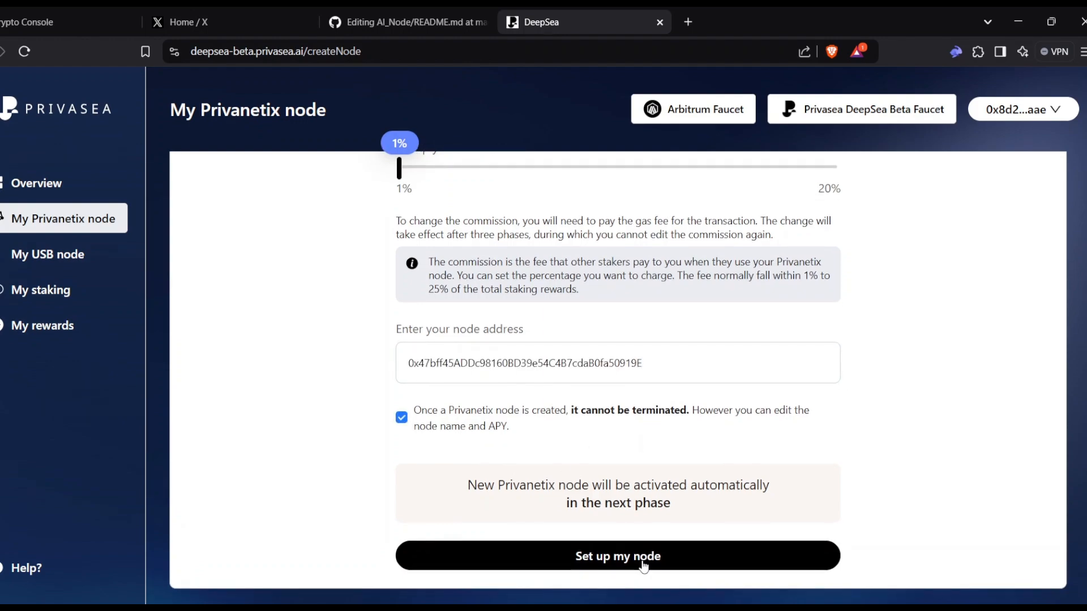
# Step: Submit the node setup and sign the creation and registration requests in Rabby
pyautogui.click(616, 556)
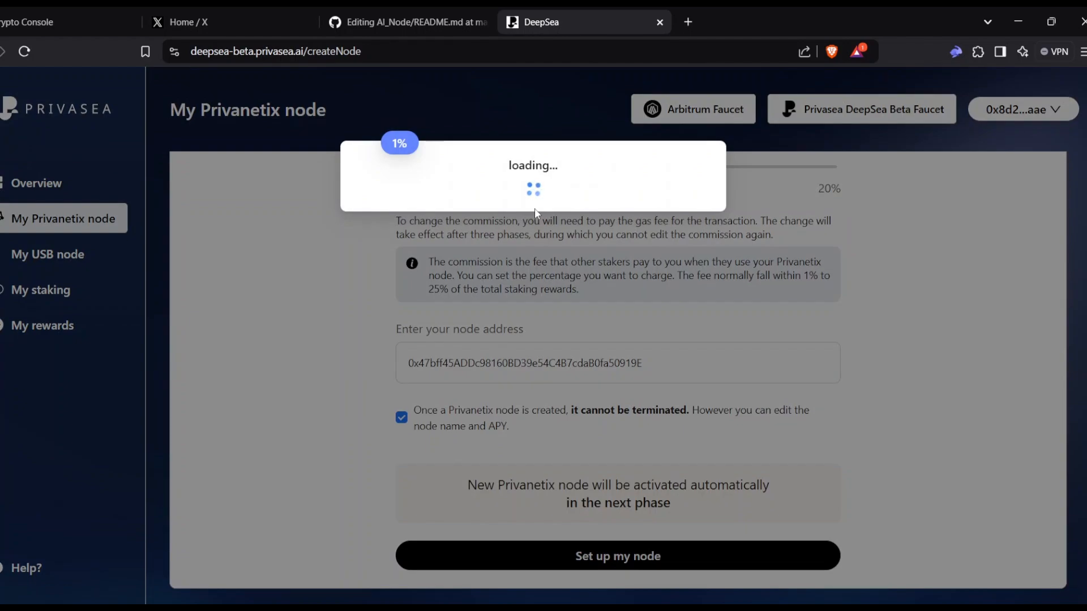
pyautogui.click(616, 555)
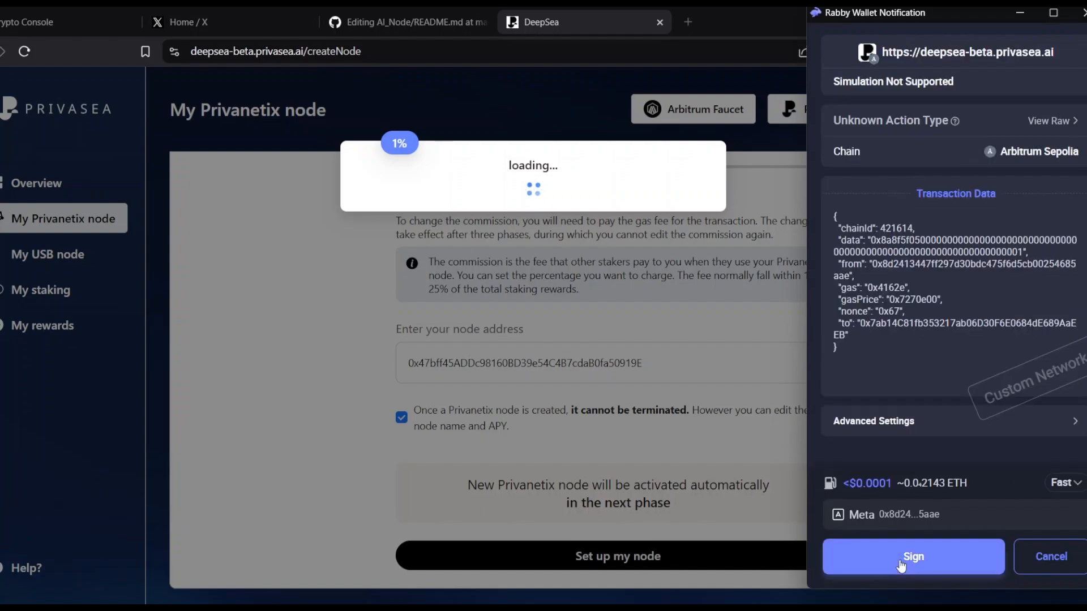
pyautogui.click(913, 556)
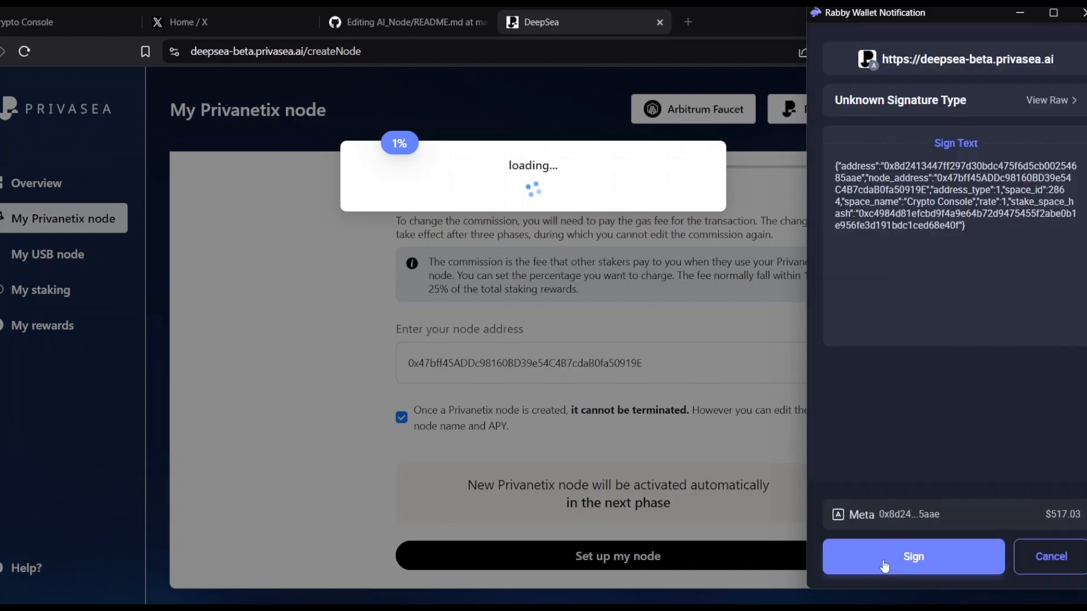
pyautogui.click(913, 556)
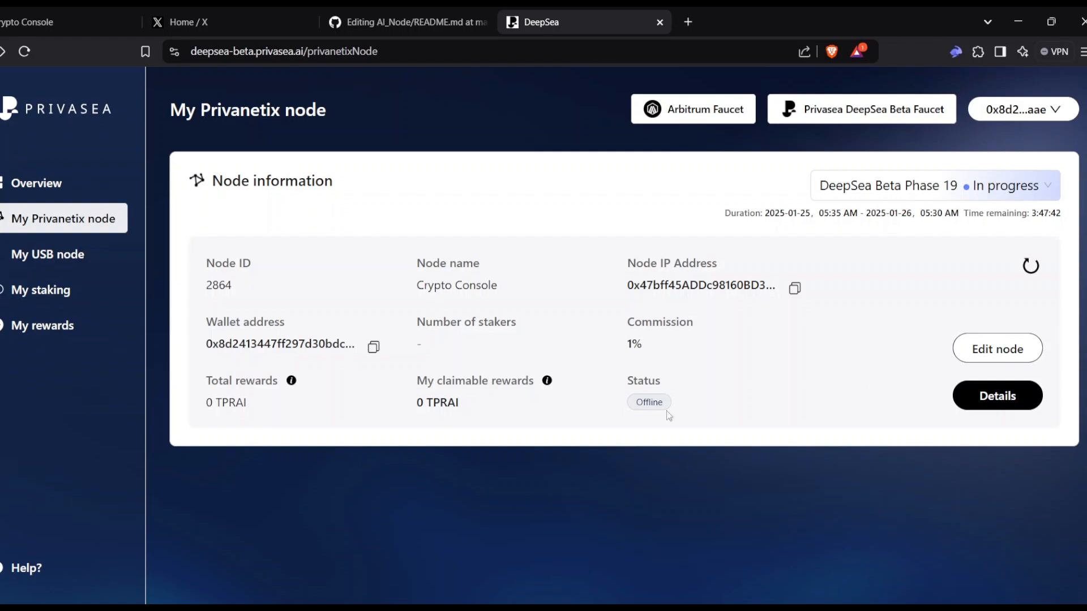
pyautogui.moveTo(621, 531)
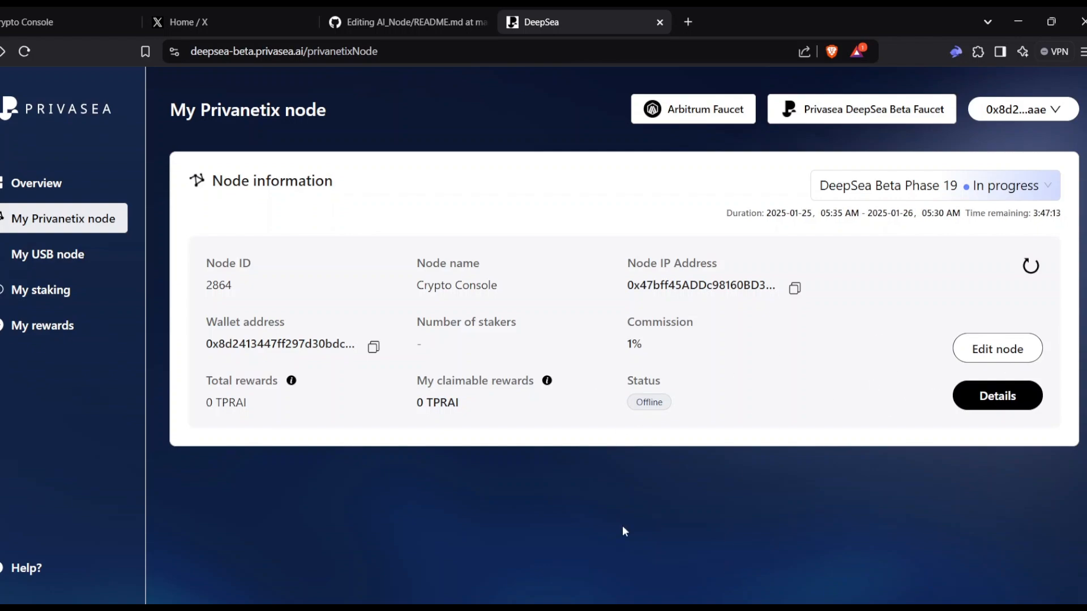
pyautogui.moveTo(671, 223)
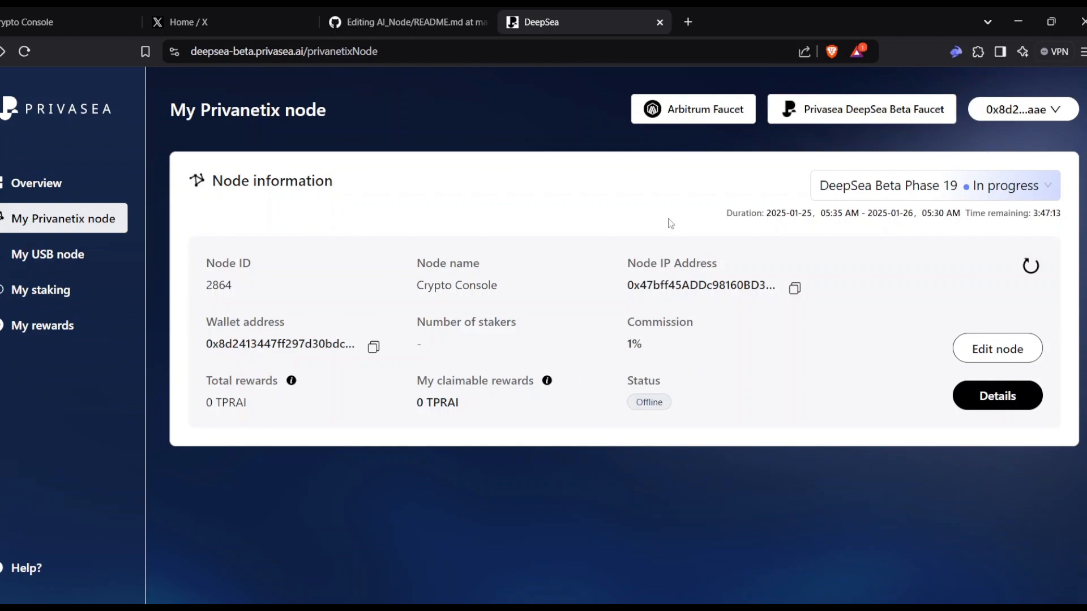
pyautogui.click(405, 21)
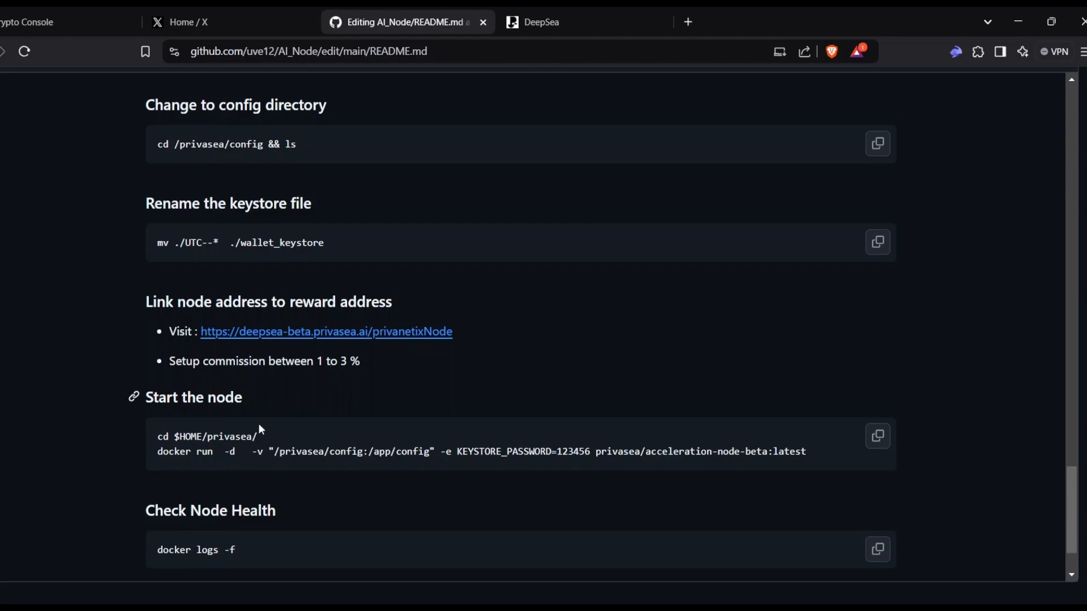
# Step: Copy the Start the node commands from the README and review the surrounding steps
pyautogui.click(265, 437)
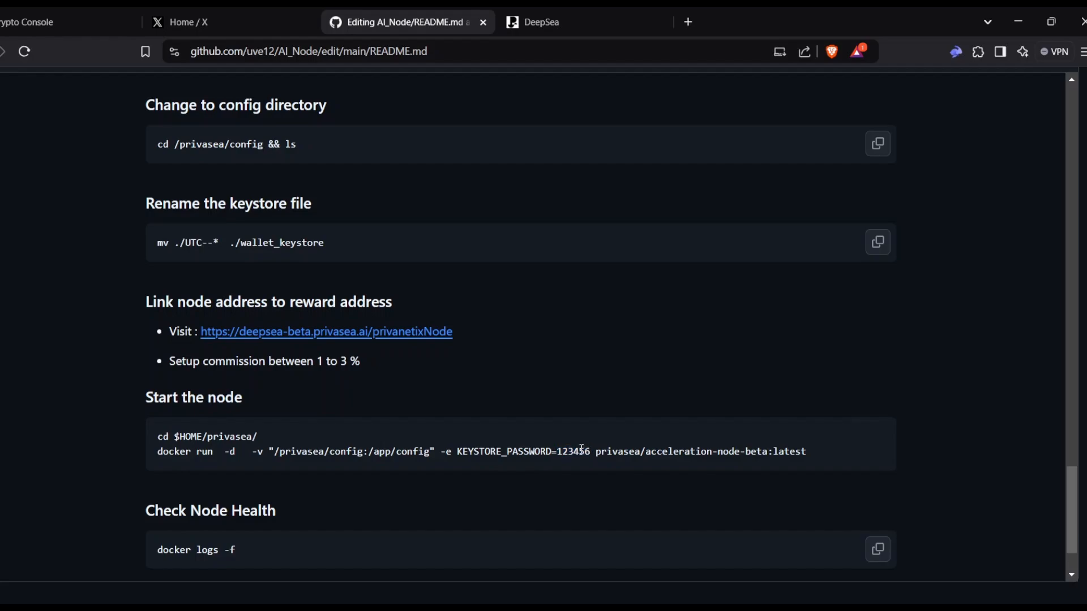
pyautogui.scroll(3)
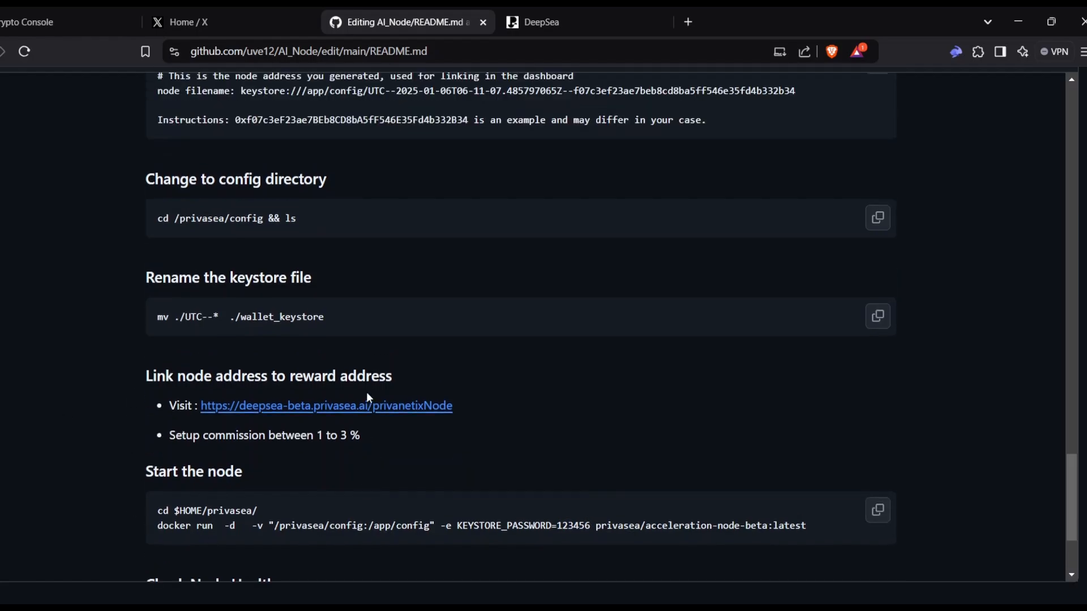
pyautogui.scroll(3)
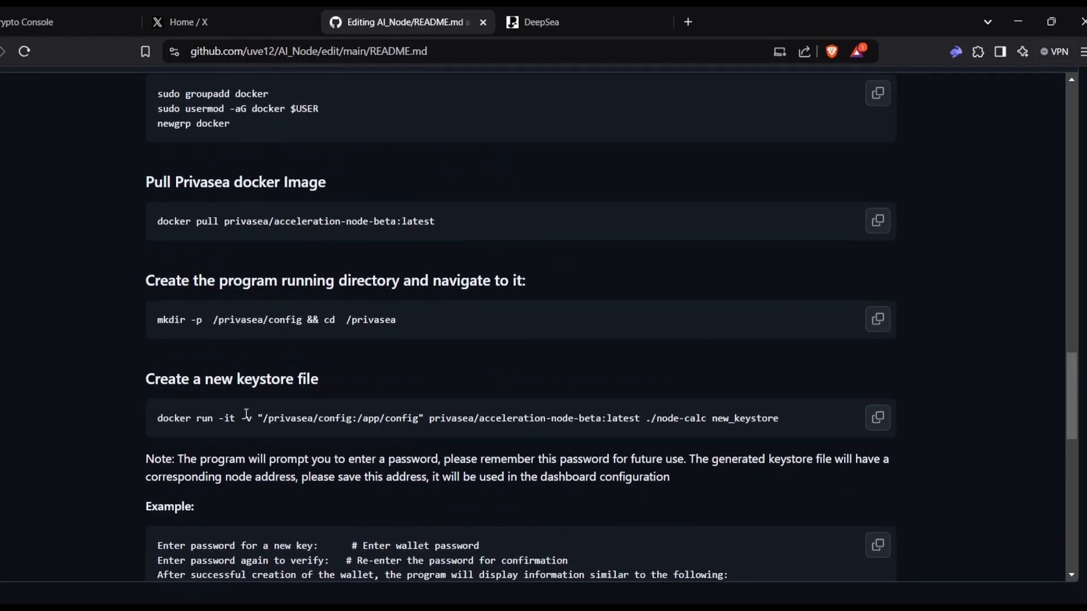
pyautogui.scroll(-3)
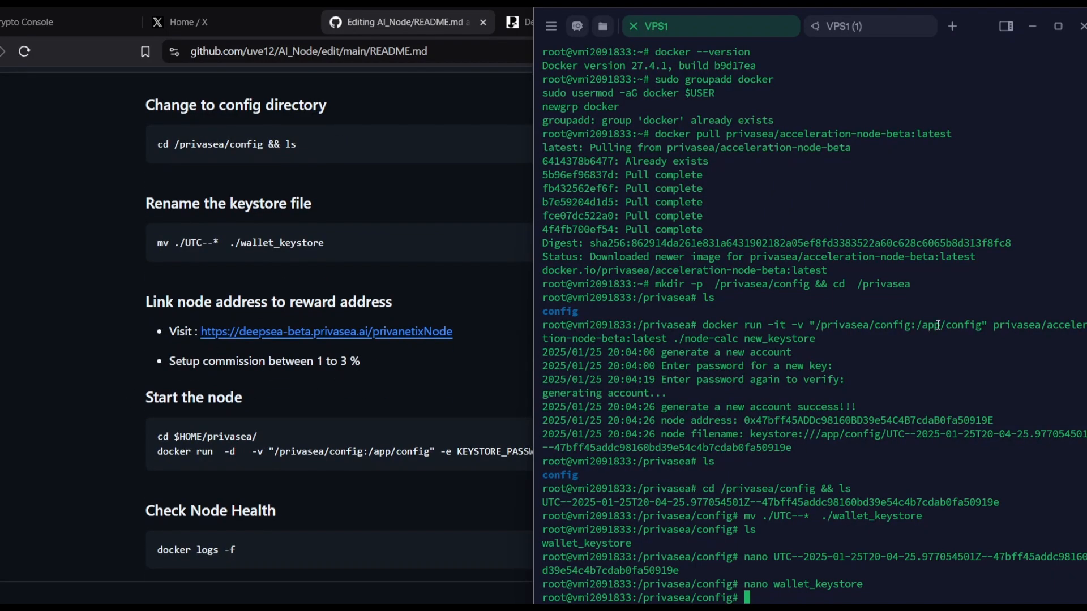
# Step: Clear the terminal and run the docker run -d start-node command with your own keystore password
pyautogui.write('clear')
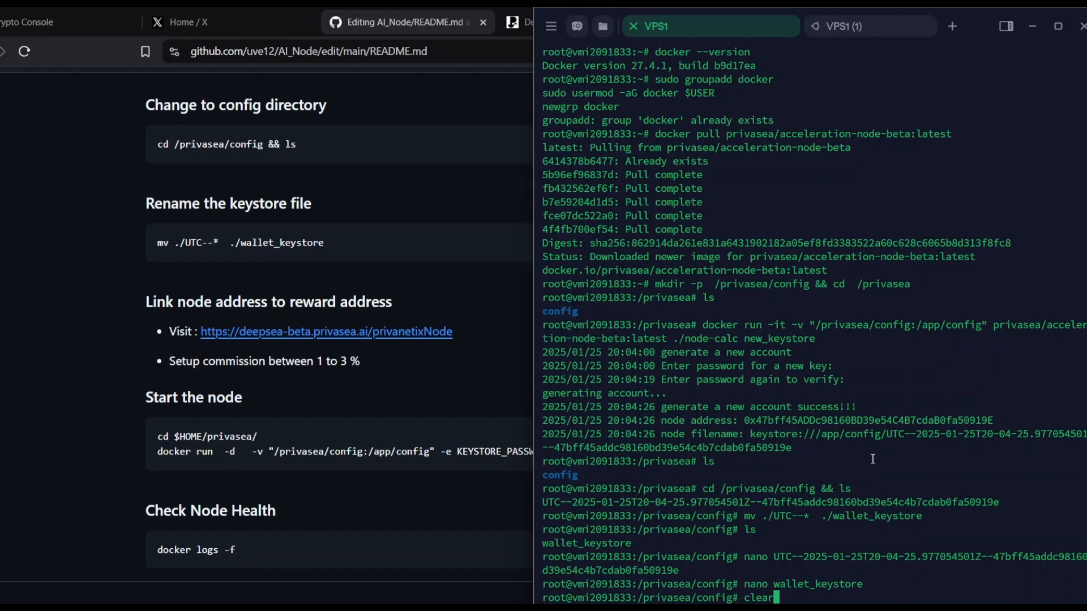
pyautogui.press('Return')
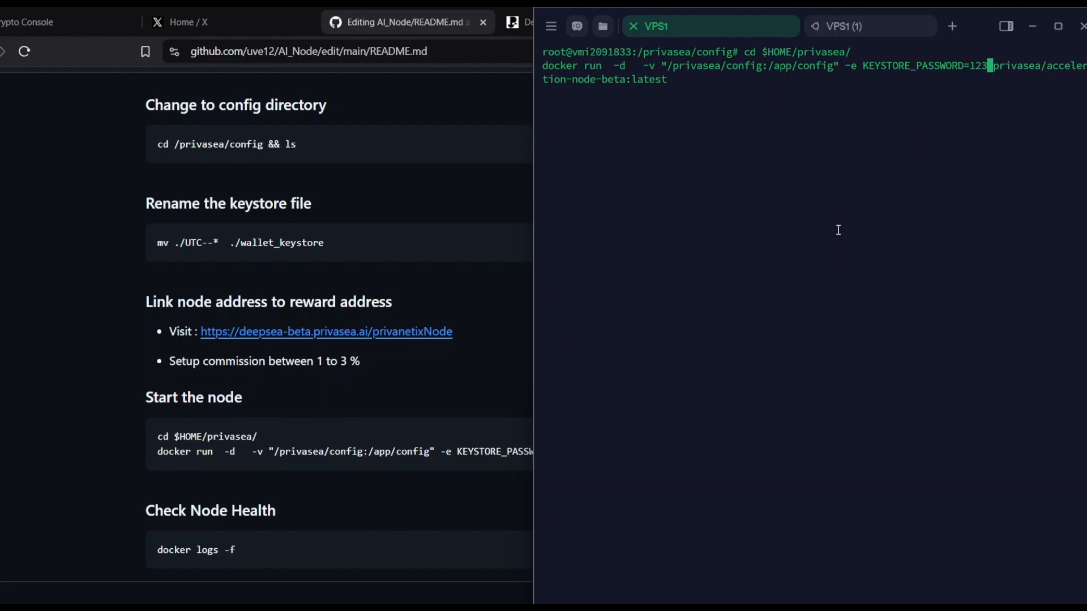
pyautogui.write('snx')
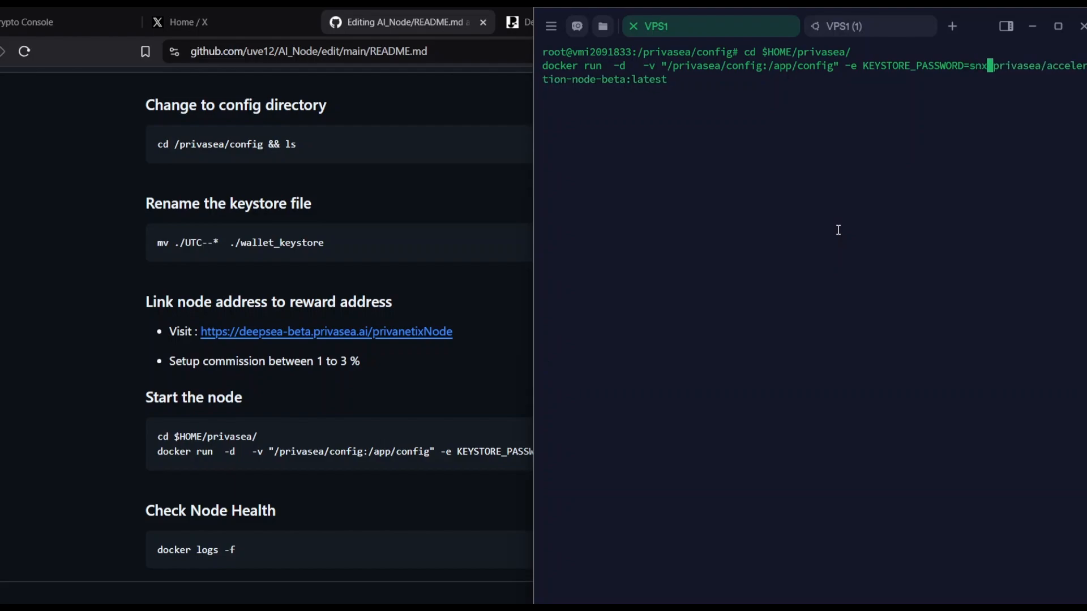
pyautogui.write('klasn')
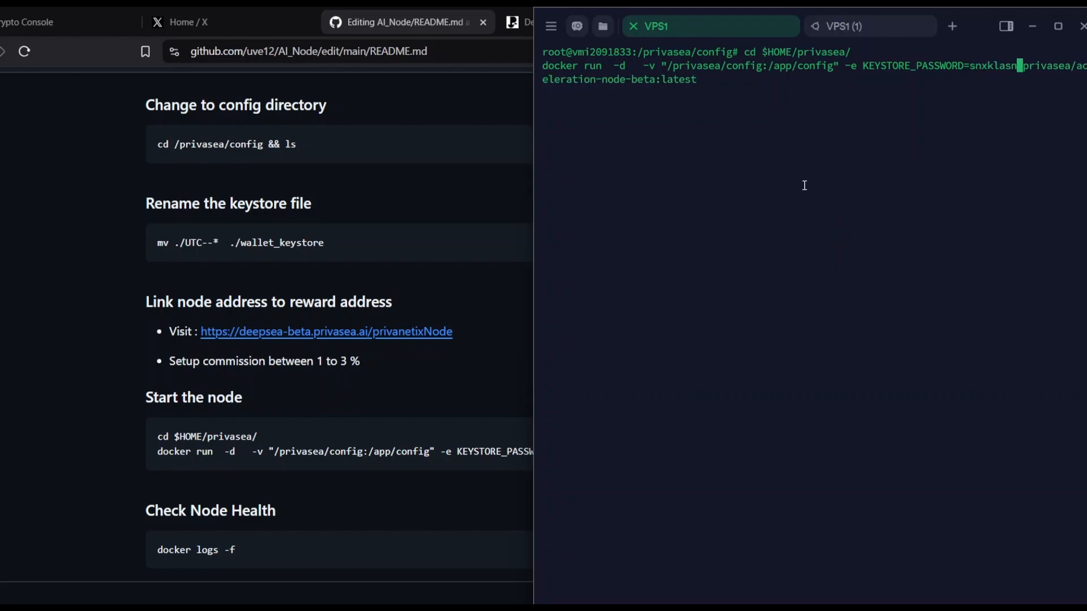
pyautogui.moveTo(861, 219)
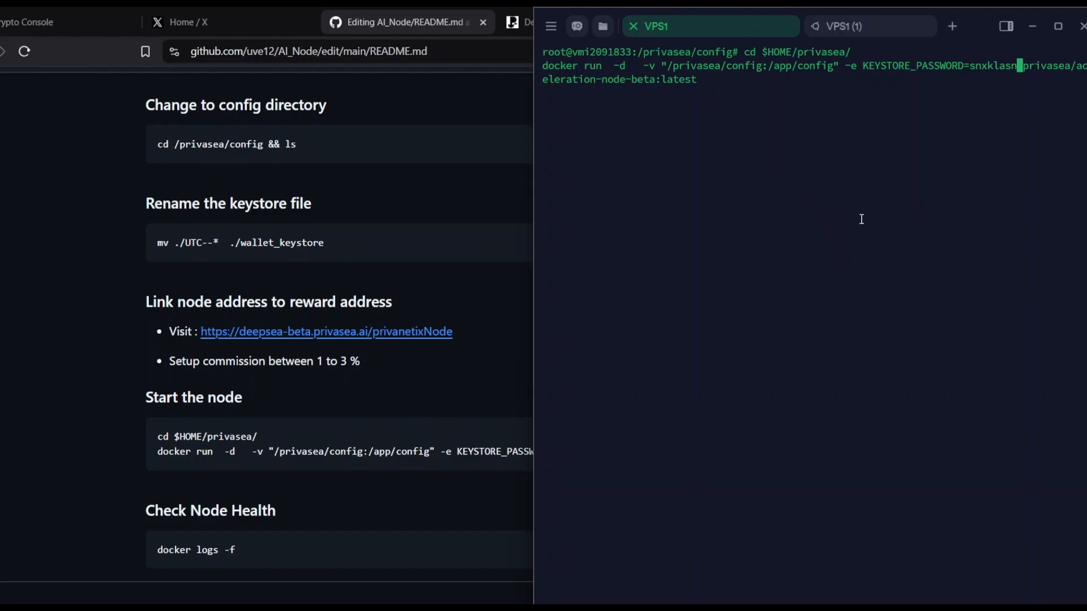
pyautogui.moveTo(787, 115)
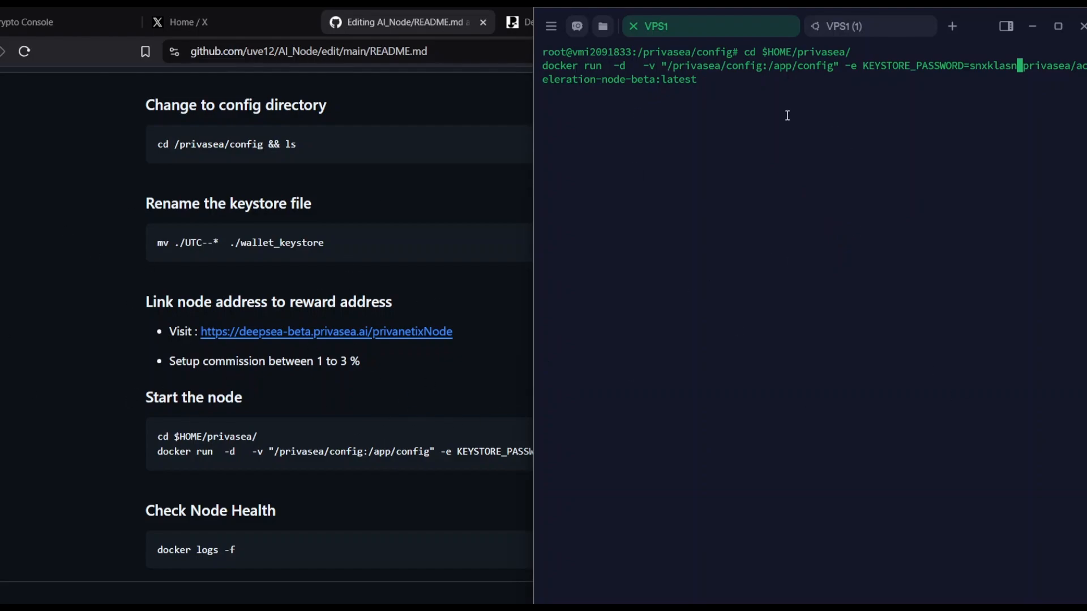
pyautogui.moveTo(669, 151)
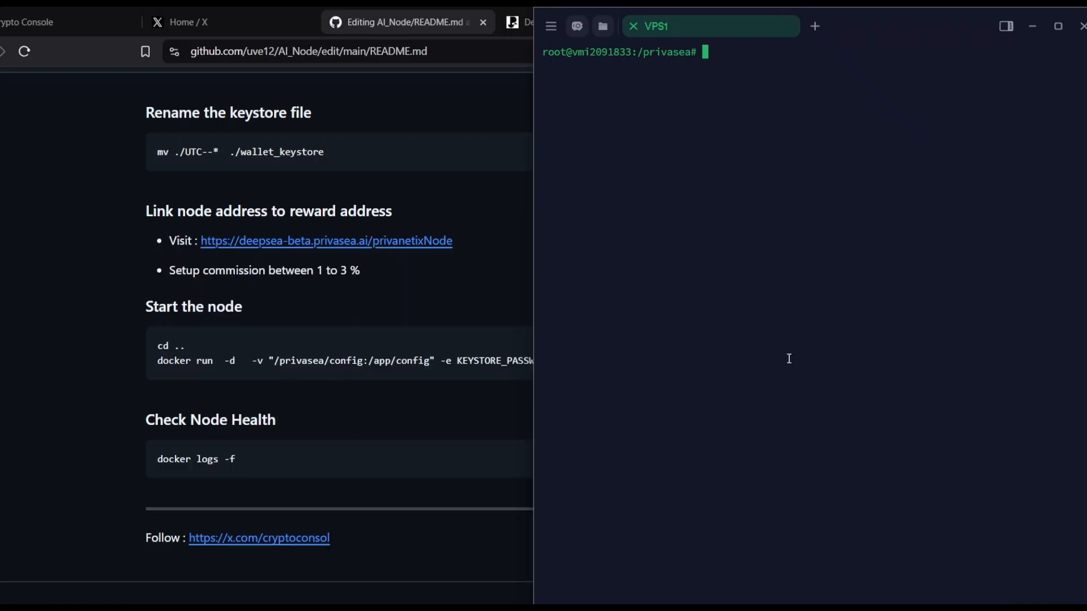
pyautogui.moveTo(754, 178)
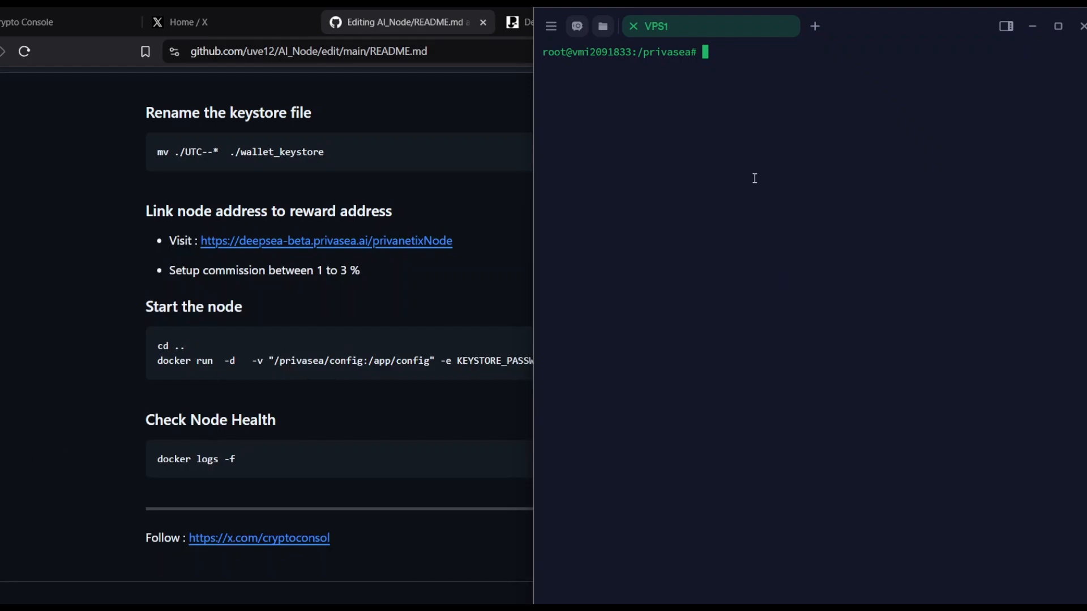
pyautogui.moveTo(180, 445)
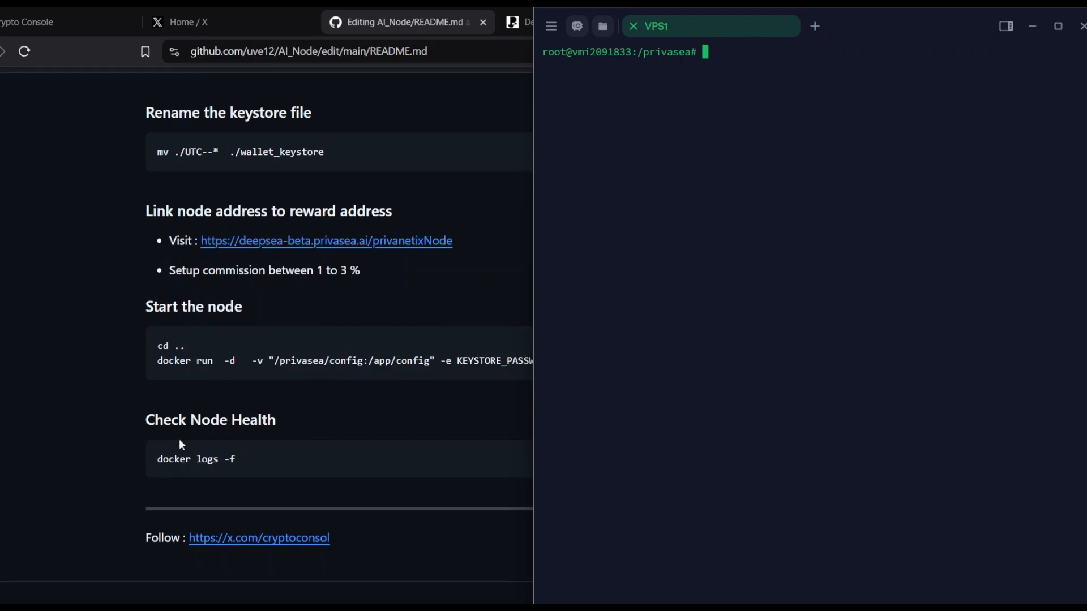
pyautogui.write('docker ps')
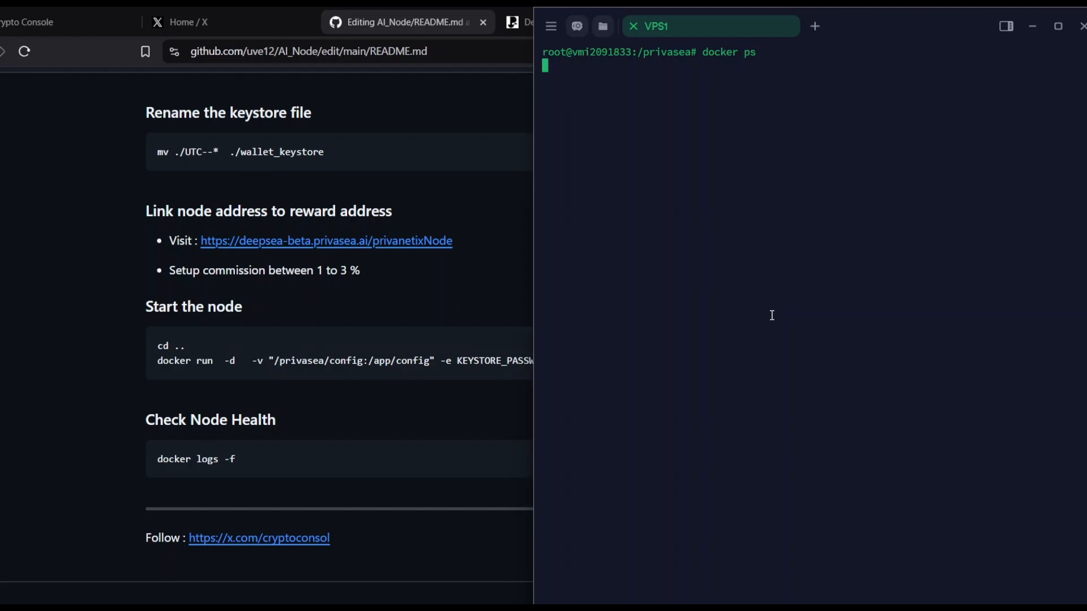
# Step: List running containers and follow the Privasea container's logs with docker logs -f and its ID
pyautogui.press('Return')
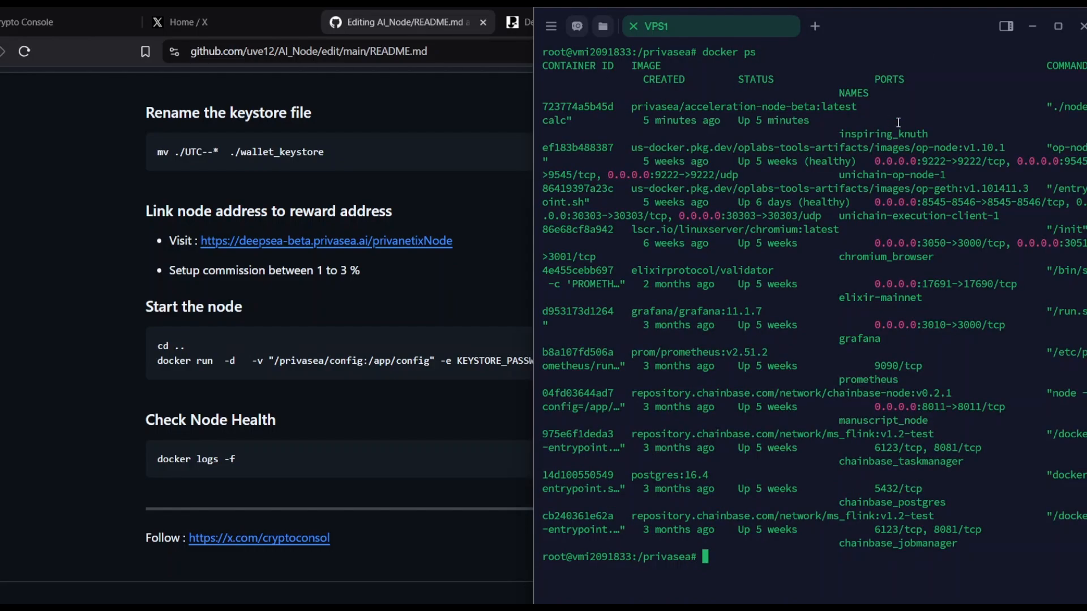
pyautogui.doubleClick(696, 106)
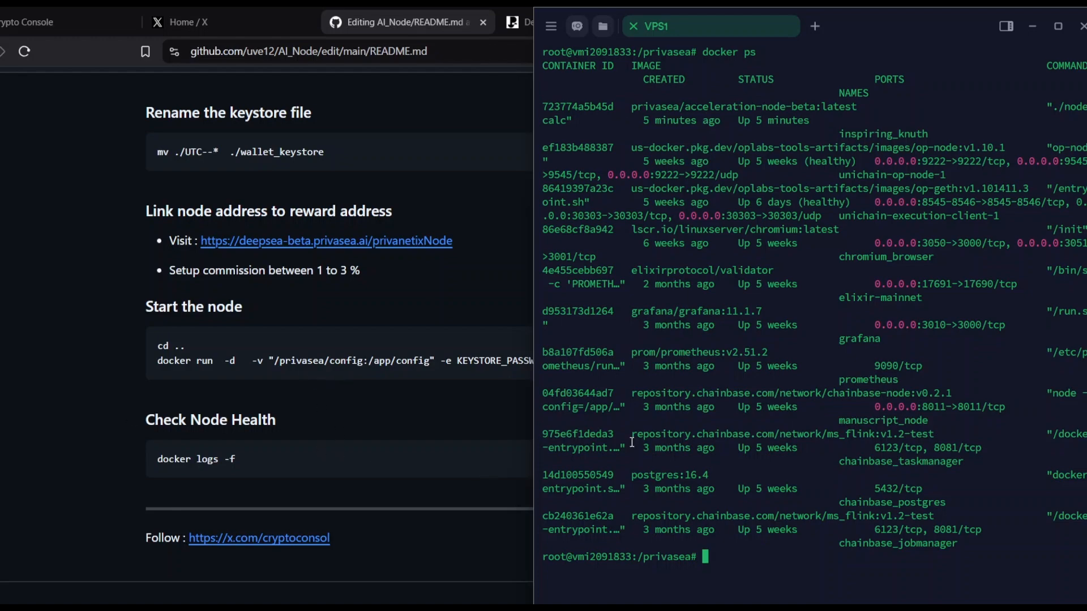
pyautogui.write('docker logs')
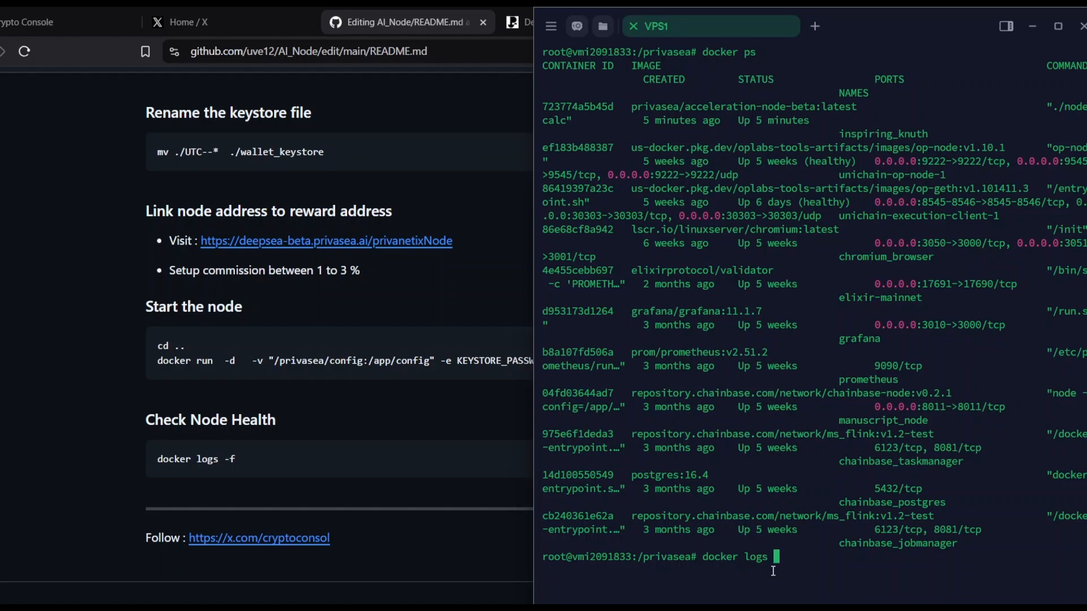
pyautogui.write('-f')
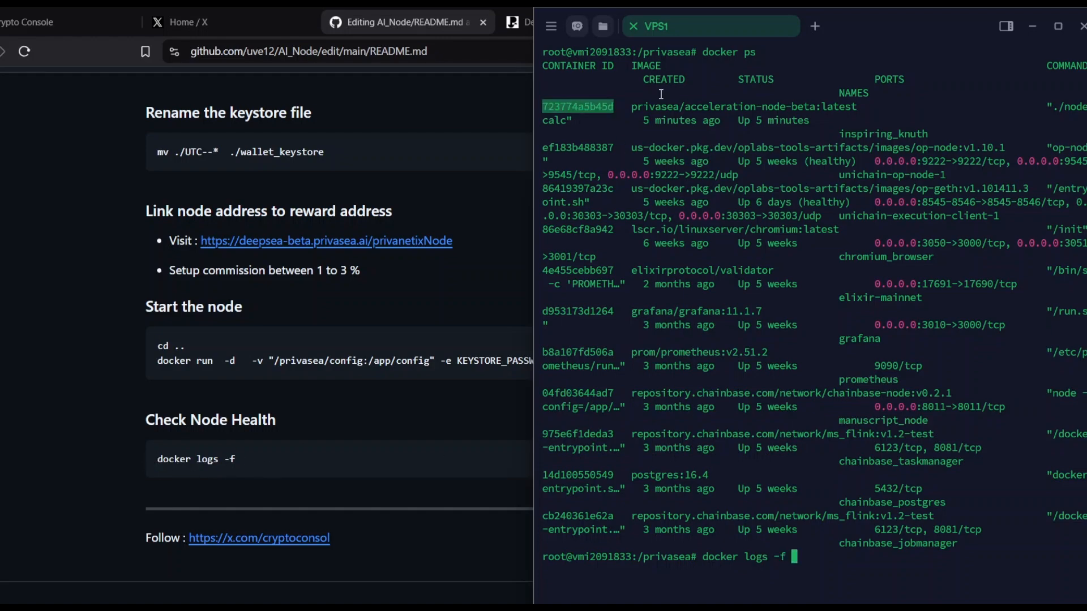
pyautogui.moveTo(924, 575)
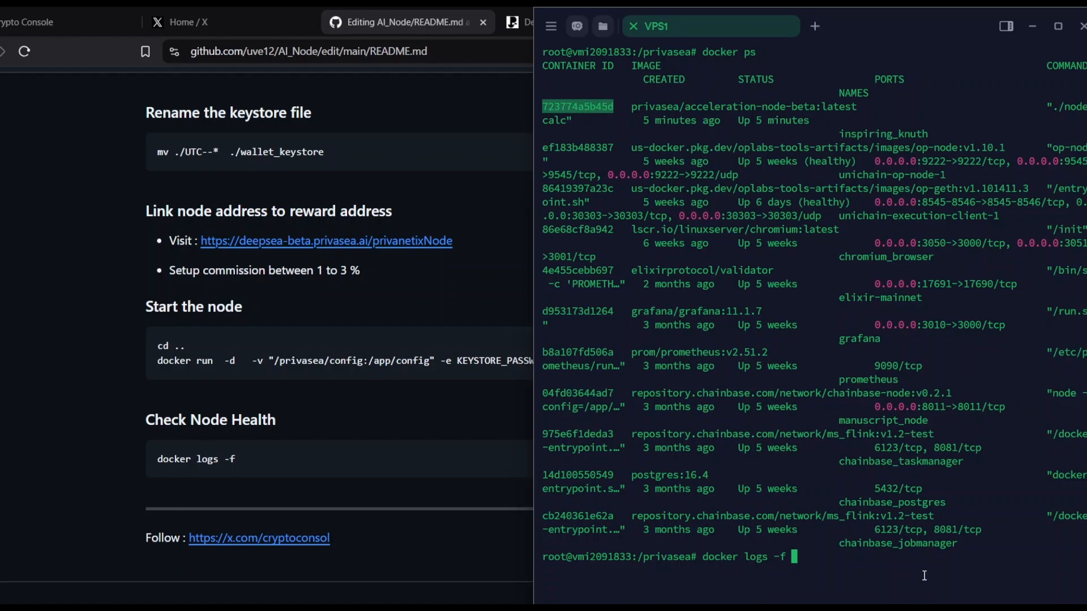
pyautogui.press('Return')
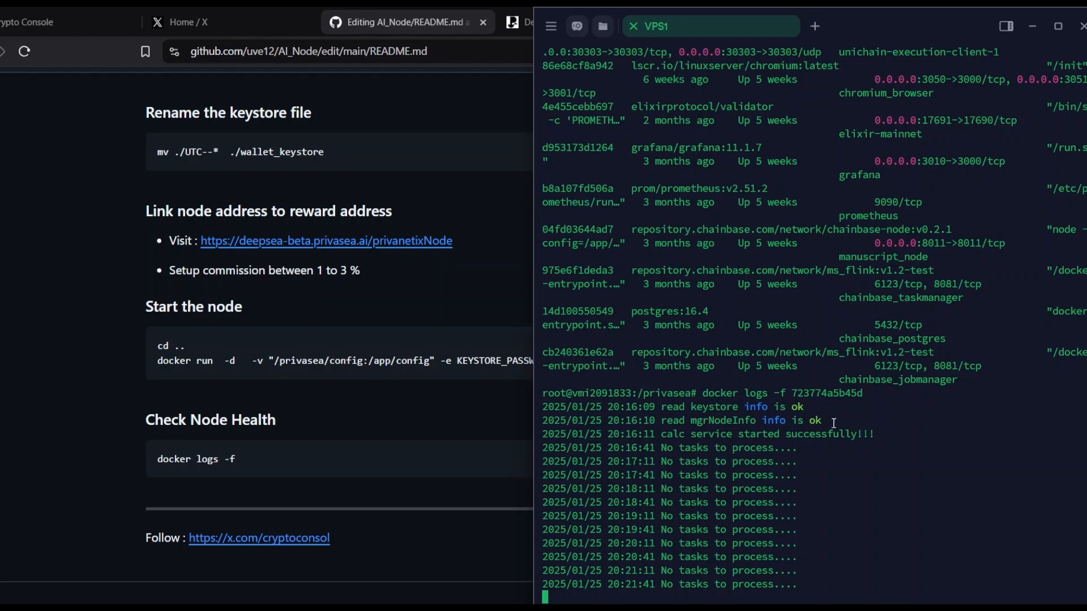
pyautogui.moveTo(709, 450)
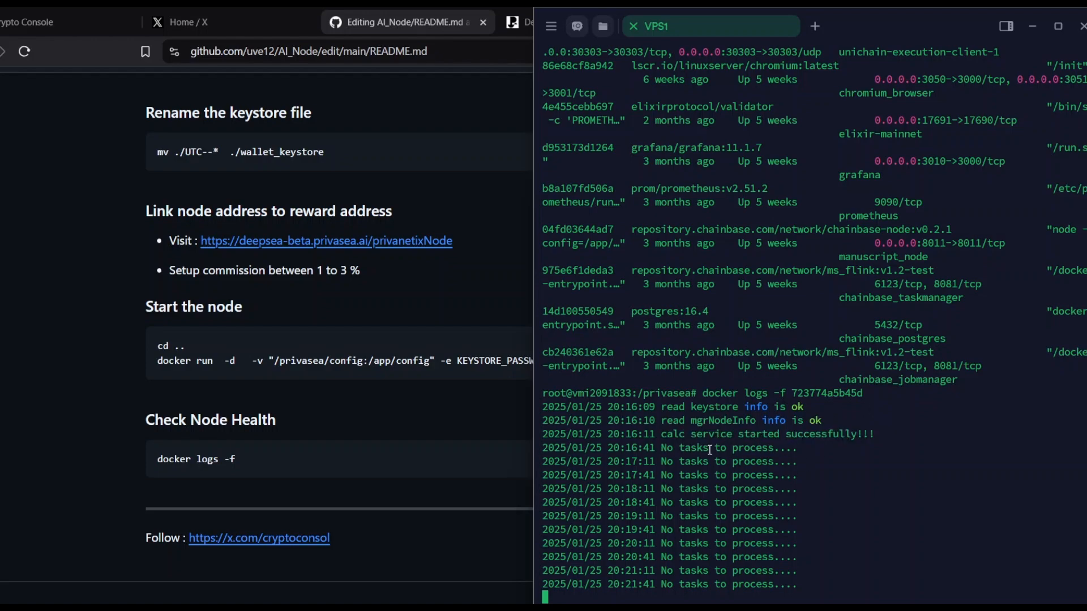
pyautogui.moveTo(568, 473)
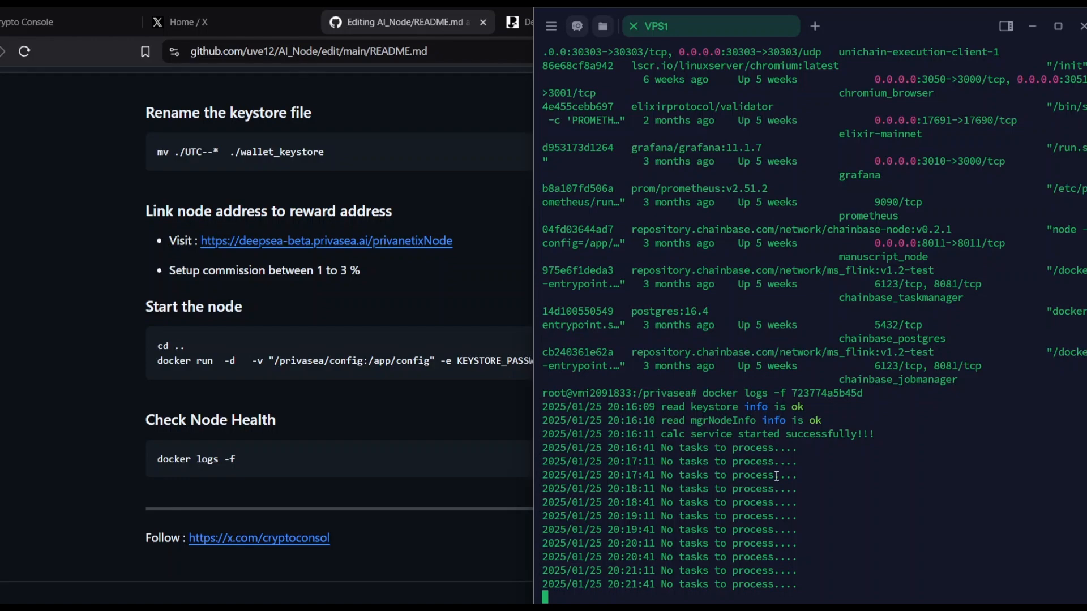
# Step: Review the 'calc service started successfully' log lines, then stop following the logs
pyautogui.scroll(-3)
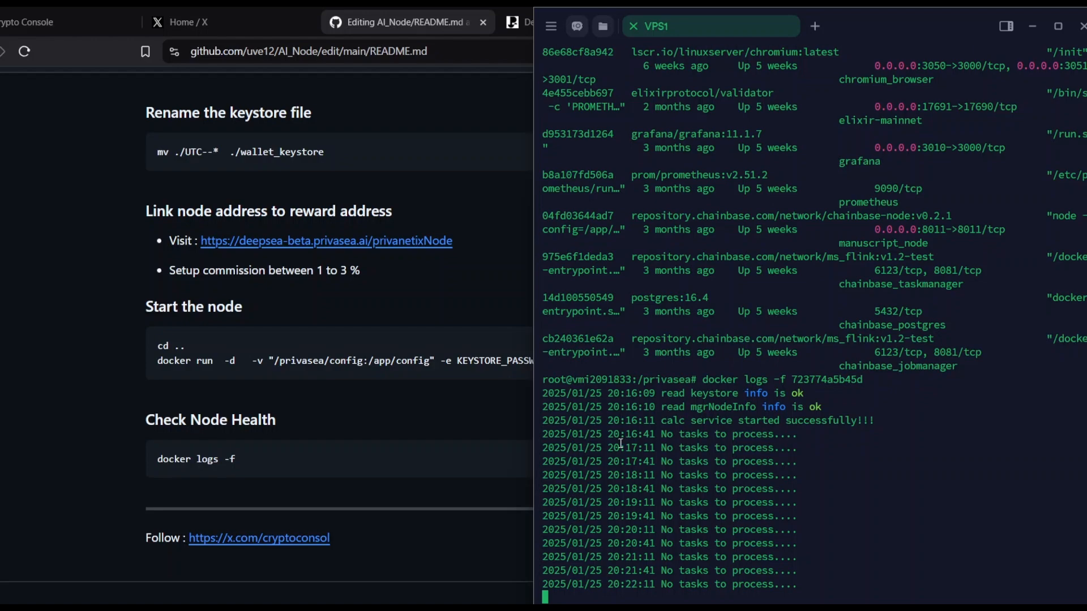
pyautogui.moveTo(707, 540)
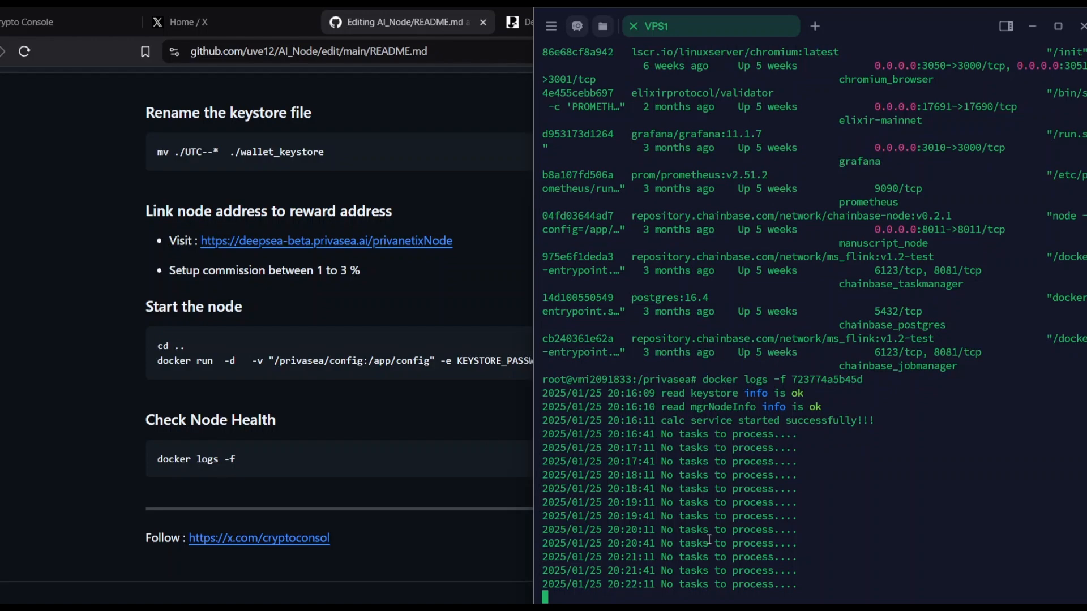
pyautogui.press('ctrl+c')
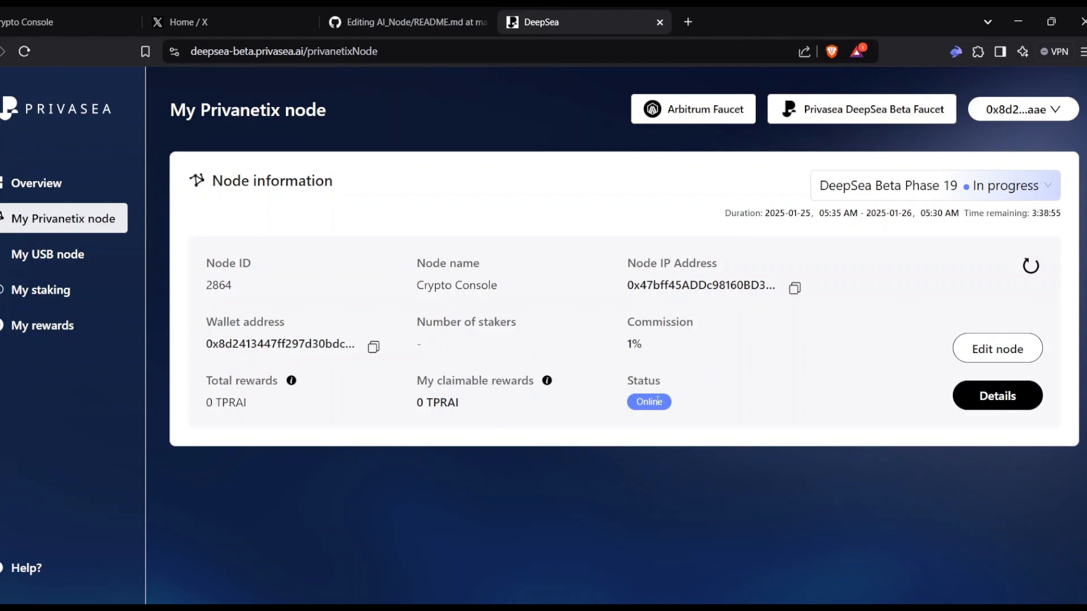
pyautogui.moveTo(557, 434)
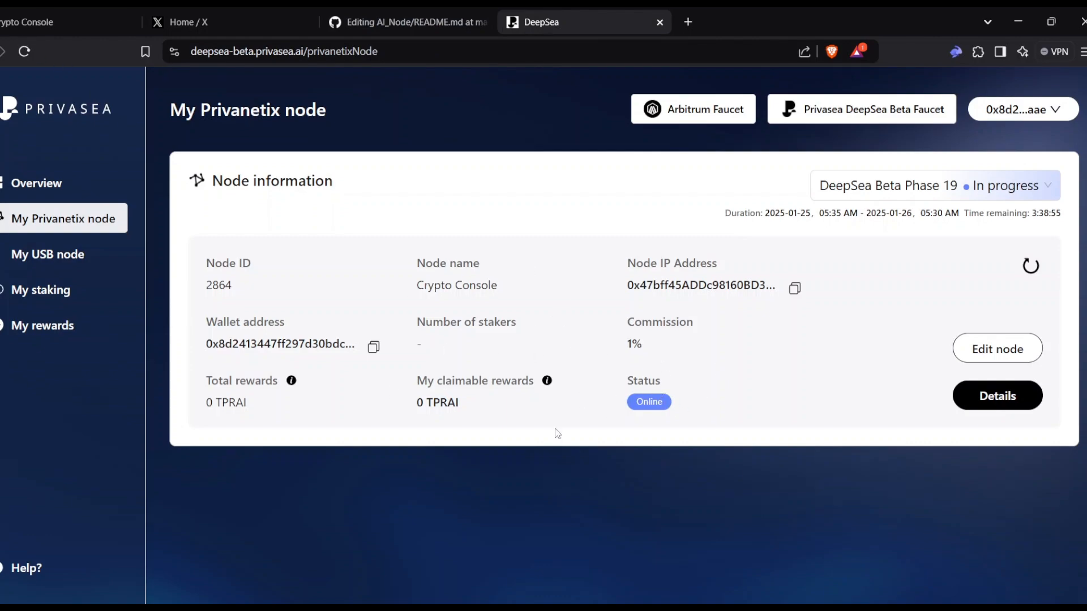
pyautogui.moveTo(513, 179)
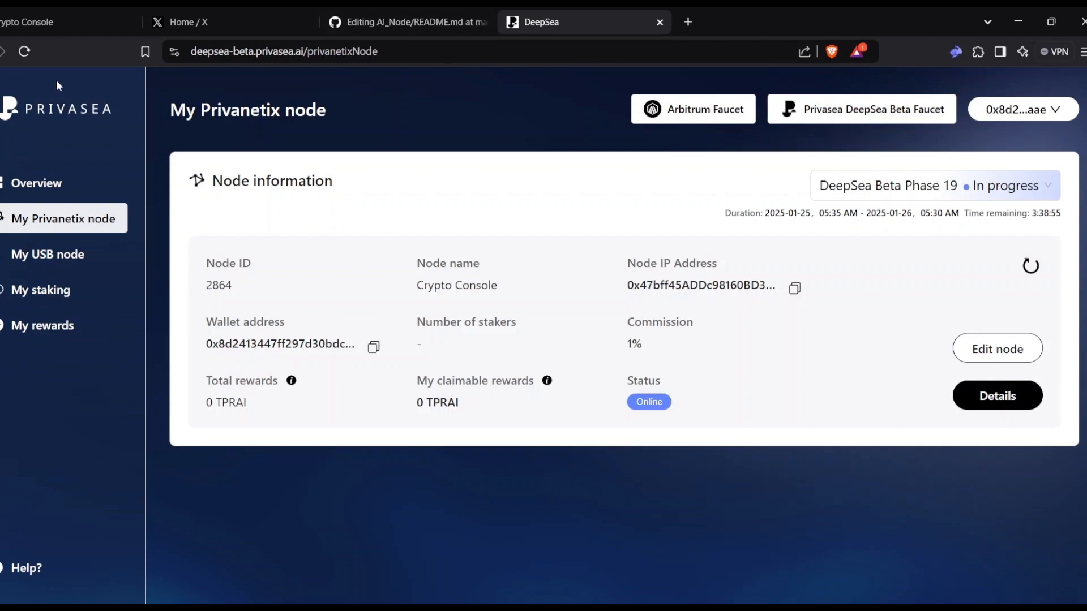
# Step: Open the Crypto Console node's Stake form via My staking, then view the wallet's transfers on Arbiscan
pyautogui.click(40, 290)
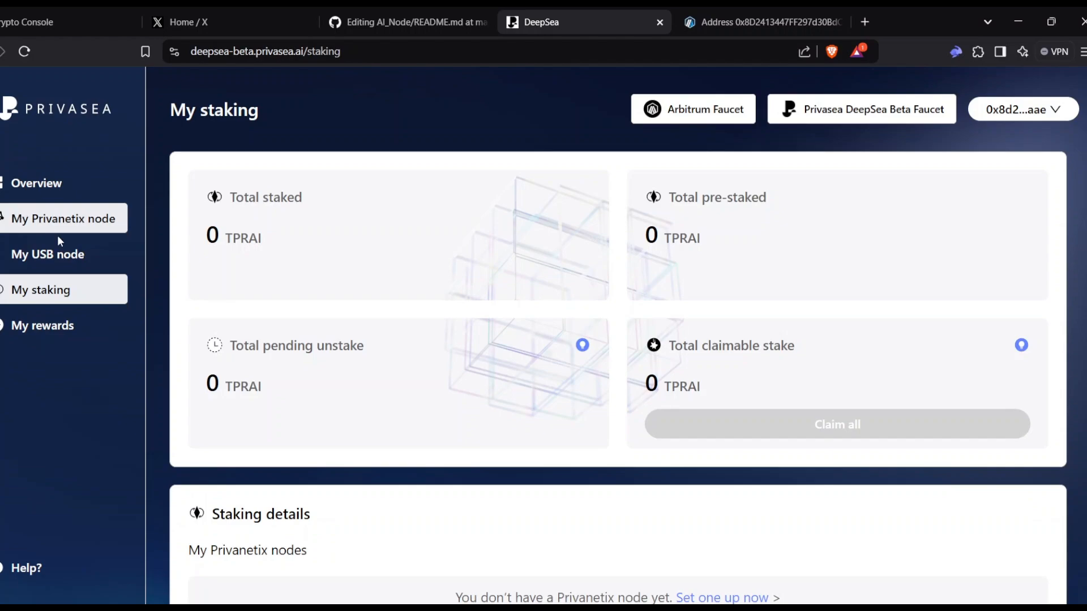
pyautogui.click(63, 218)
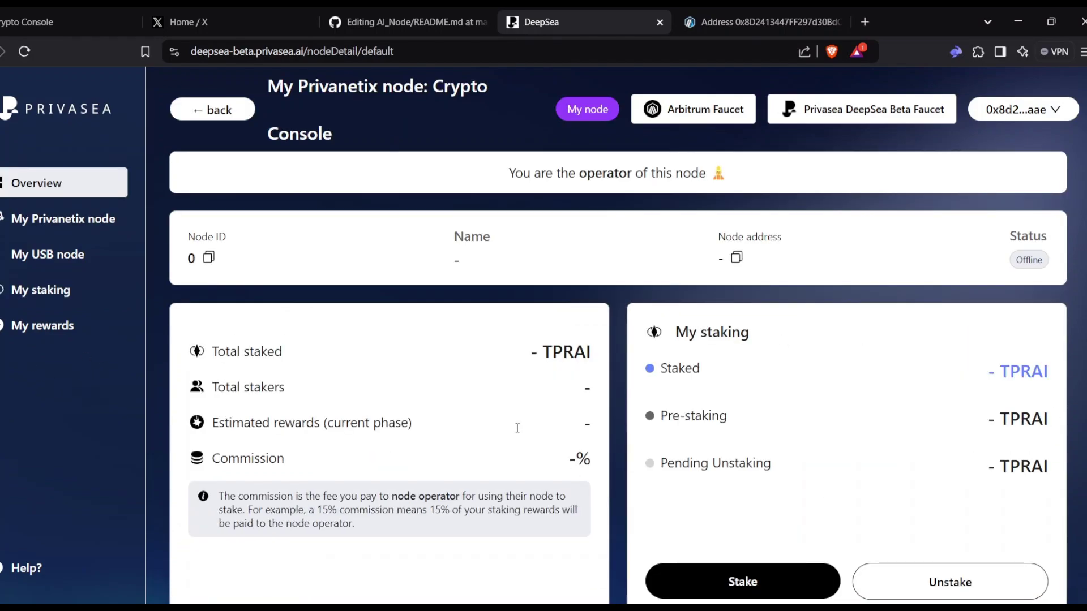
pyautogui.click(742, 581)
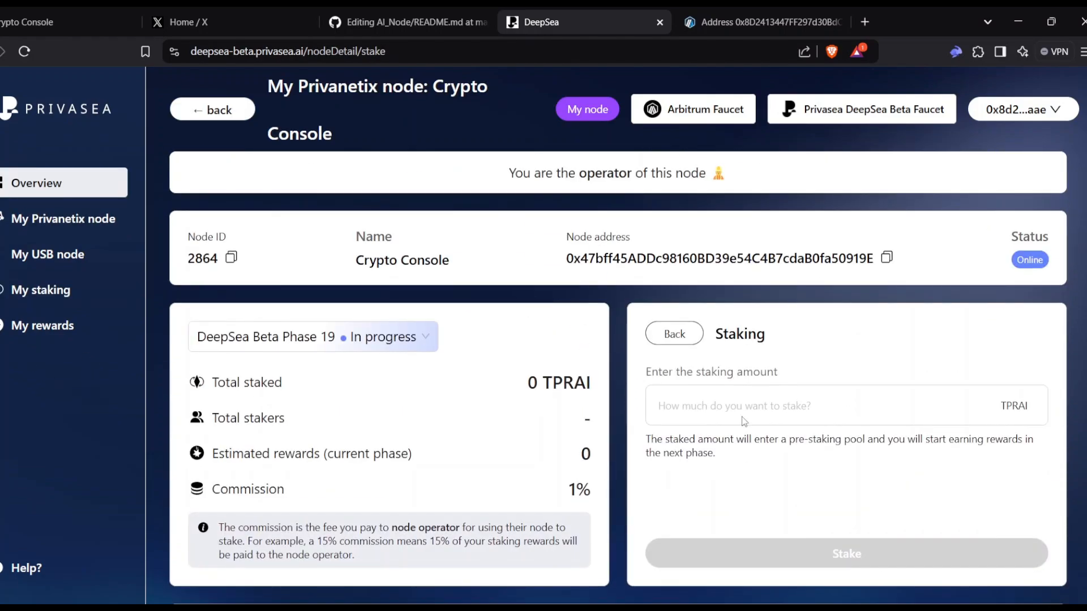
pyautogui.click(763, 21)
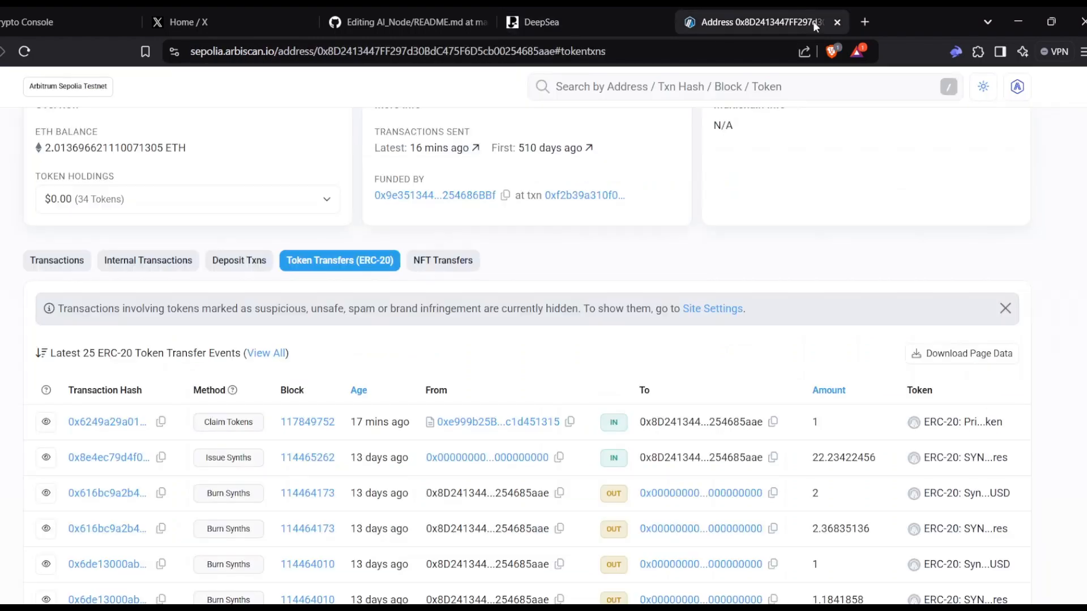
# Step: Verify the Claim Tokens transfer of 1 in Arbiscan's ERC-20 list, then return to DeepSea
pyautogui.scroll(-3)
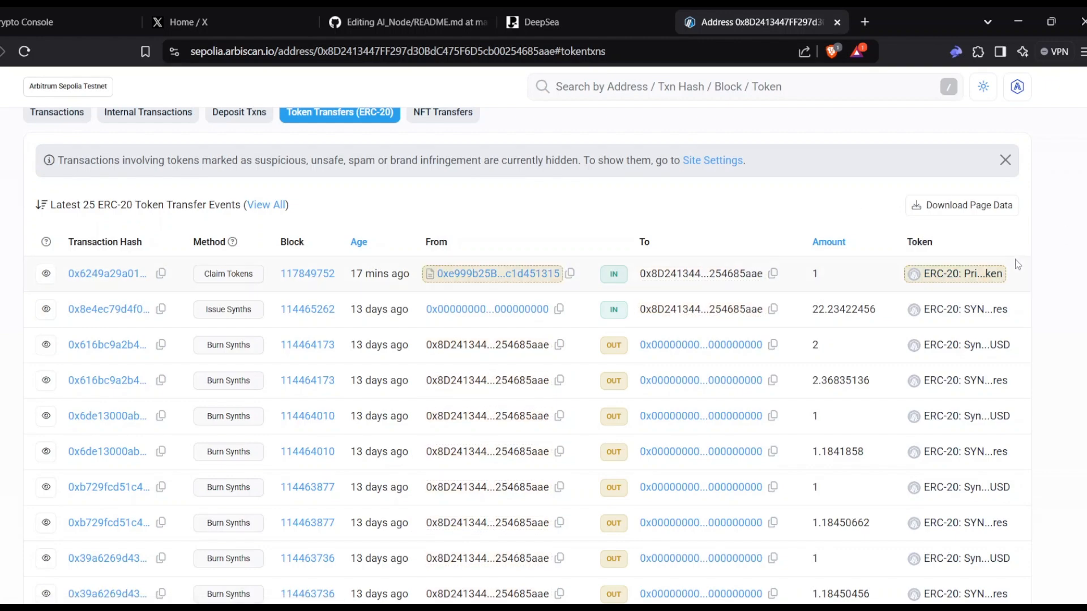
pyautogui.click(554, 22)
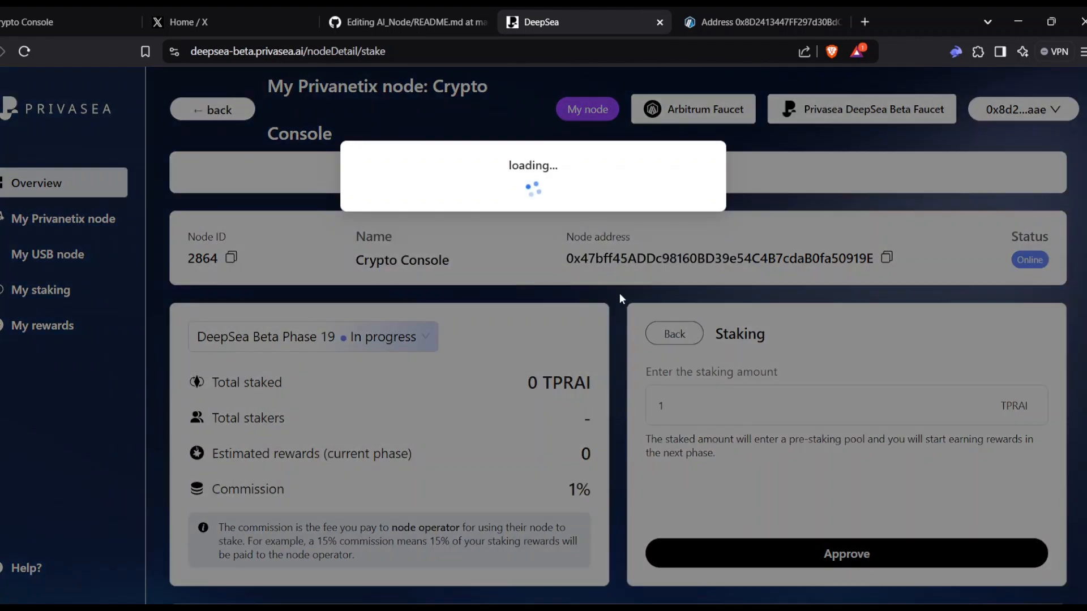
# Step: Approve the token and stake 1 TPRAI on Crypto Console, confirming both transactions in Rabby Wallet
pyautogui.click(844, 554)
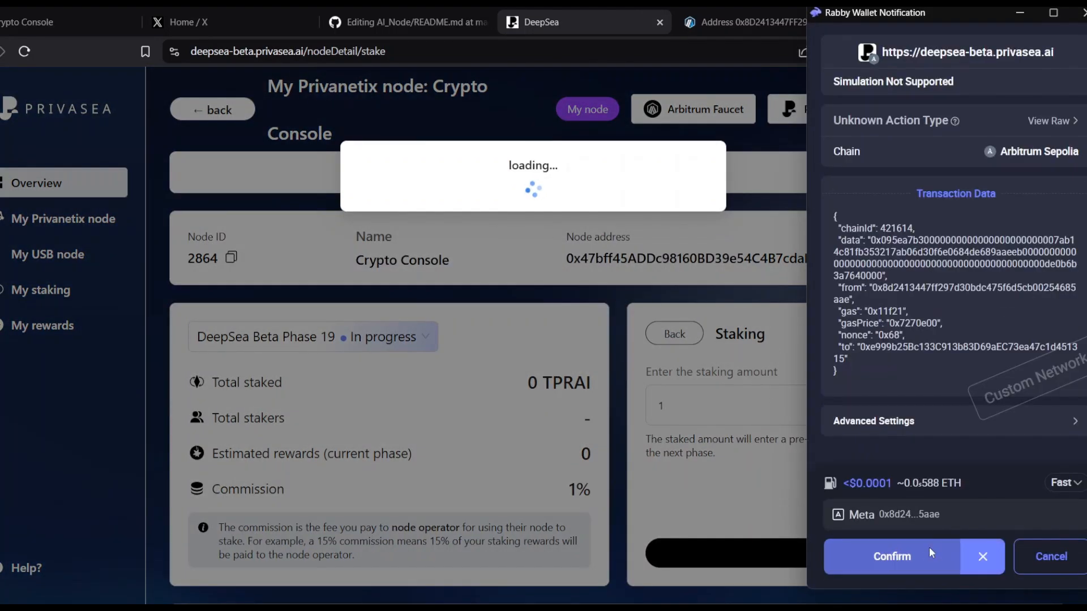
pyautogui.click(892, 556)
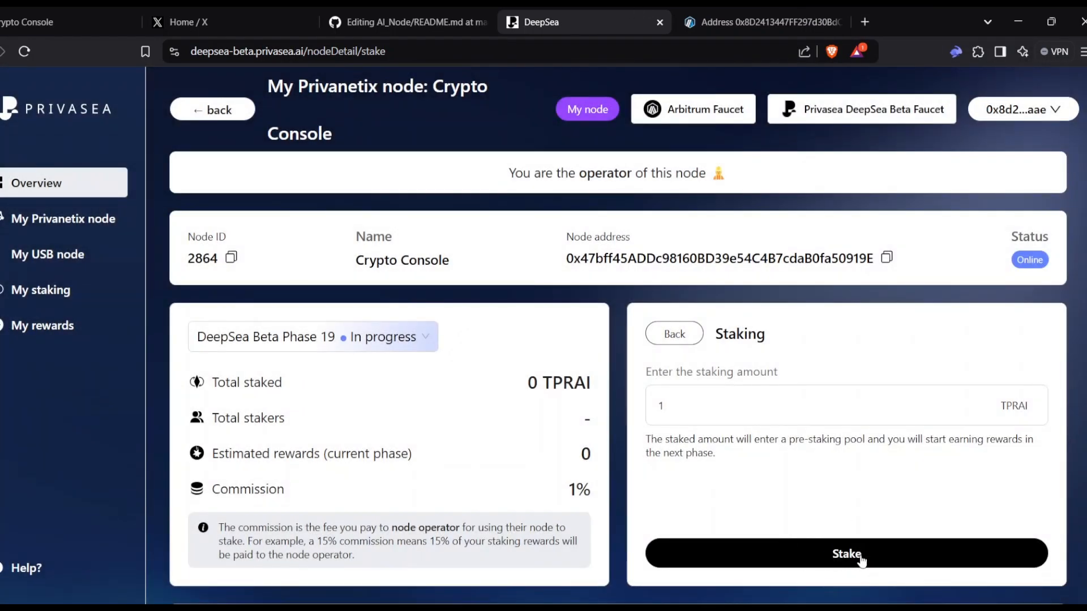
pyautogui.click(845, 554)
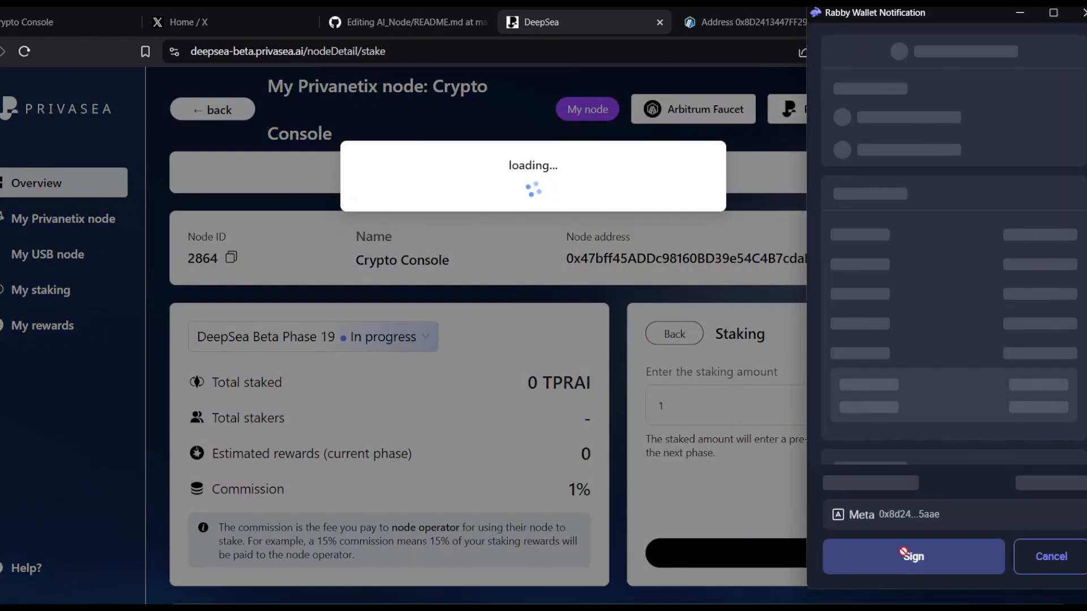
pyautogui.click(913, 556)
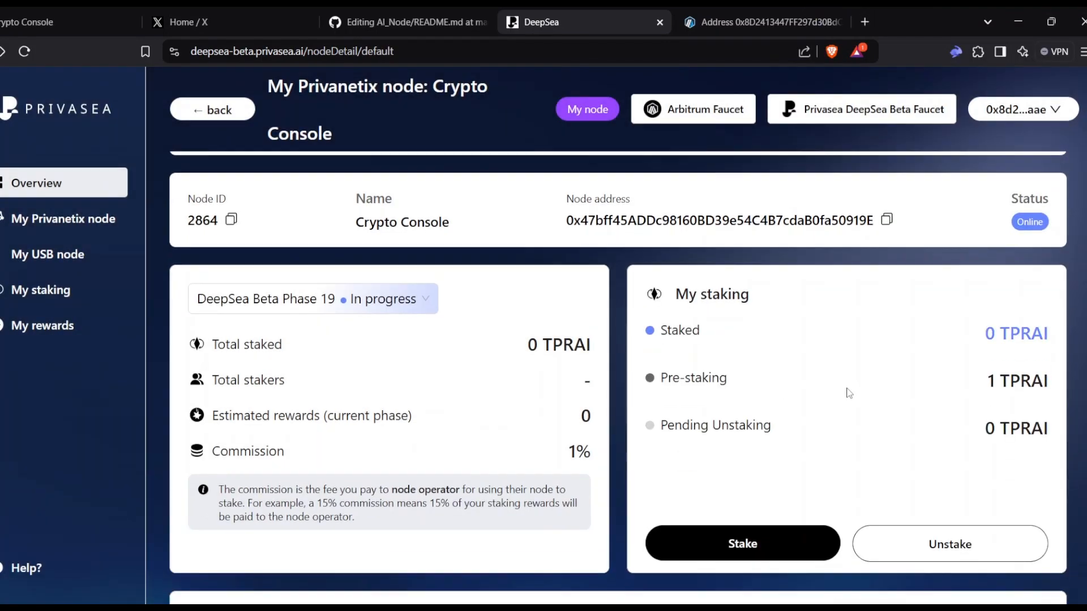
pyautogui.scroll(-3)
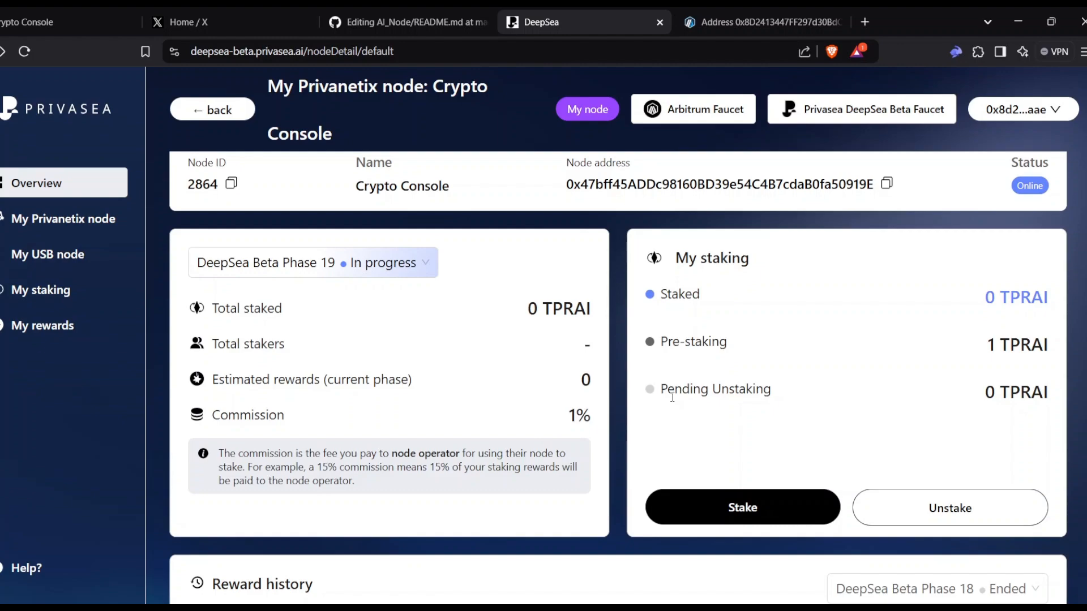
pyautogui.moveTo(329, 312)
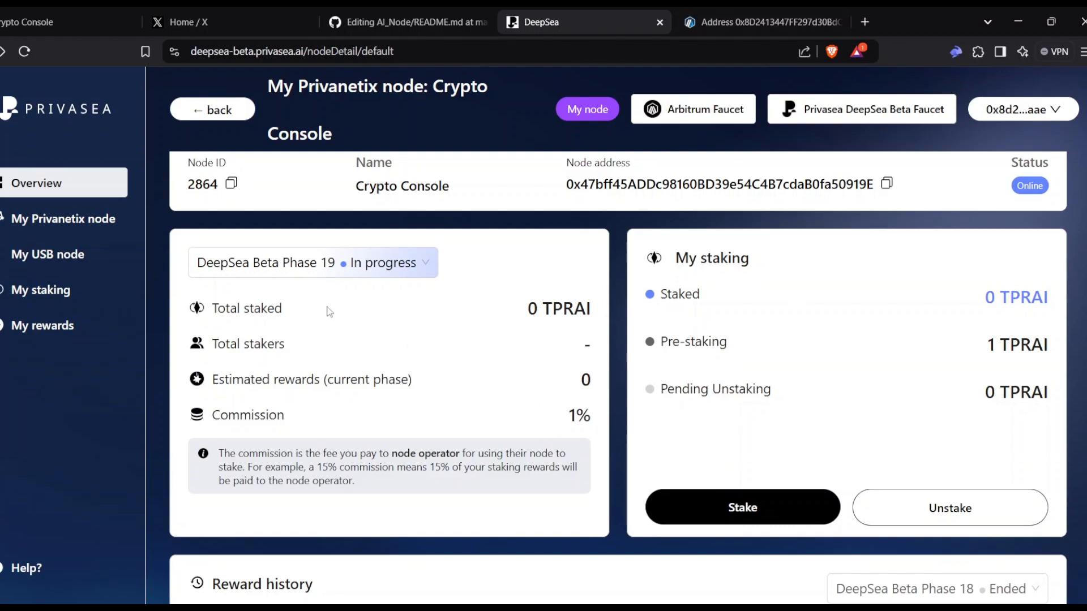
pyautogui.scroll(-3)
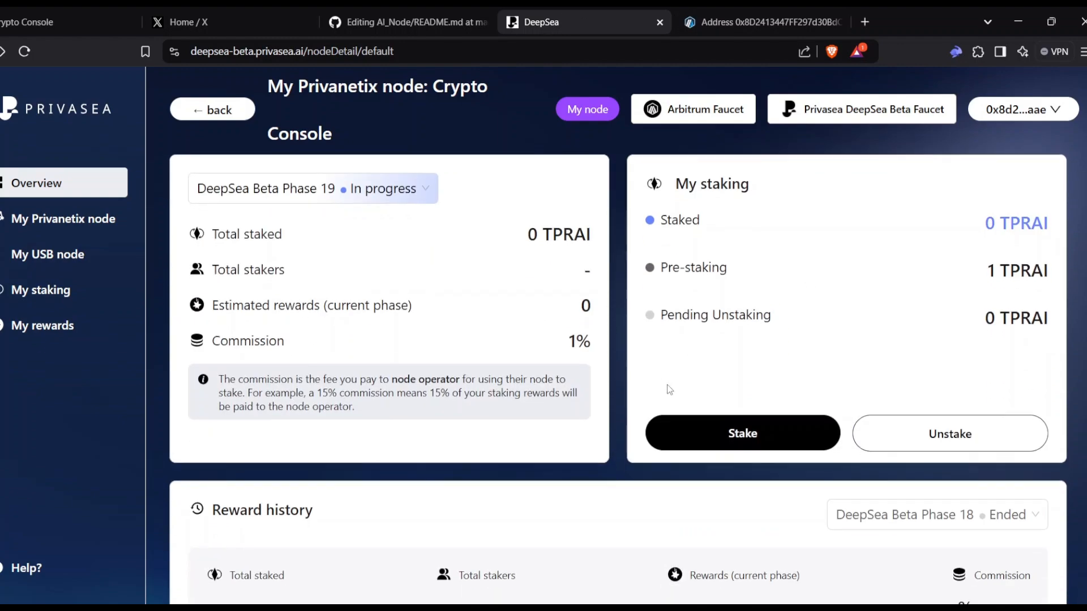
pyautogui.scroll(-3)
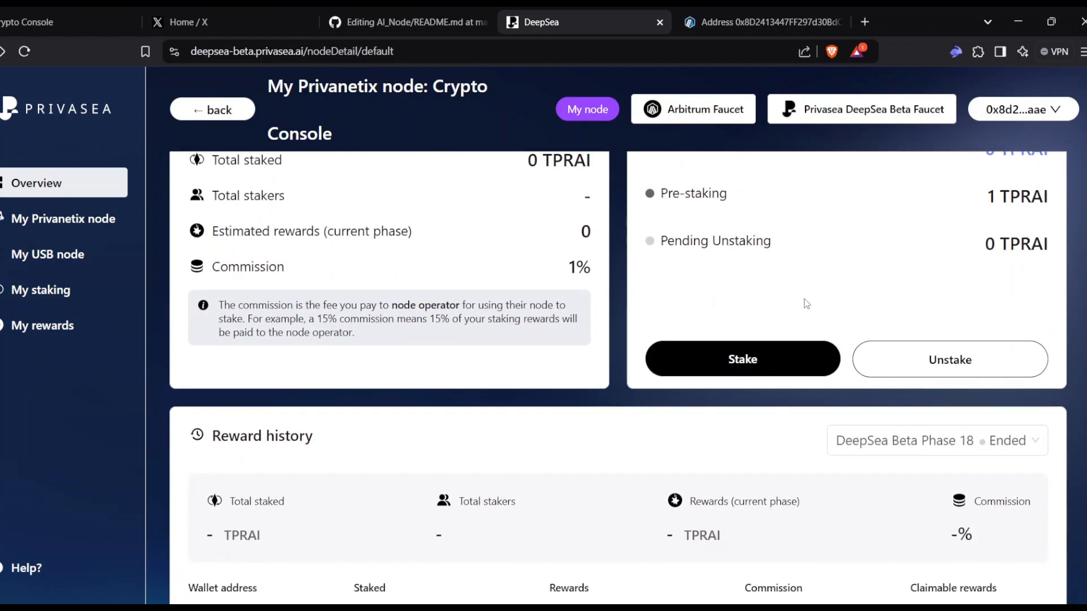
pyautogui.scroll(-3)
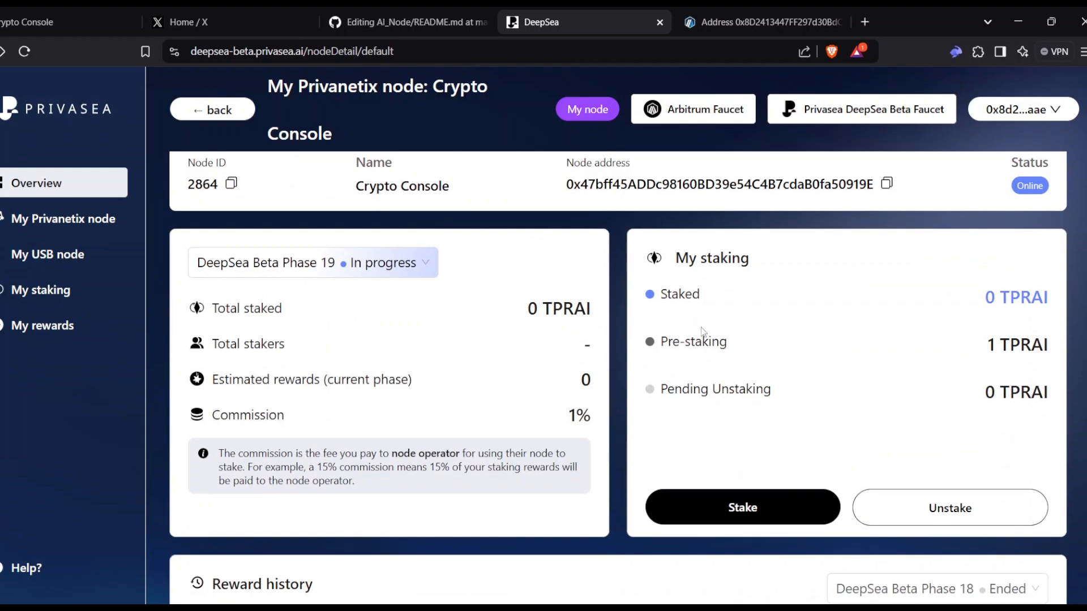
pyautogui.scroll(-3)
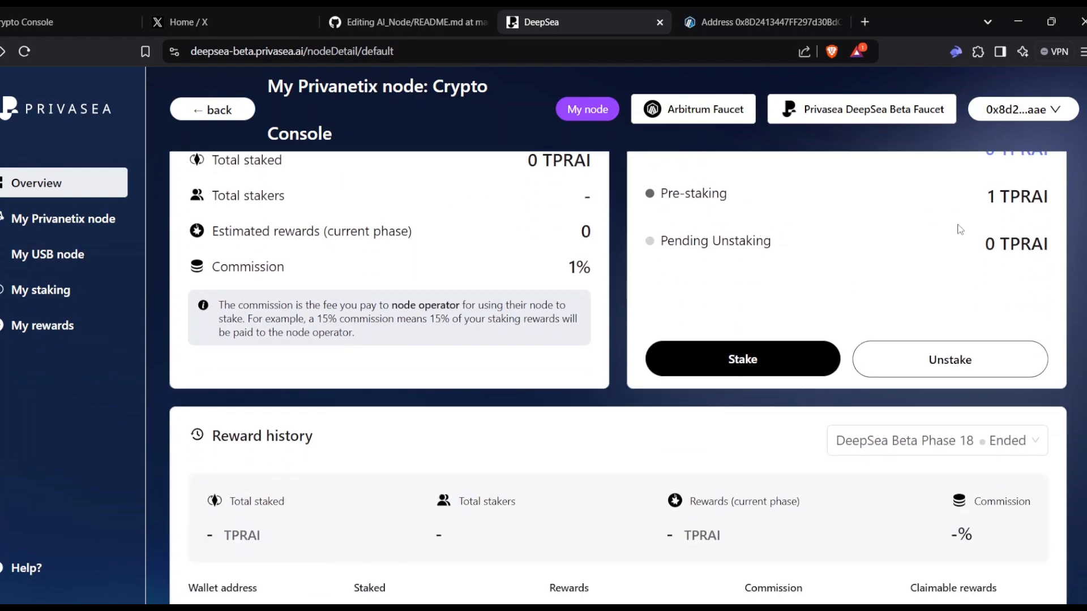
pyautogui.scroll(3)
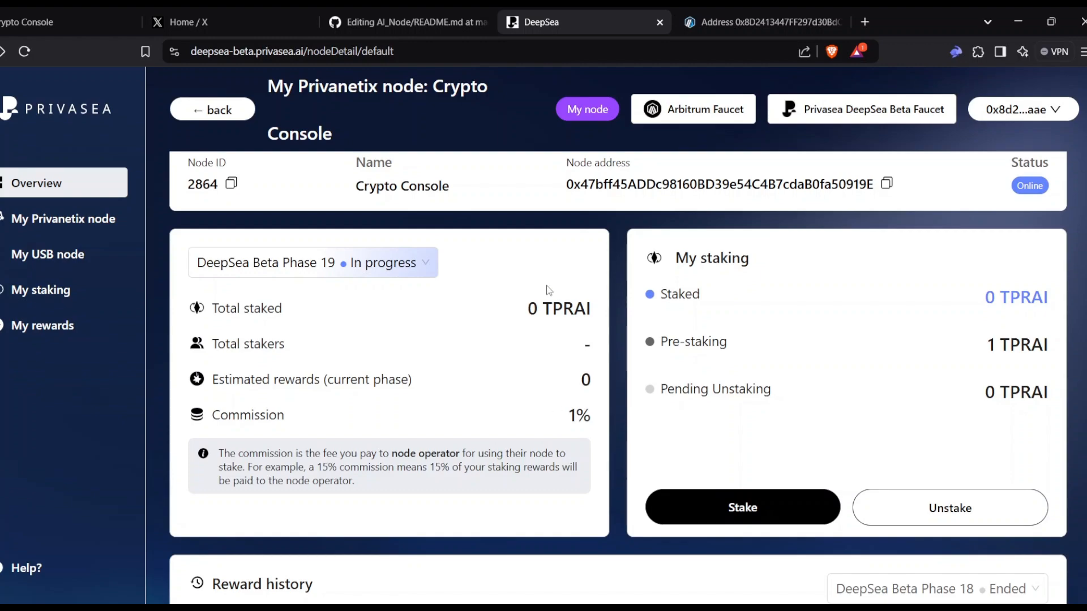
pyautogui.moveTo(671, 307)
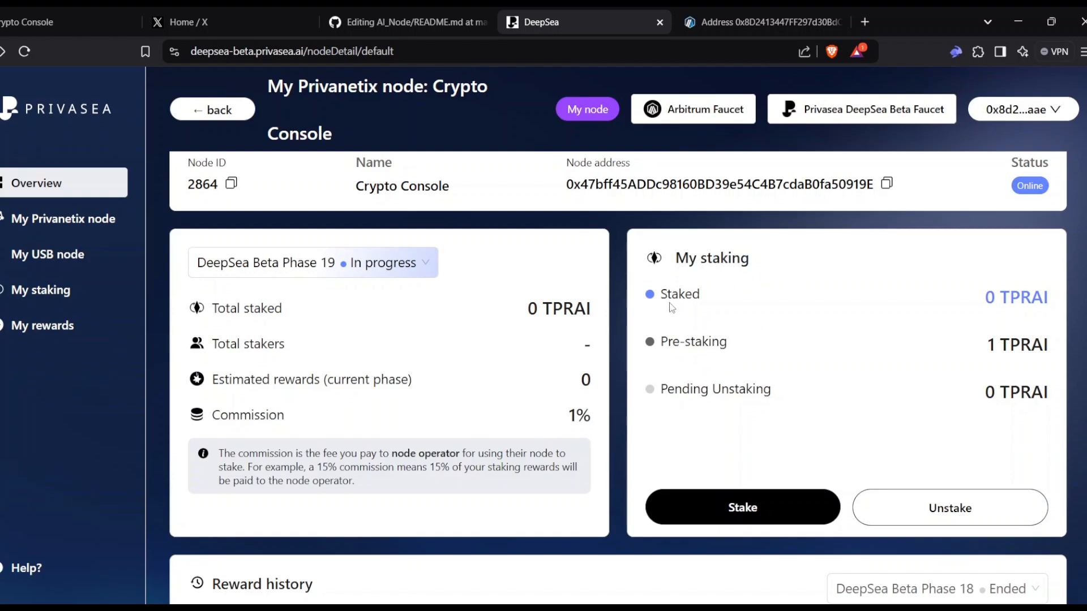
pyautogui.scroll(-3)
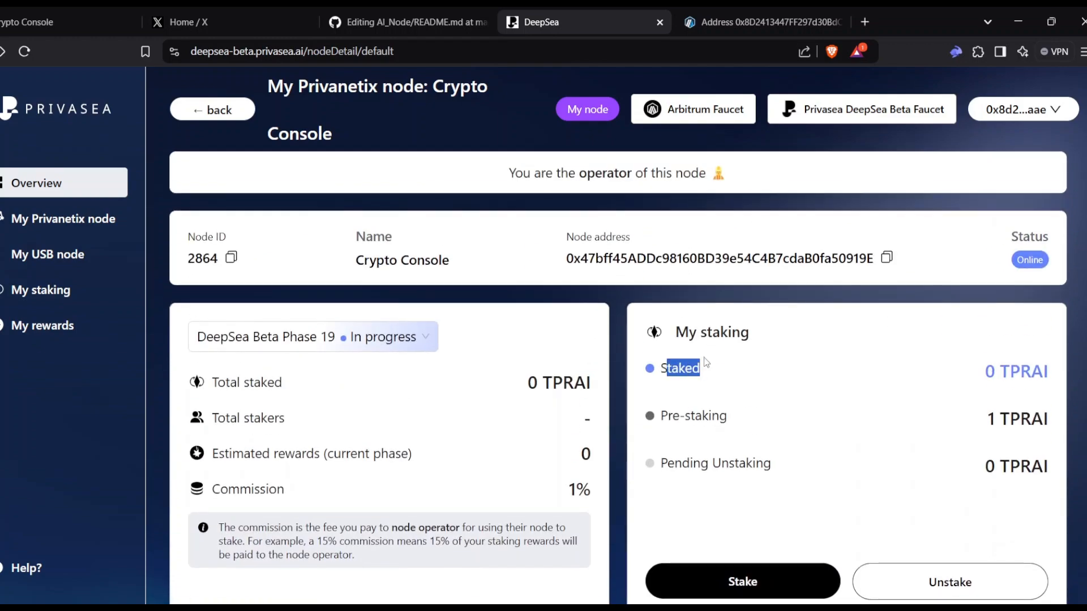
pyautogui.scroll(-3)
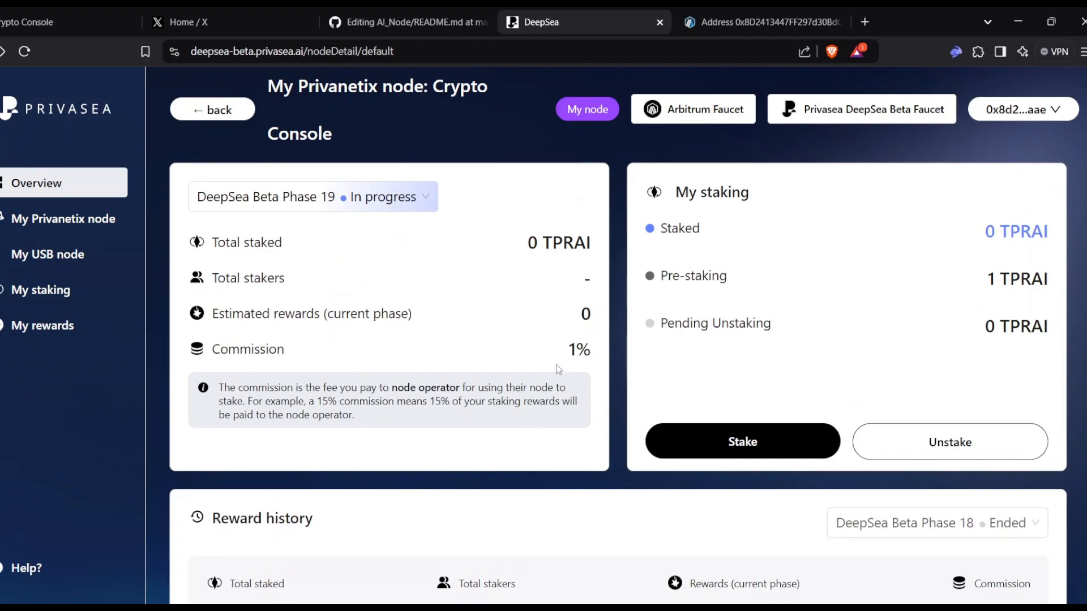
pyautogui.moveTo(249, 341)
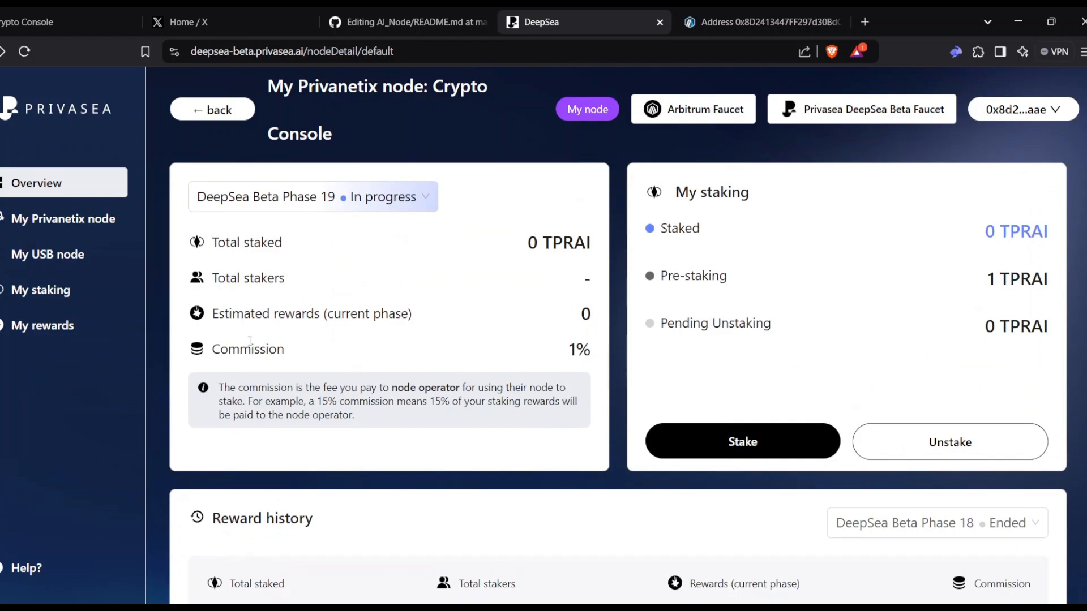
pyautogui.click(63, 218)
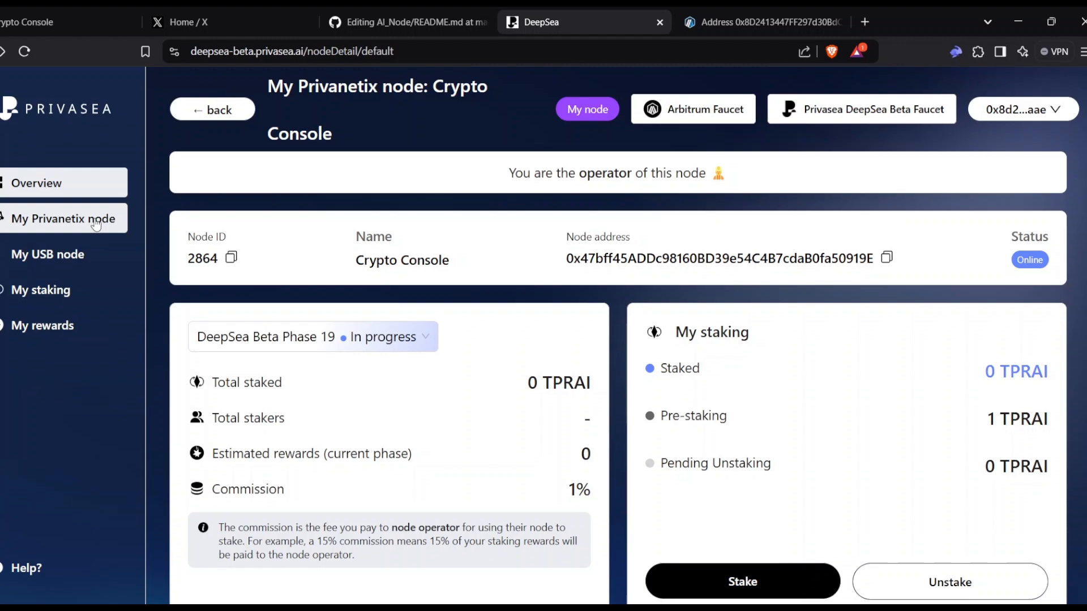
pyautogui.scroll(-3)
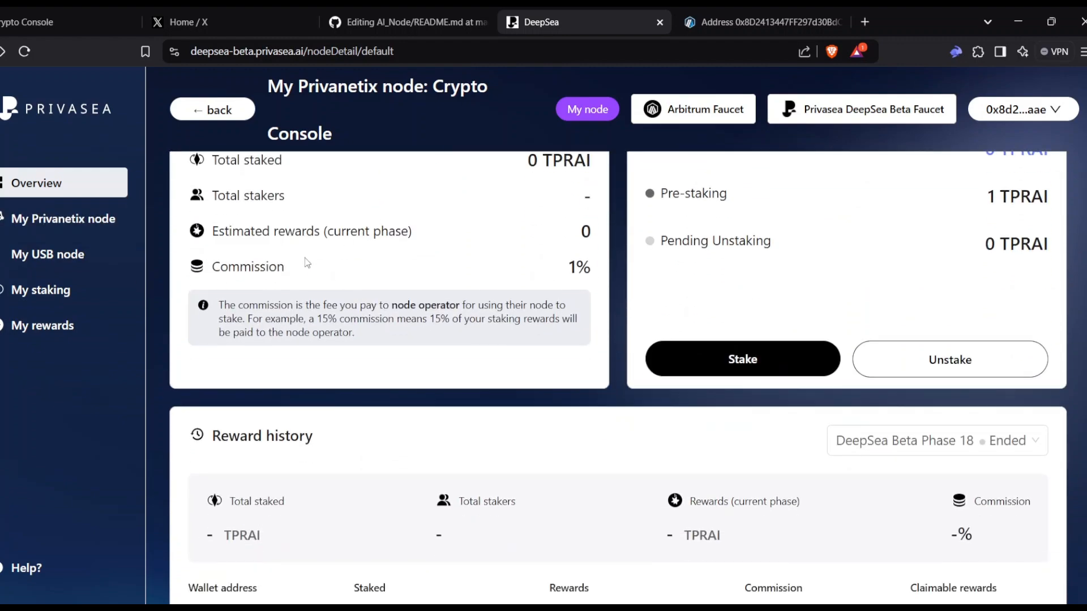
pyautogui.scroll(3)
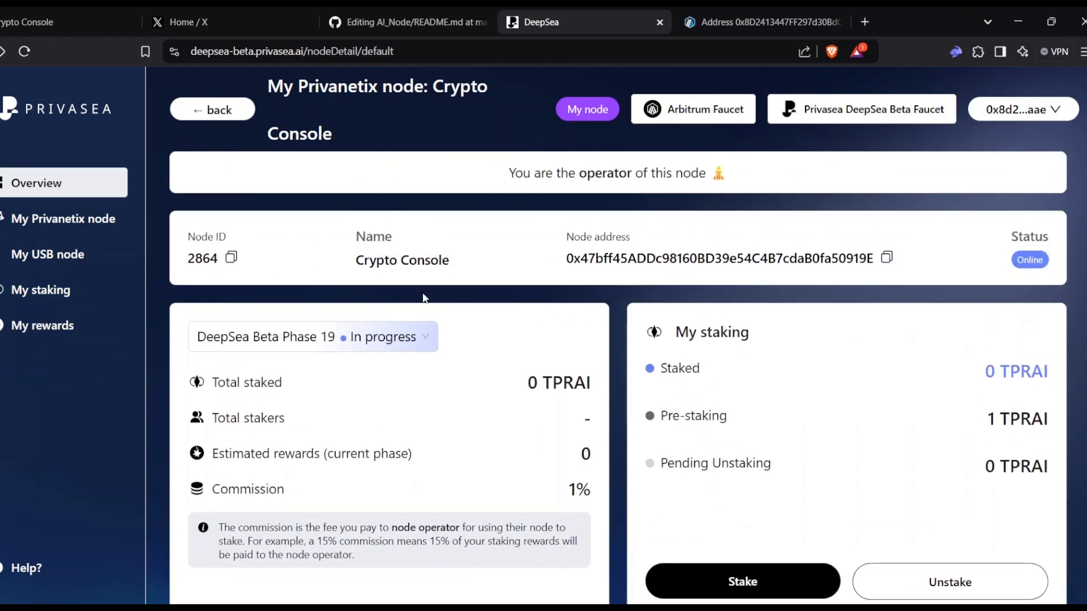
pyautogui.scroll(-3)
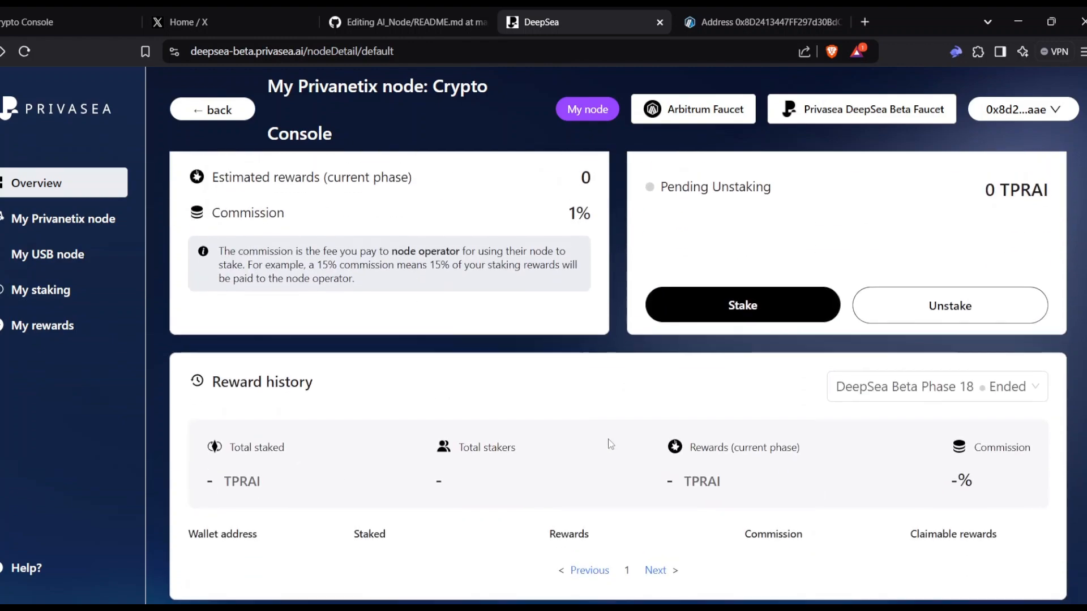
pyautogui.scroll(-3)
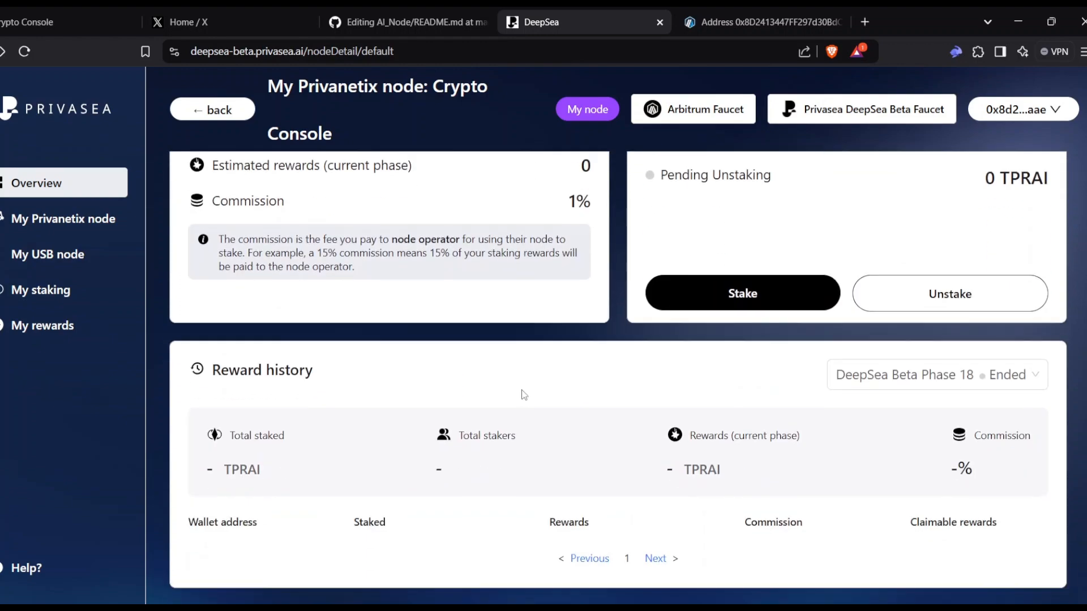
pyautogui.click(405, 22)
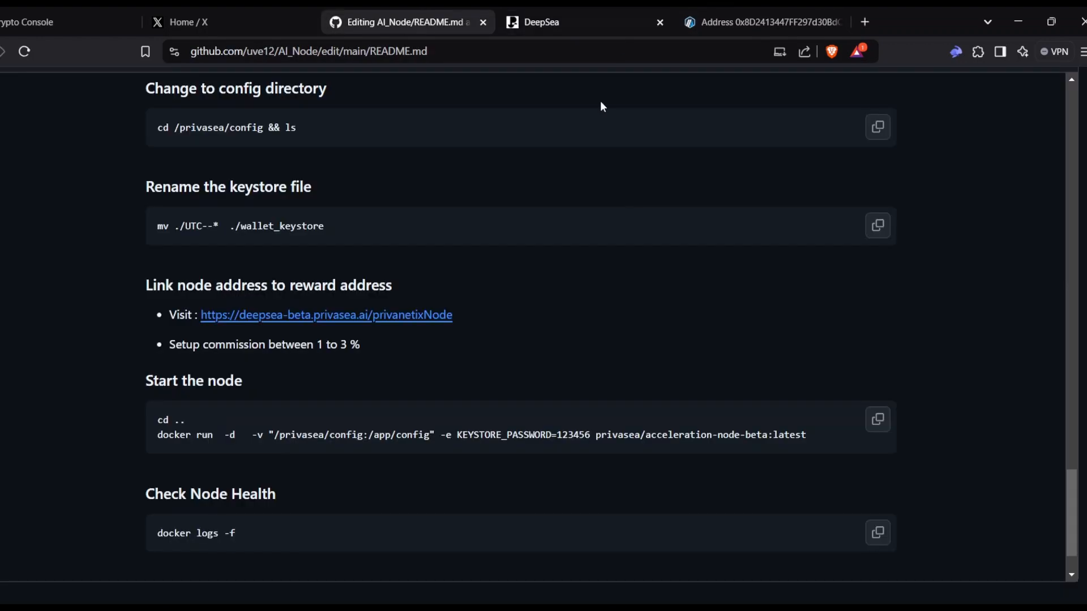
# Step: Scroll the AI_Node README to the 'Start the node' and 'Check Node Health' sections
pyautogui.scroll(-3)
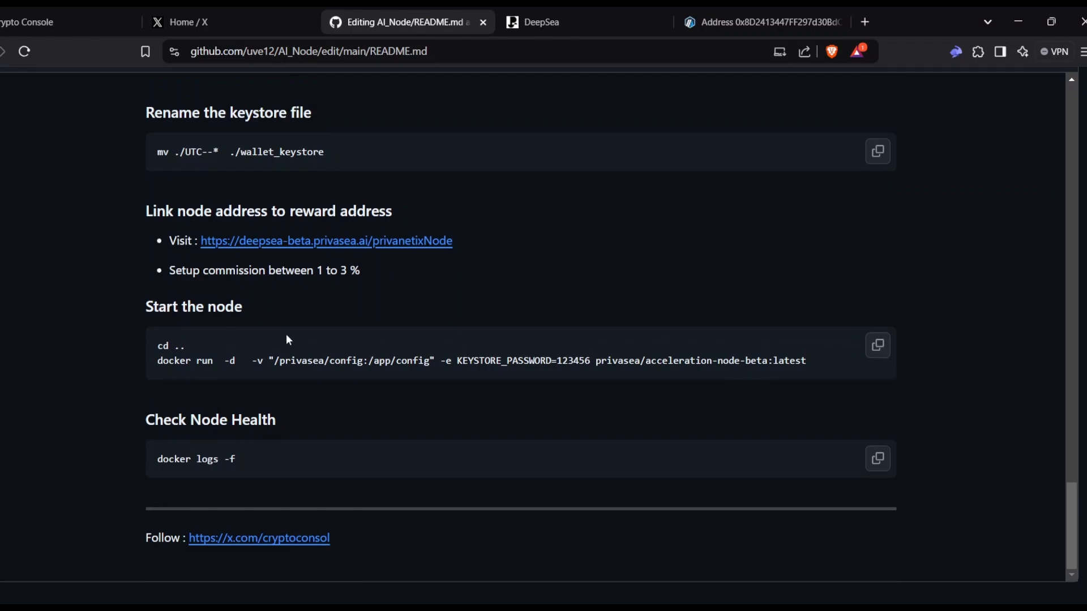
pyautogui.moveTo(184, 339)
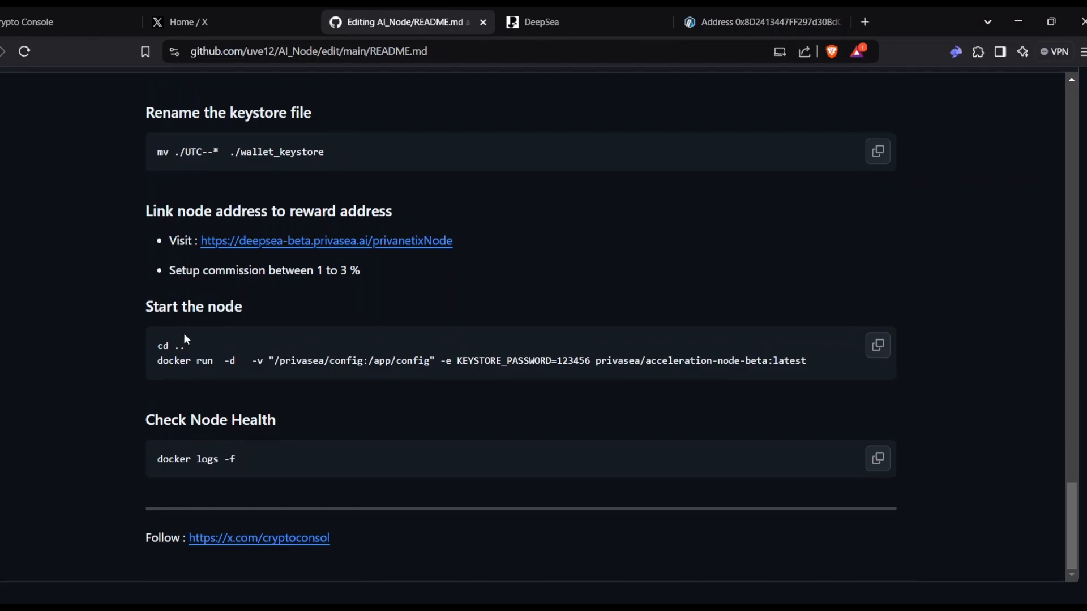
pyautogui.moveTo(153, 512)
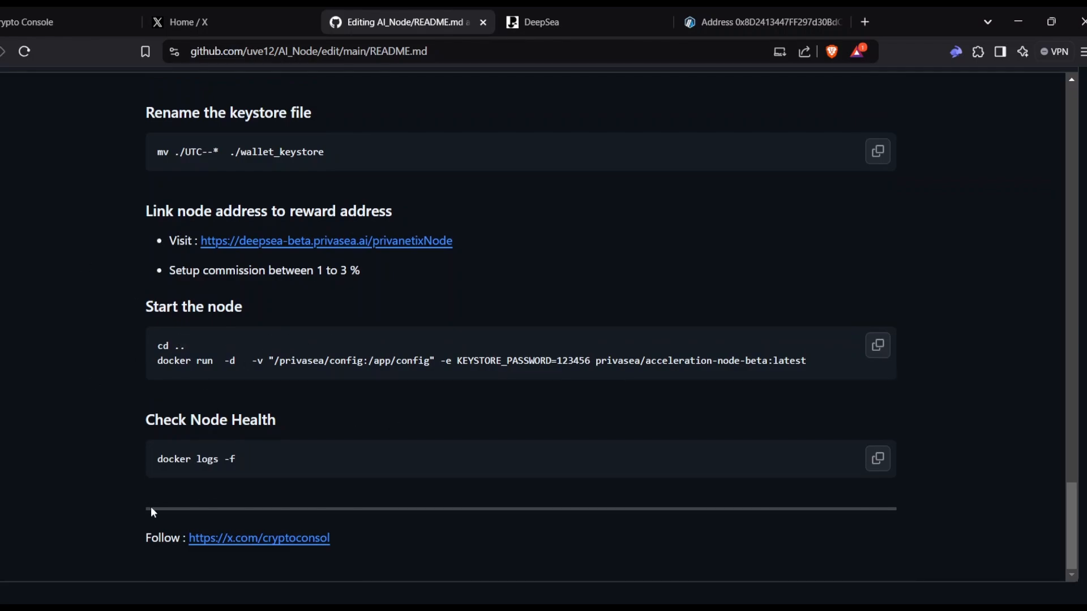
pyautogui.moveTo(87, 507)
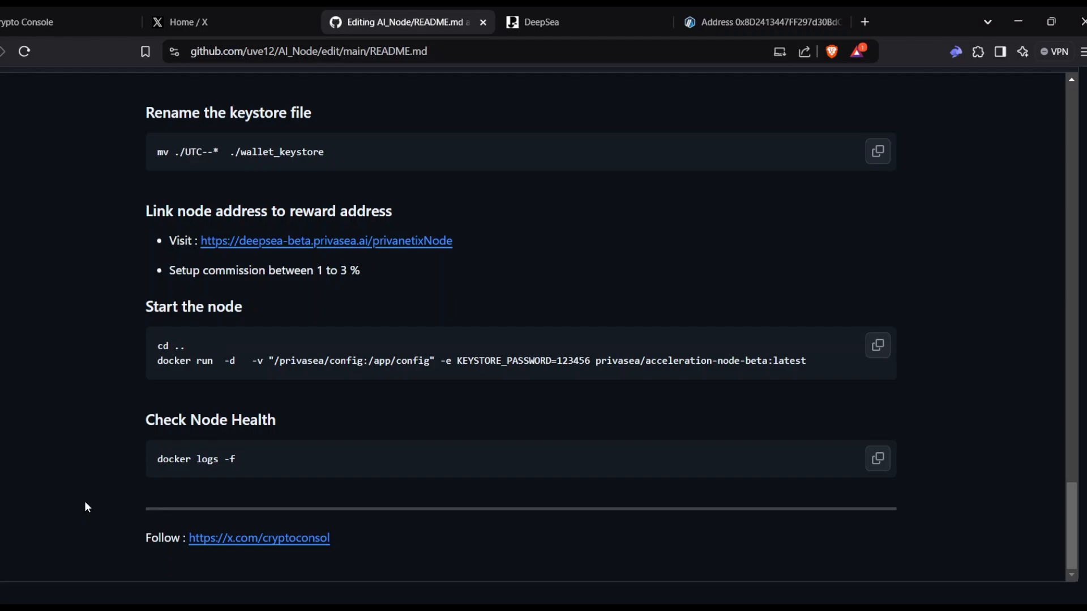
pyautogui.moveTo(285, 455)
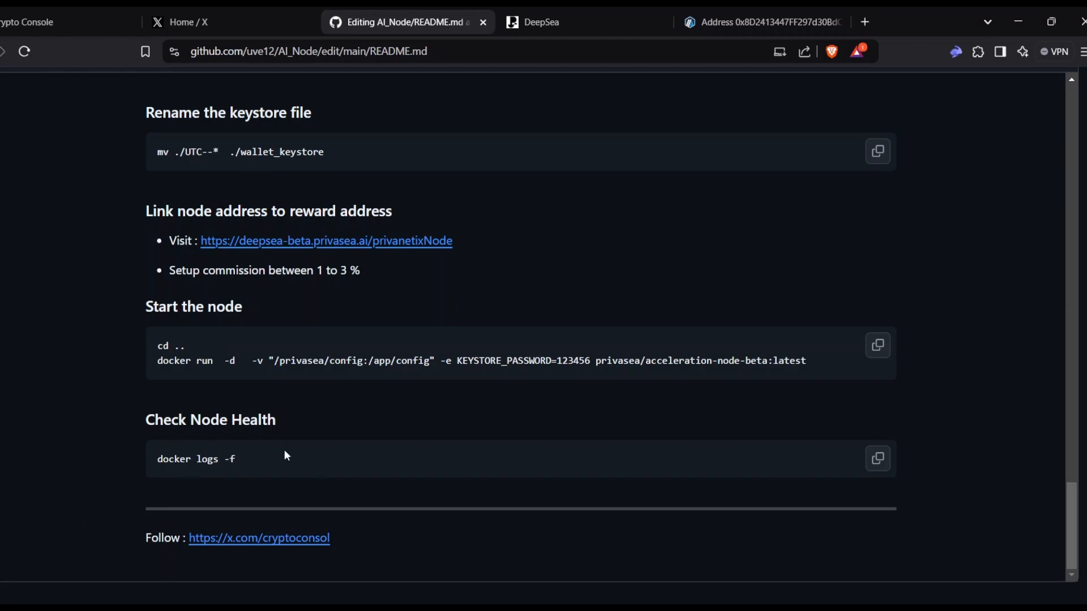
pyautogui.moveTo(176, 374)
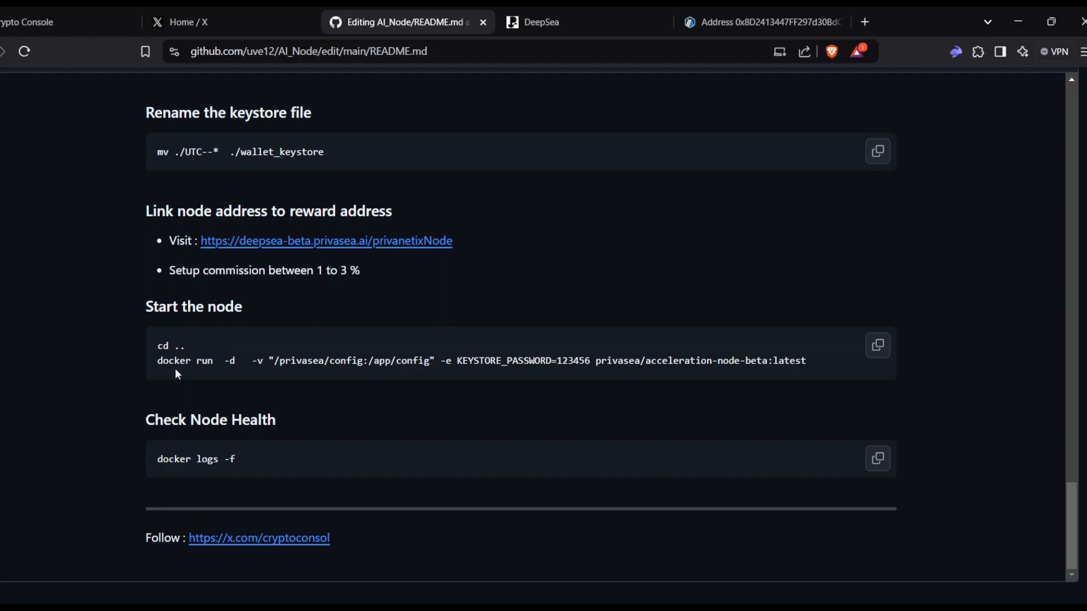
pyautogui.moveTo(53, 474)
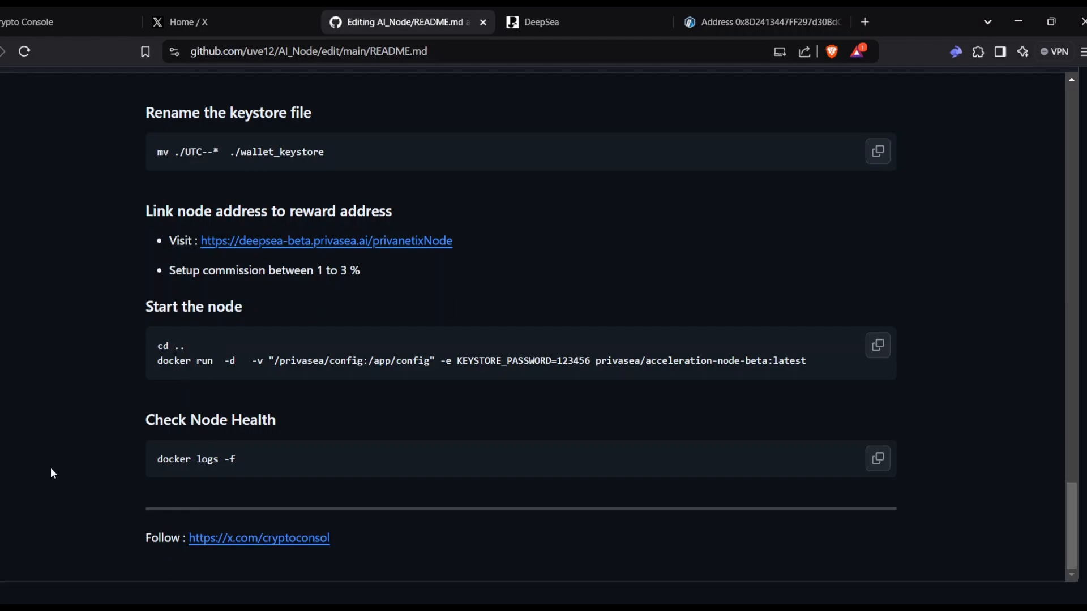
pyautogui.moveTo(97, 385)
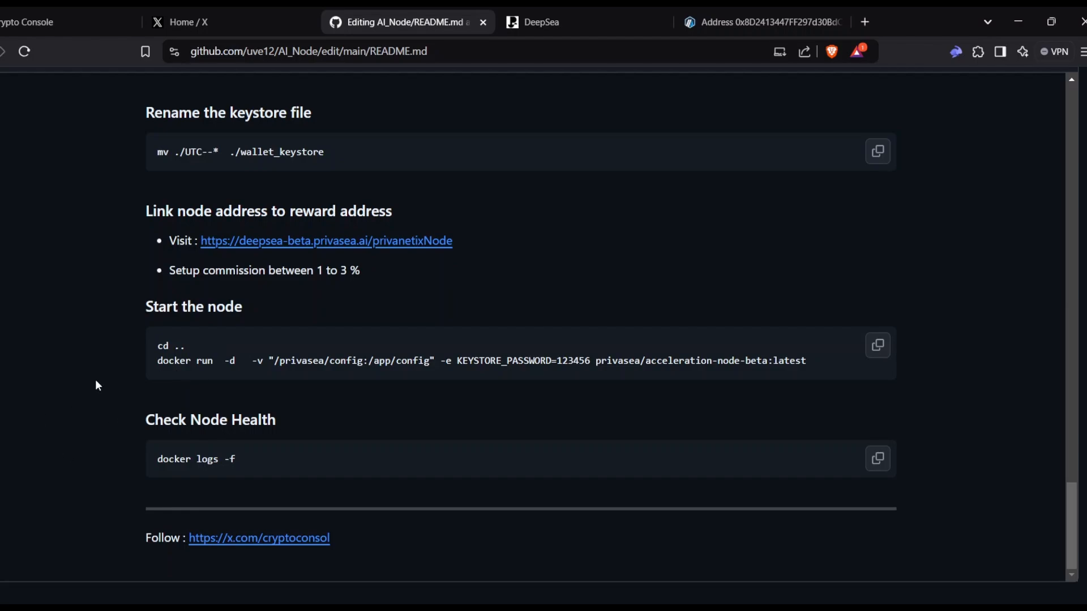
pyautogui.moveTo(109, 381)
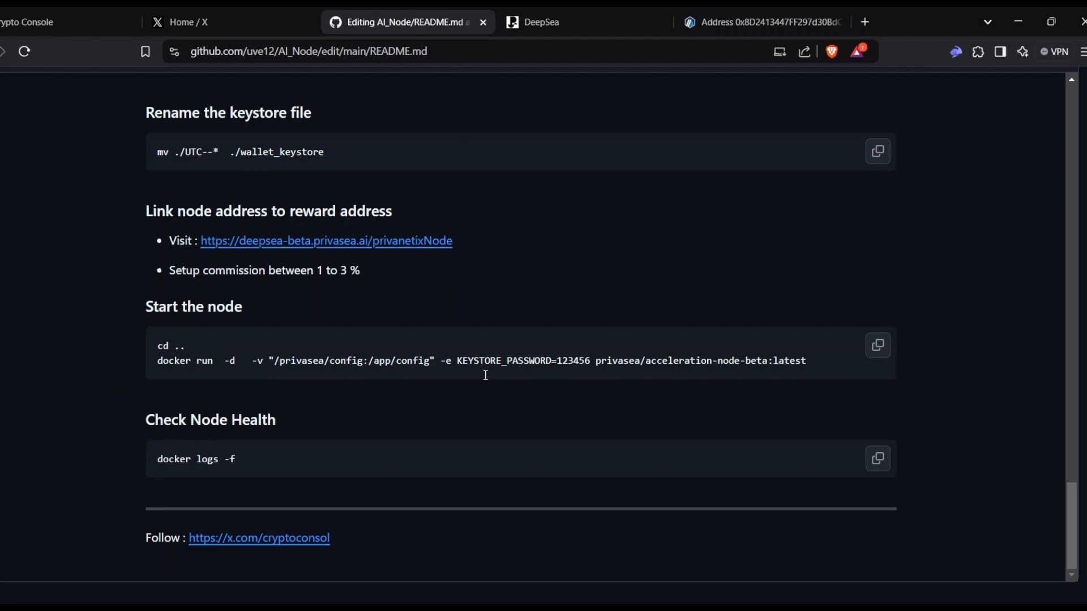
pyautogui.moveTo(35, 228)
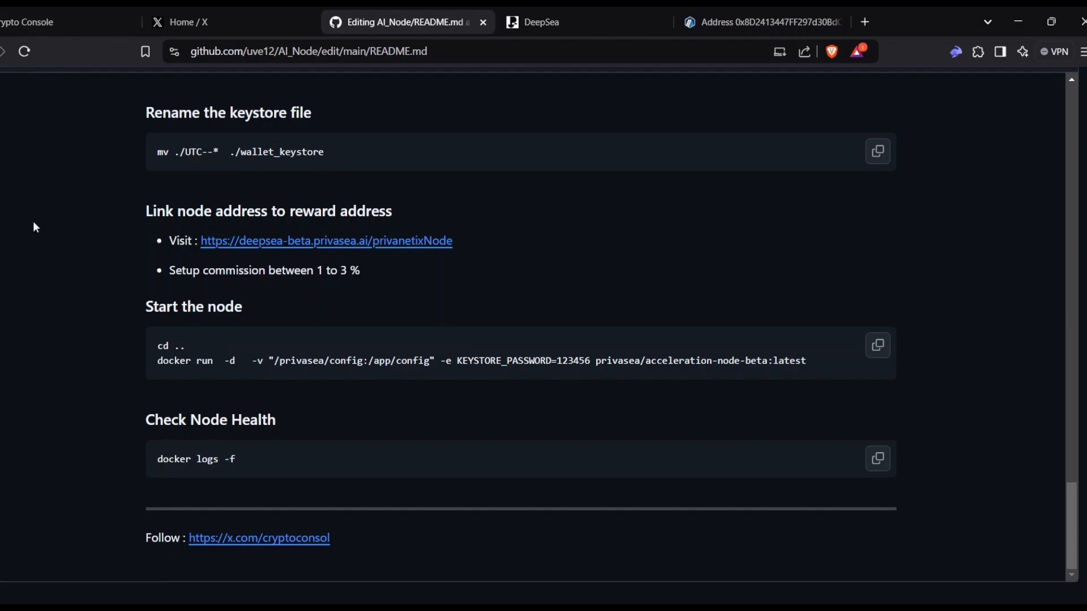
pyautogui.moveTo(215, 248)
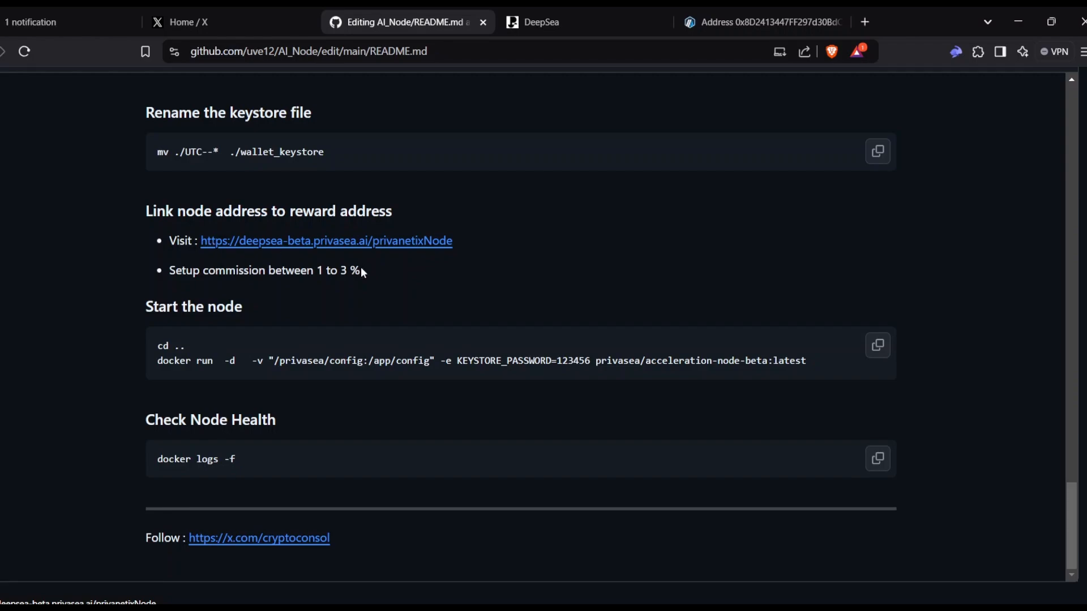
pyautogui.moveTo(273, 290)
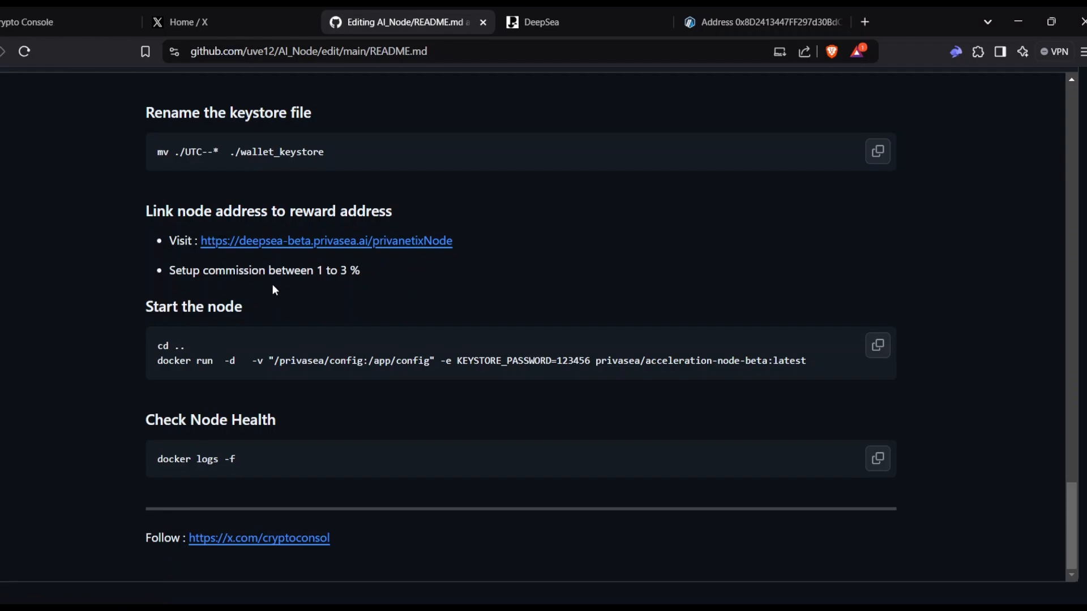
pyautogui.moveTo(401, 320)
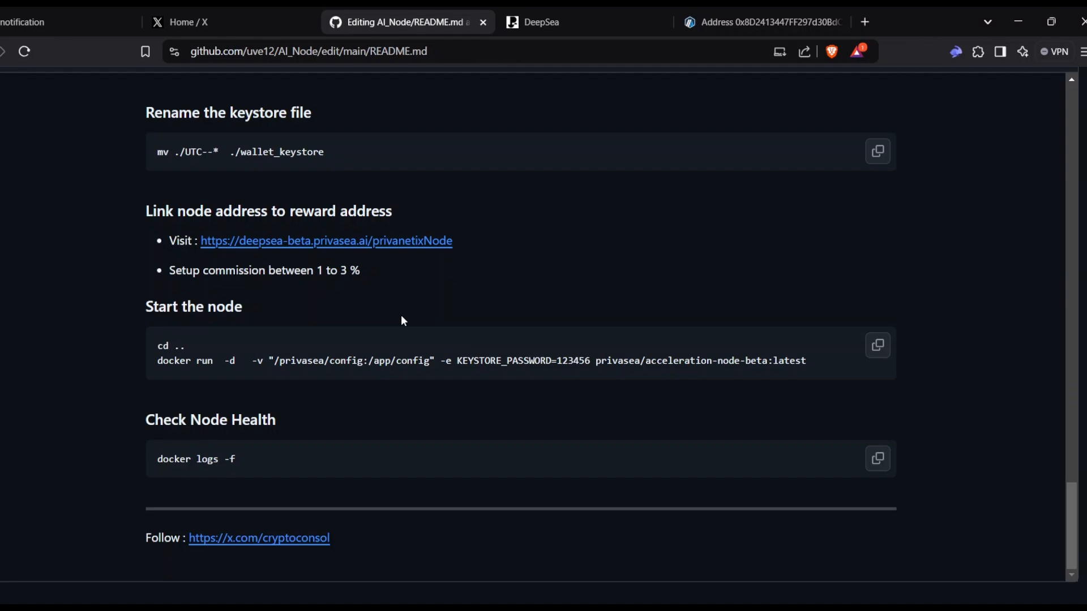
pyautogui.moveTo(173, 324)
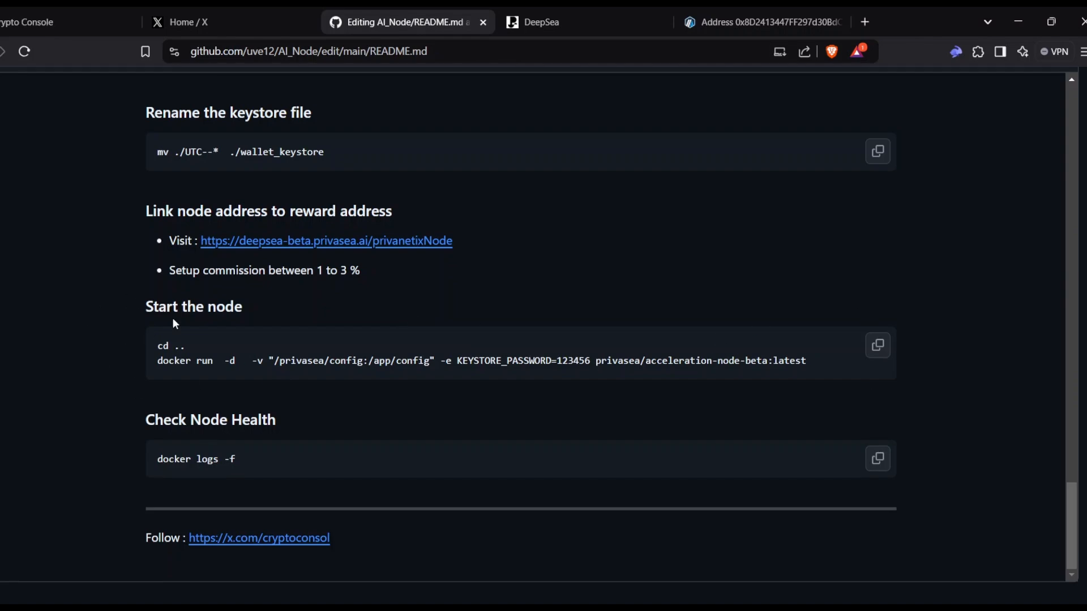